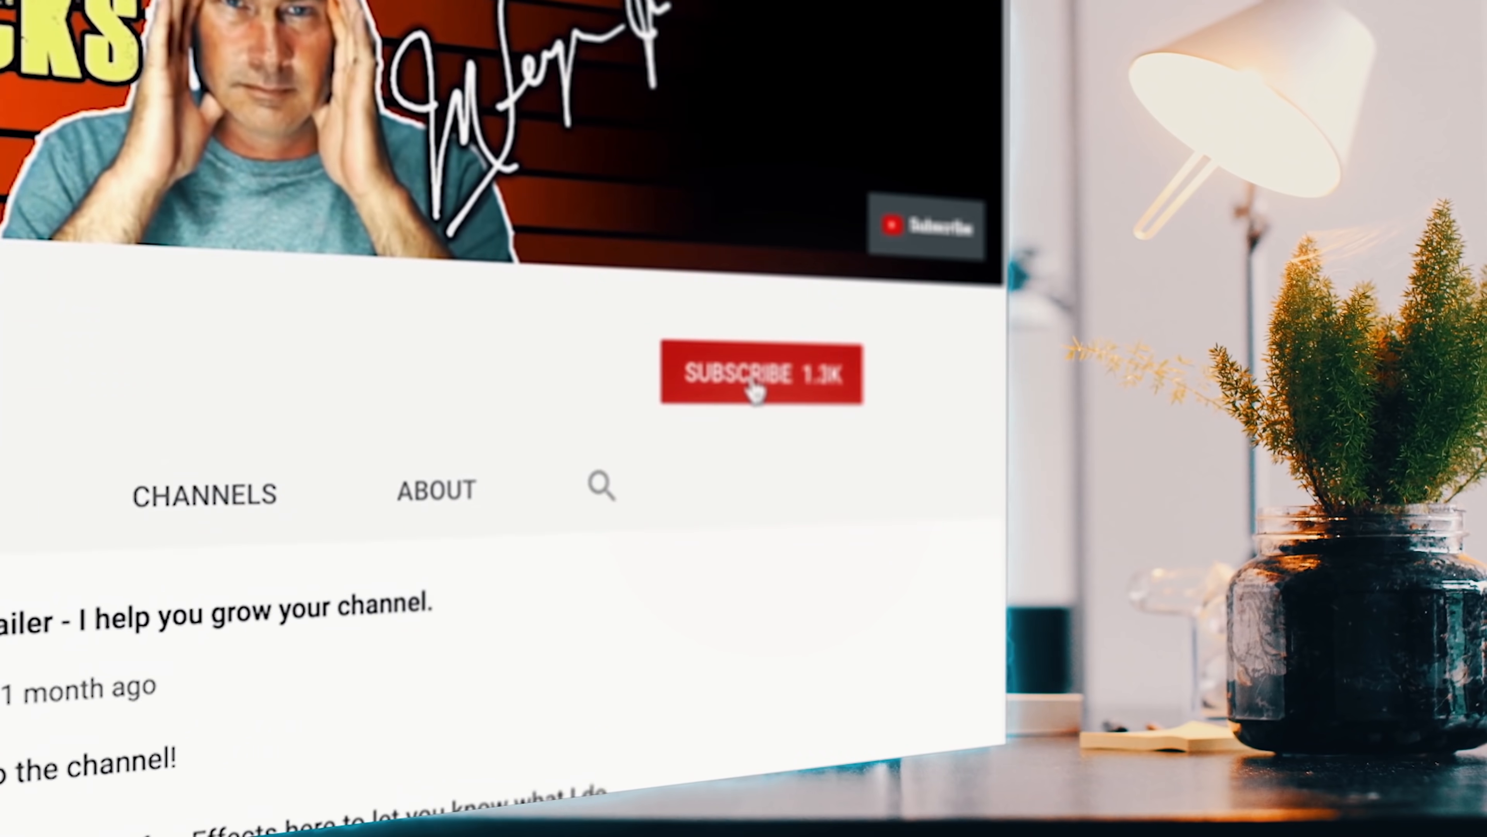
Step: Subscribe to the YouTube channel and turn on its notifications
{"action": "left_click", "coordinate": [759, 373]}
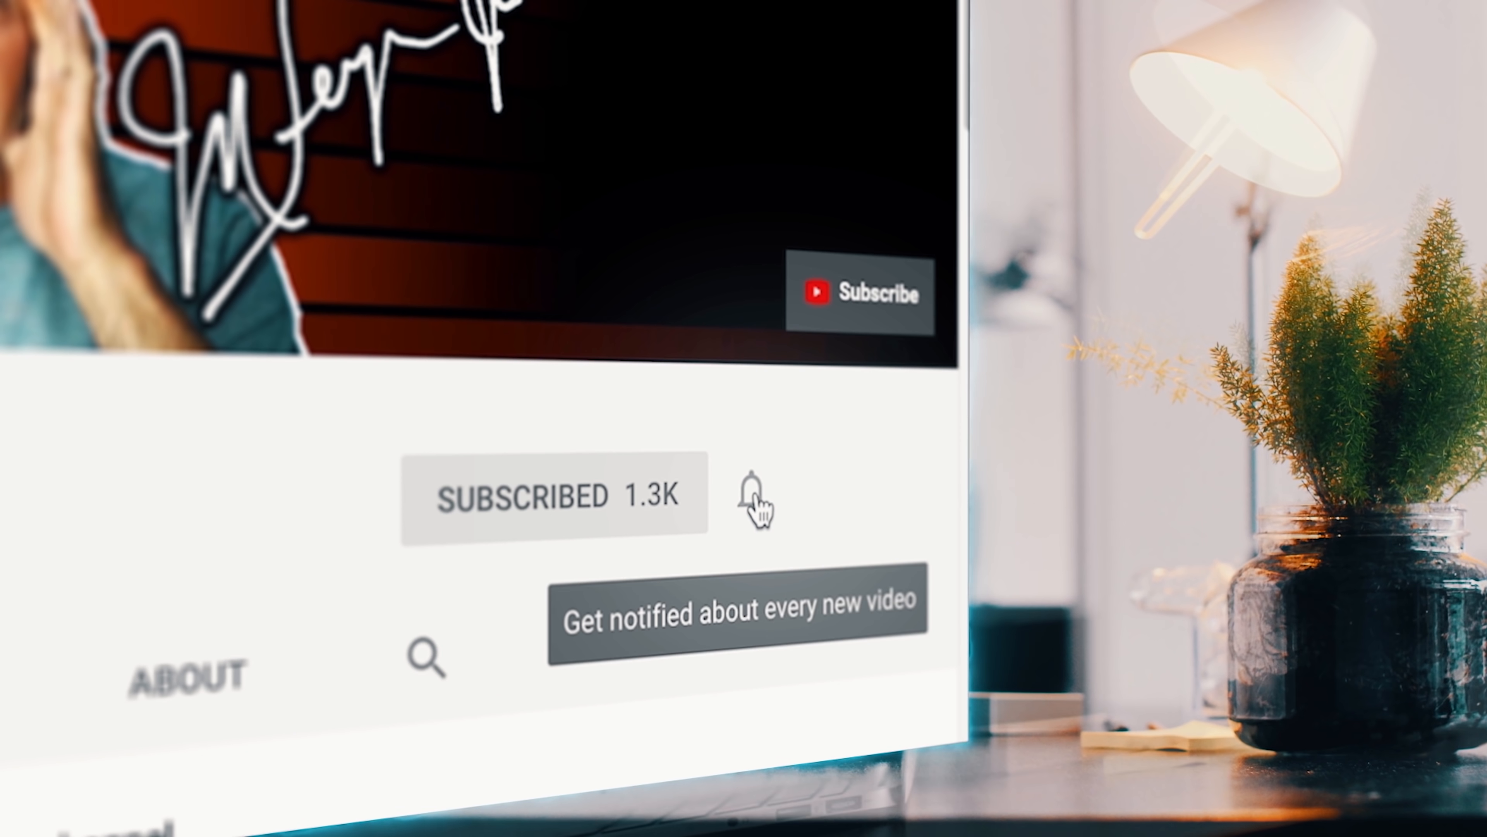
{"action": "left_click", "coordinate": [754, 494]}
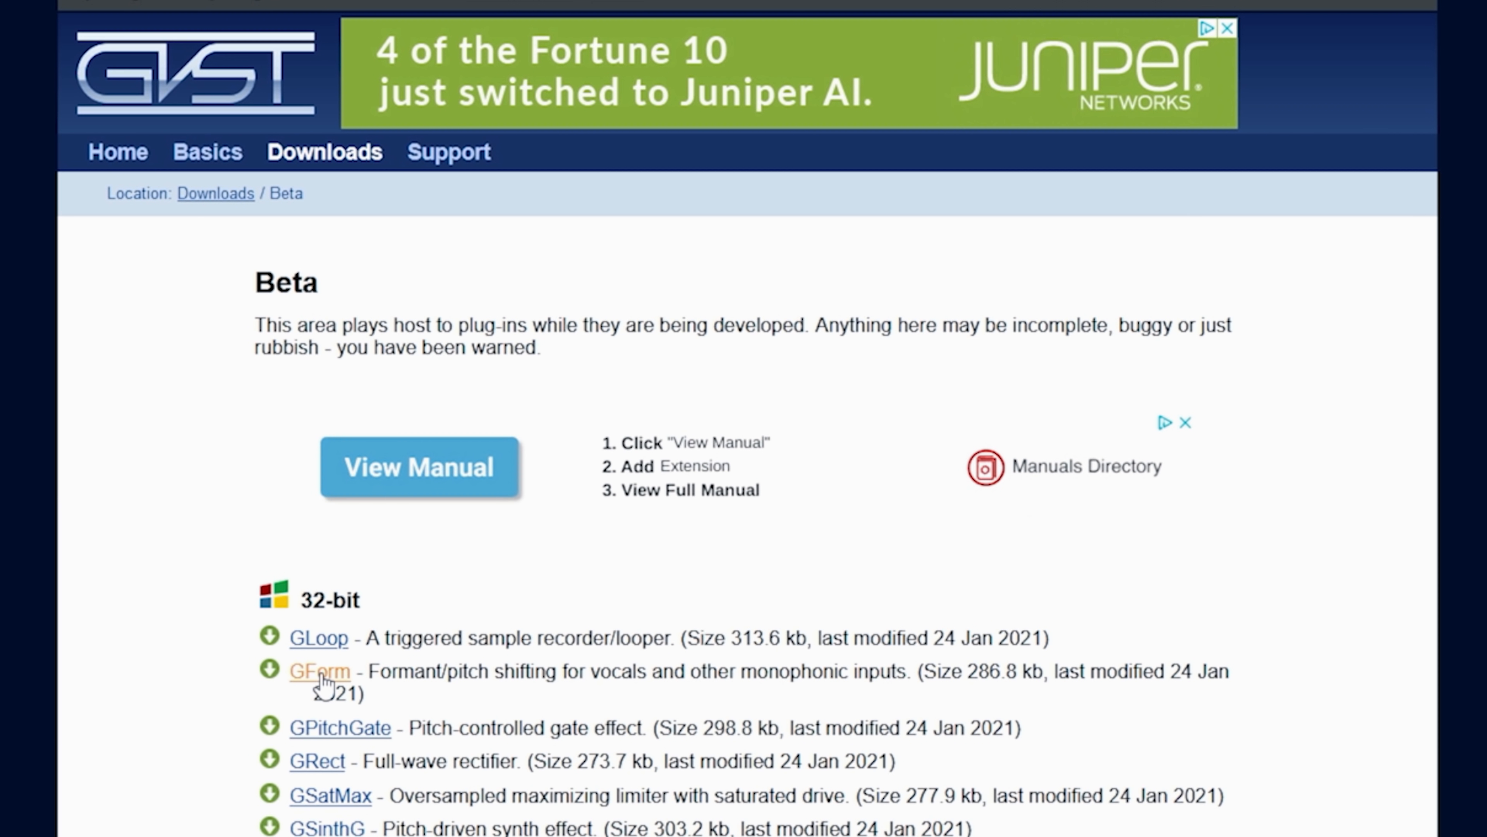
Step: Download the 64-bit GForm plug-in as GFormWin64.zip from the GVST site
{"action": "scroll", "scroll_direction": "down", "scroll_amount": 3}
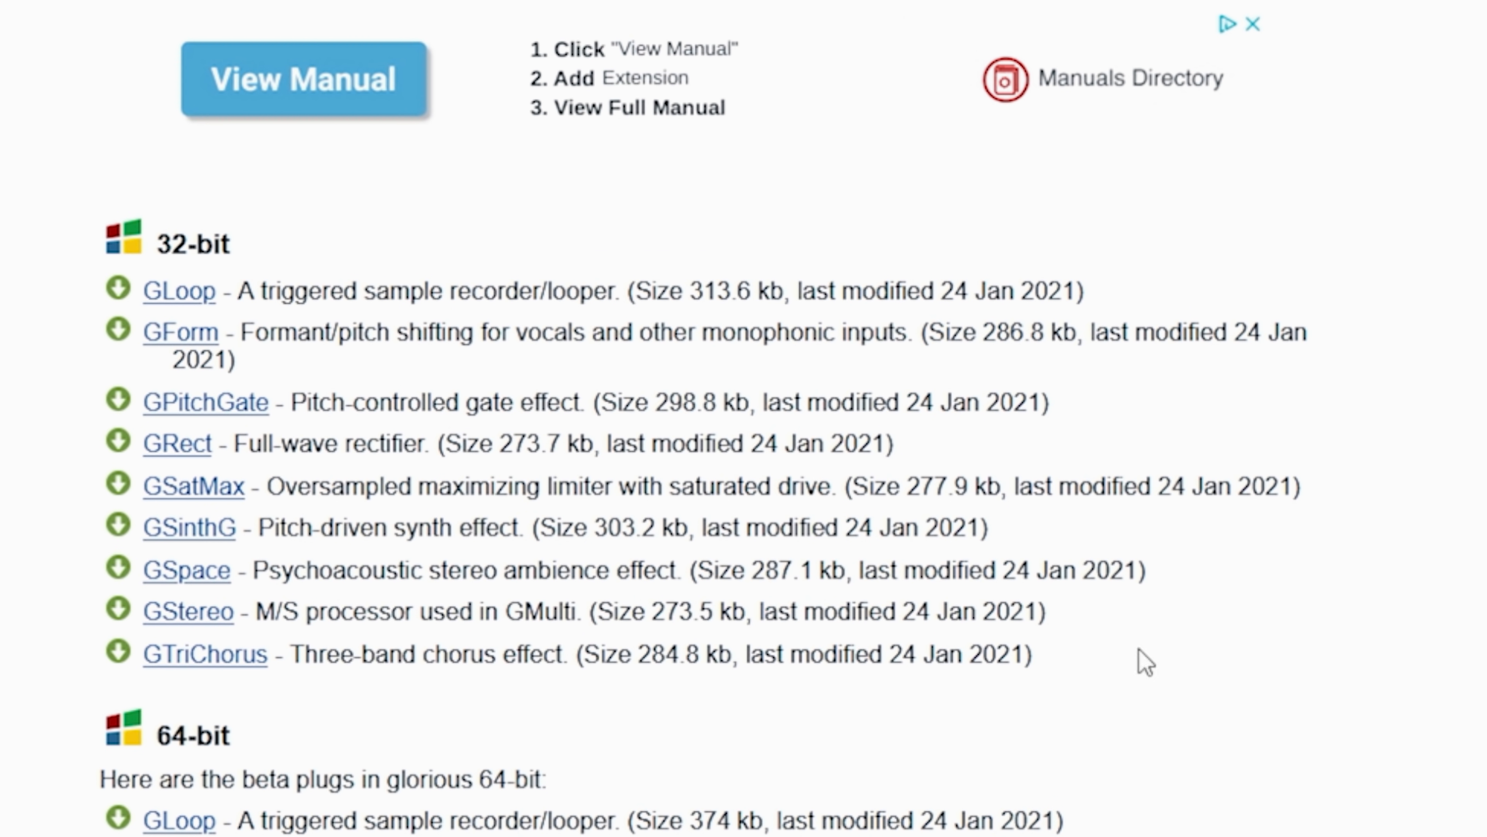
{"action": "scroll", "scroll_direction": "down", "scroll_amount": 3}
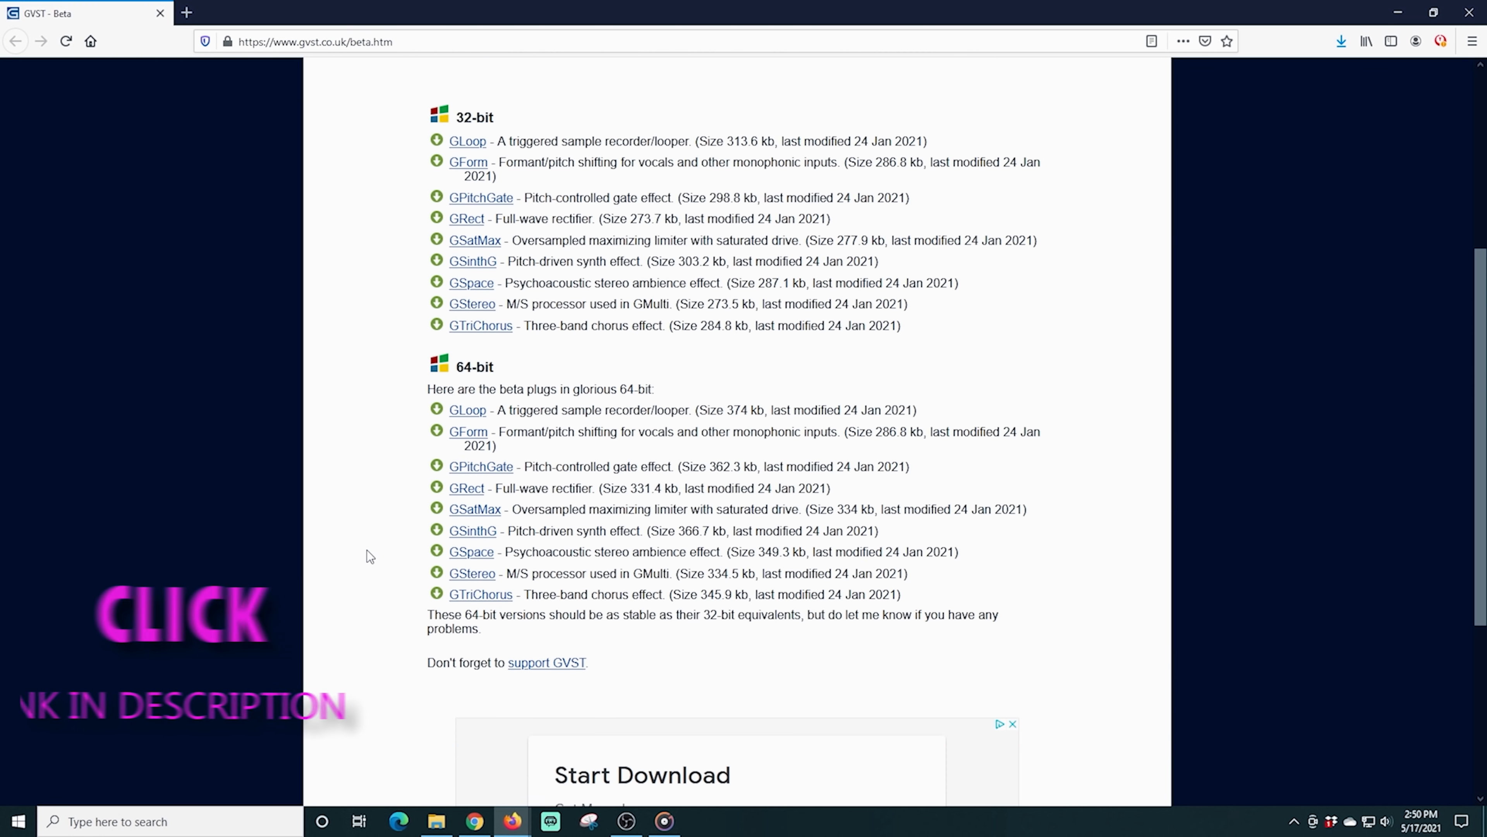
{"action": "left_click", "coordinate": [468, 432]}
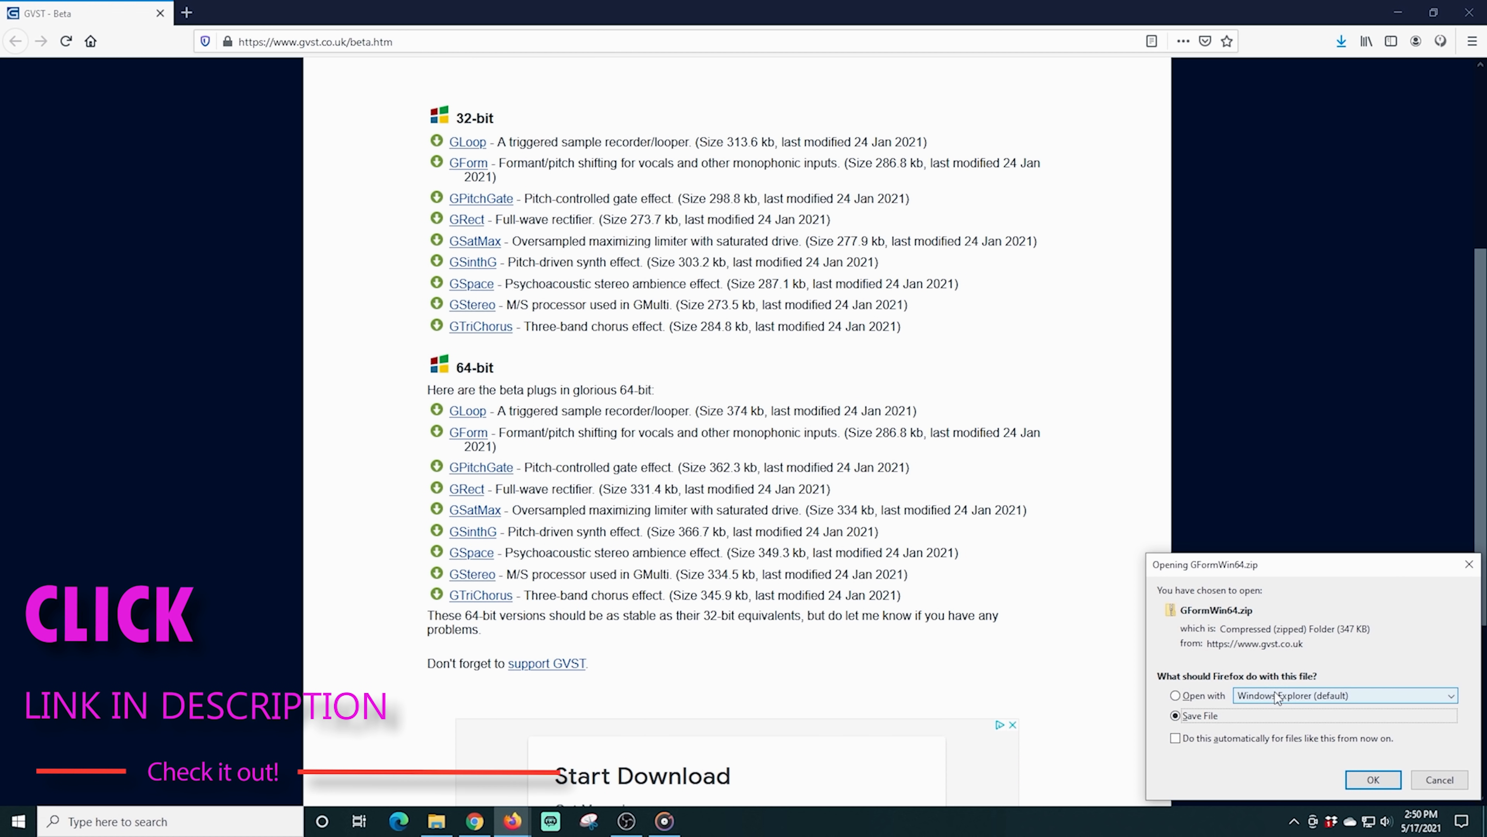
{"action": "left_click", "coordinate": [1372, 779]}
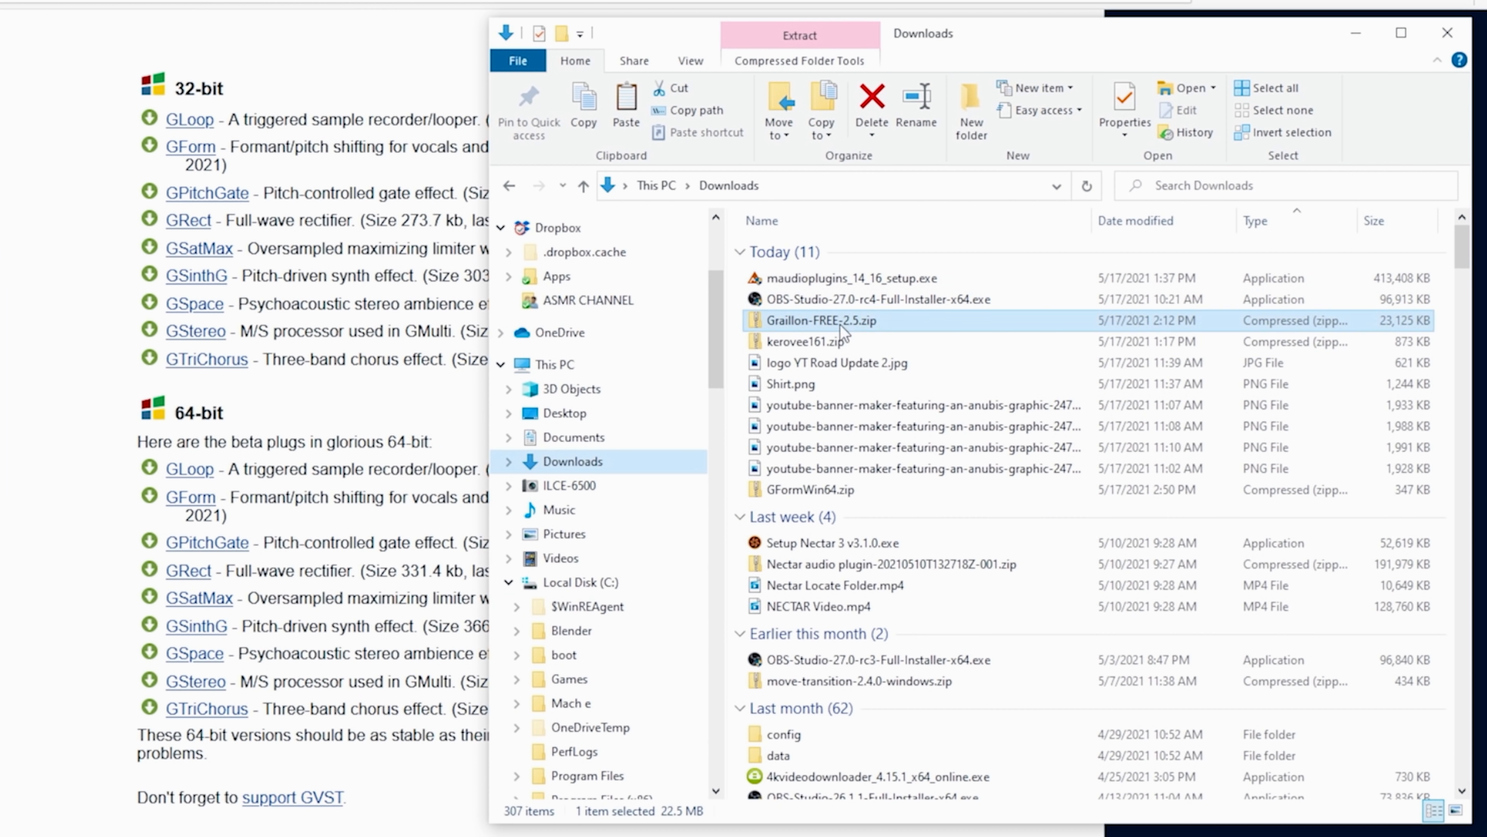
Step: Copy GForm.dll from GFormWin64.zip into C:\Program Files\VSTPlugins
{"action": "double_click", "coordinate": [808, 490]}
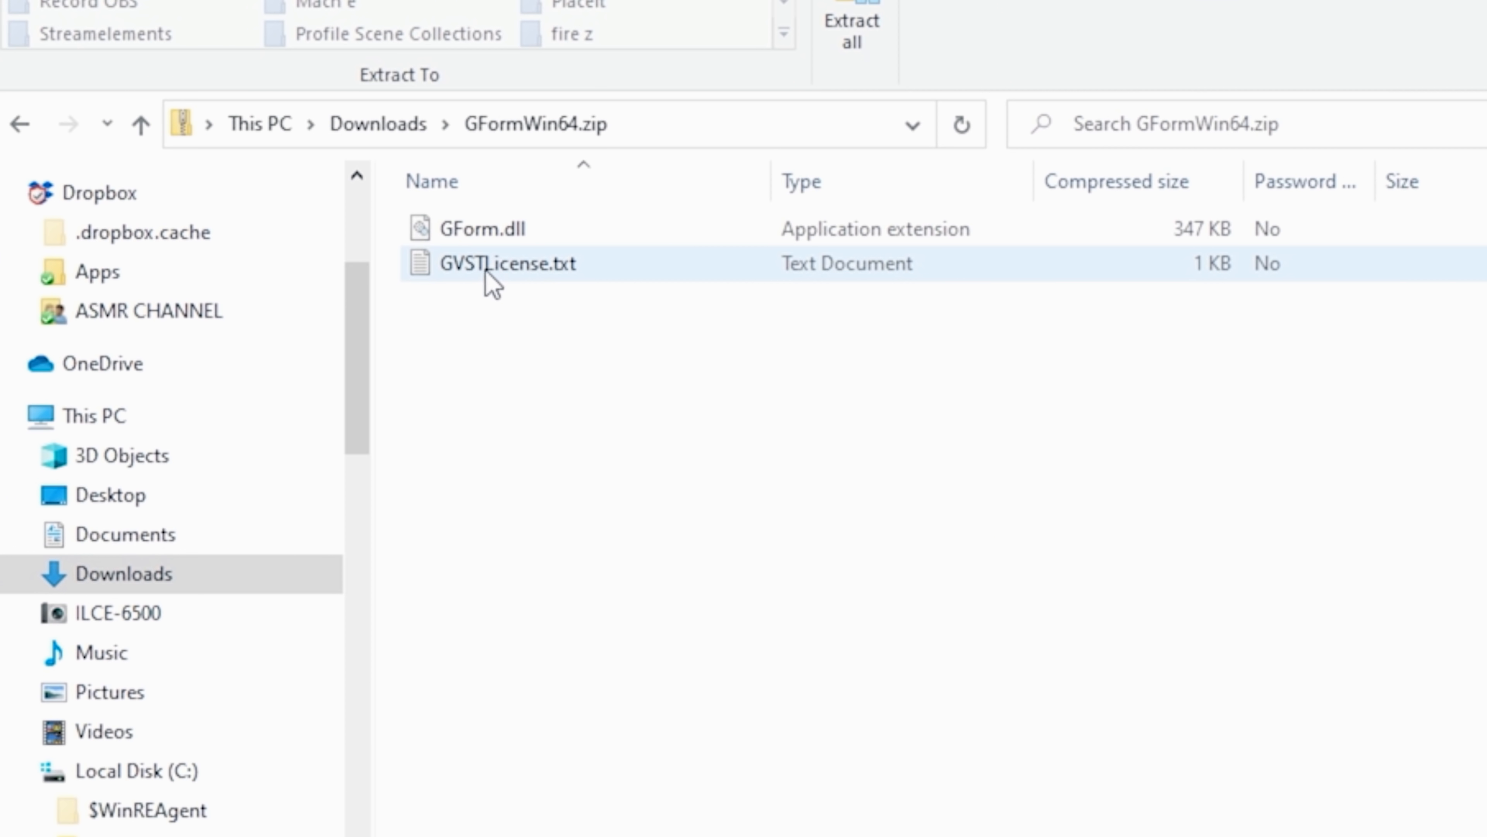
{"action": "left_click", "coordinate": [486, 227]}
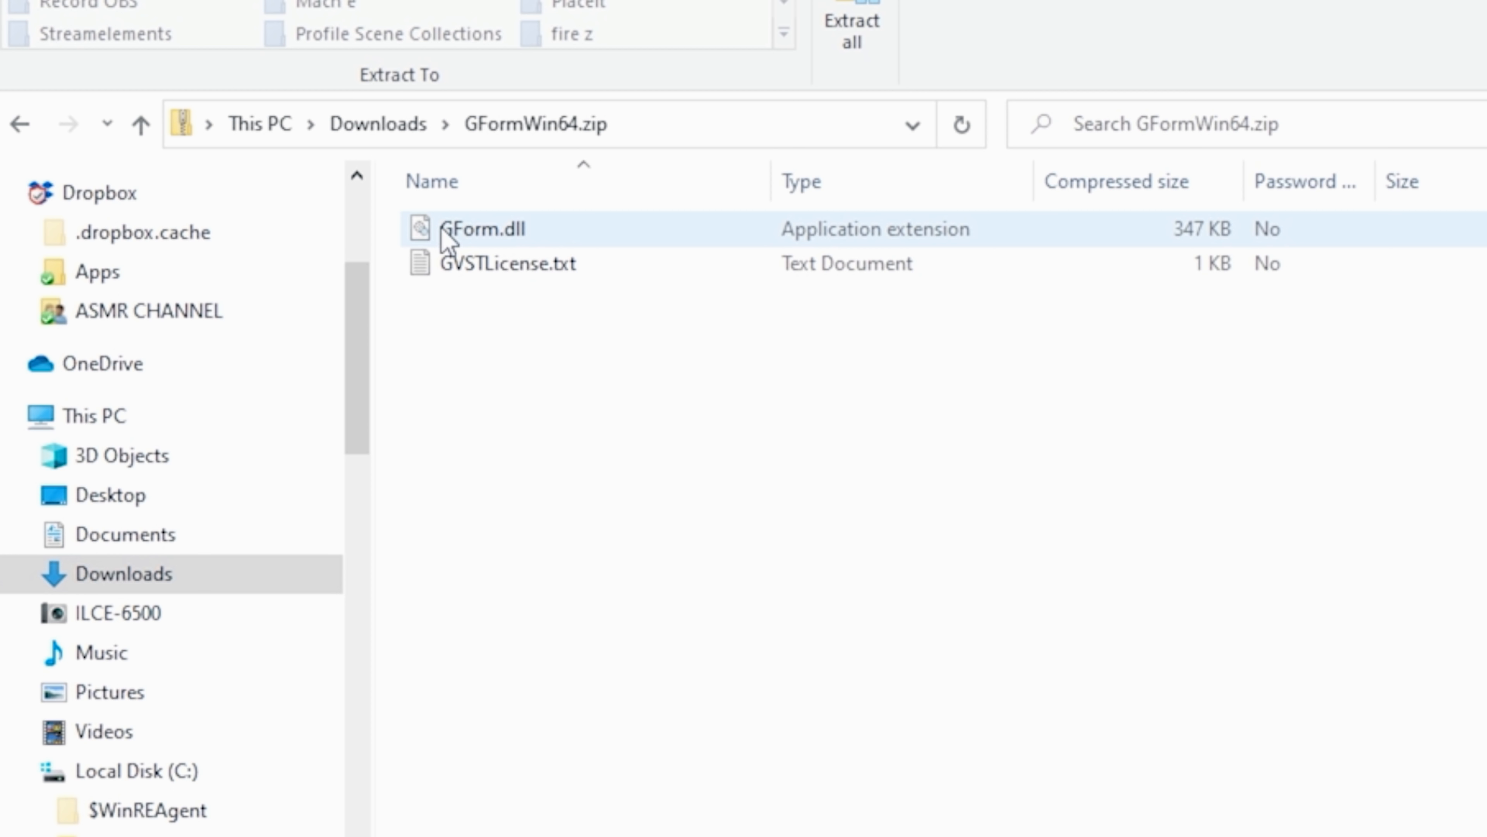
{"action": "left_click_drag", "start_coordinate": [482, 228], "coordinate": [520, 337]}
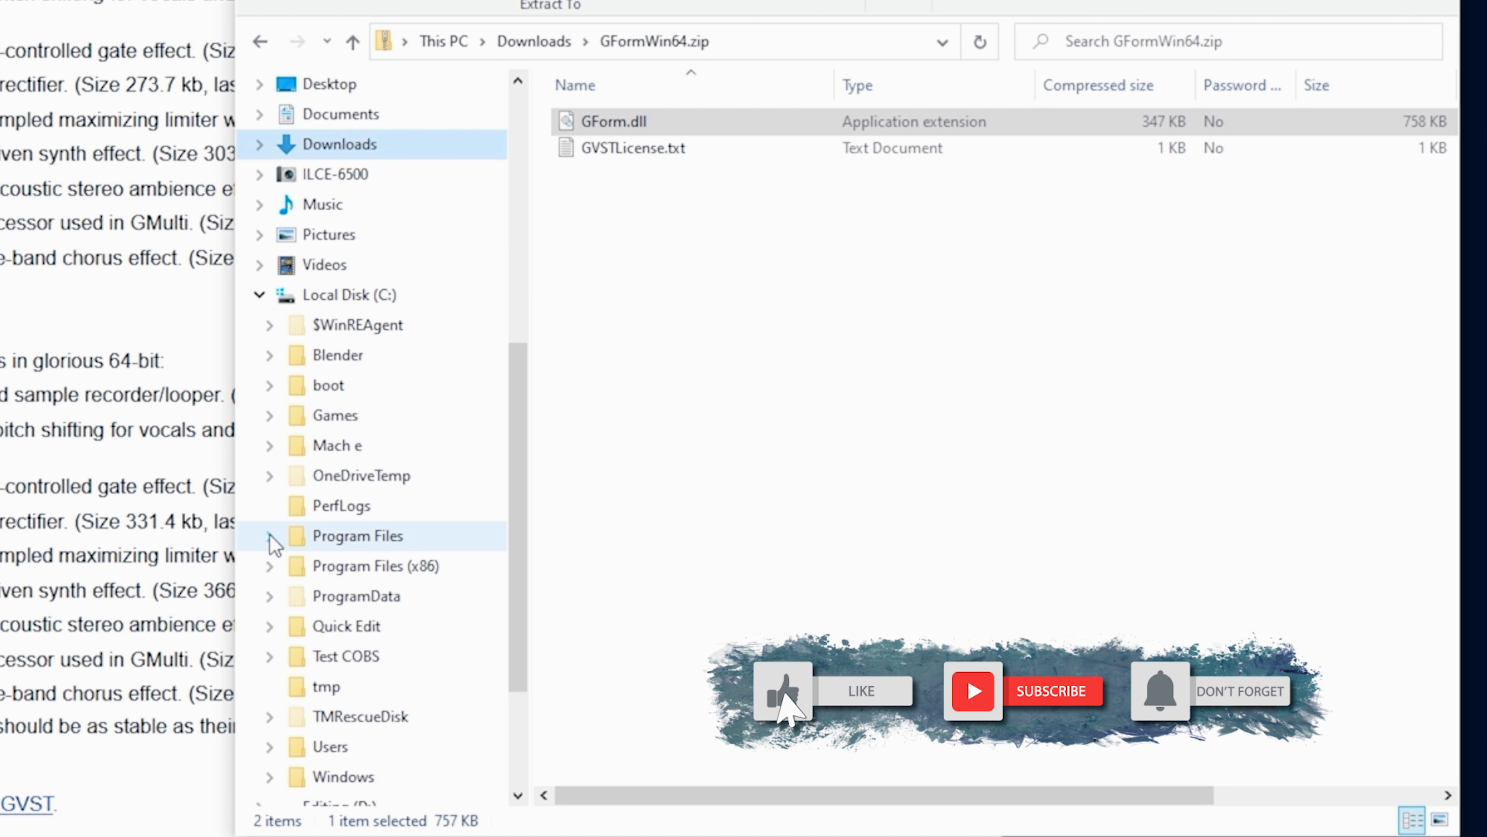
{"action": "left_click", "coordinate": [270, 536]}
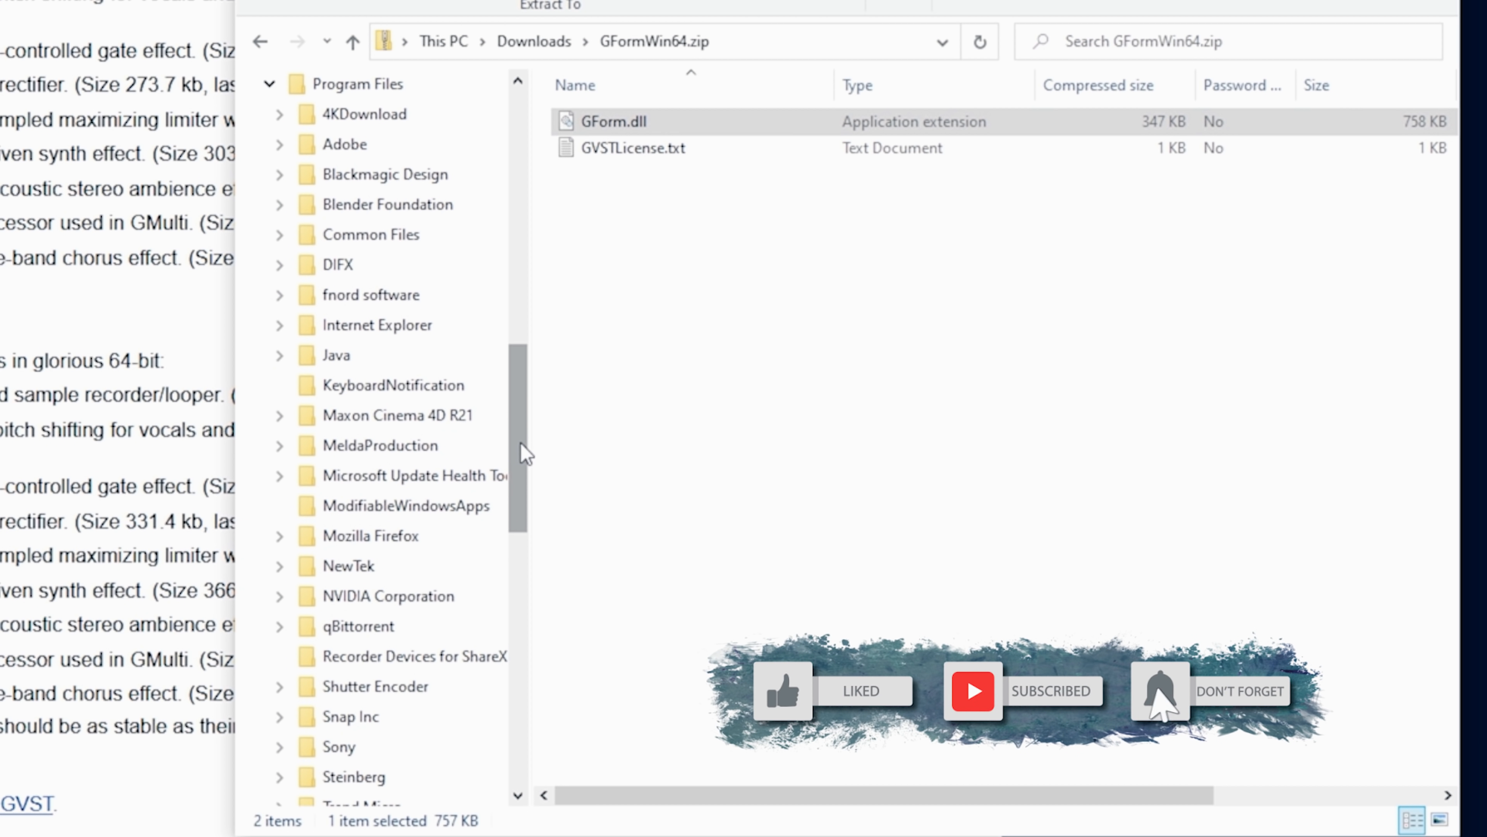
{"action": "scroll", "scroll_direction": "down", "scroll_amount": 3}
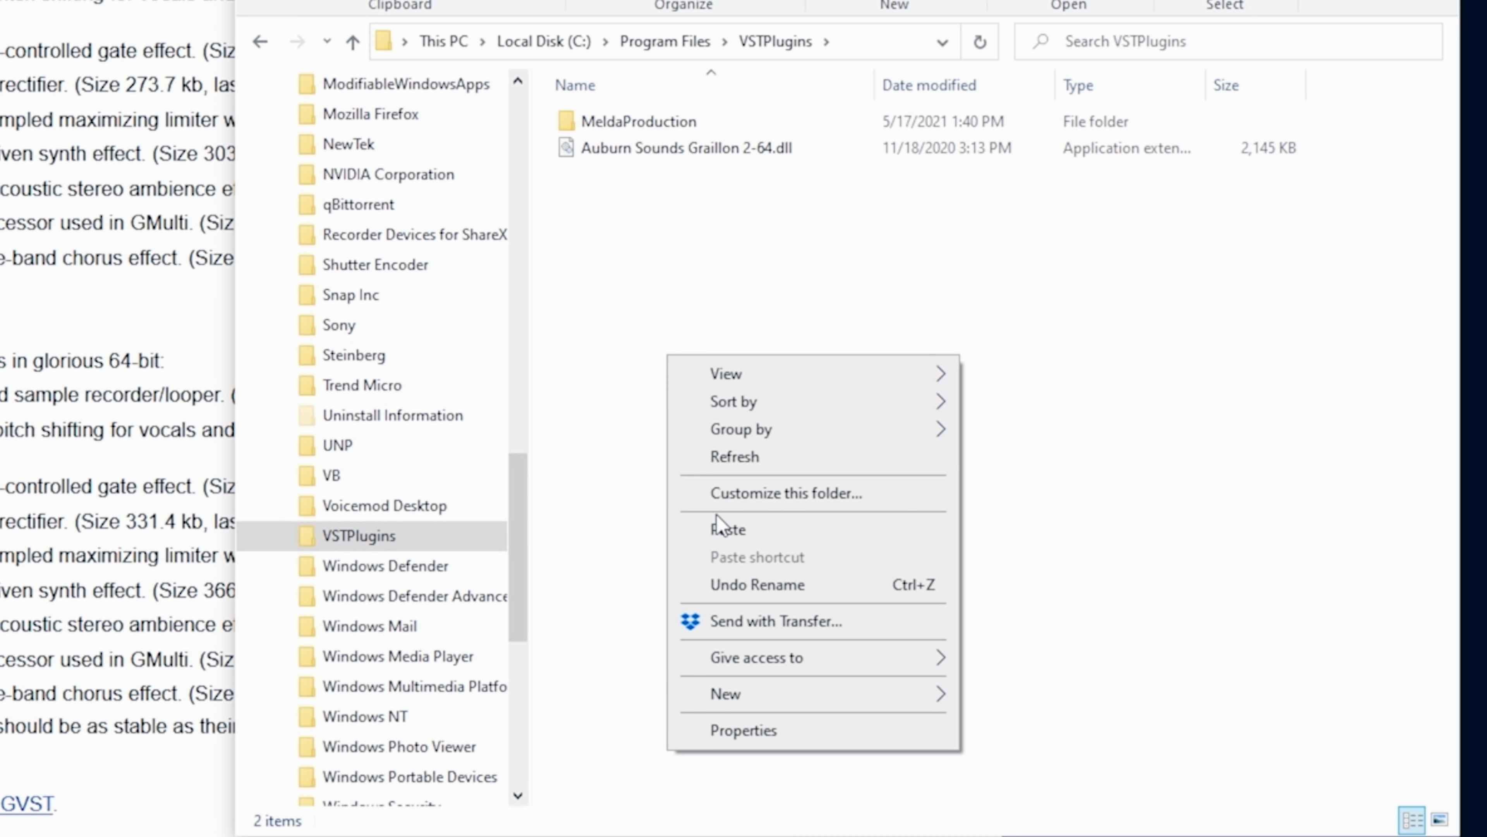
{"action": "left_click", "coordinate": [727, 530]}
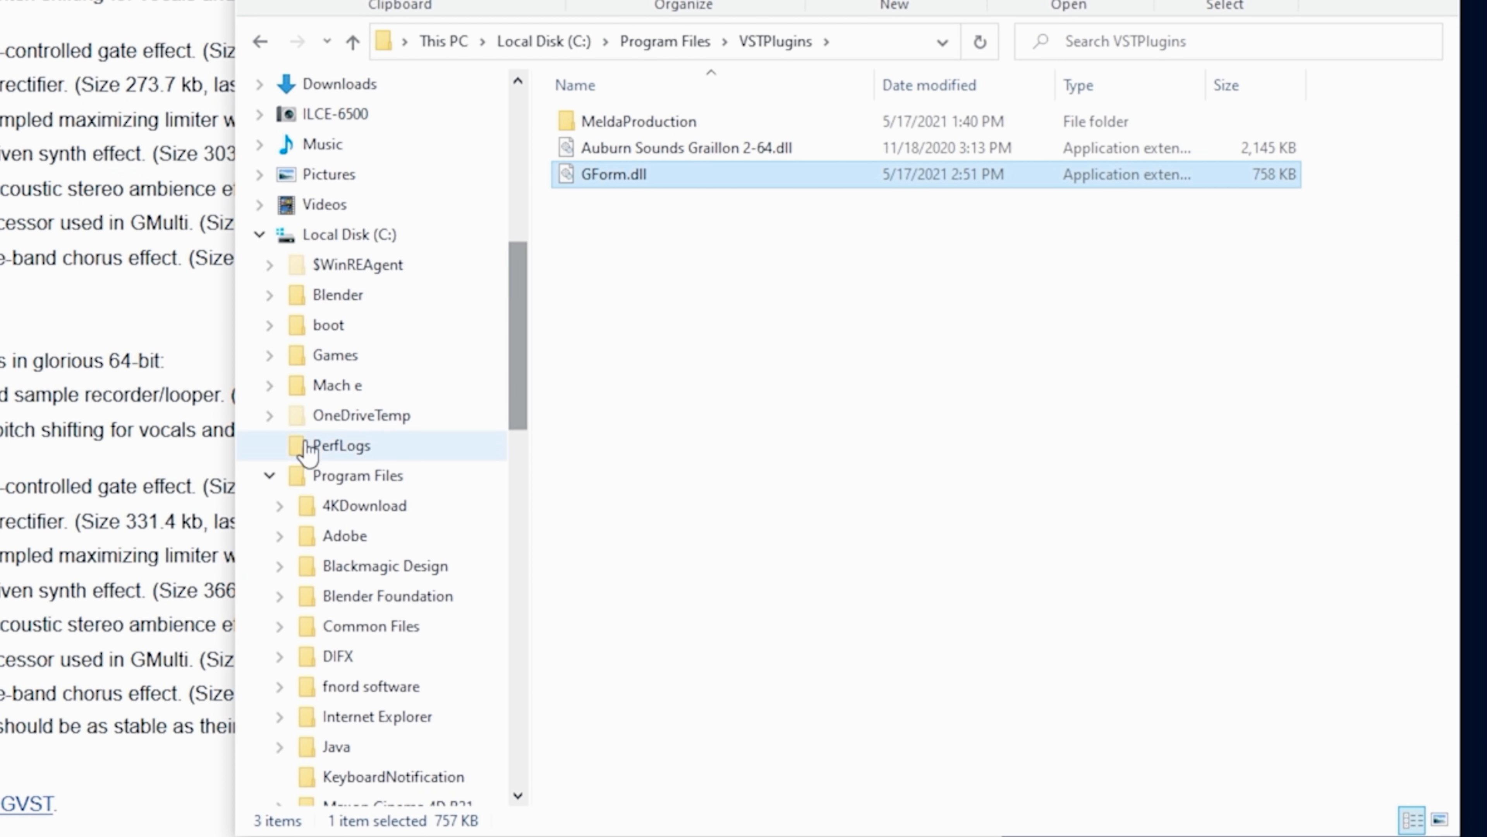
Step: Paste GForm.dll into Program Files (x86)\VSTPlugins, approving administrator permission
{"action": "scroll", "scroll_direction": "down", "scroll_amount": 3}
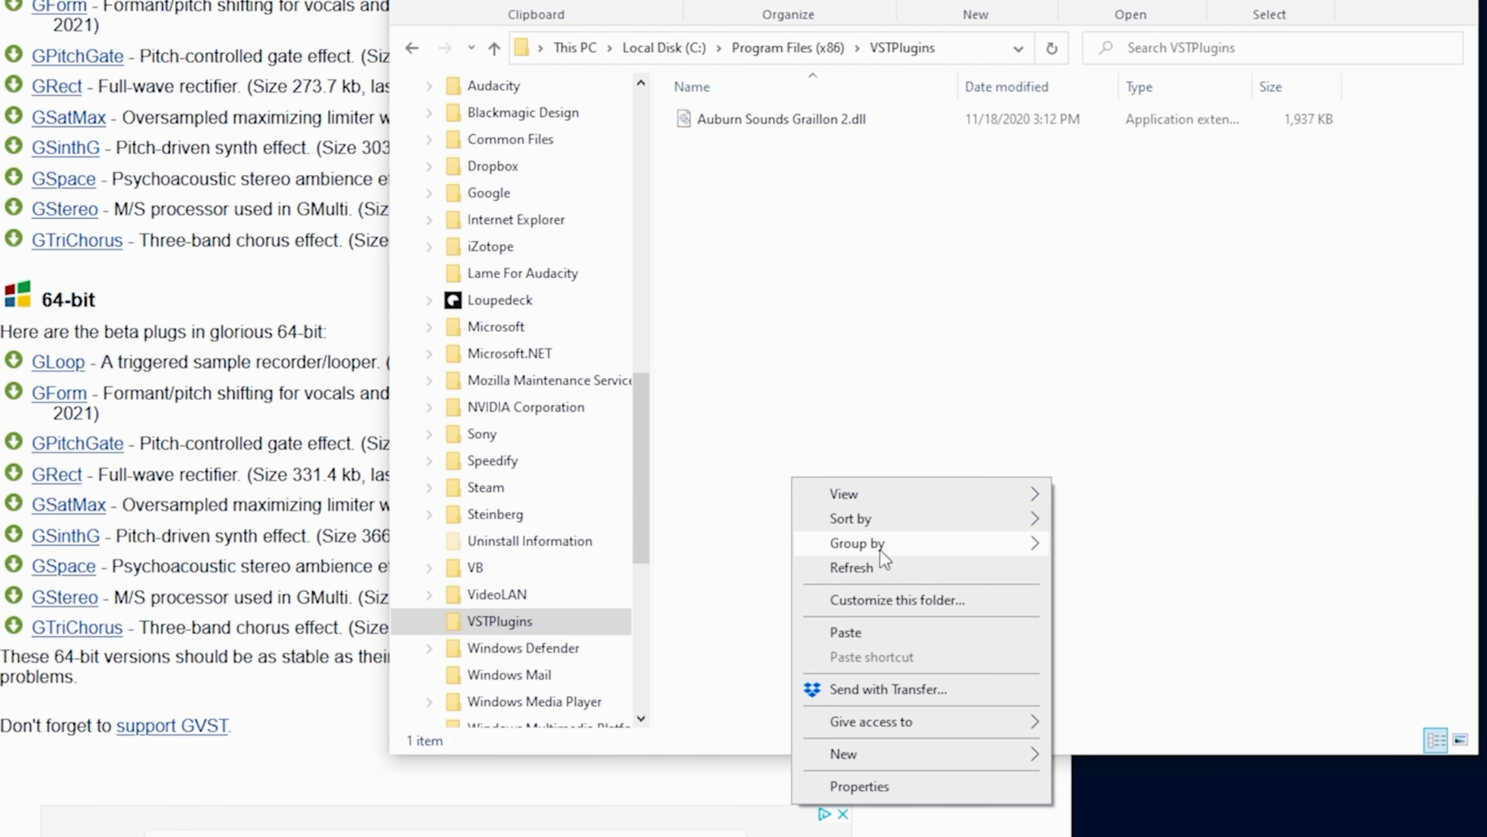
{"action": "left_click", "coordinate": [844, 632]}
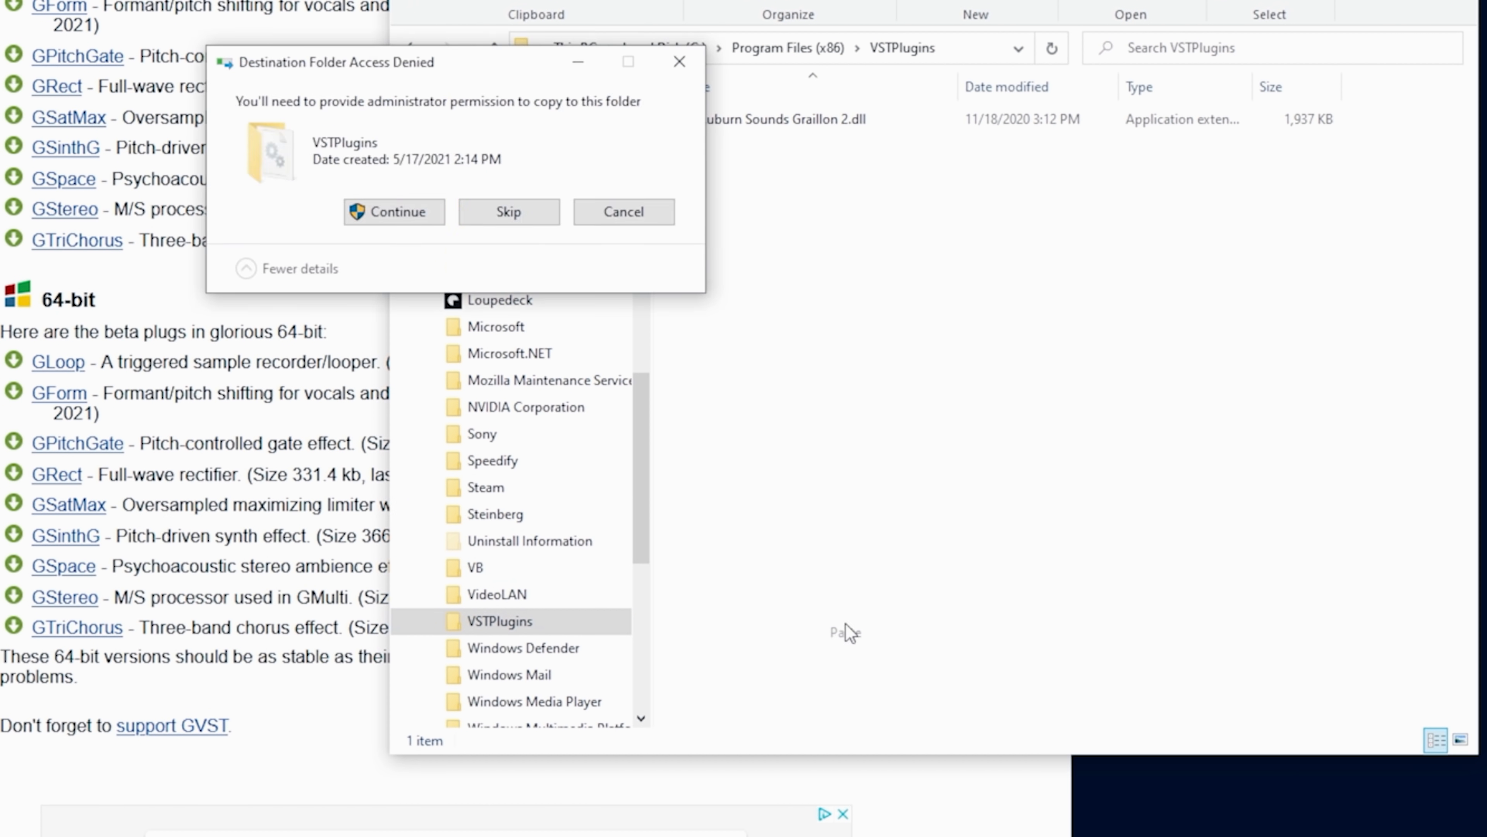
{"action": "left_click", "coordinate": [393, 211]}
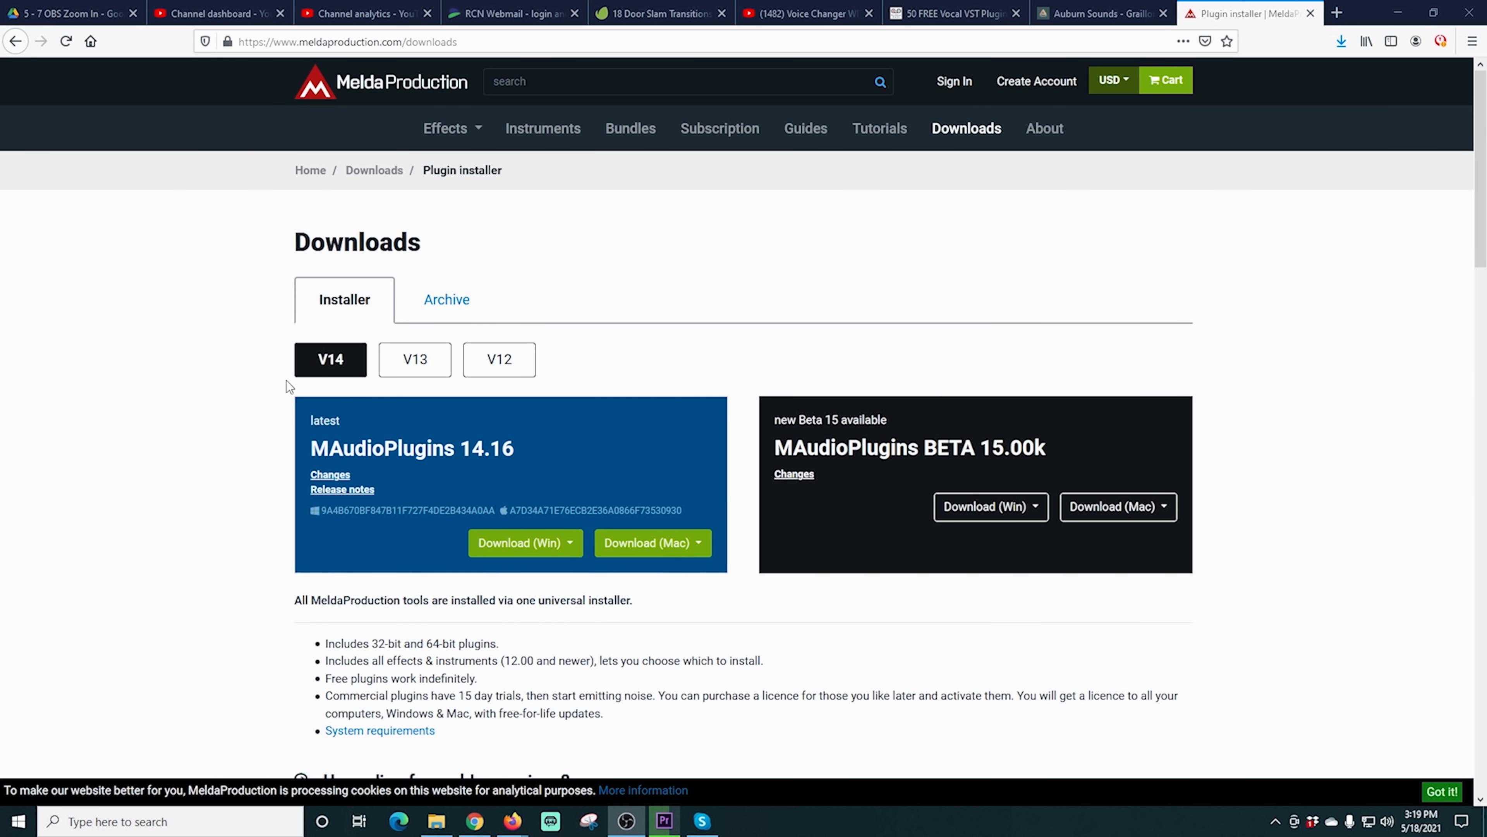
Step: Download the Windows MAudioPlugins installer from MeldaProduction's older releases
{"action": "scroll", "scroll_direction": "down", "scroll_amount": 3}
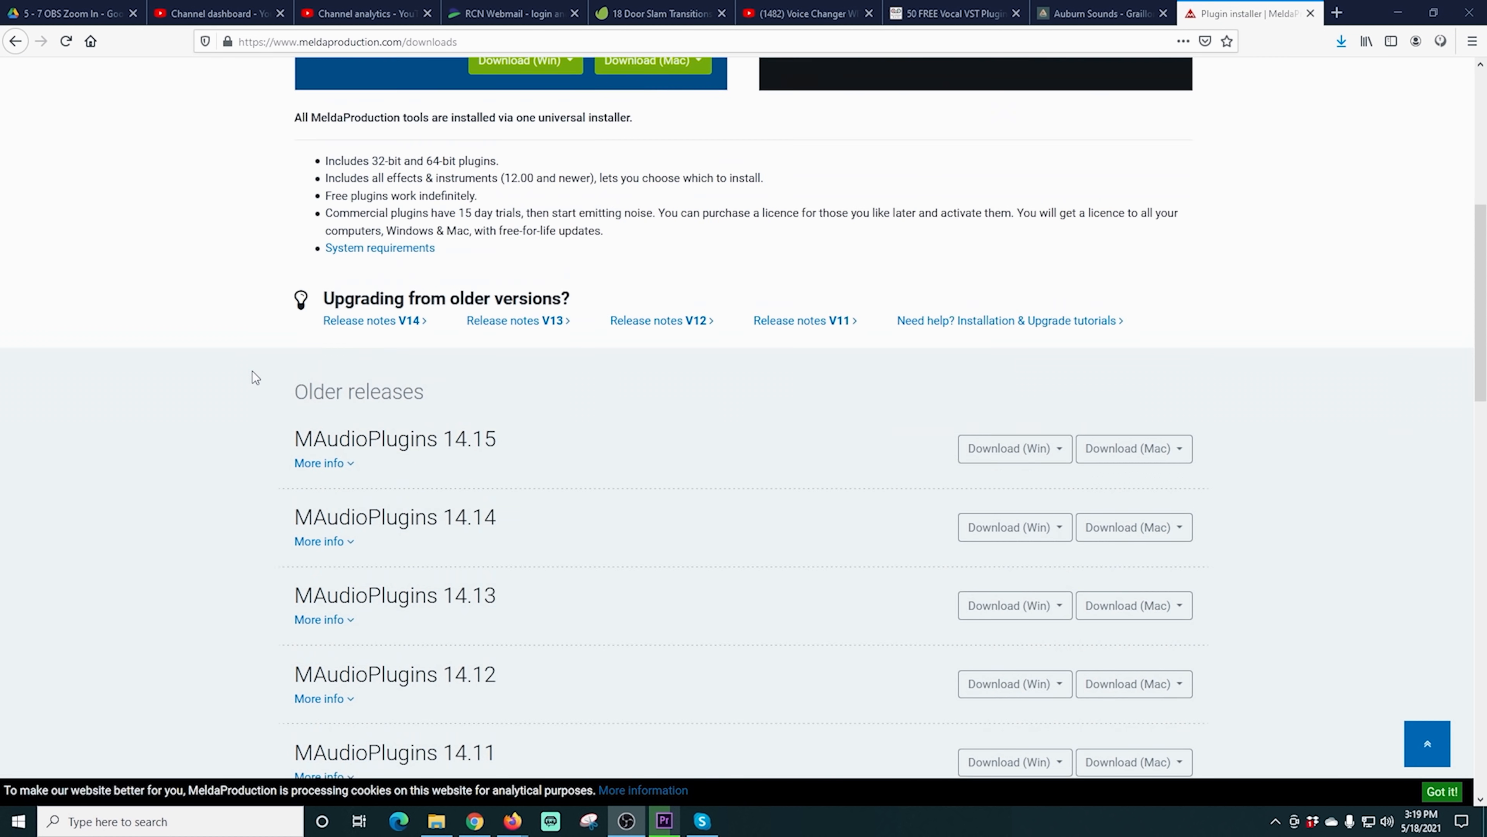
{"action": "scroll", "scroll_direction": "down", "scroll_amount": 3}
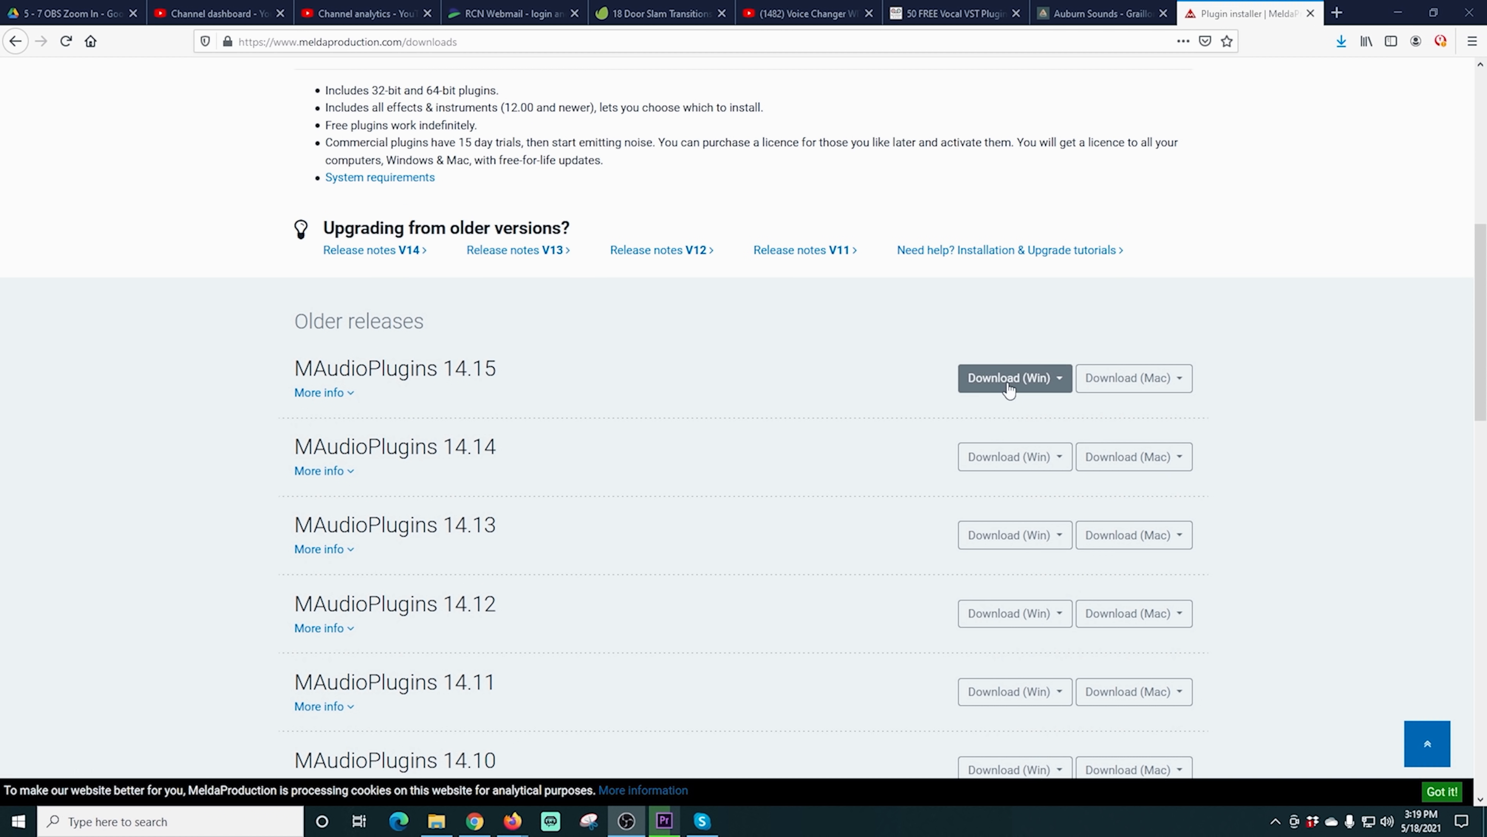
{"action": "left_click", "coordinate": [1014, 378]}
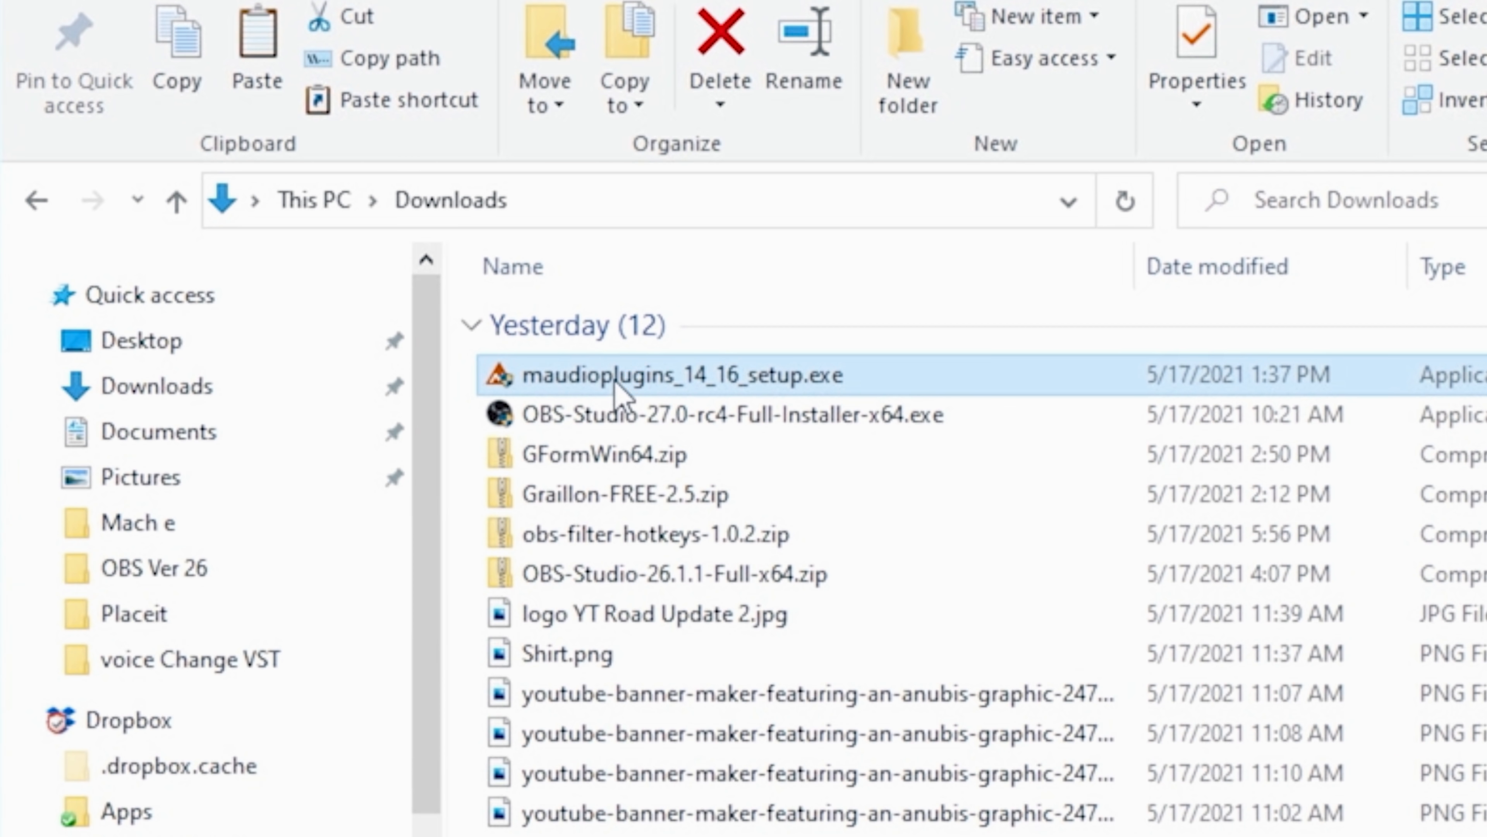
Step: Launch maudioplugins_14_16_setup.exe and accept the licence terms
{"action": "double_click", "coordinate": [660, 375]}
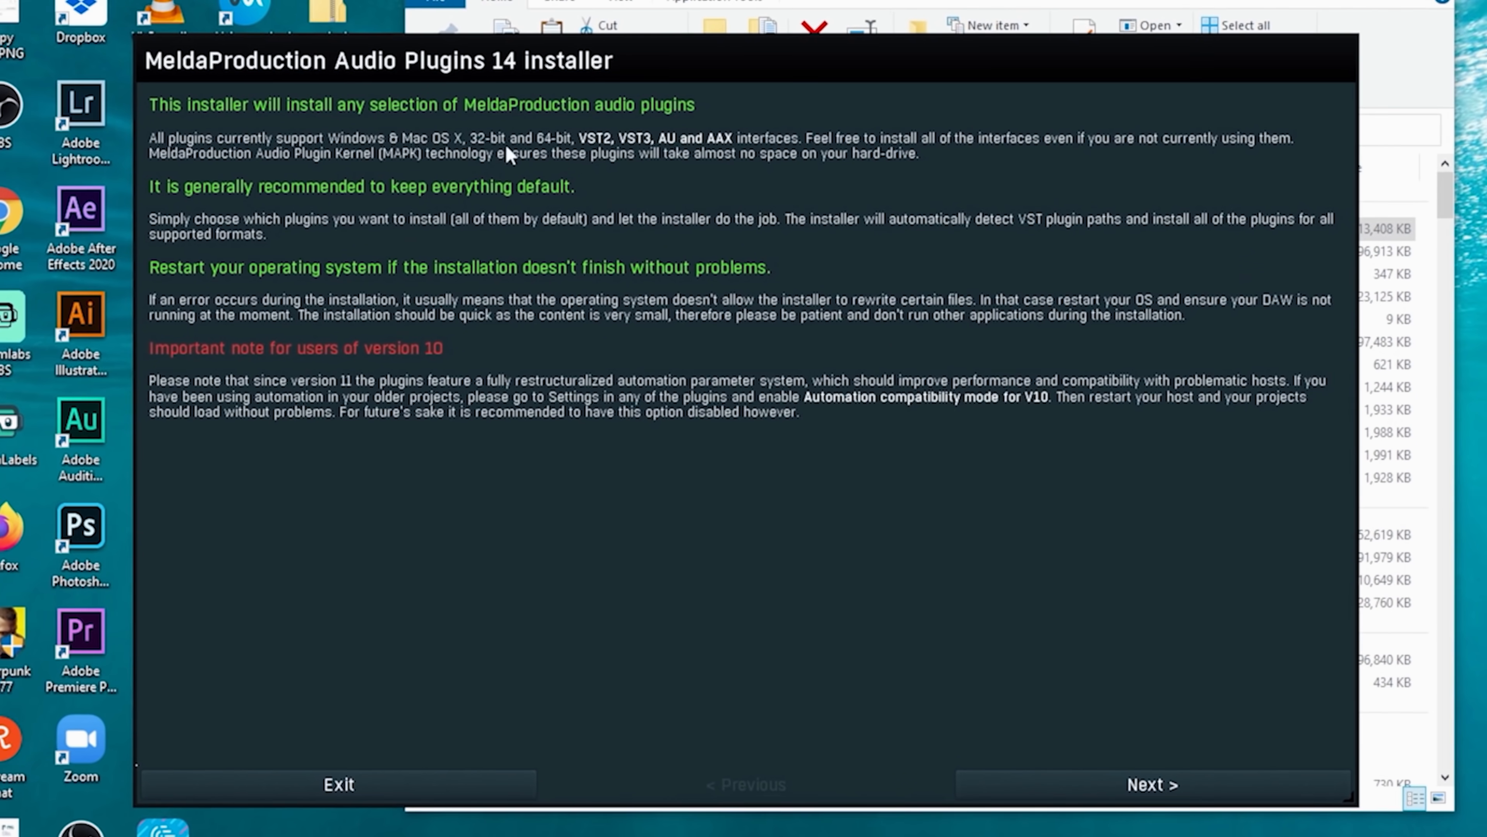
{"action": "left_click", "coordinate": [1150, 783]}
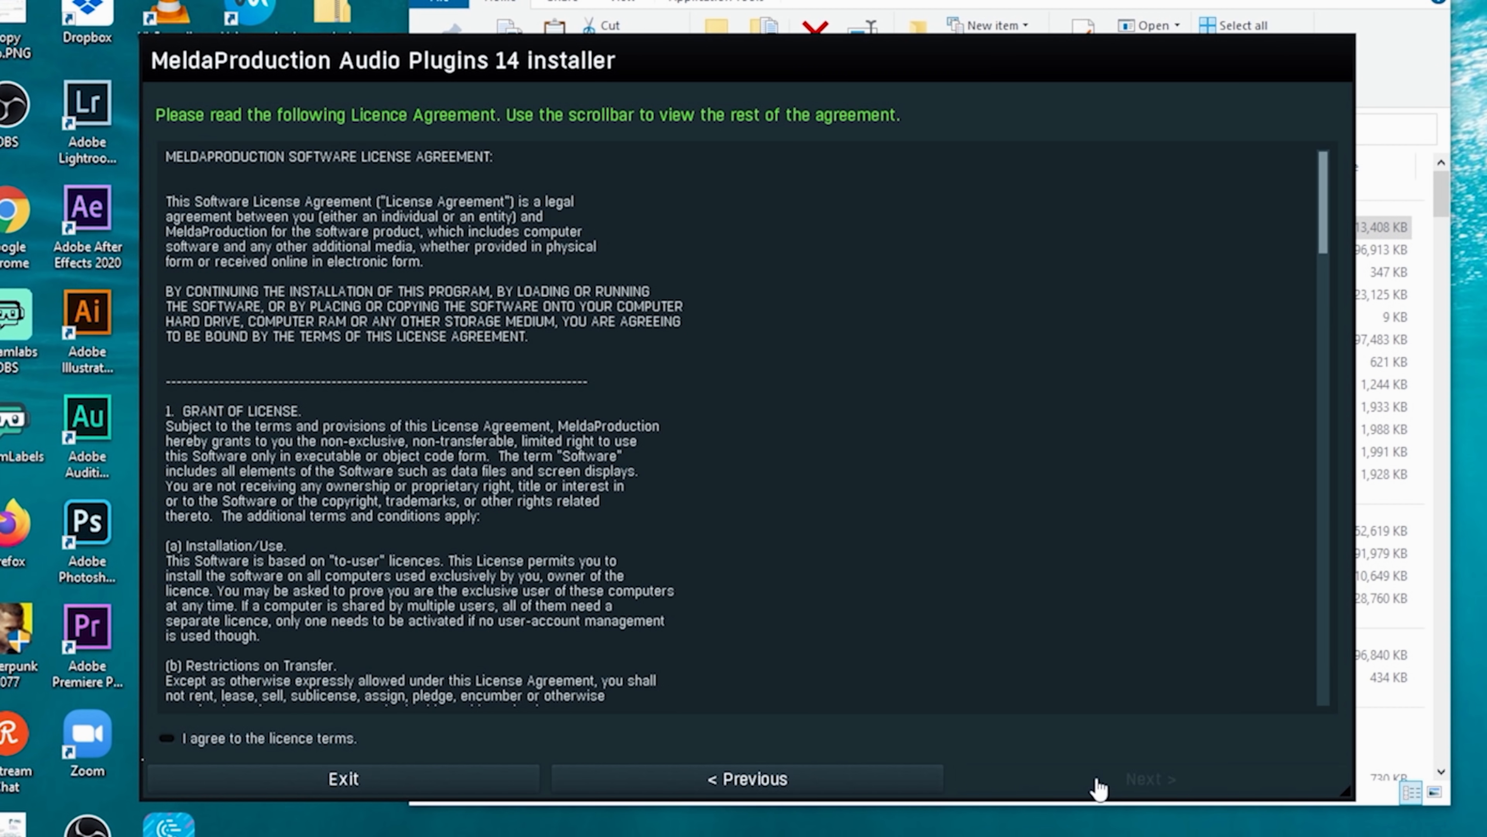
{"action": "left_click", "coordinate": [164, 738]}
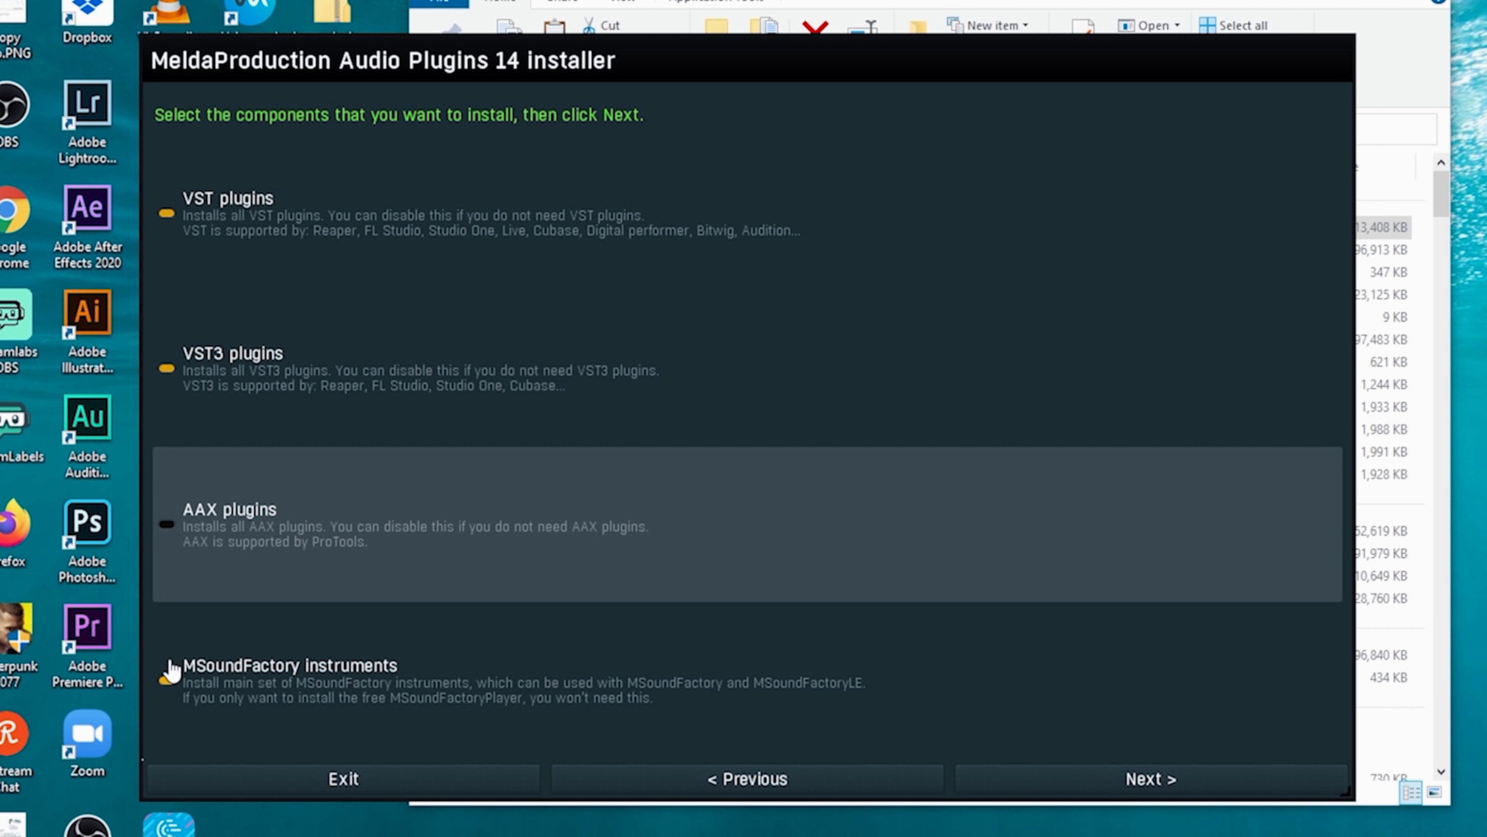
{"action": "left_click", "coordinate": [1149, 778]}
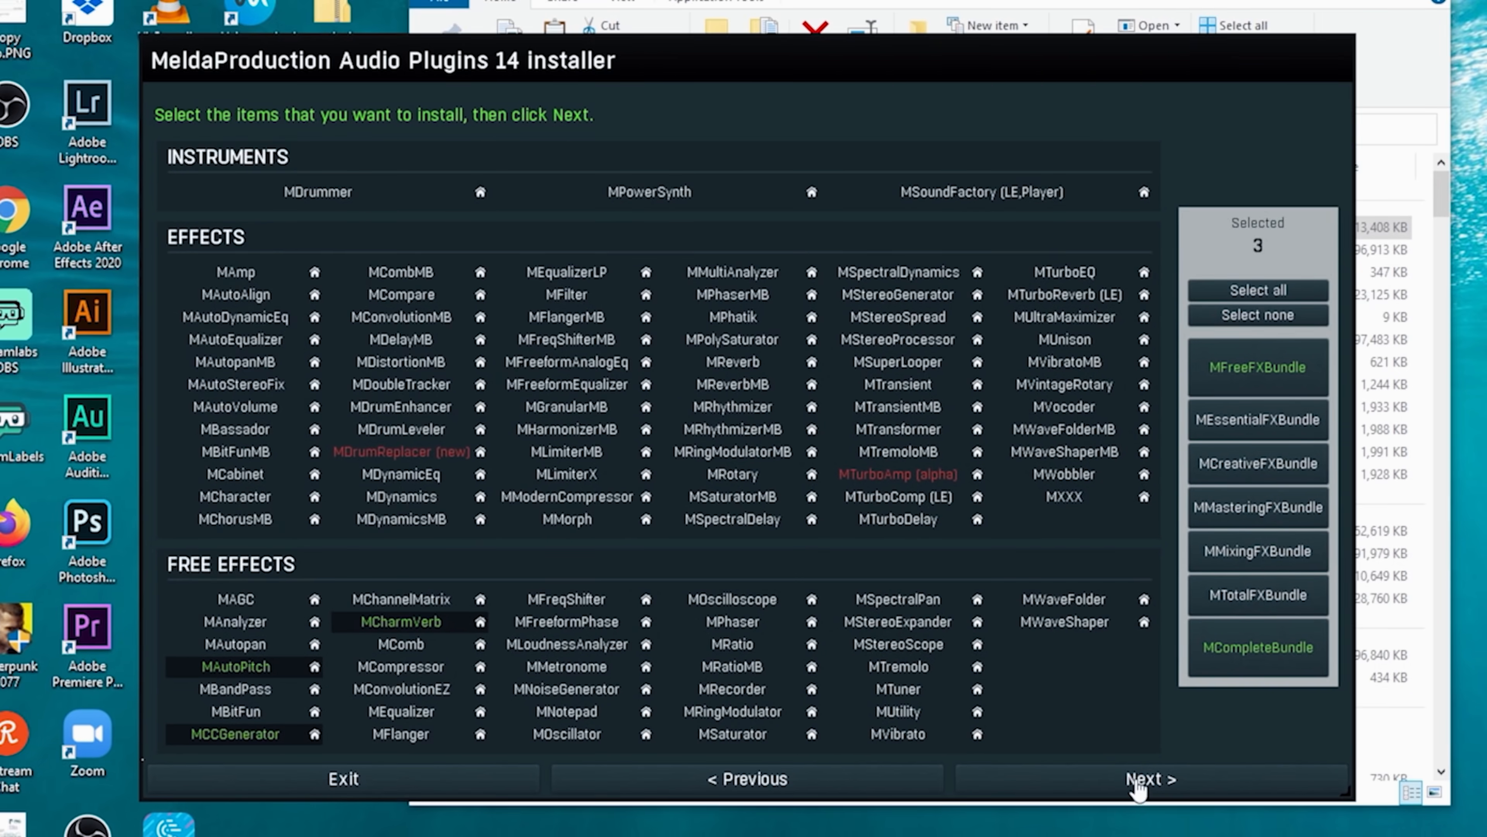
Step: Clear the plug-in selection and select only MCharmVerb to install
{"action": "left_click", "coordinate": [1257, 315]}
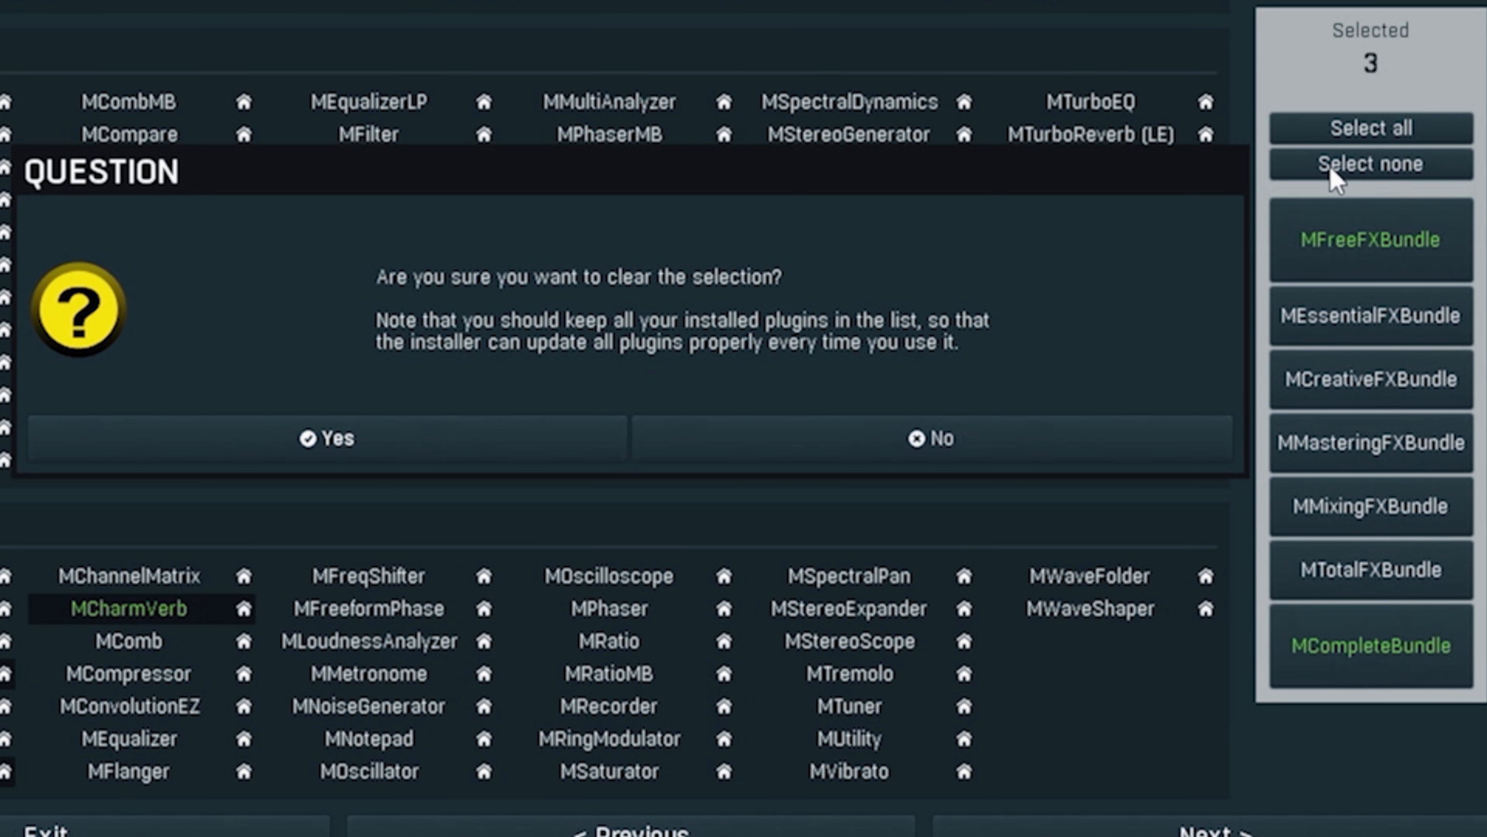
{"action": "left_click", "coordinate": [329, 439]}
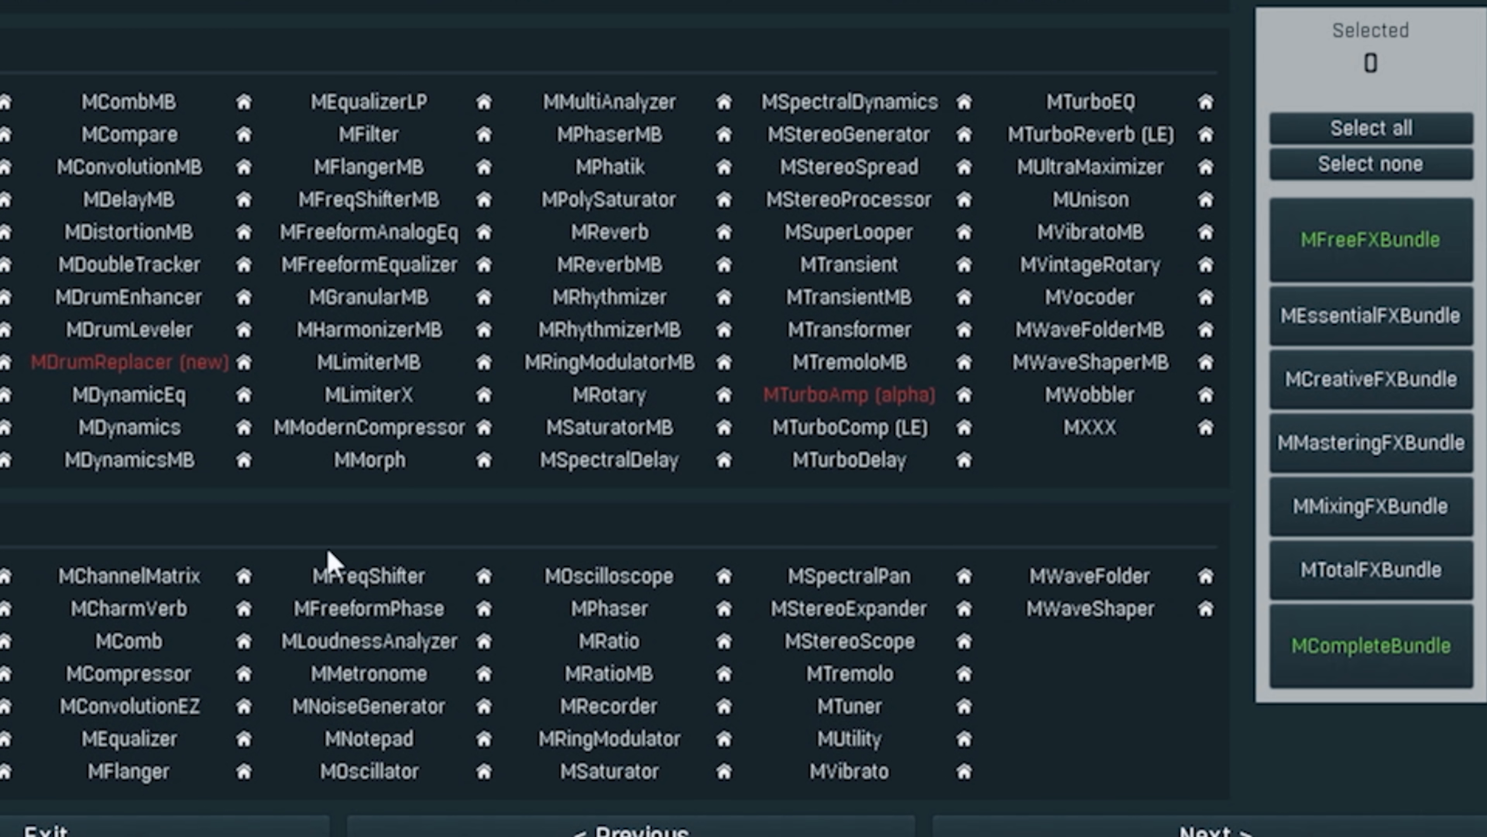
{"action": "left_click", "coordinate": [400, 621]}
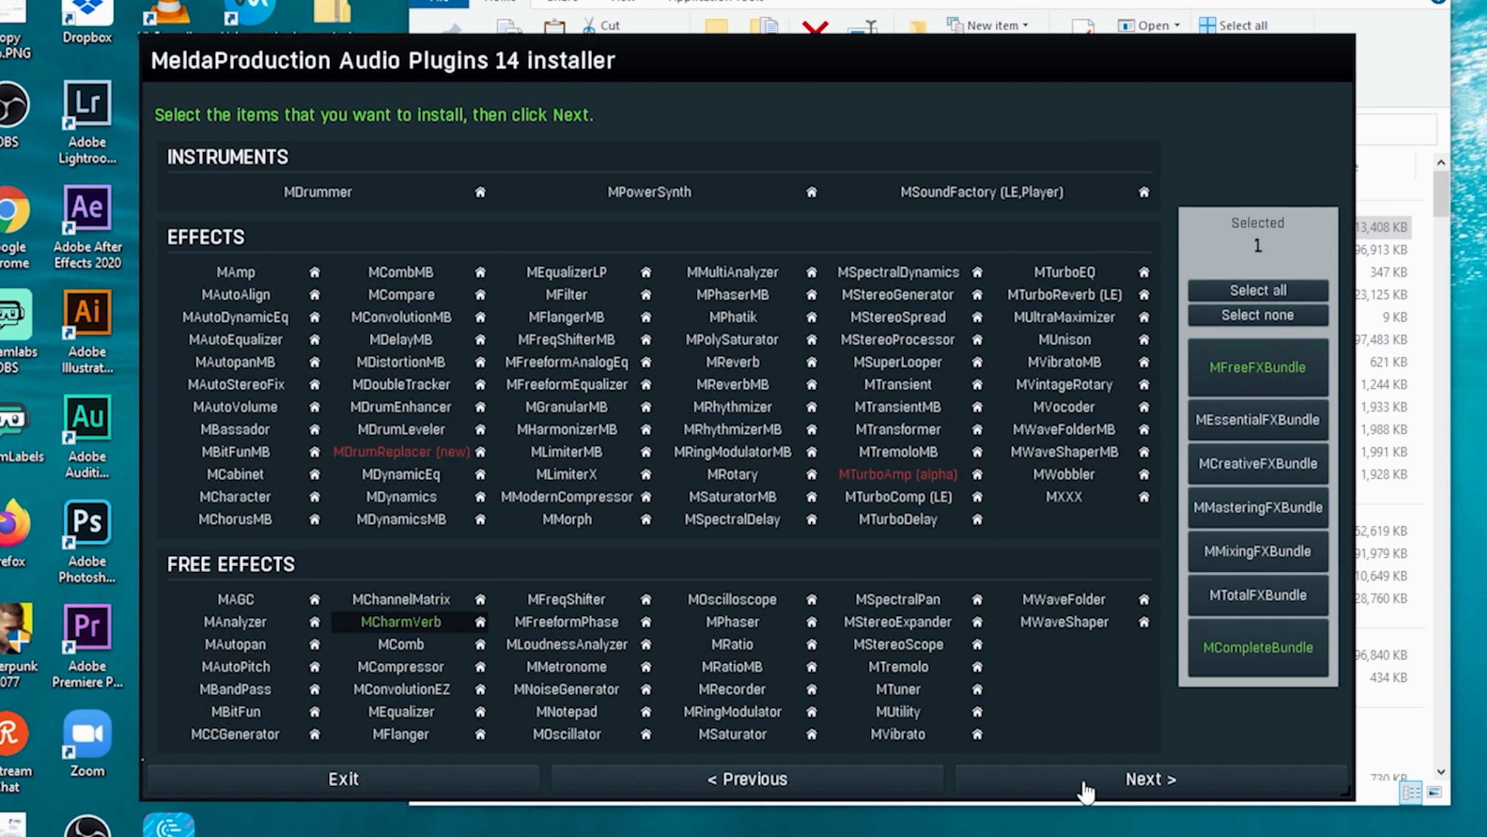
Step: Accept the install directories, skip plugin clean-up and start installing MCharmVerb
{"action": "left_click", "coordinate": [1149, 778]}
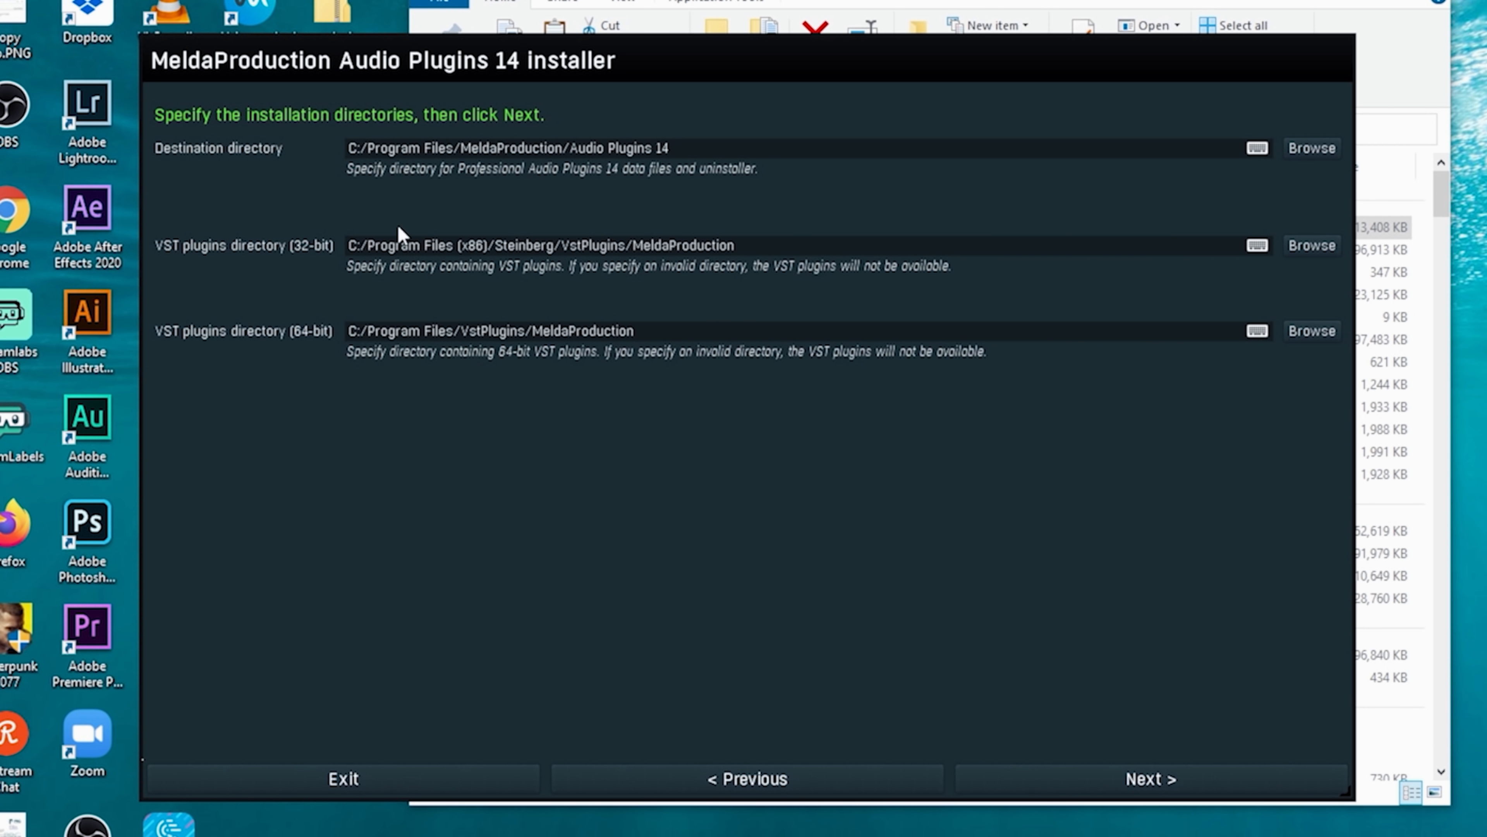
{"action": "mouse_move", "coordinate": [398, 235]}
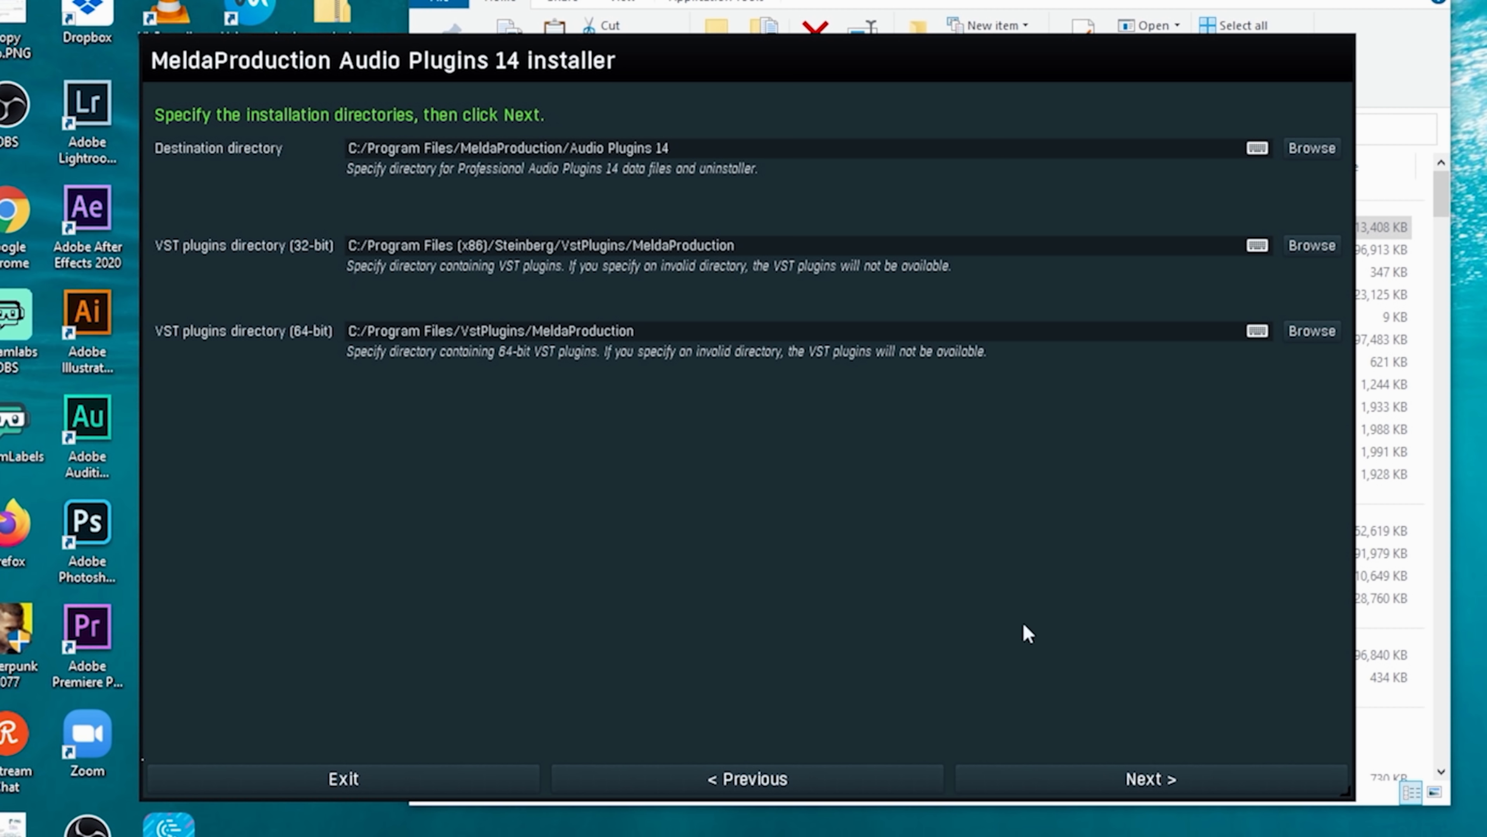
{"action": "left_click", "coordinate": [1149, 777]}
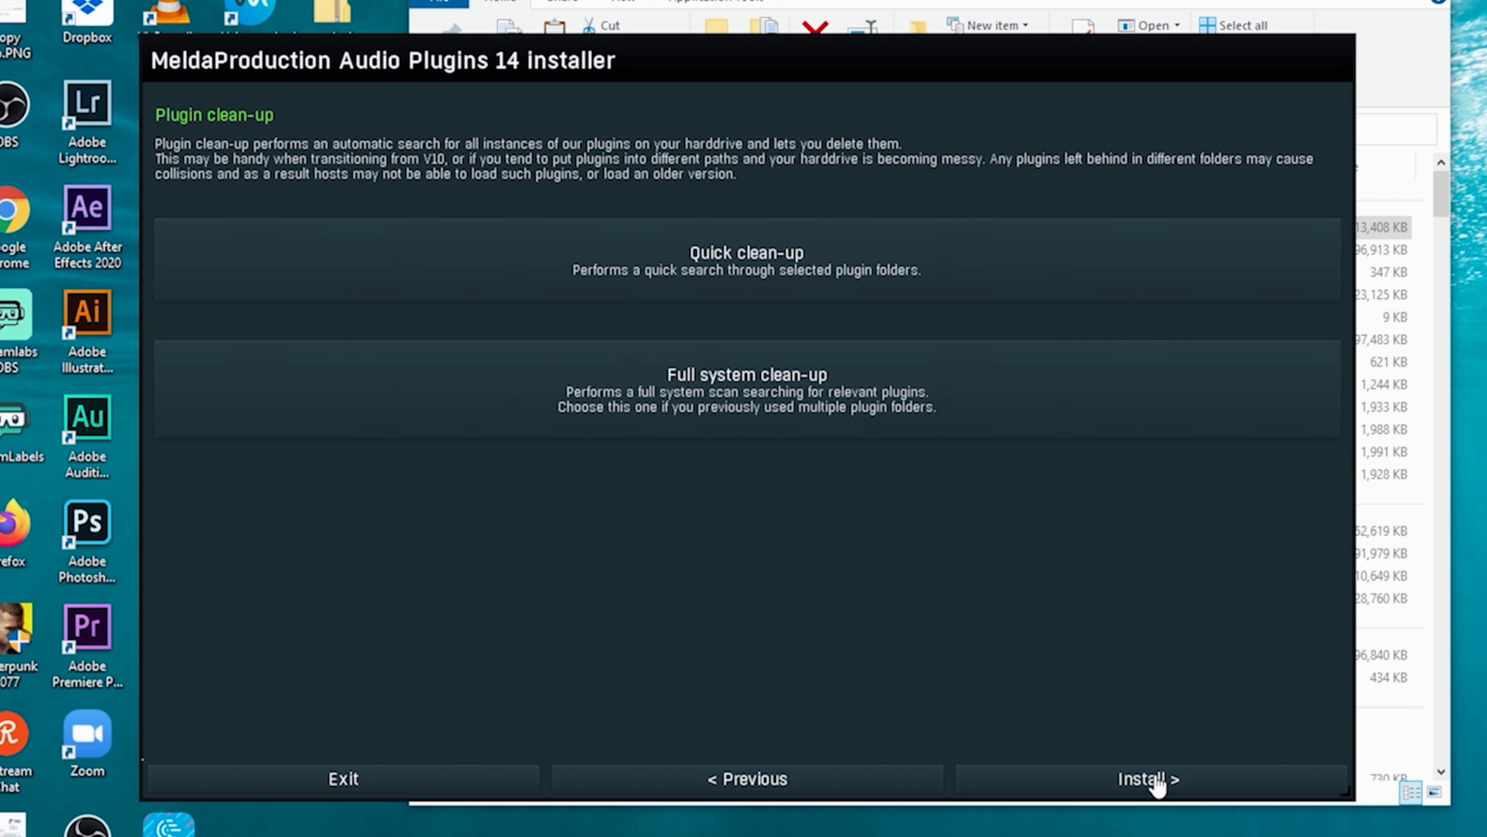
{"action": "mouse_move", "coordinate": [709, 428]}
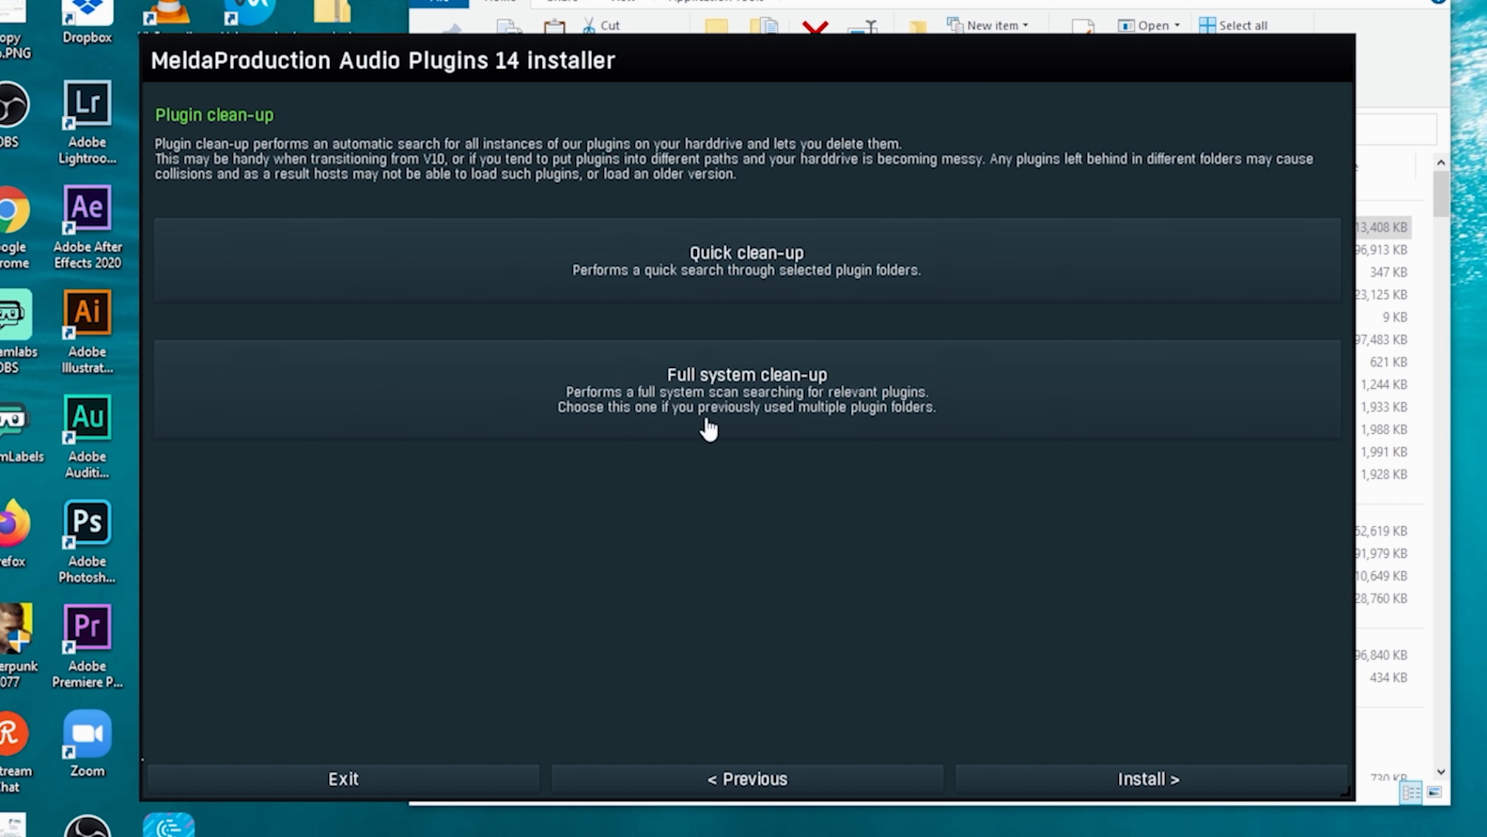
{"action": "mouse_move", "coordinate": [1111, 787]}
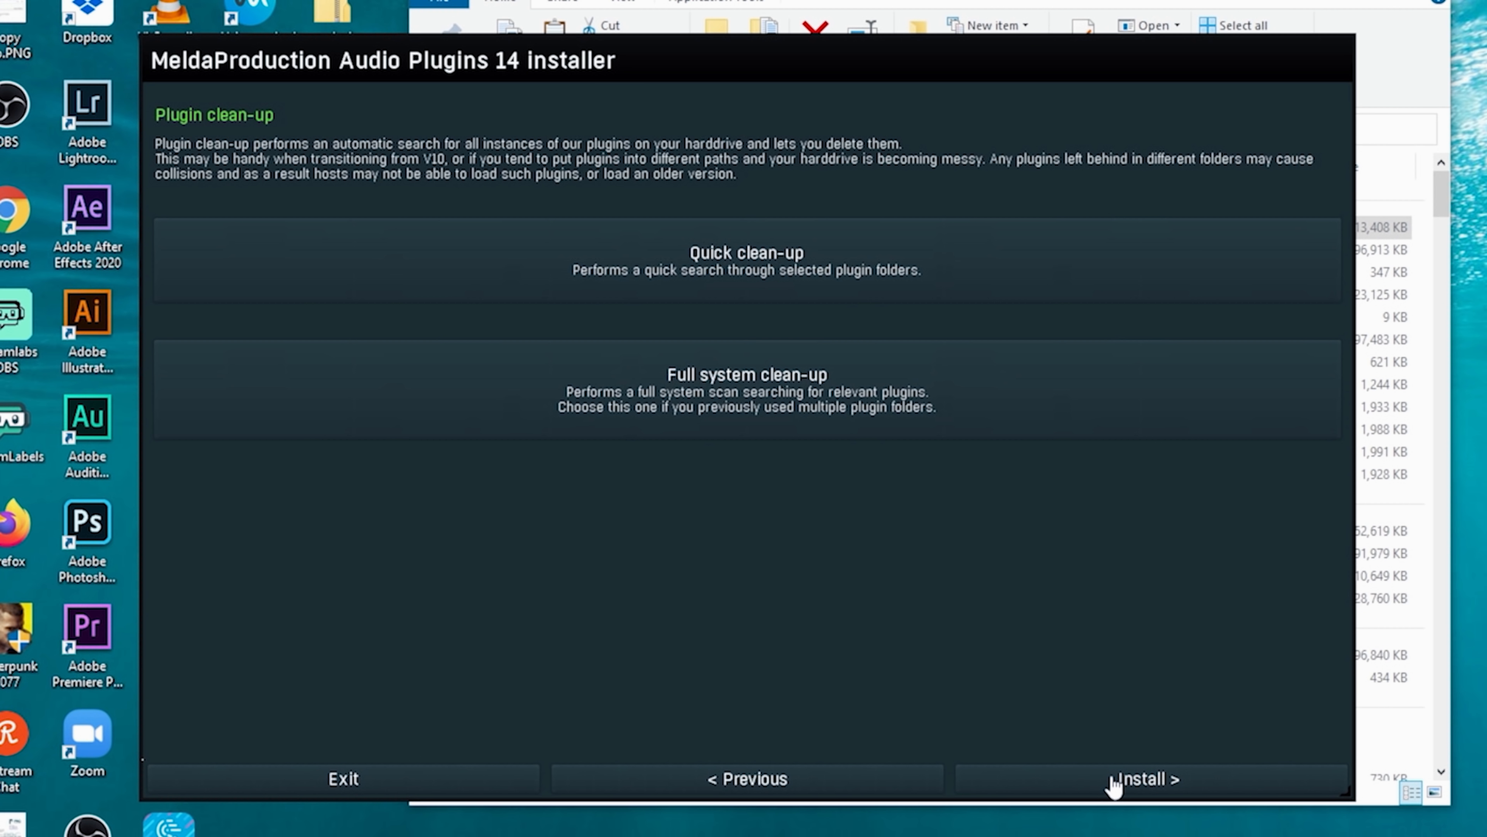
{"action": "left_click", "coordinate": [1144, 777]}
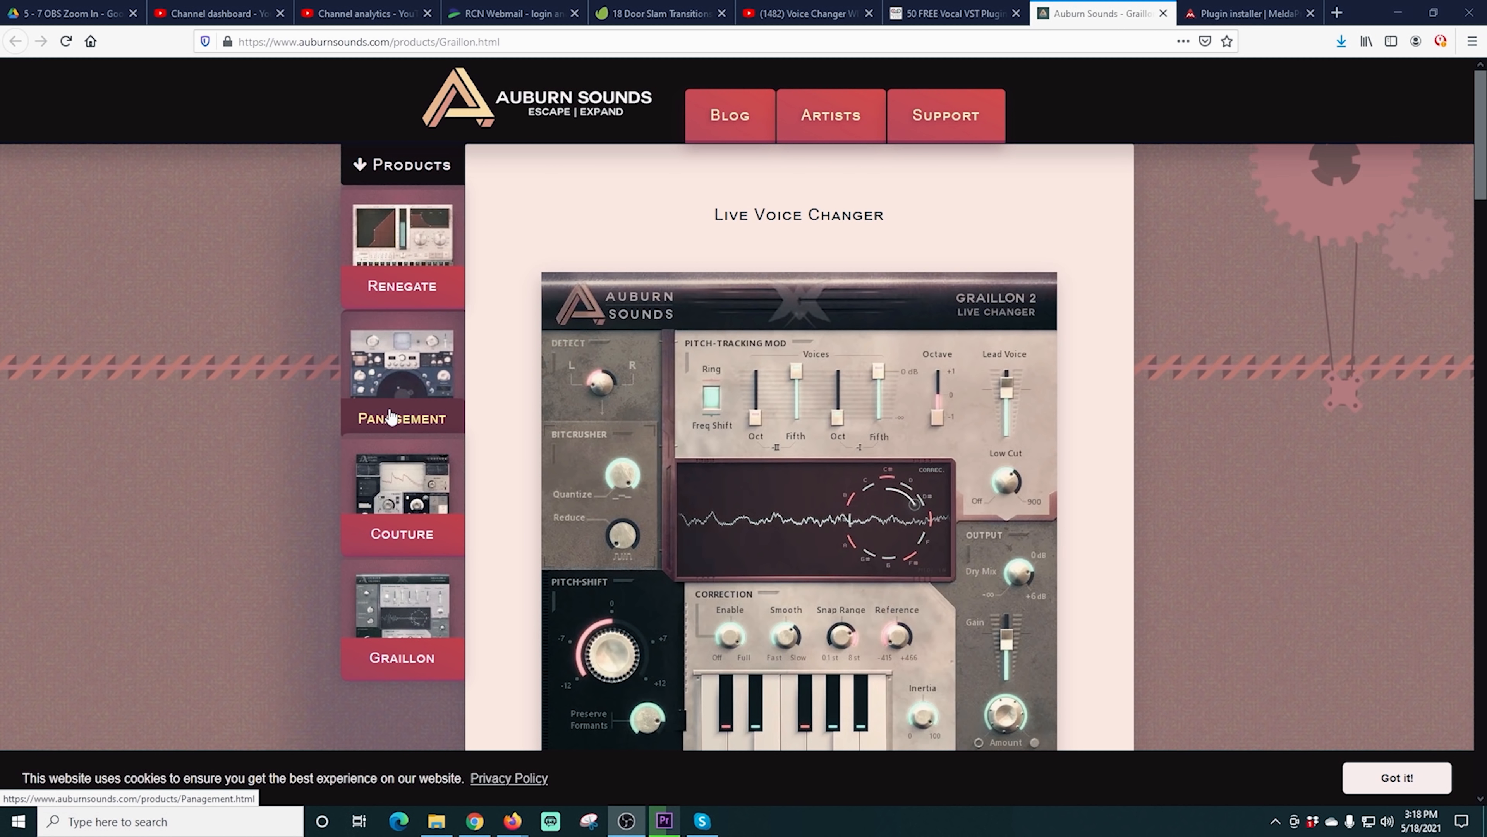
Step: Scroll the Graillon page down to its Free Edition download
{"action": "scroll", "scroll_direction": "down", "scroll_amount": 3}
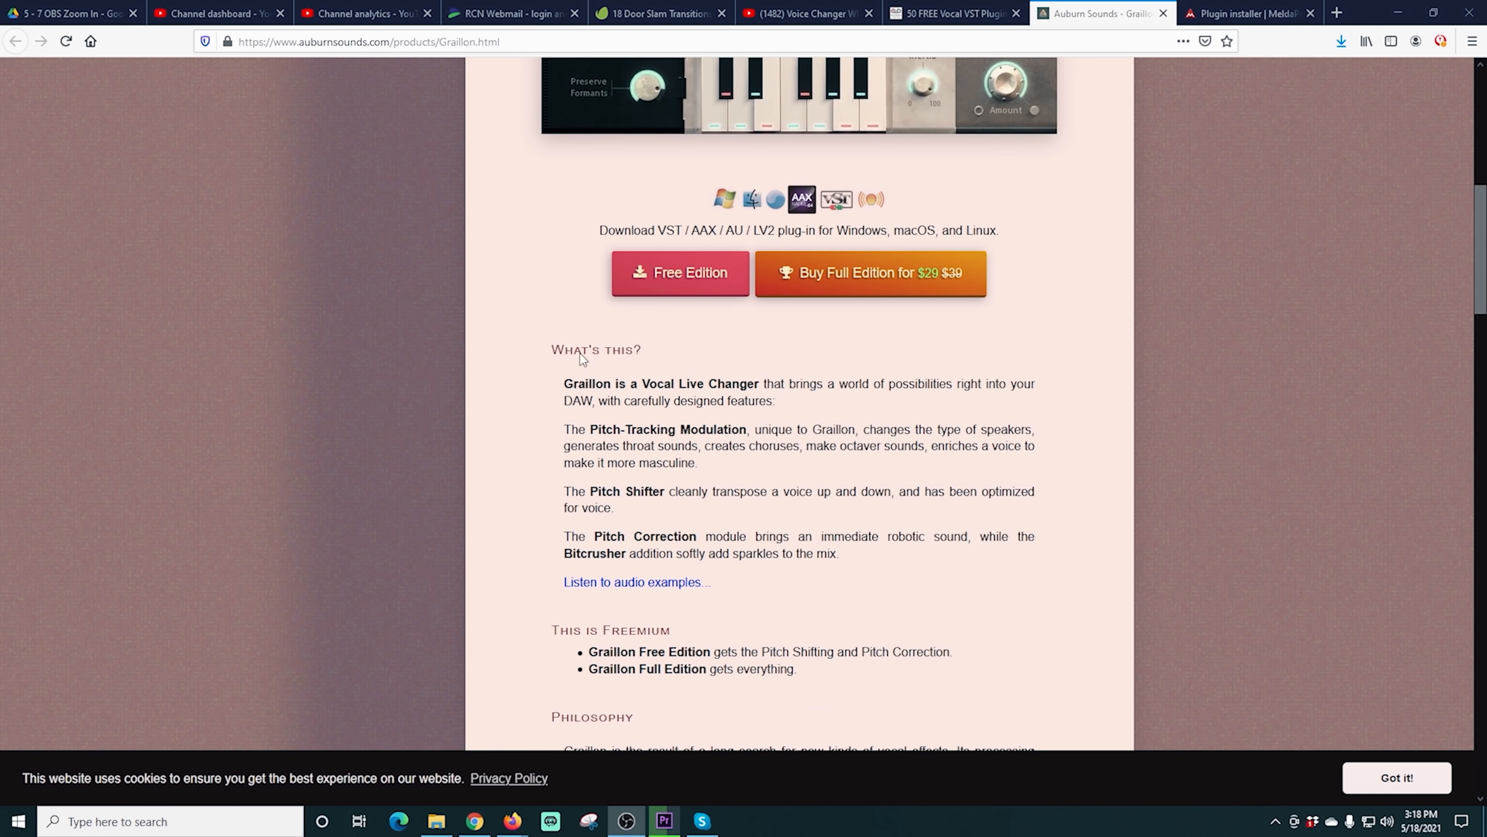
{"action": "mouse_move", "coordinate": [680, 273]}
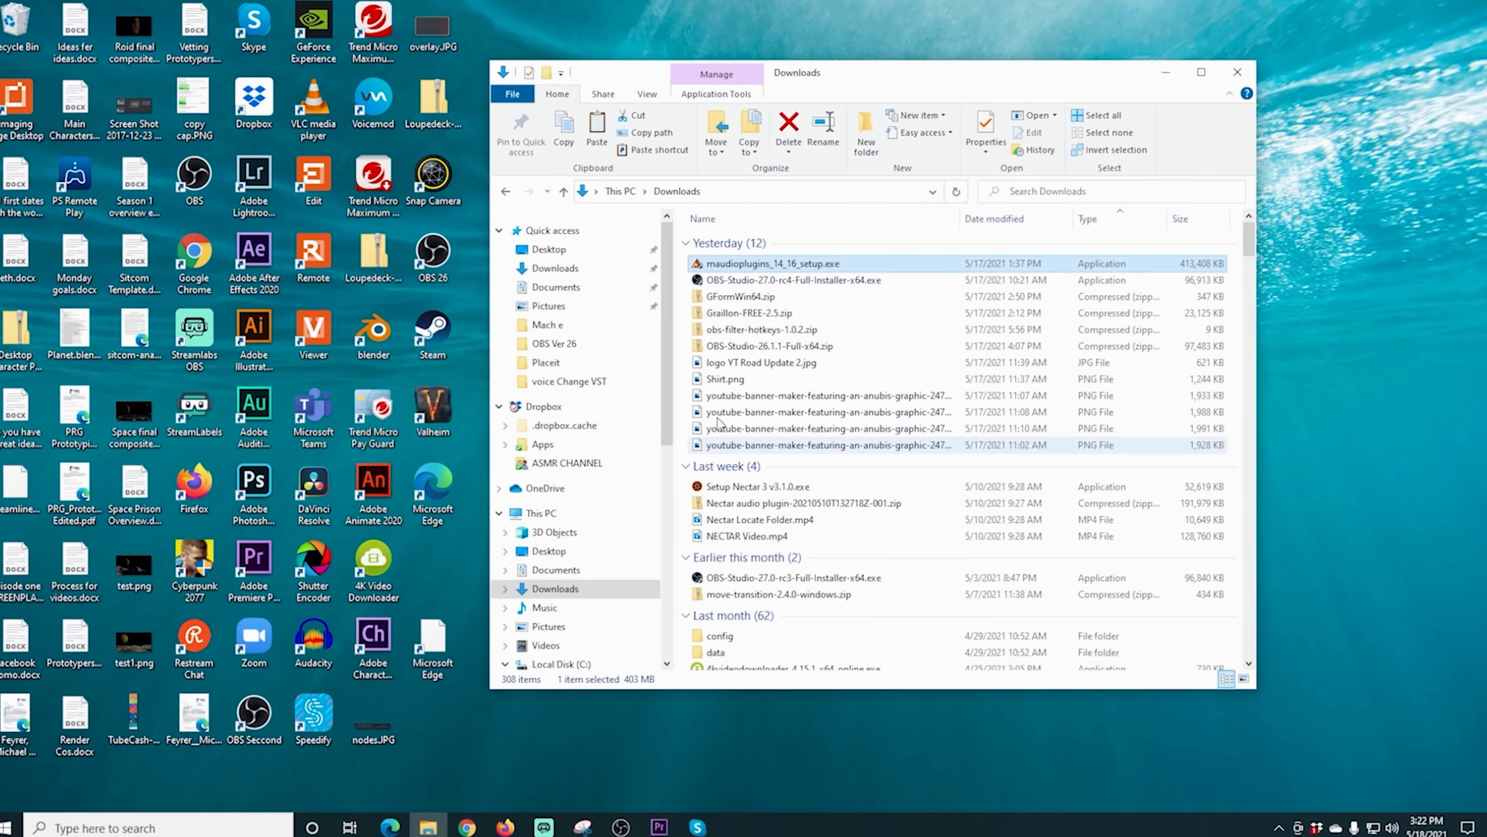
Step: Run the Windows Graillon 2 free installer from Graillon-FREE-2.5.zip
{"action": "double_click", "coordinate": [750, 313]}
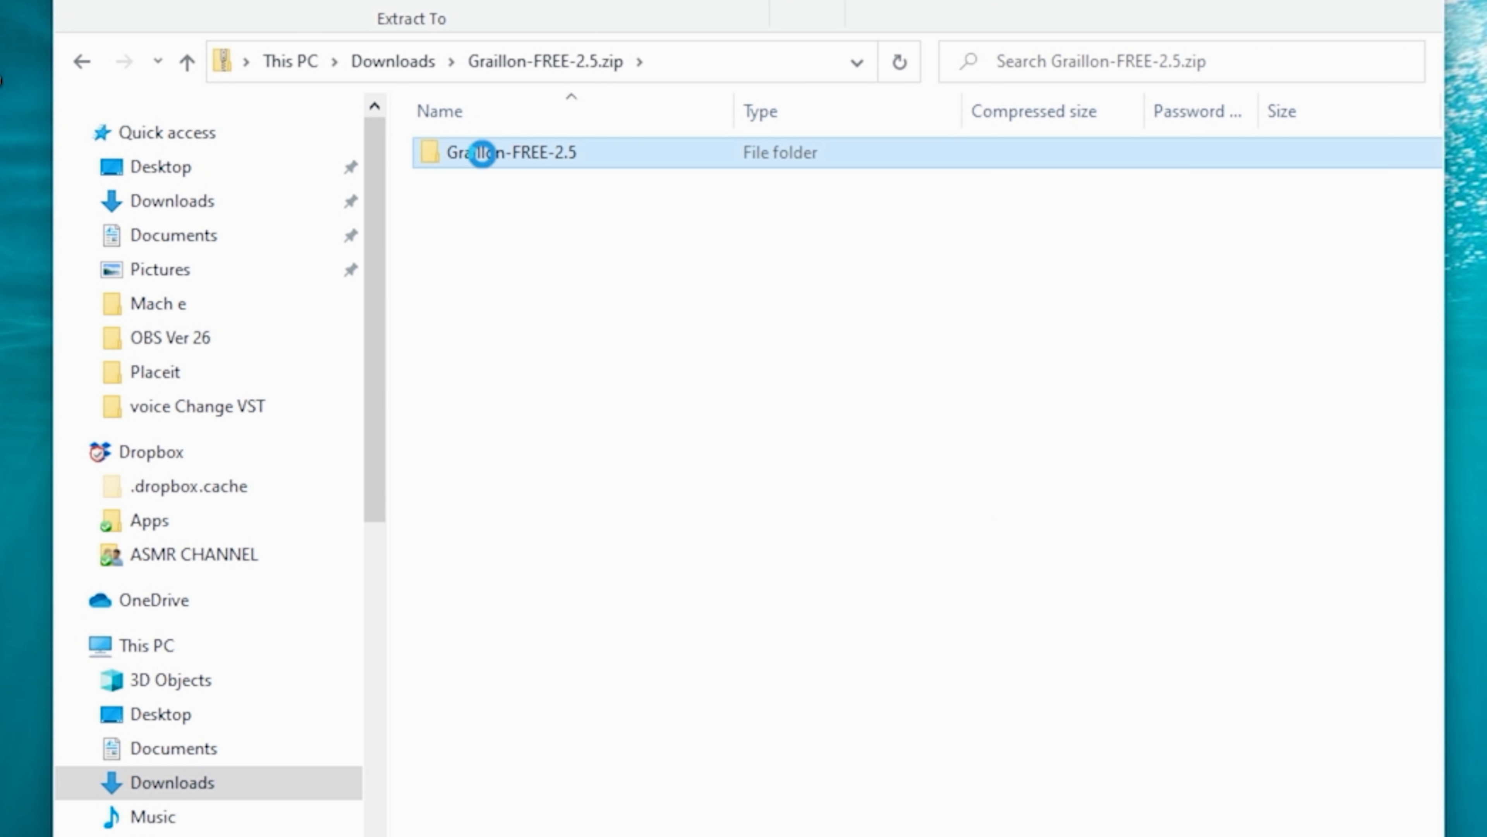
{"action": "double_click", "coordinate": [512, 153]}
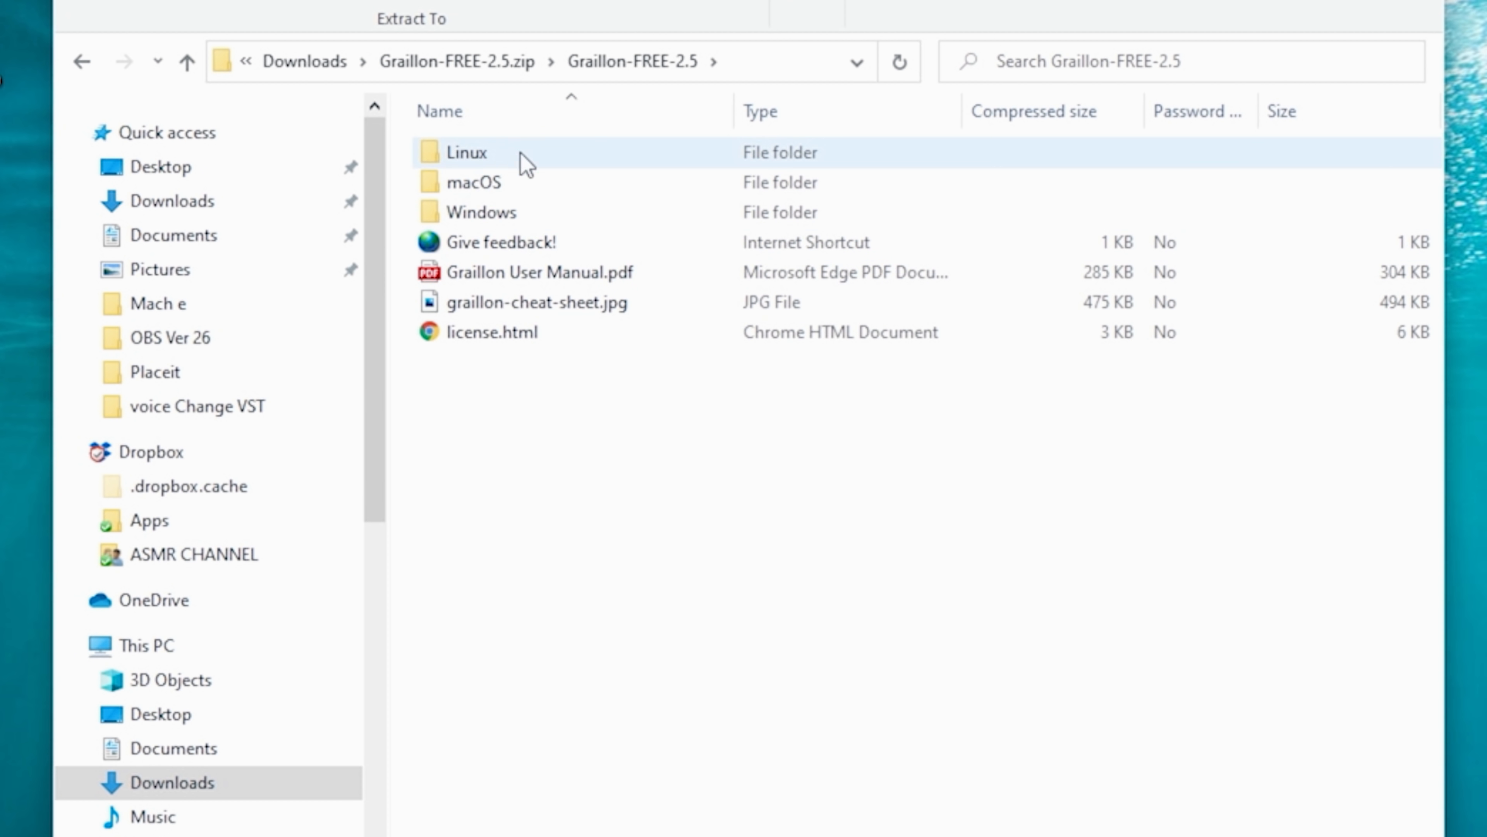
{"action": "left_click", "coordinate": [482, 211]}
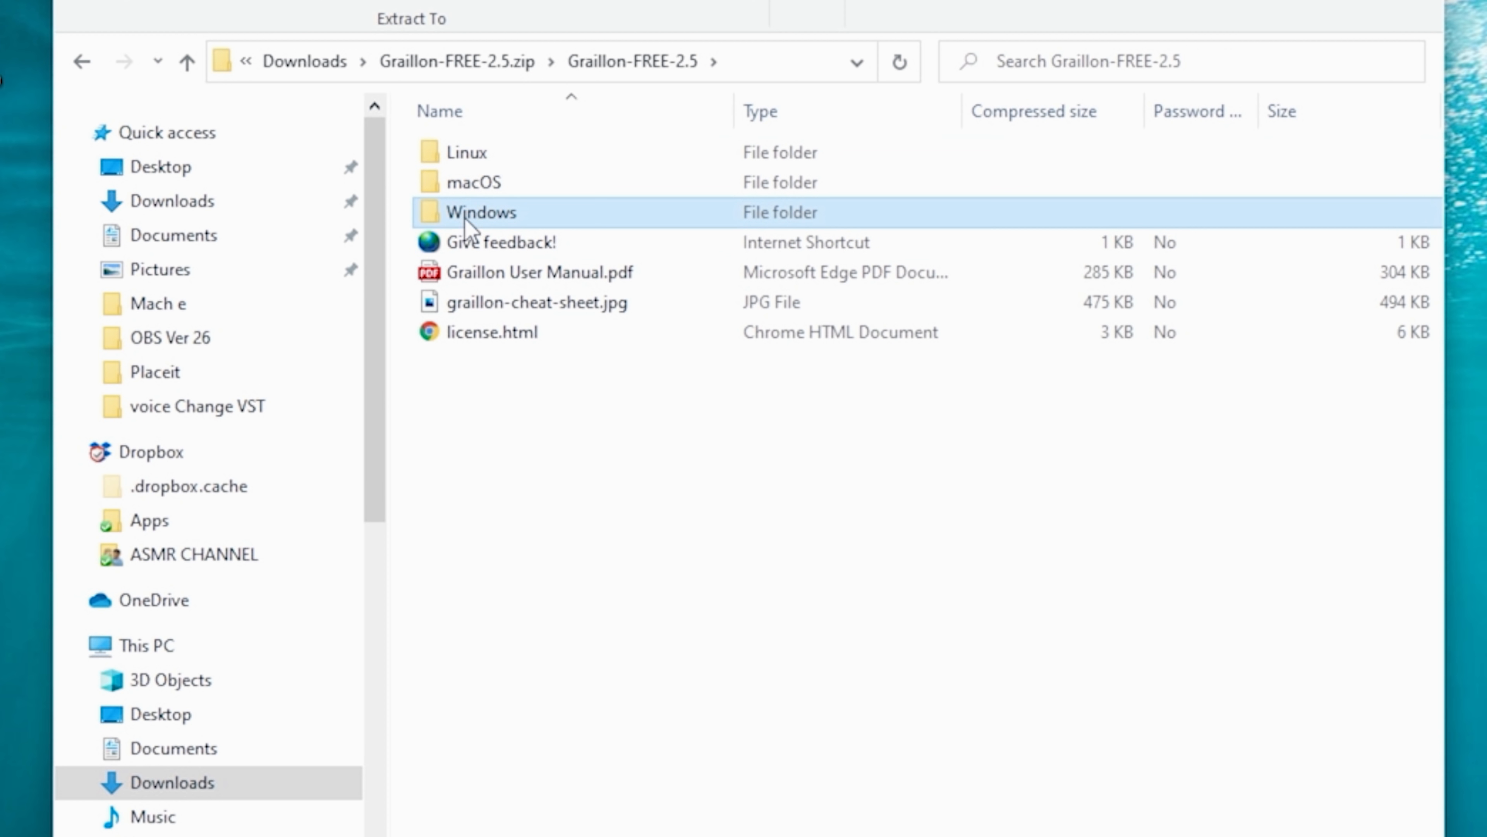
{"action": "double_click", "coordinate": [481, 211]}
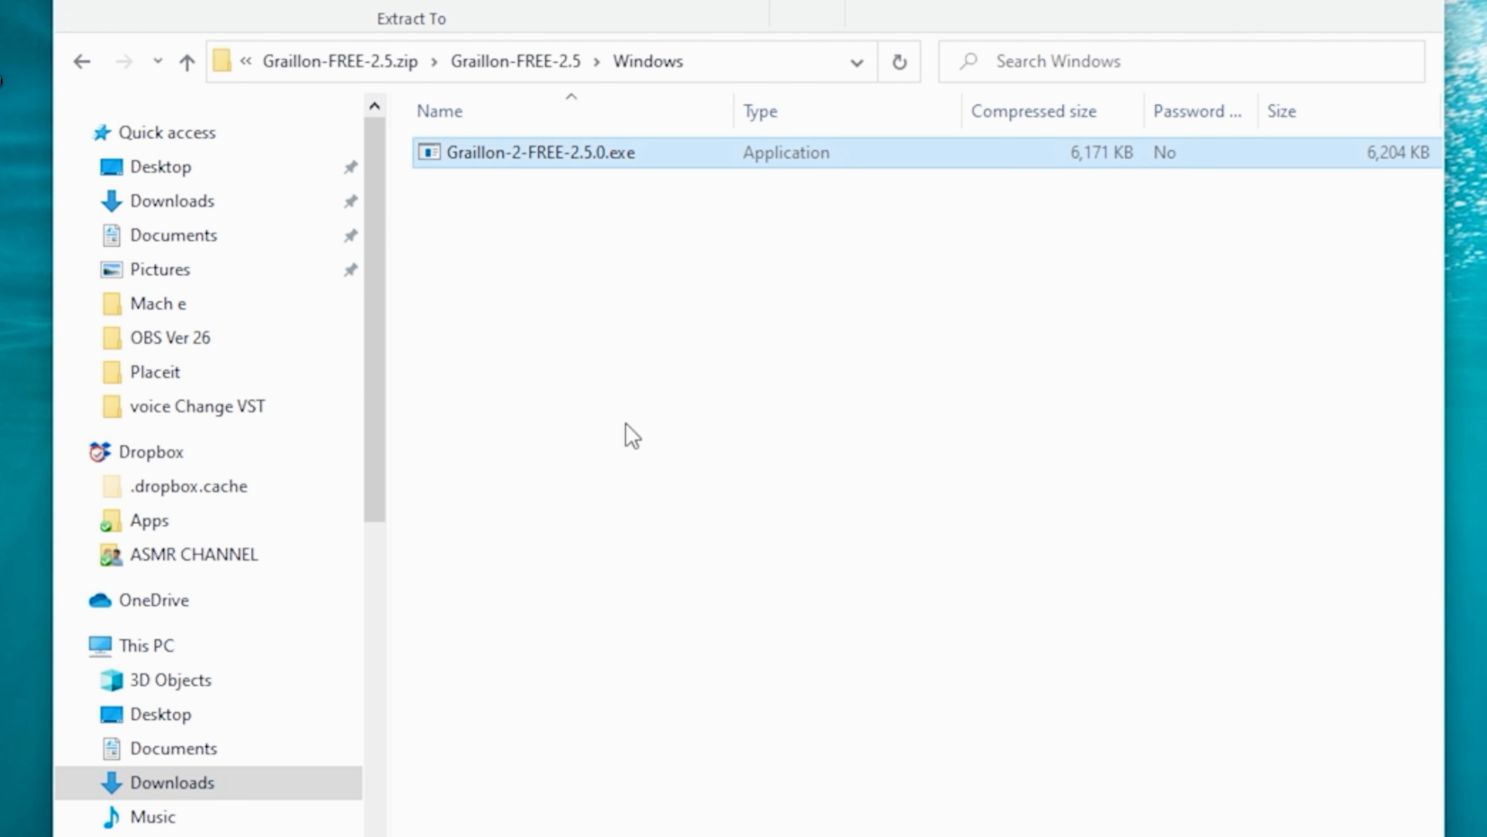
{"action": "double_click", "coordinate": [538, 152]}
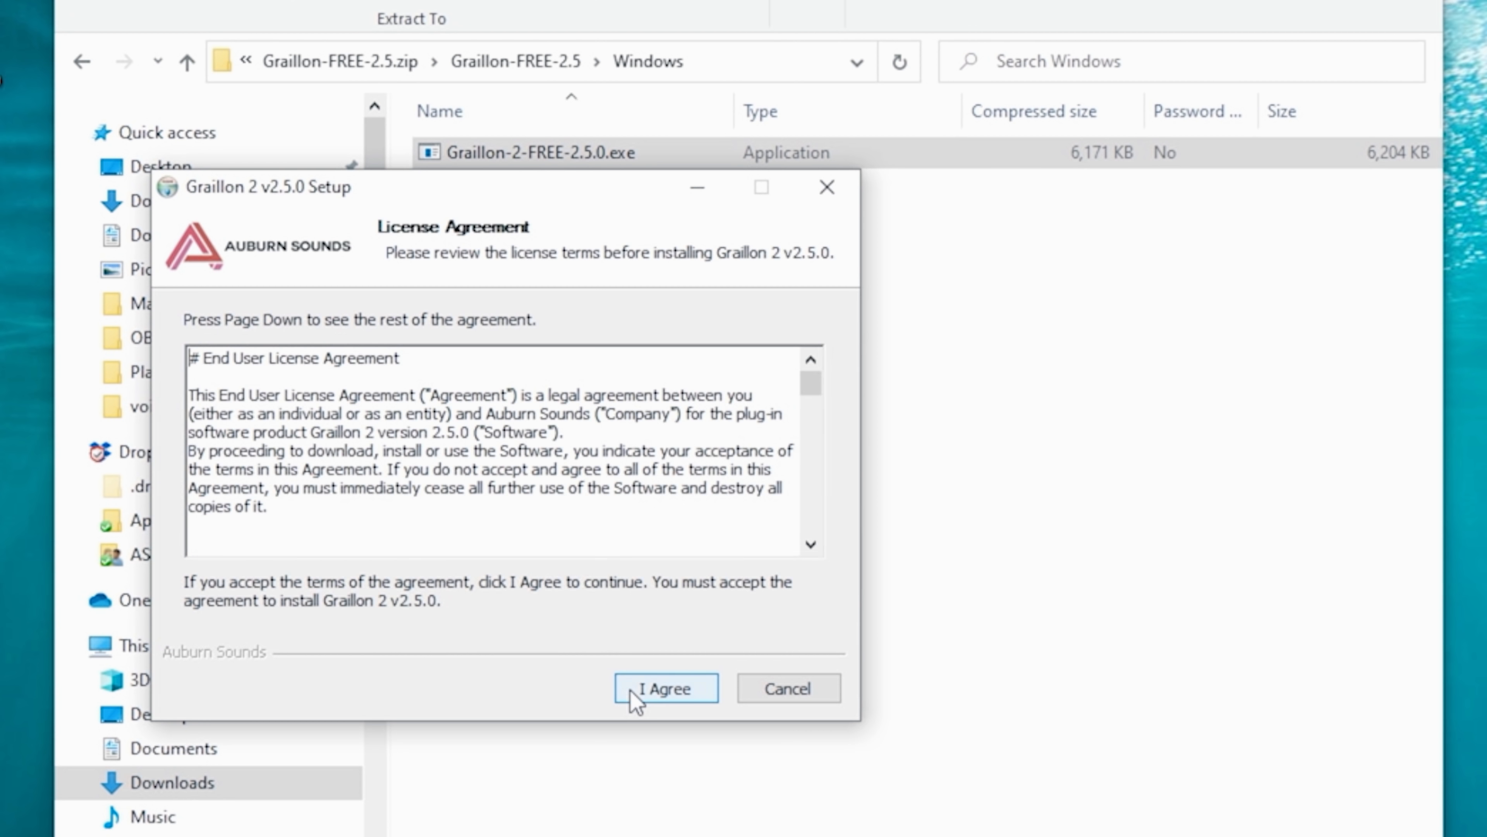
Step: Accept the licence and default VST folders, install, and continue past the file-writing error
{"action": "left_click", "coordinate": [664, 687]}
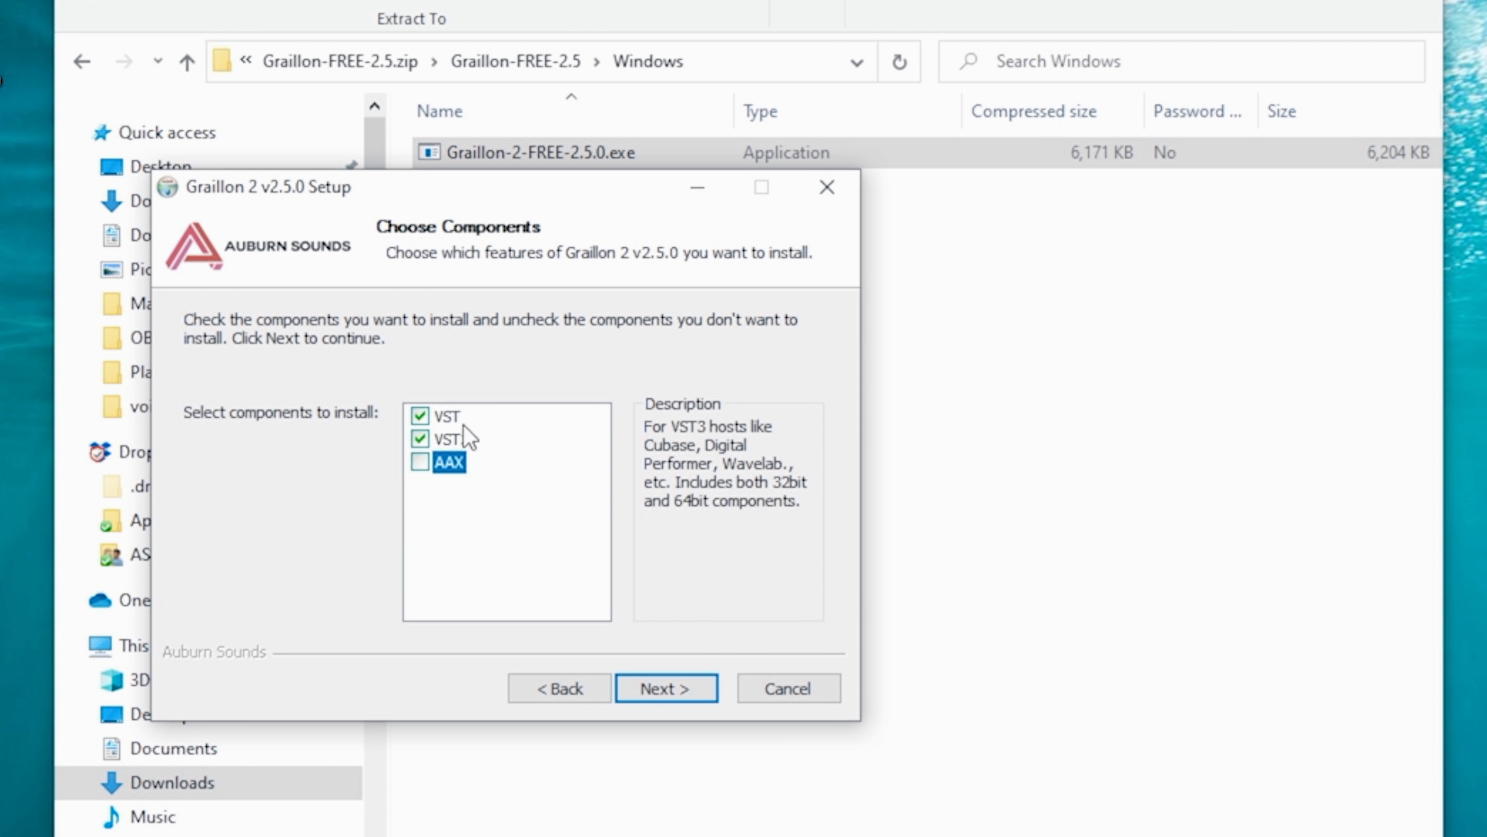
{"action": "left_click", "coordinate": [665, 687]}
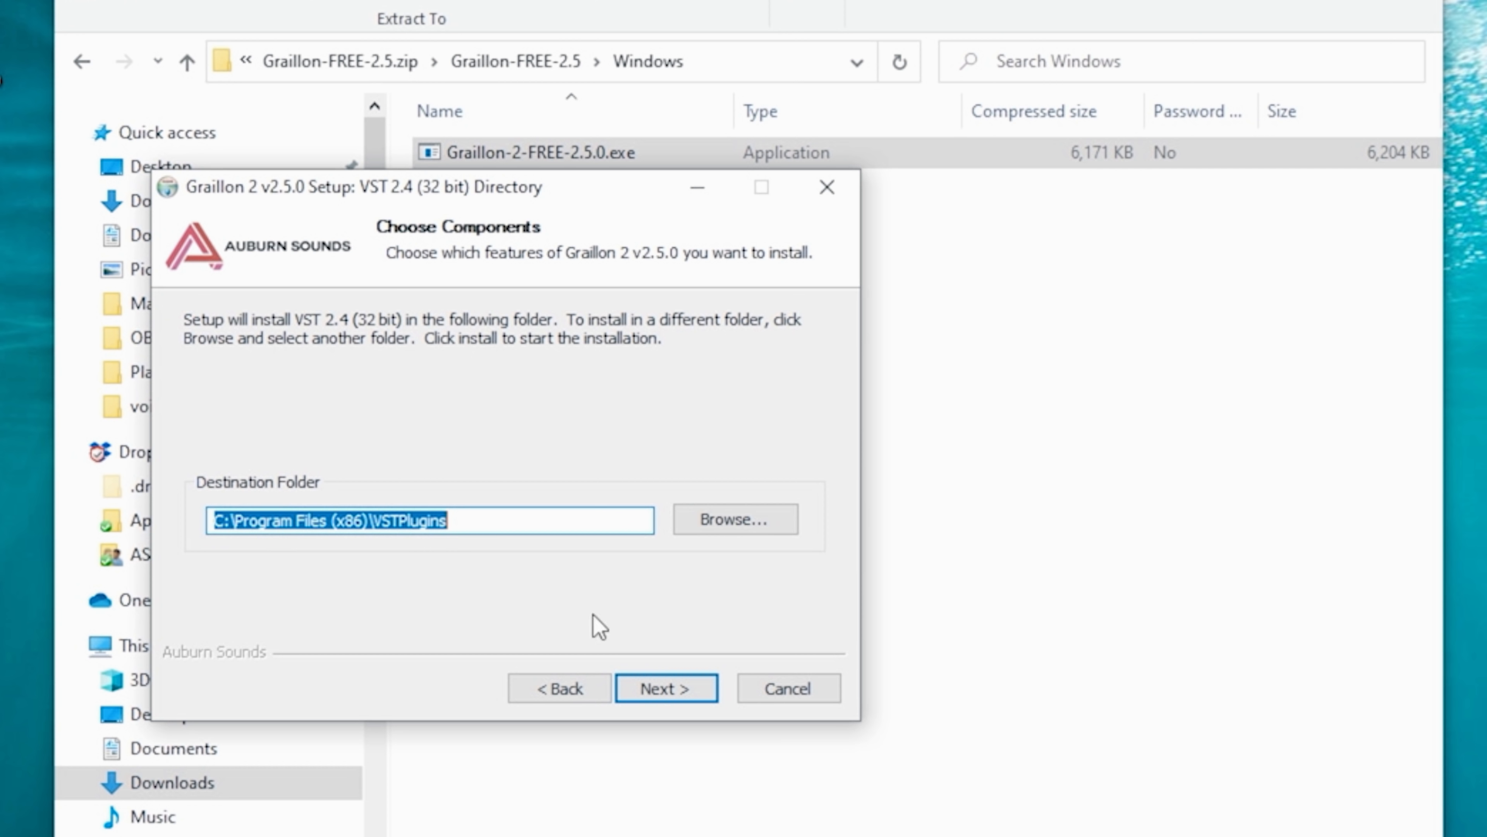
{"action": "mouse_move", "coordinate": [667, 688]}
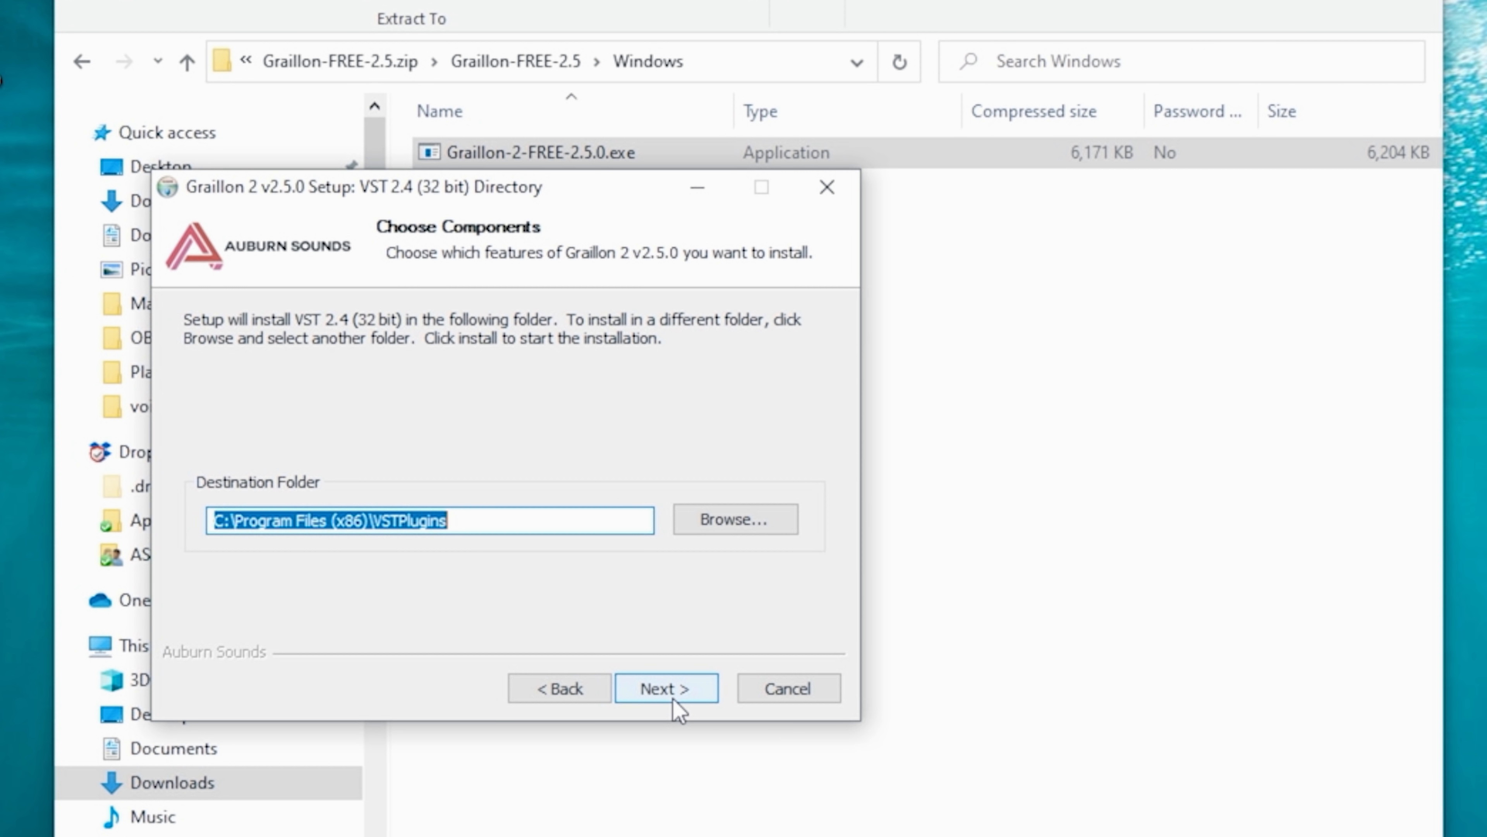
{"action": "left_click", "coordinate": [666, 688]}
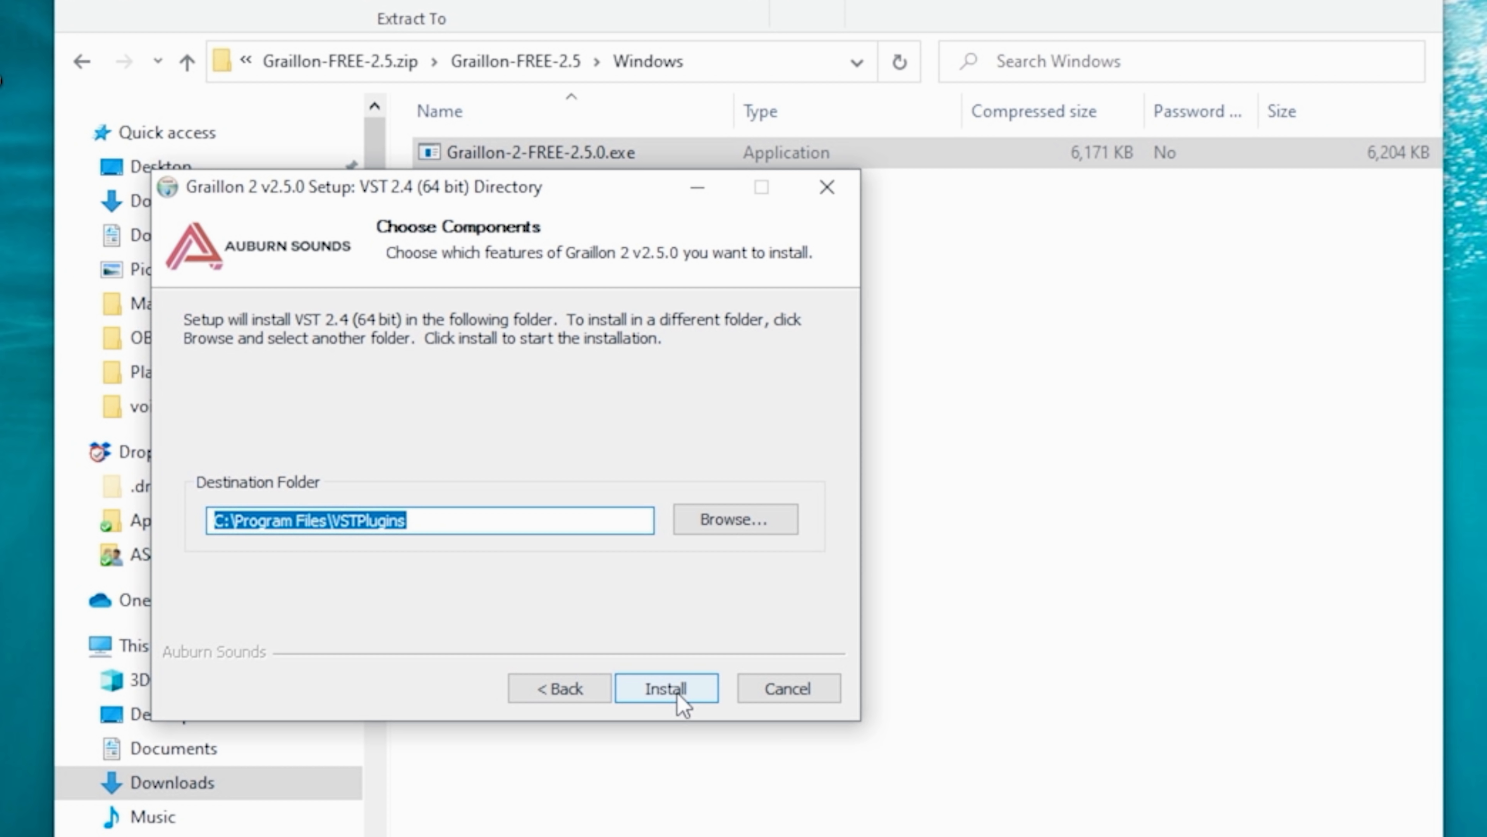
{"action": "left_click", "coordinate": [666, 687]}
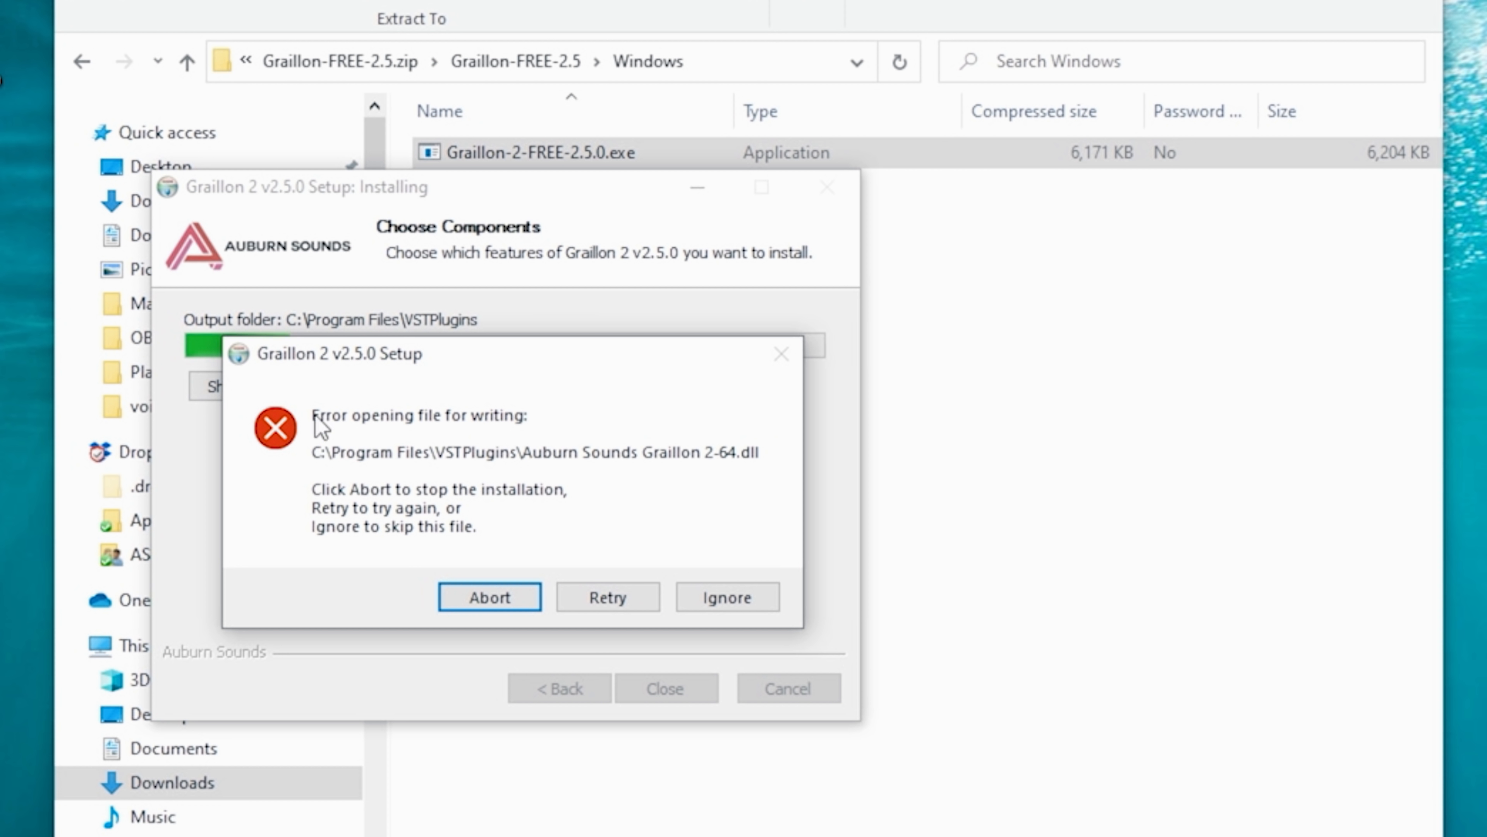
{"action": "left_click", "coordinate": [727, 596]}
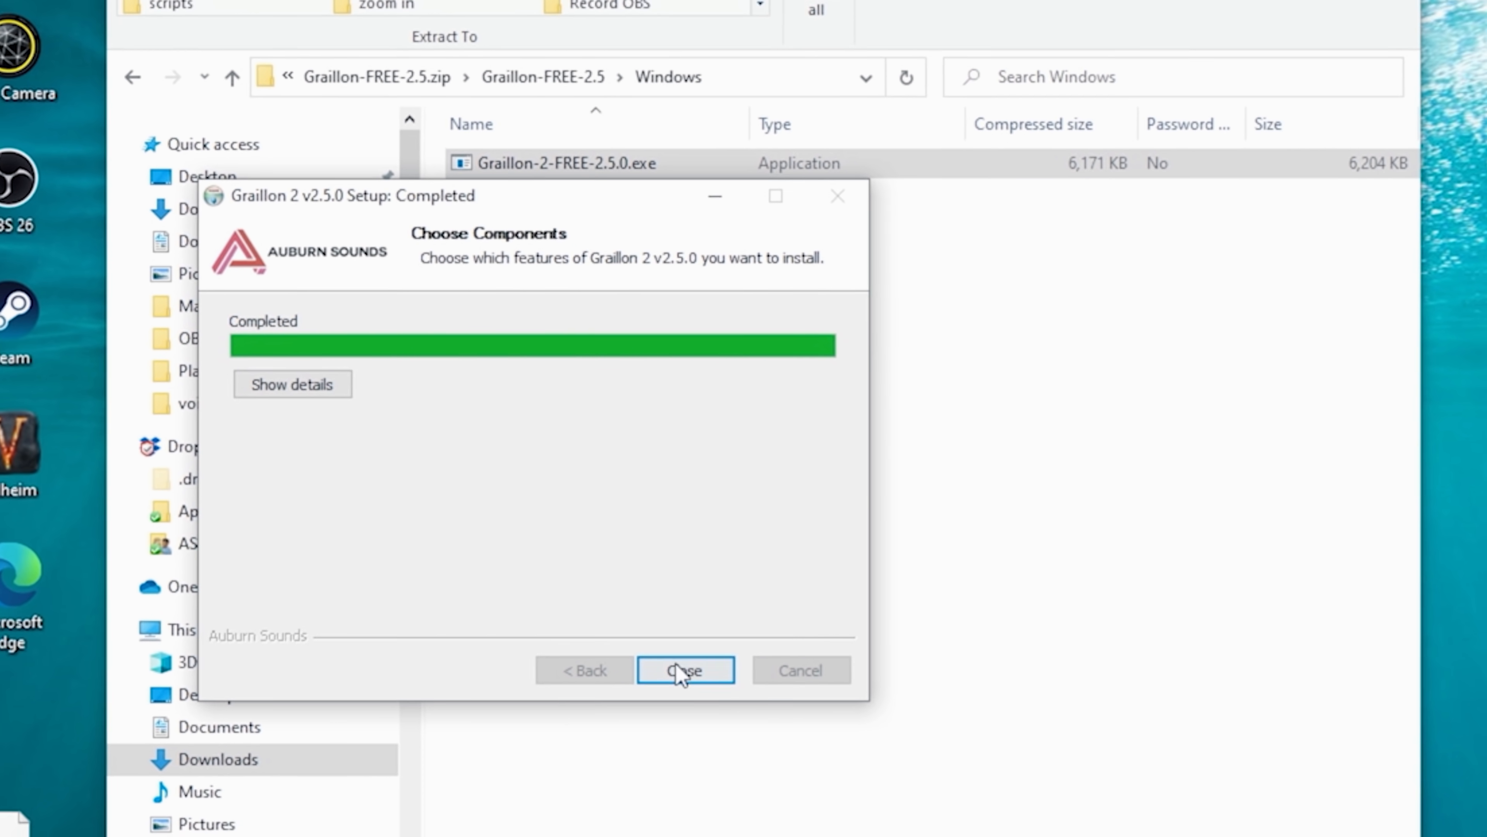
Step: Close the Graillon installer and show filters for the Video Capture Device source
{"action": "left_click", "coordinate": [684, 669]}
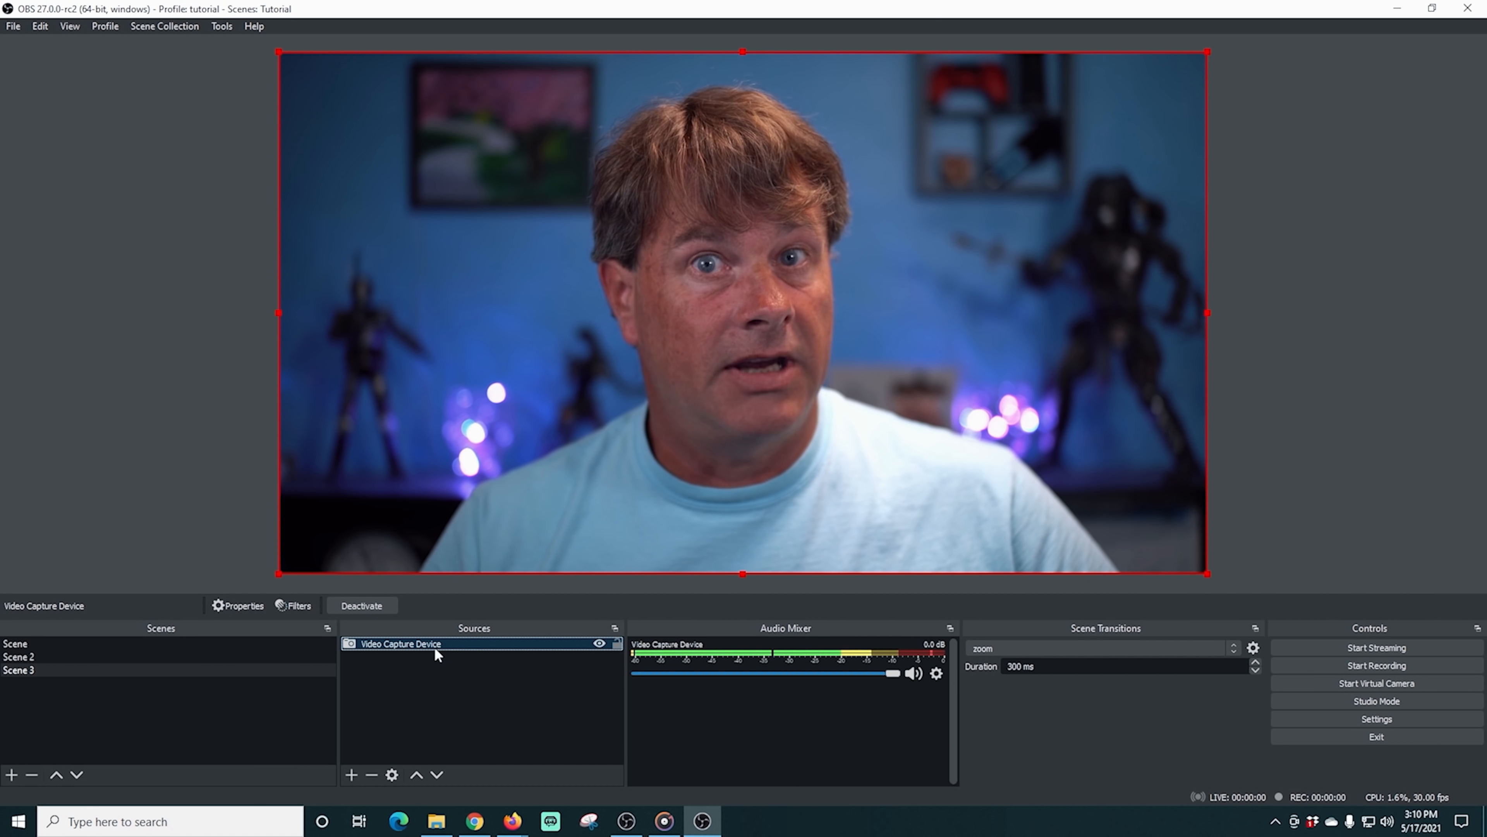
{"action": "right_click", "coordinate": [401, 643]}
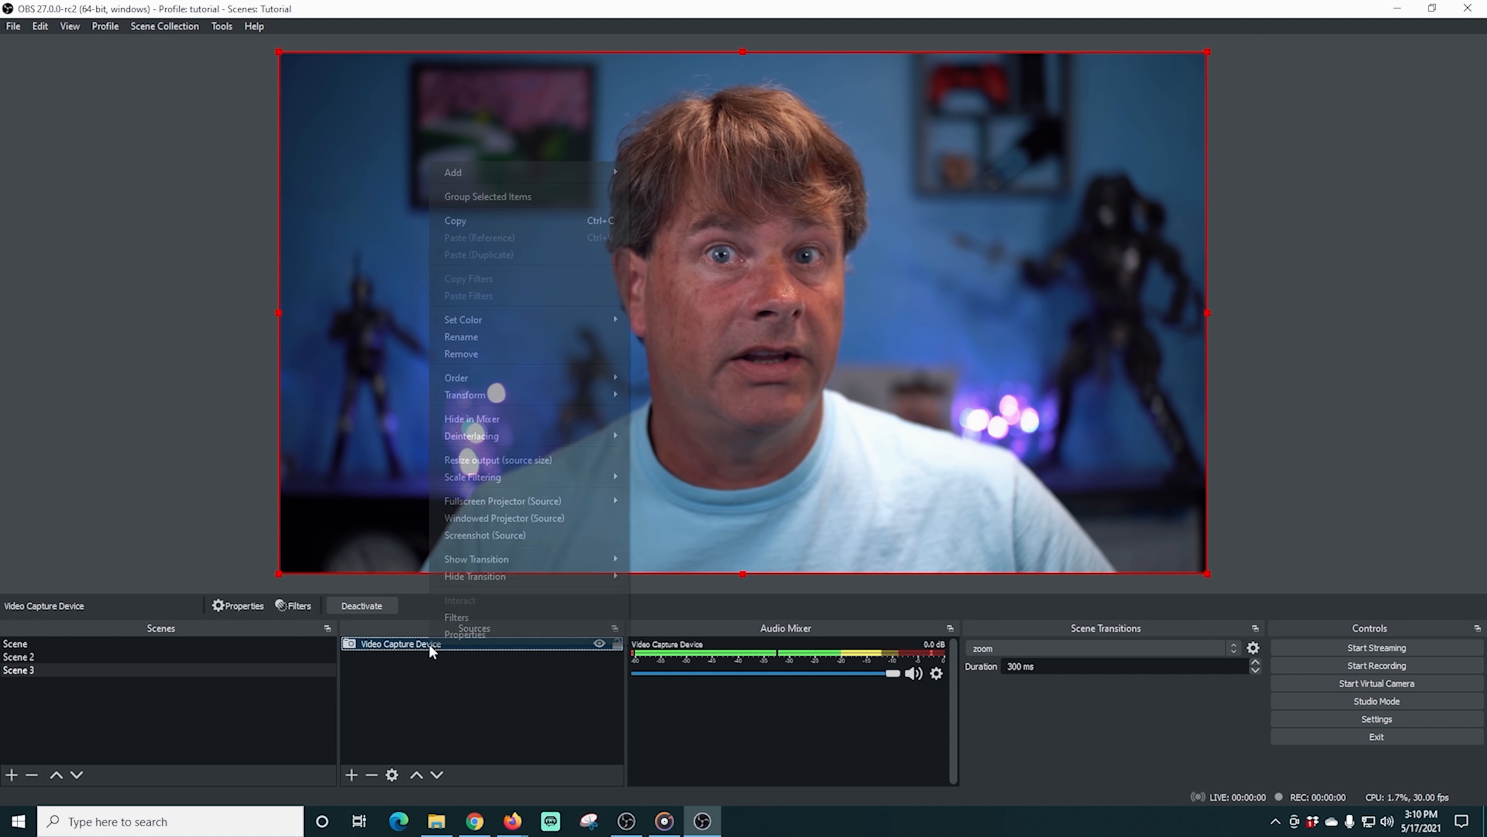
{"action": "left_click", "coordinate": [456, 617]}
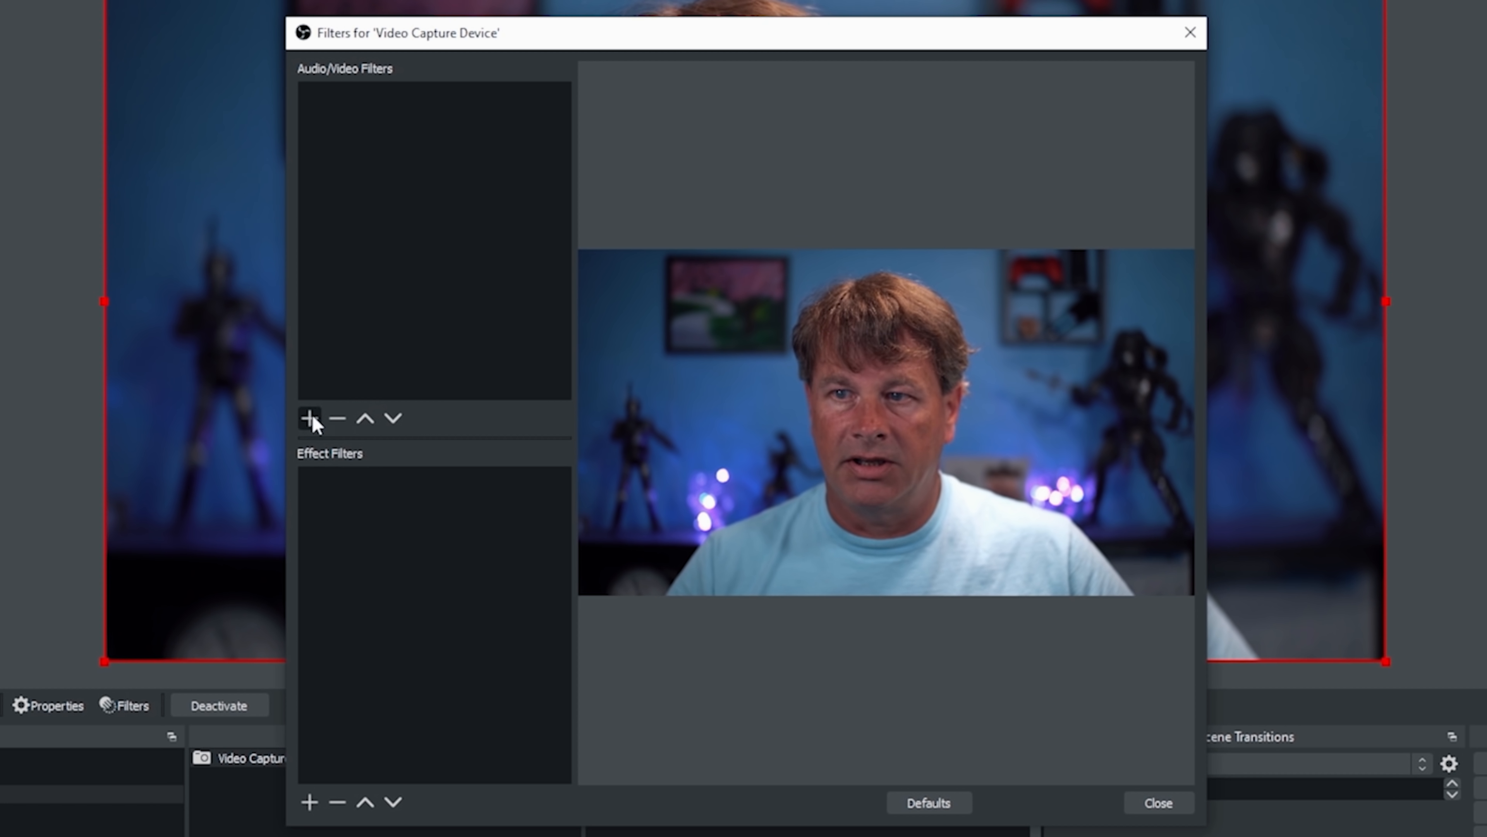
Step: Add a VST 2.x Plug-in audio filter named Girl Voice to the camera source
{"action": "left_click", "coordinate": [309, 417]}
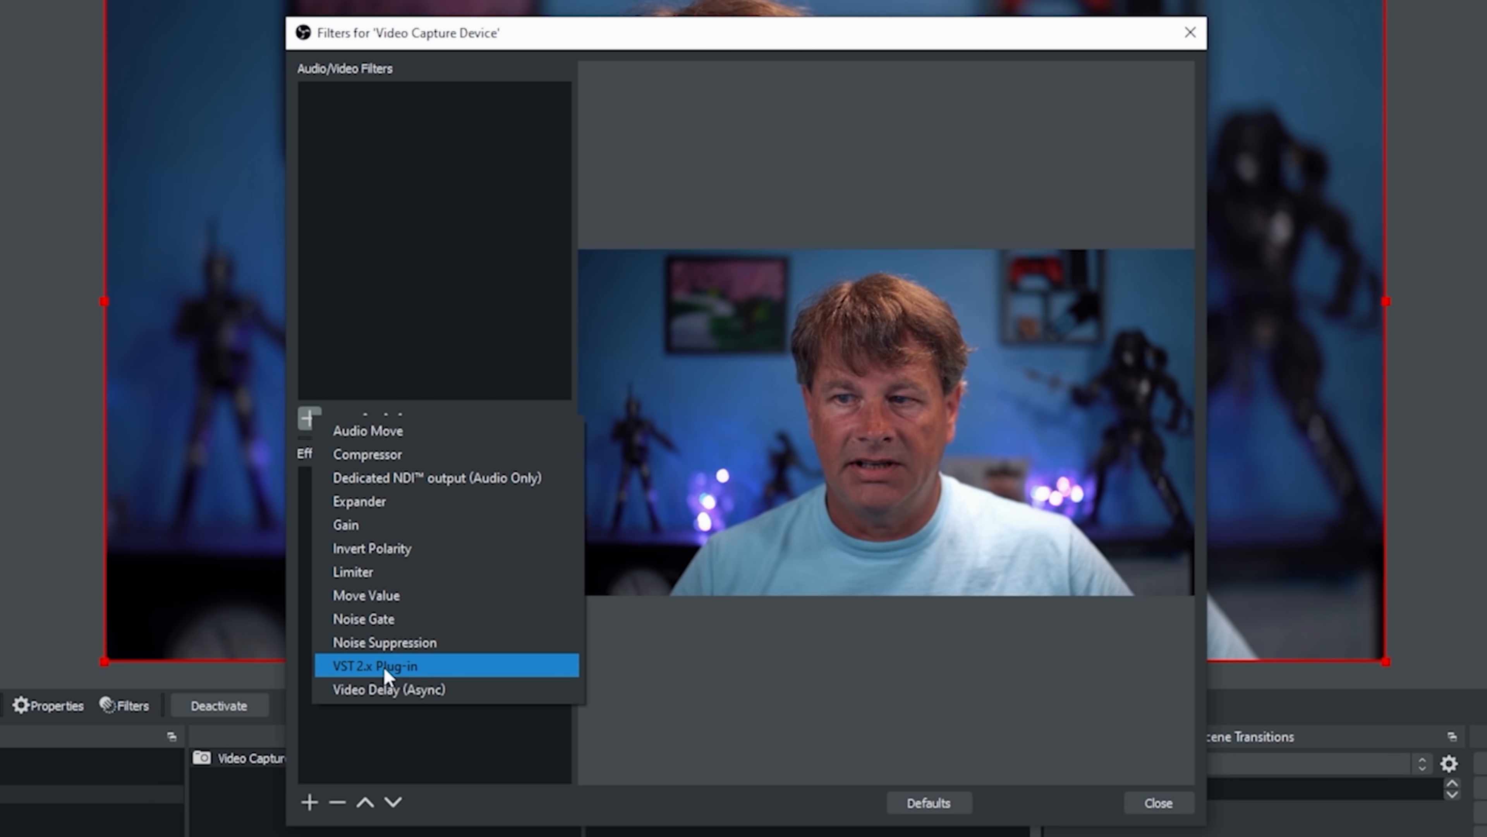
{"action": "left_click", "coordinate": [373, 664]}
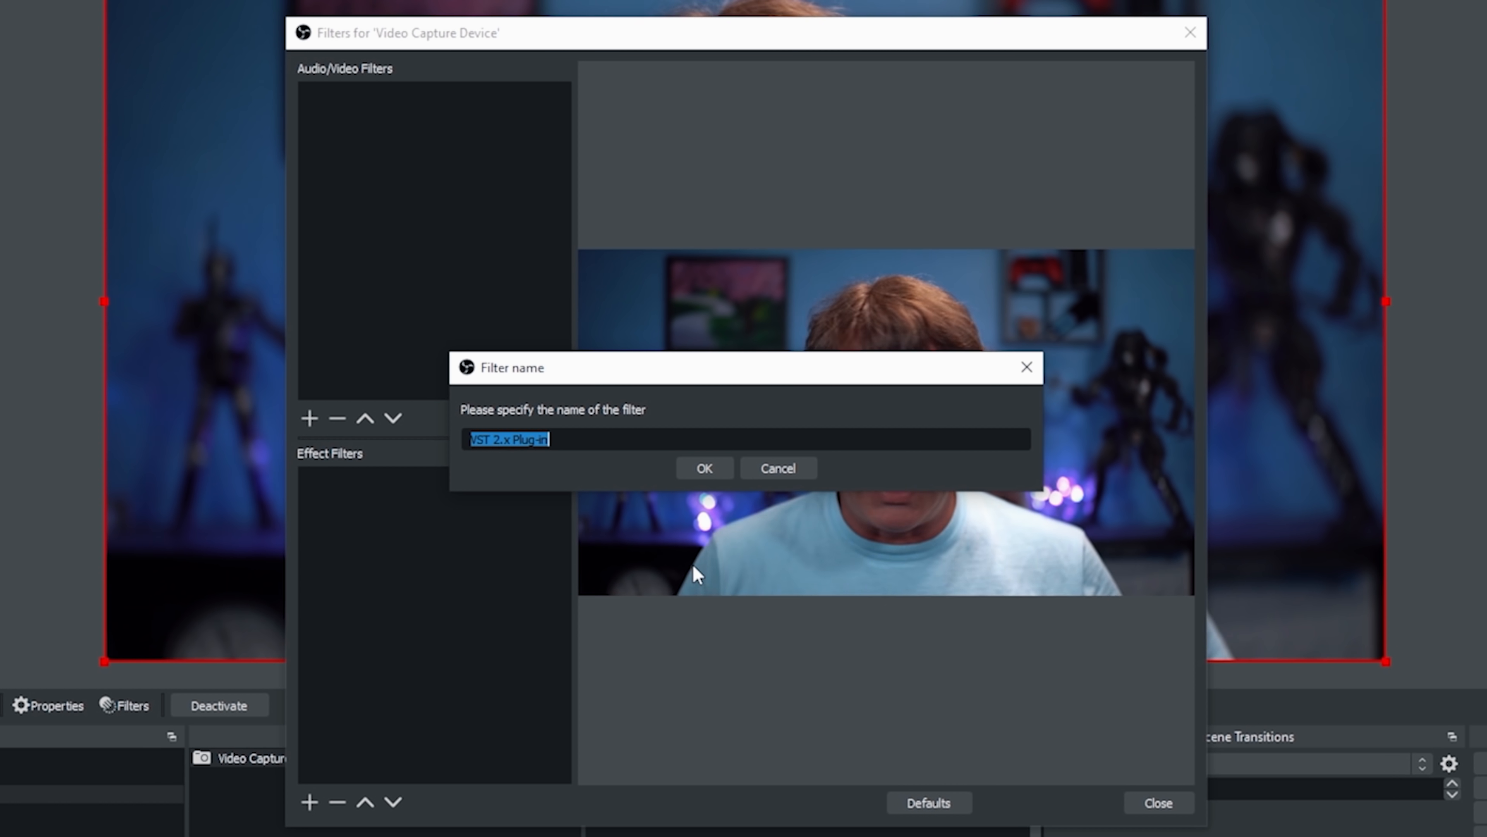
{"action": "type", "text": "Hi"}
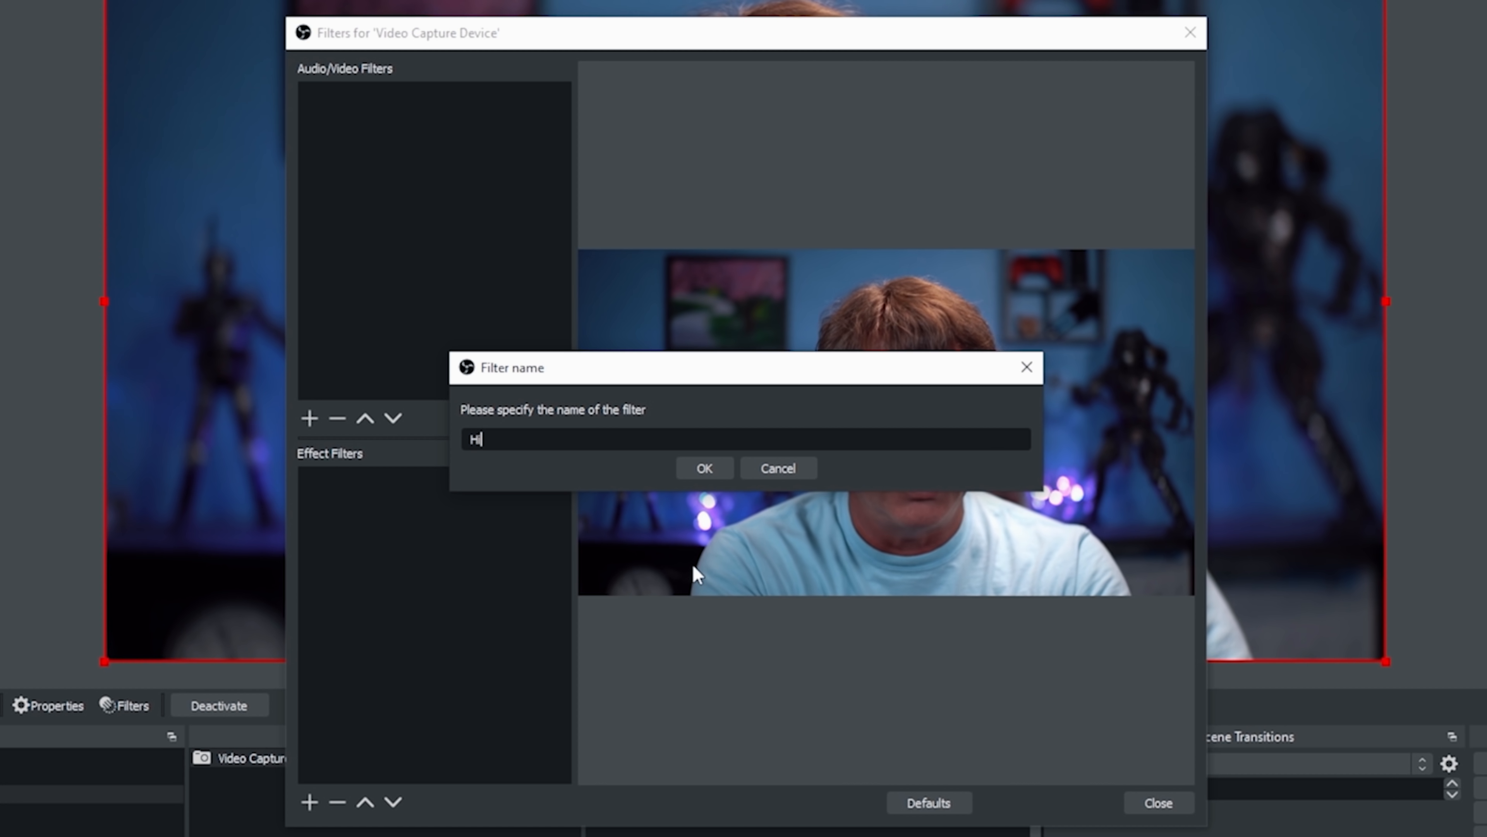
{"action": "type", "text": "Girl Voice"}
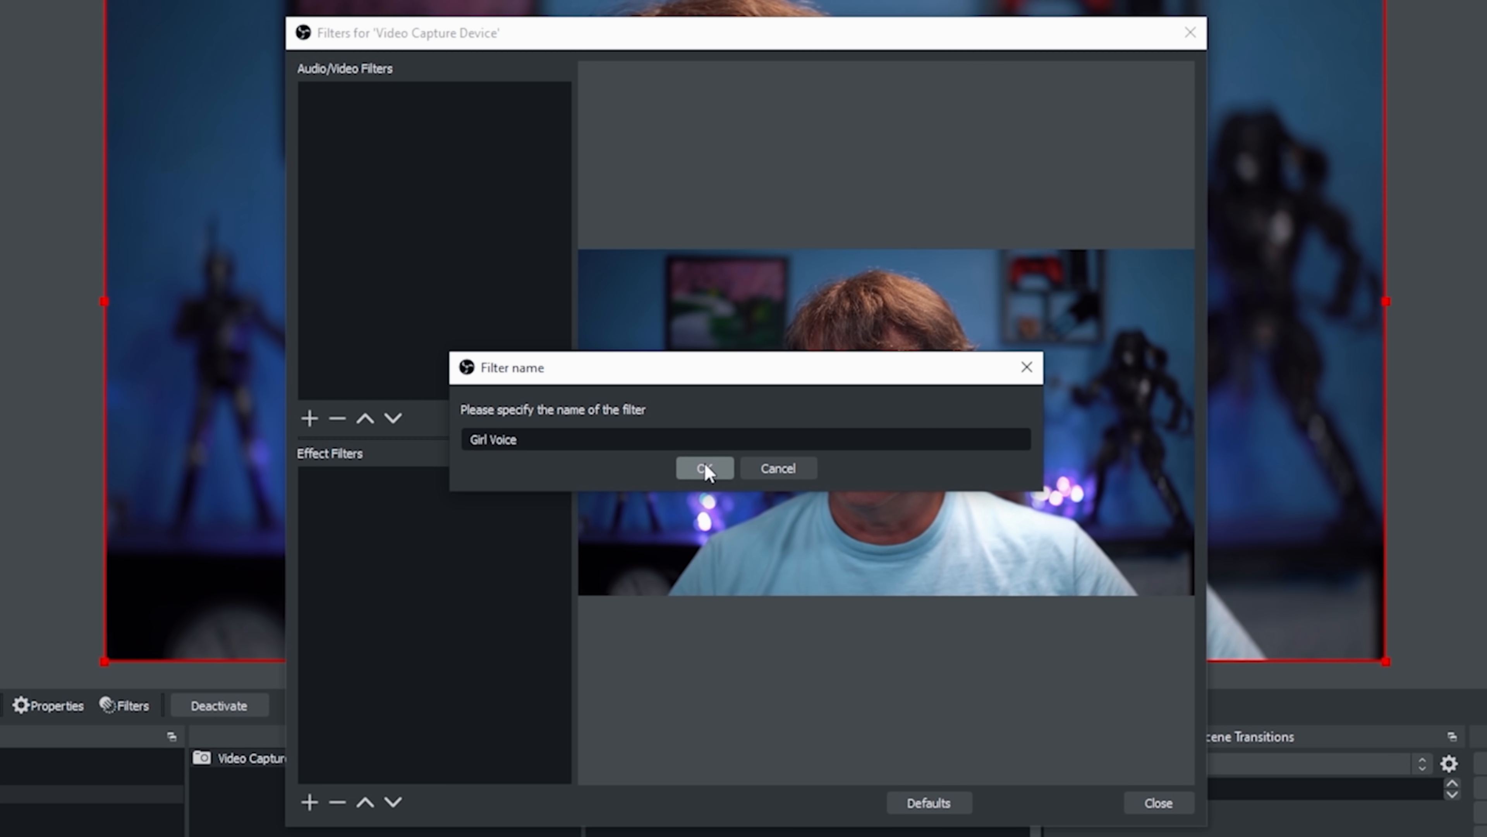
{"action": "left_click", "coordinate": [704, 468]}
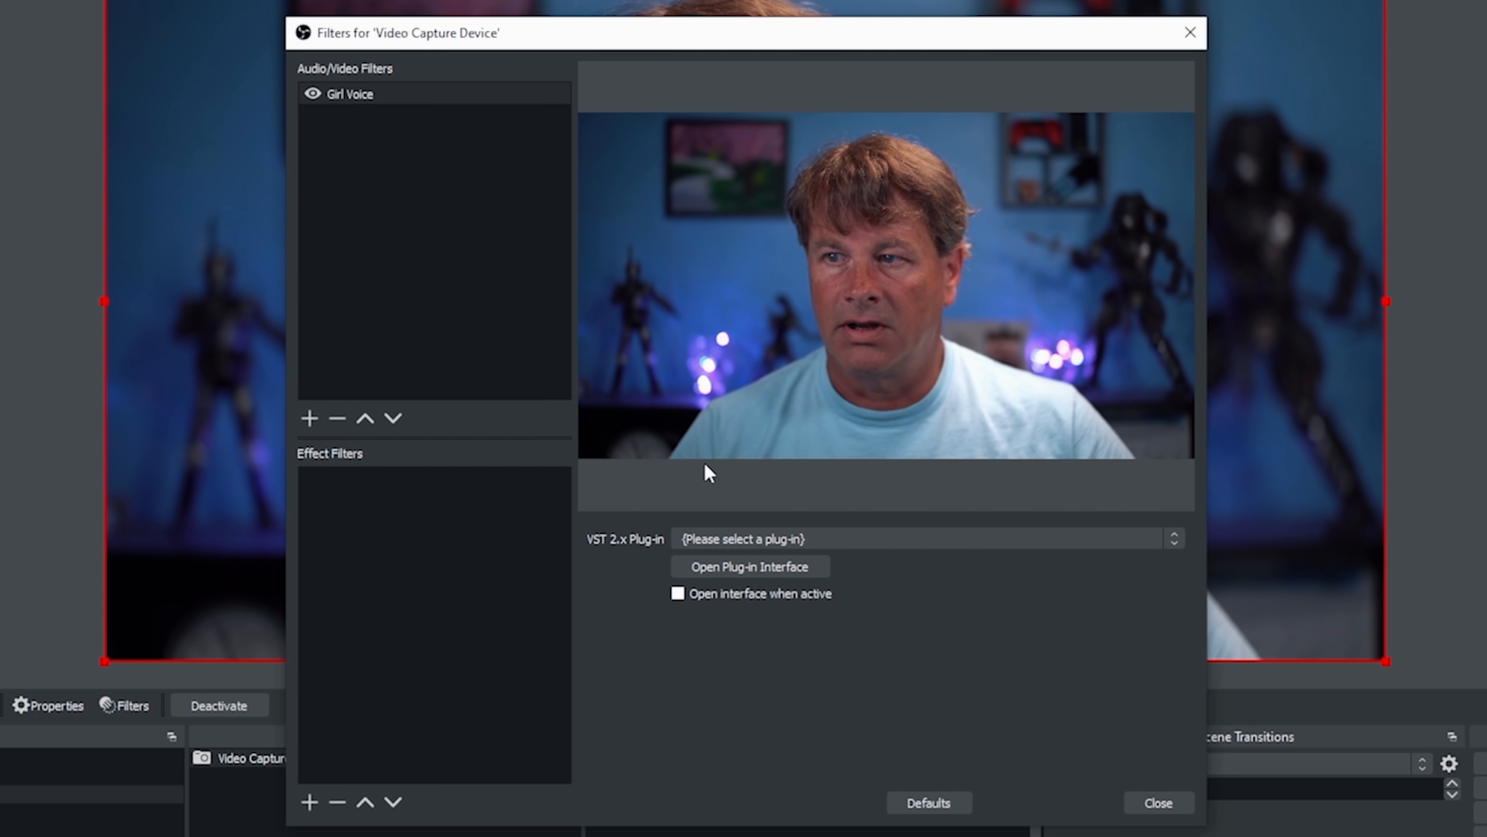
{"action": "left_click", "coordinate": [925, 537]}
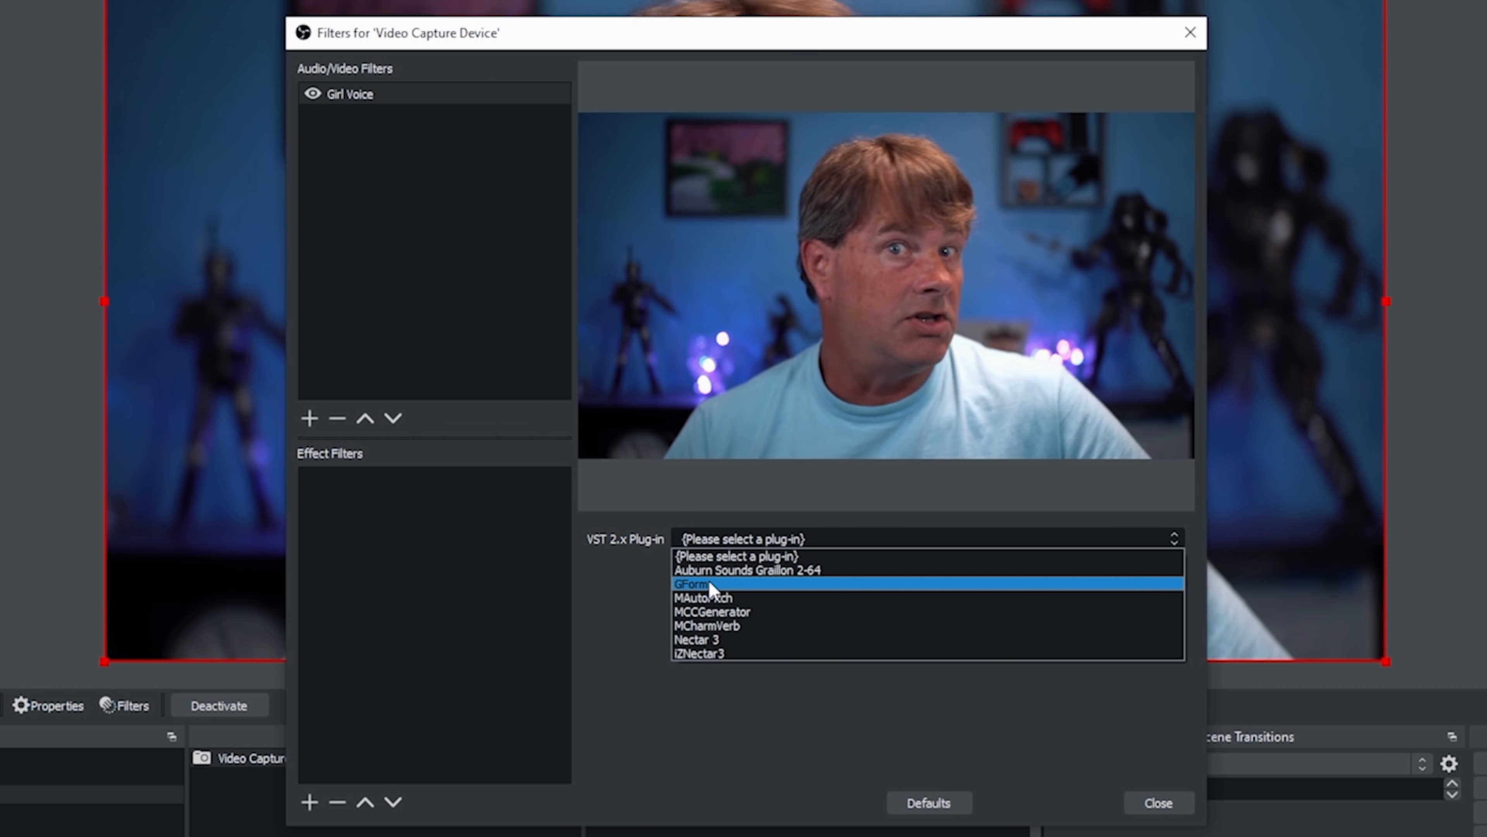
Step: Assign GForm to the Girl Voice filter and bring up its plug-in interface
{"action": "left_click", "coordinate": [693, 582]}
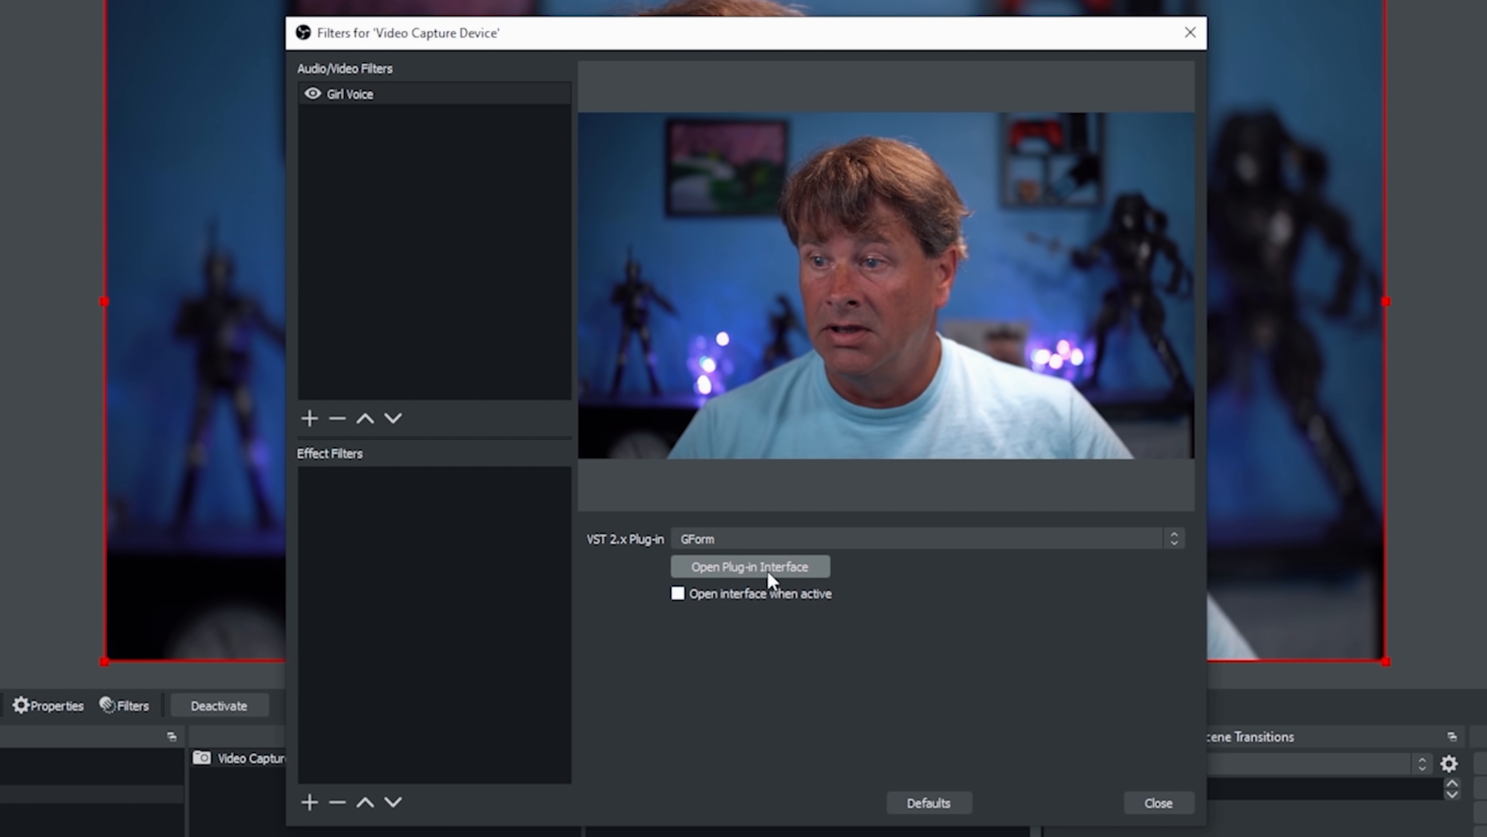
{"action": "left_click", "coordinate": [748, 565]}
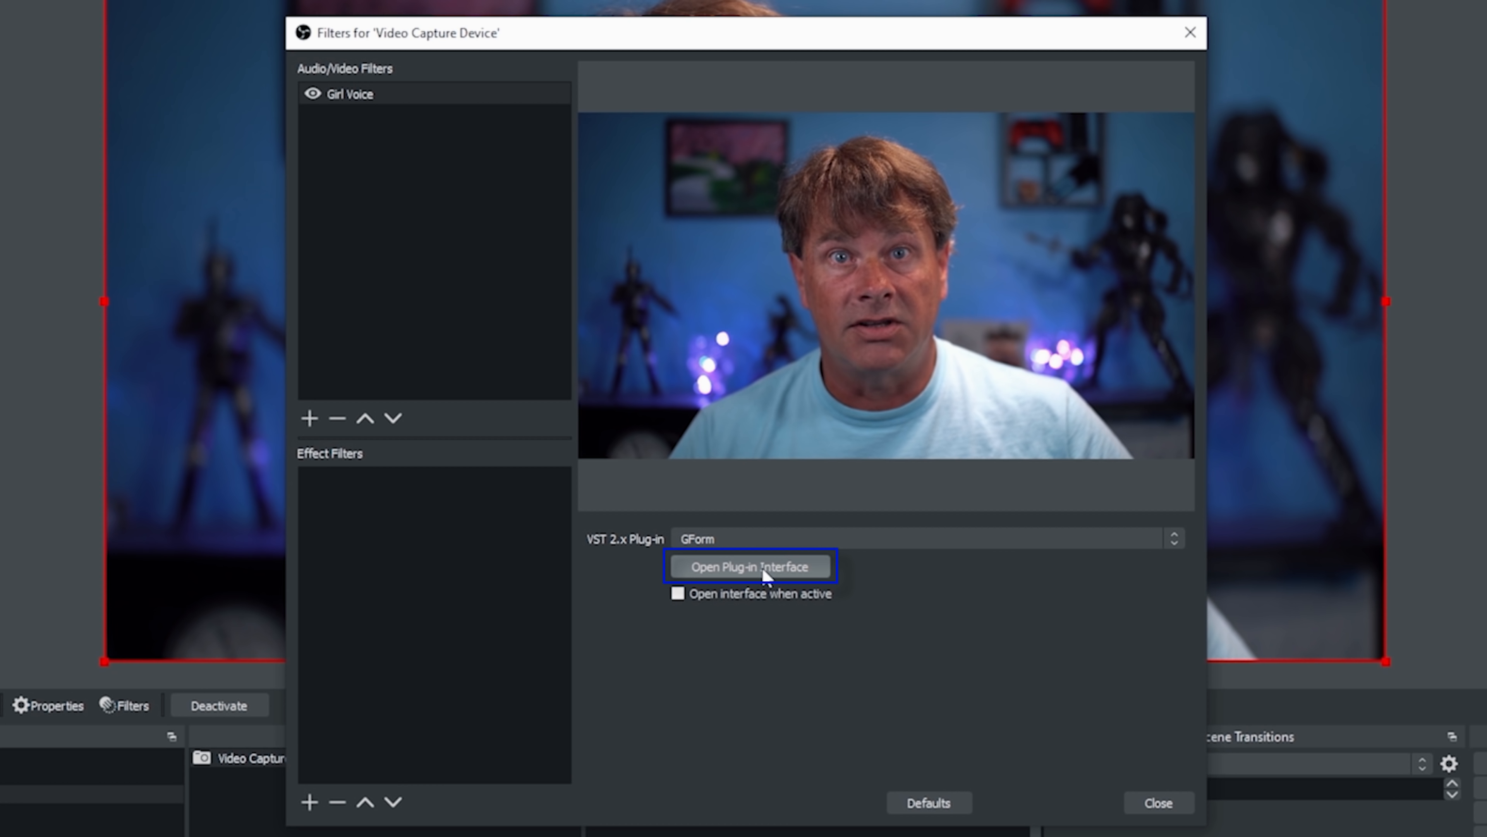
{"action": "left_click", "coordinate": [748, 565]}
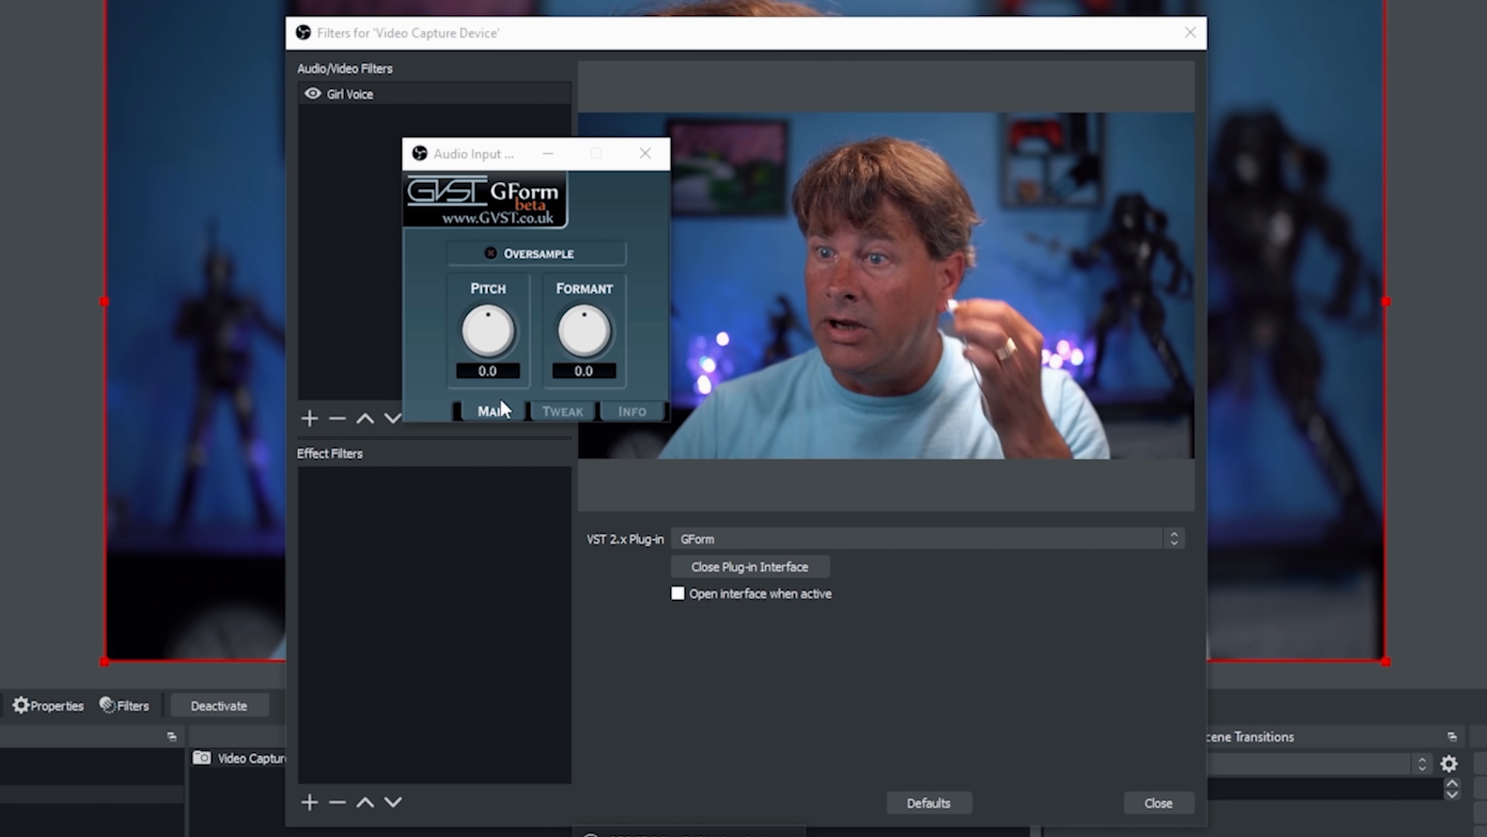
Step: Raise GForm pitch to 12.0 and formant to 3.7, glancing at the Tweak page before returning to Main
{"action": "left_click_drag", "start_coordinate": [486, 333], "coordinate": [494, 318]}
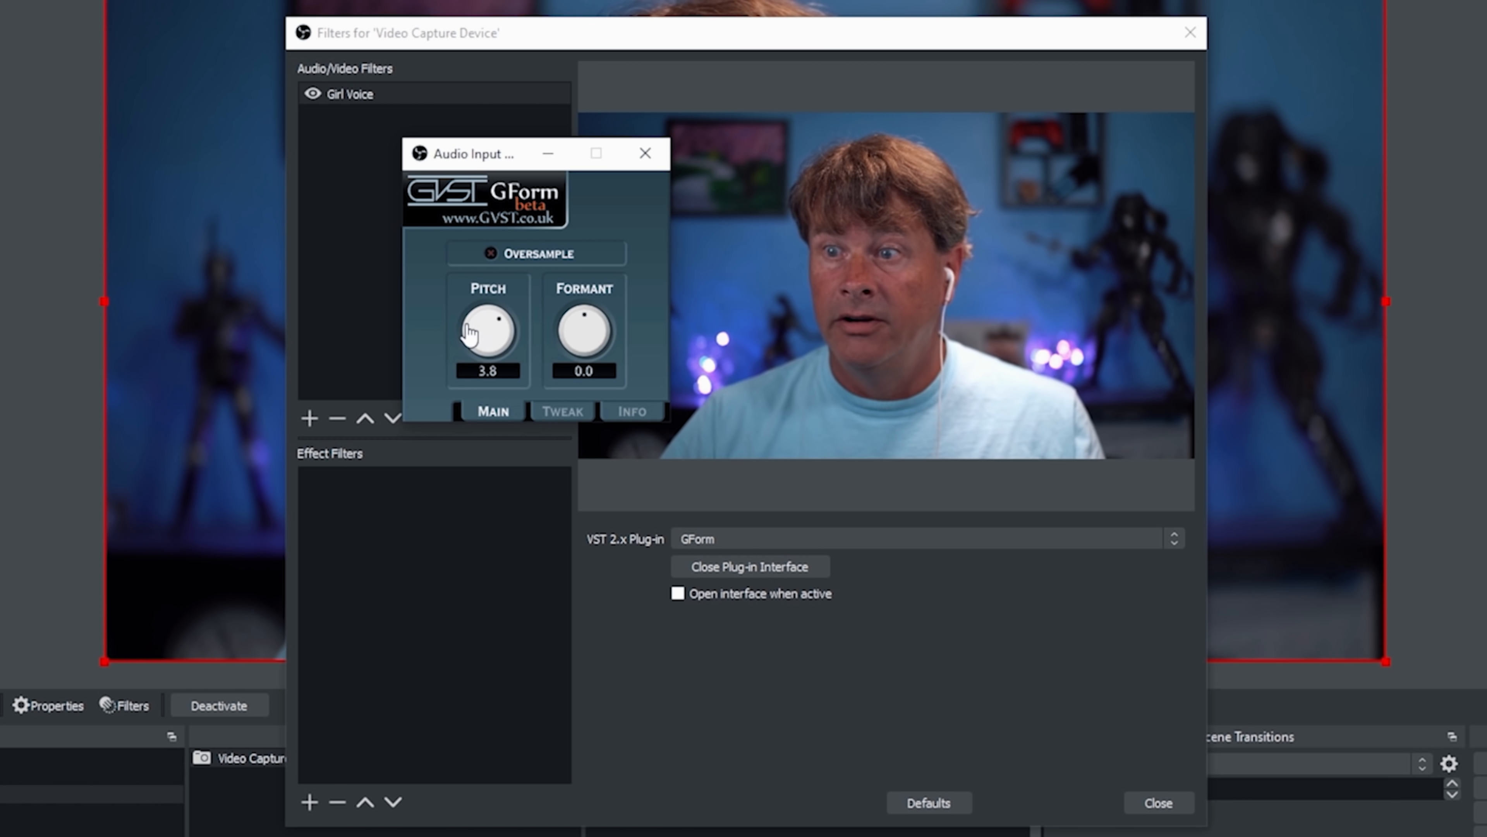
{"action": "left_click_drag", "start_coordinate": [487, 333], "coordinate": [486, 295]}
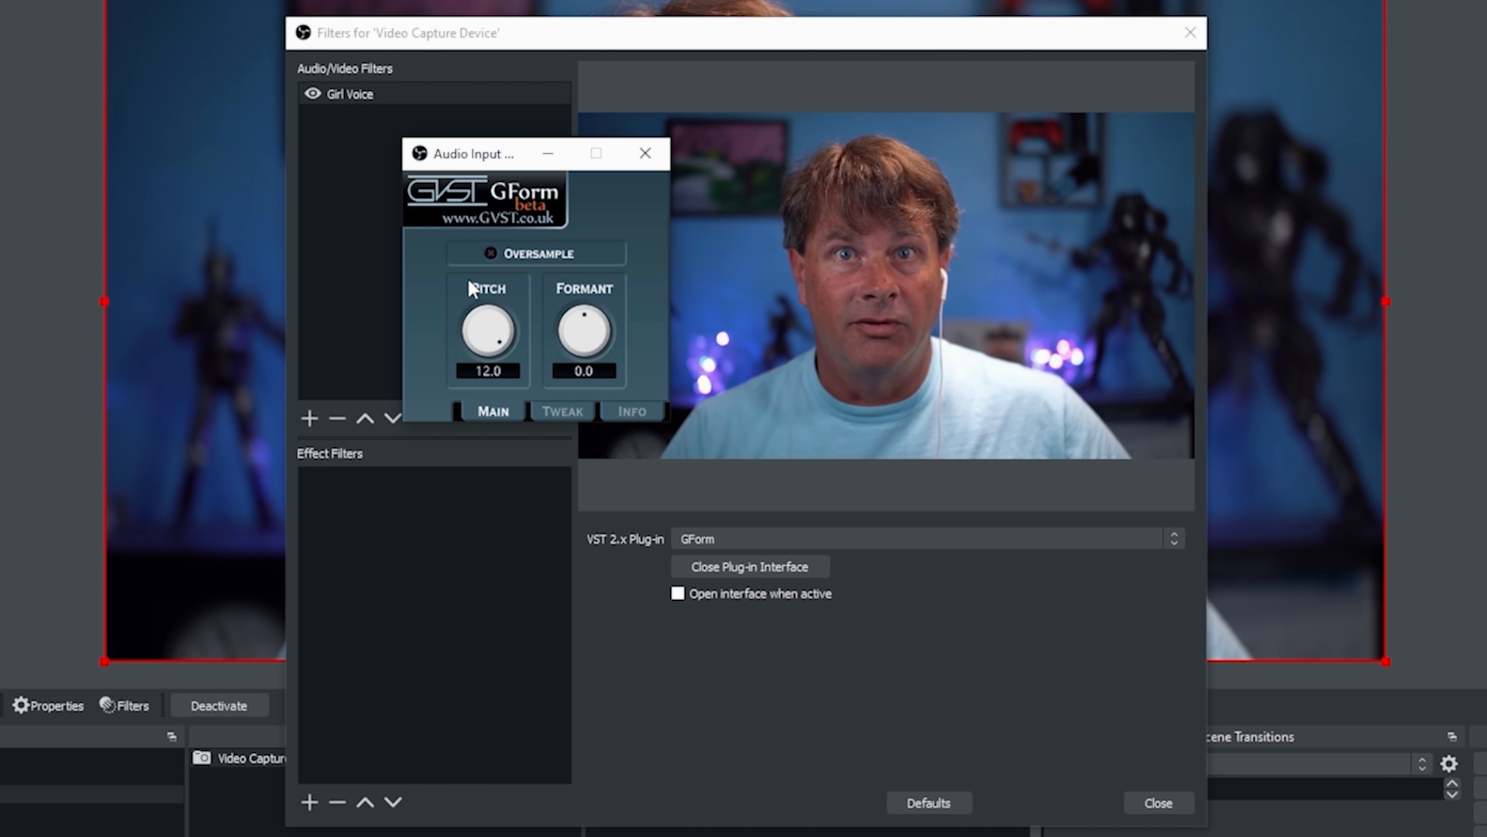
{"action": "mouse_move", "coordinate": [553, 364]}
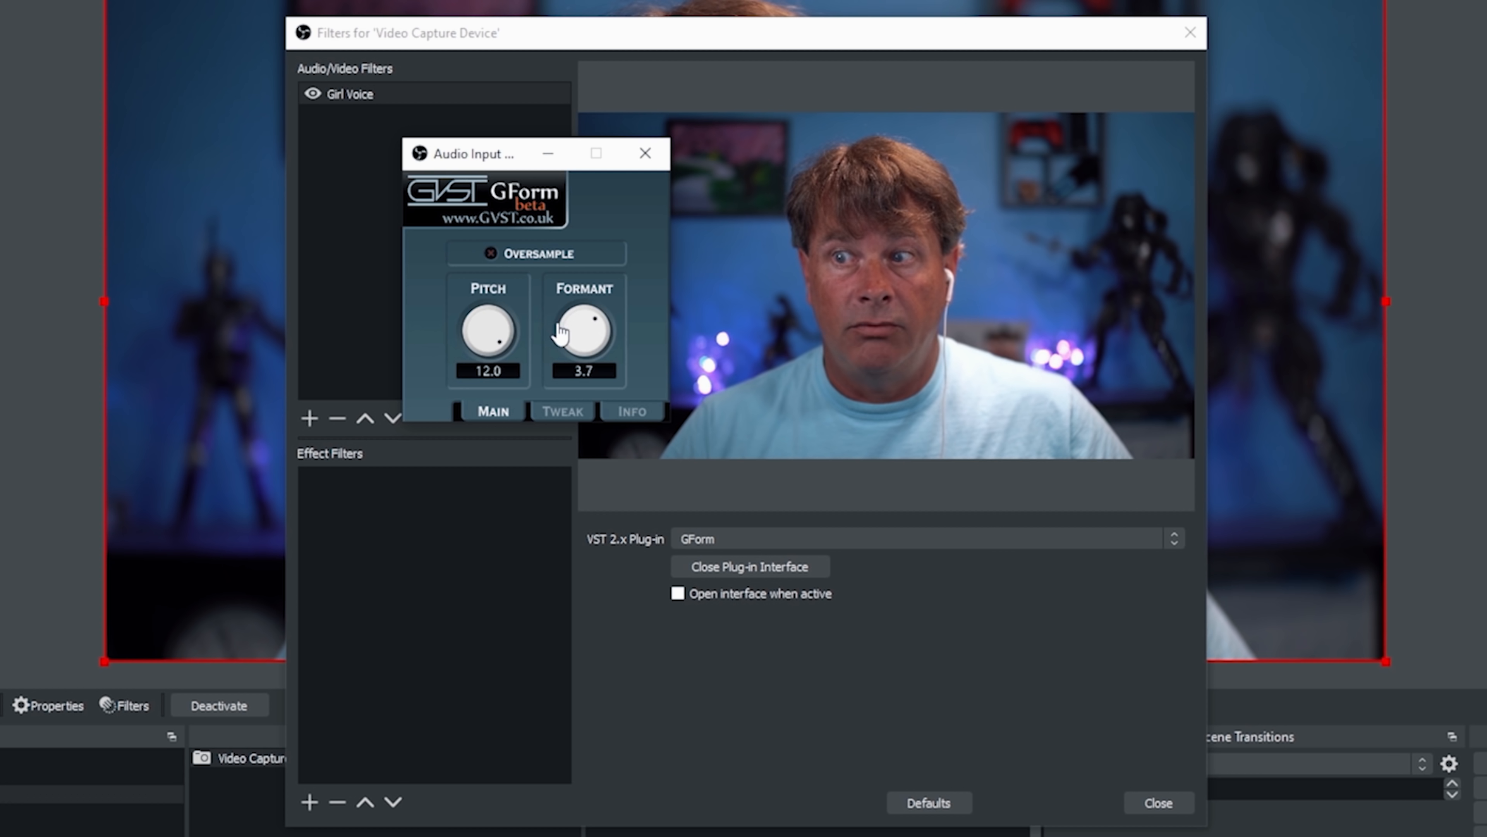
{"action": "left_click_drag", "start_coordinate": [583, 332], "coordinate": [582, 304]}
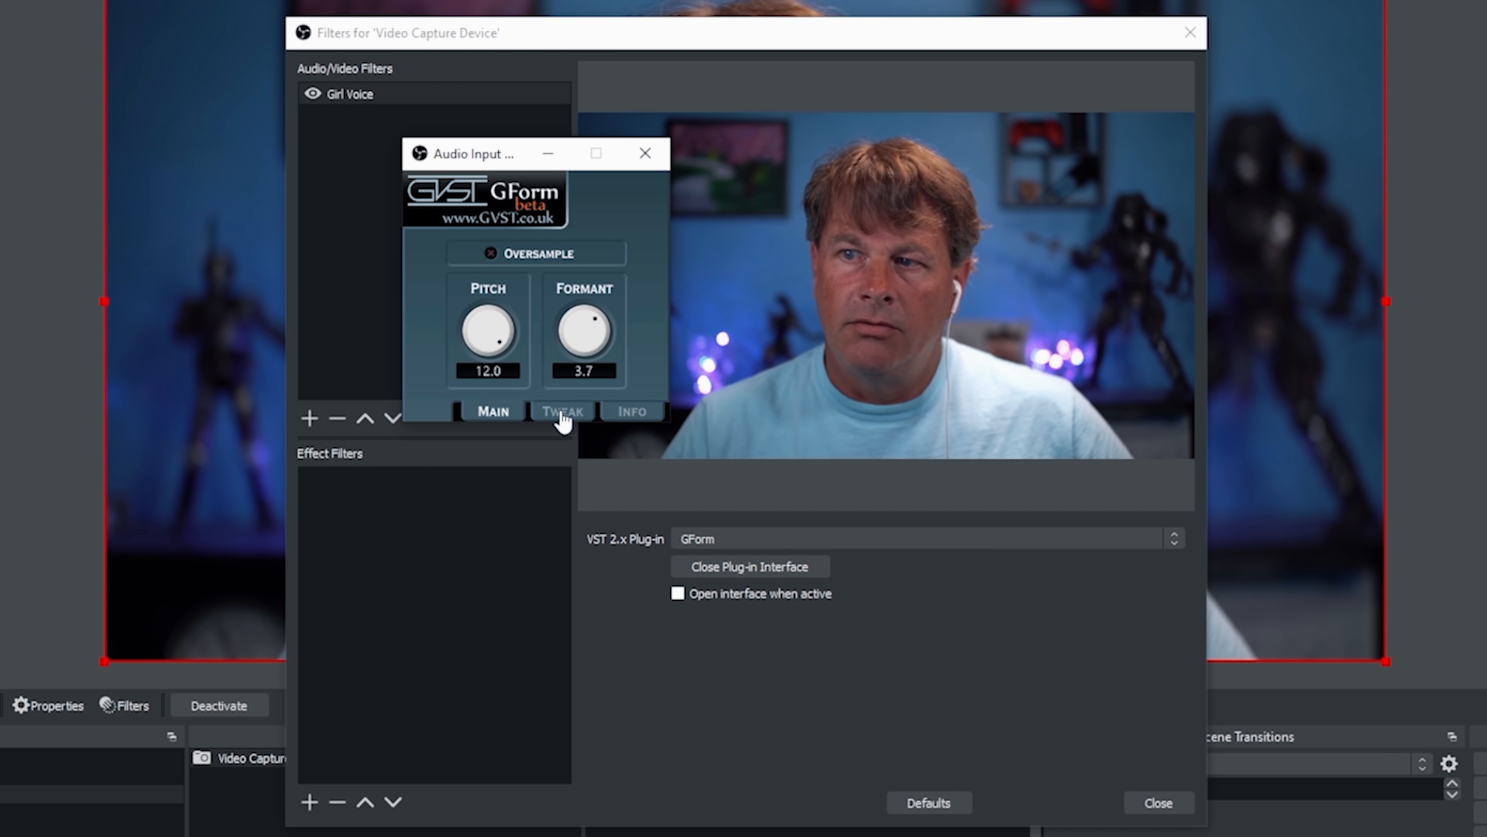
{"action": "left_click", "coordinate": [562, 411]}
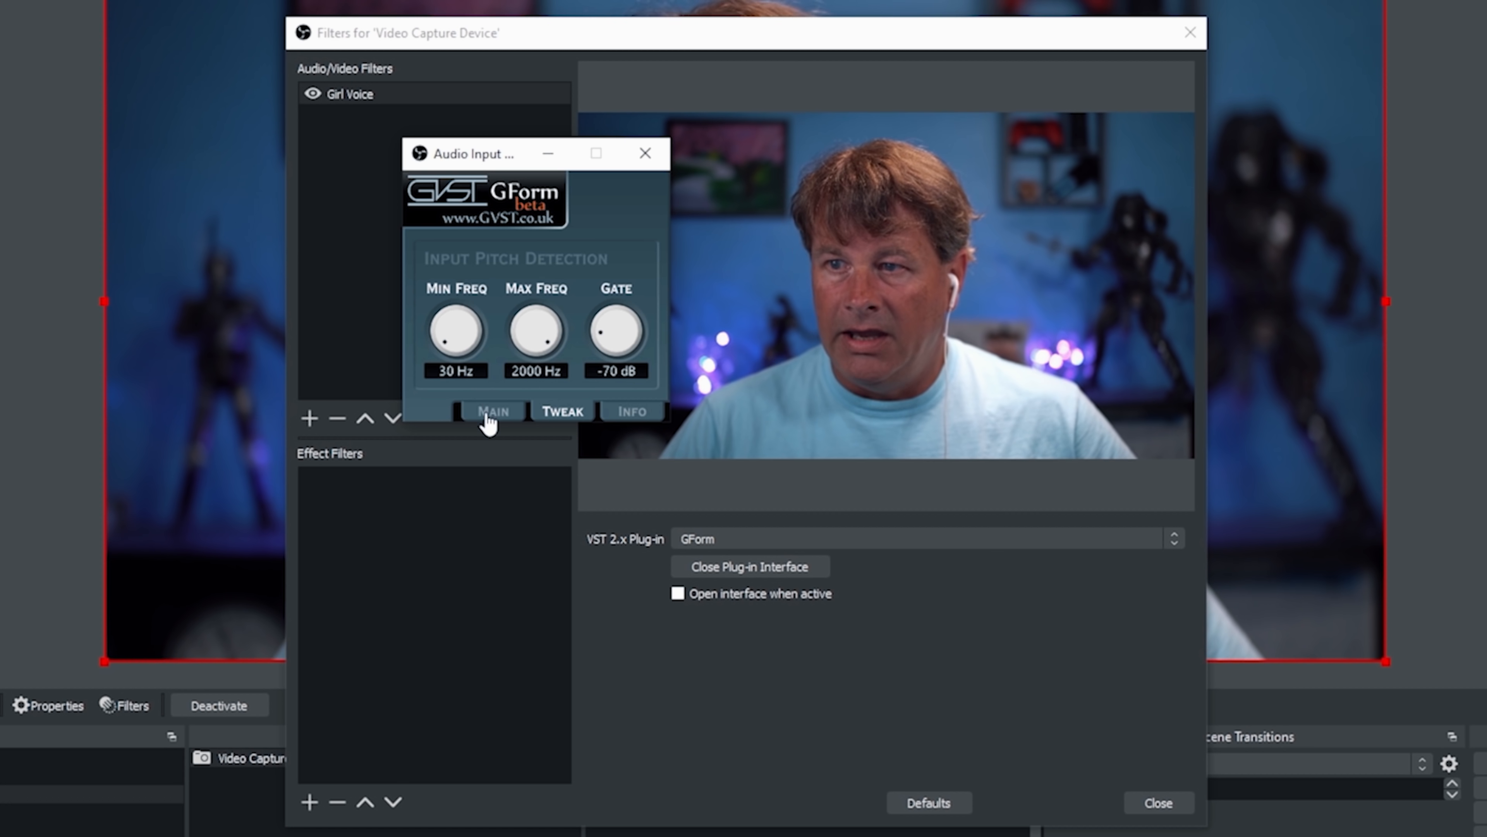
{"action": "left_click", "coordinate": [493, 410]}
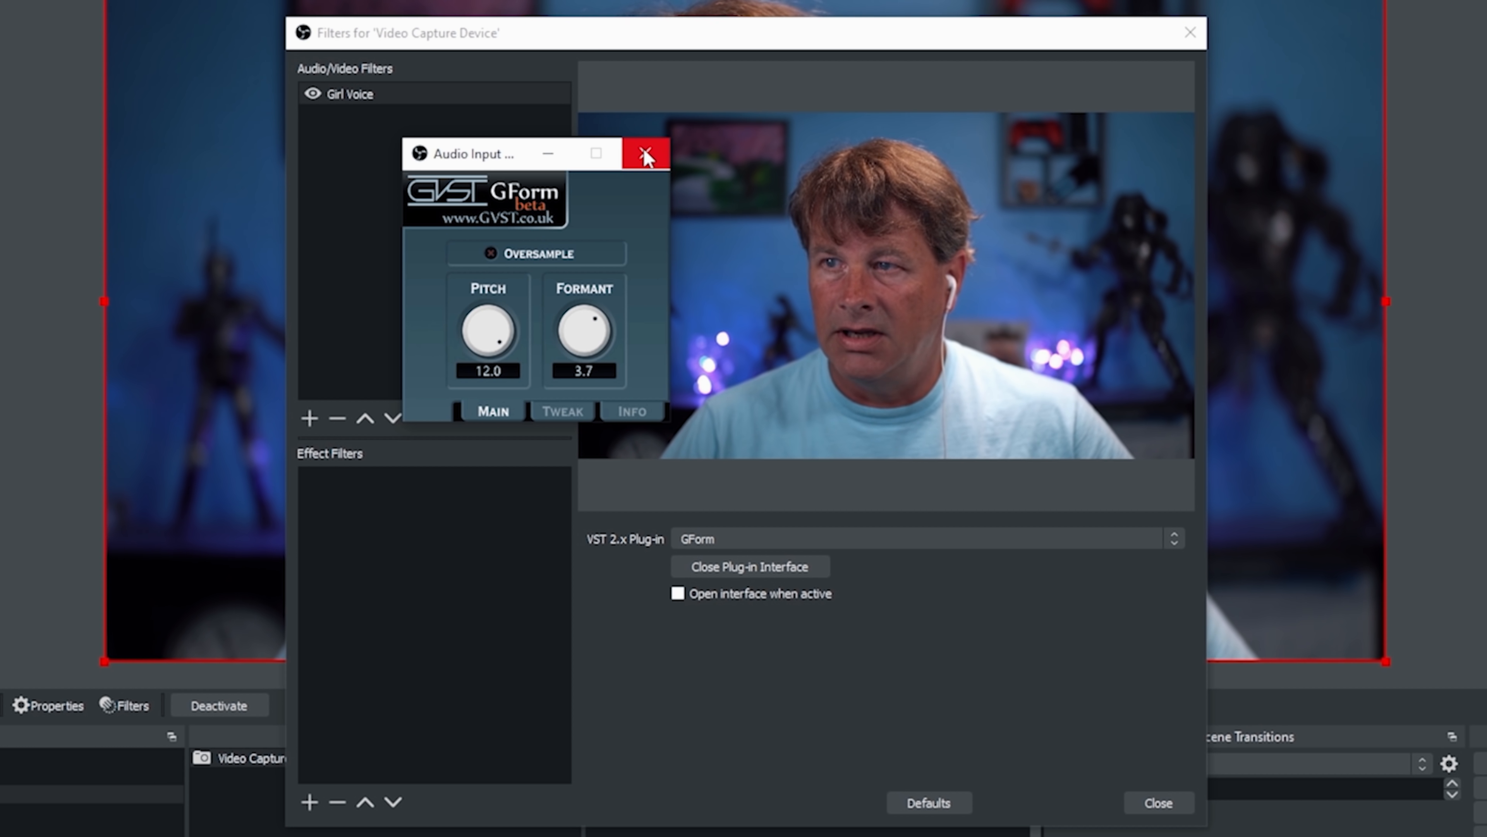
Step: Close the Girl Voice window and add a VST 2.x filter named Low Voice using GForm
{"action": "left_click", "coordinate": [646, 154]}
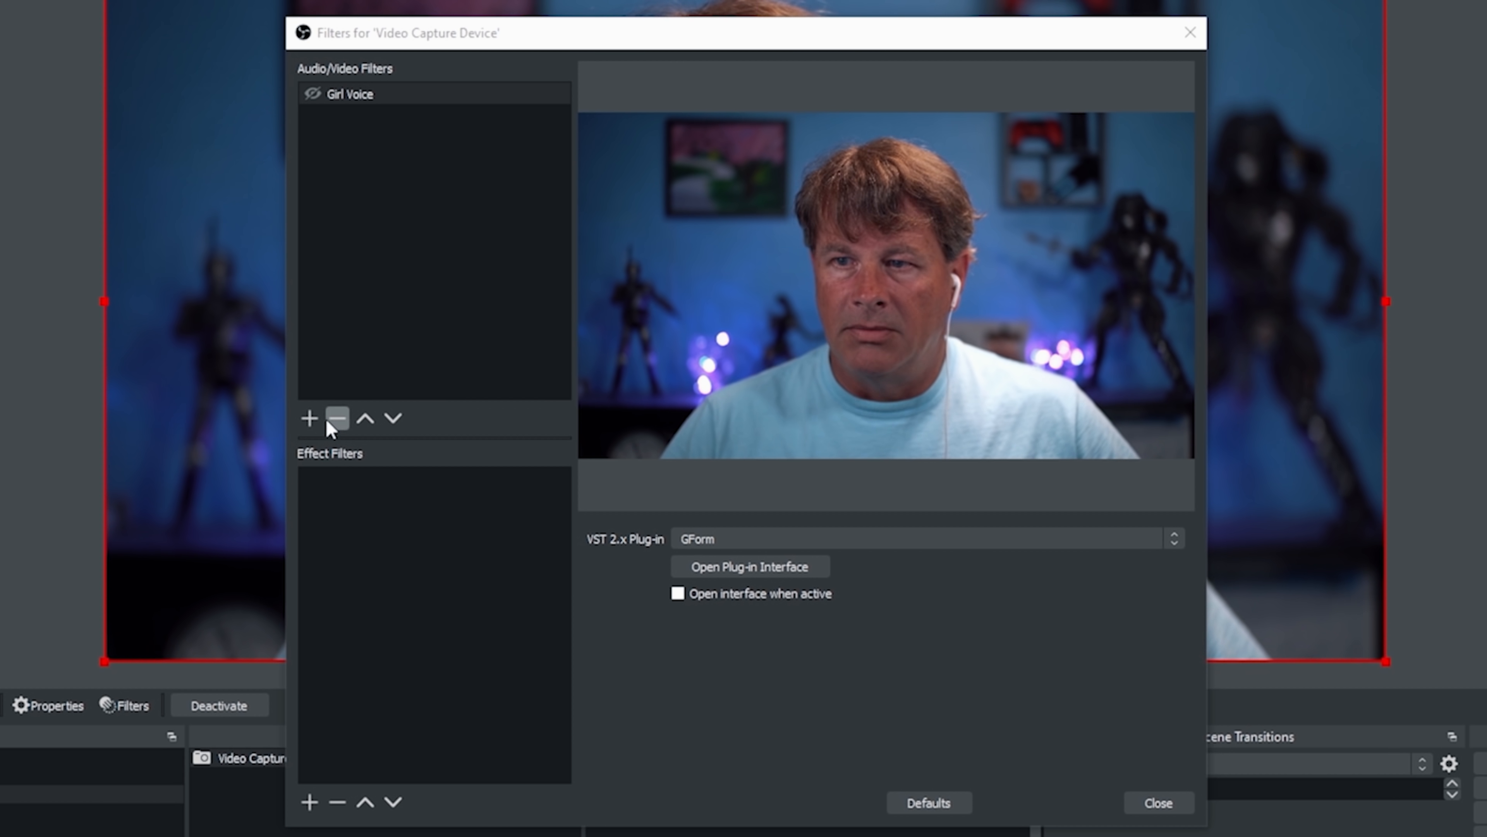
{"action": "left_click", "coordinate": [308, 418]}
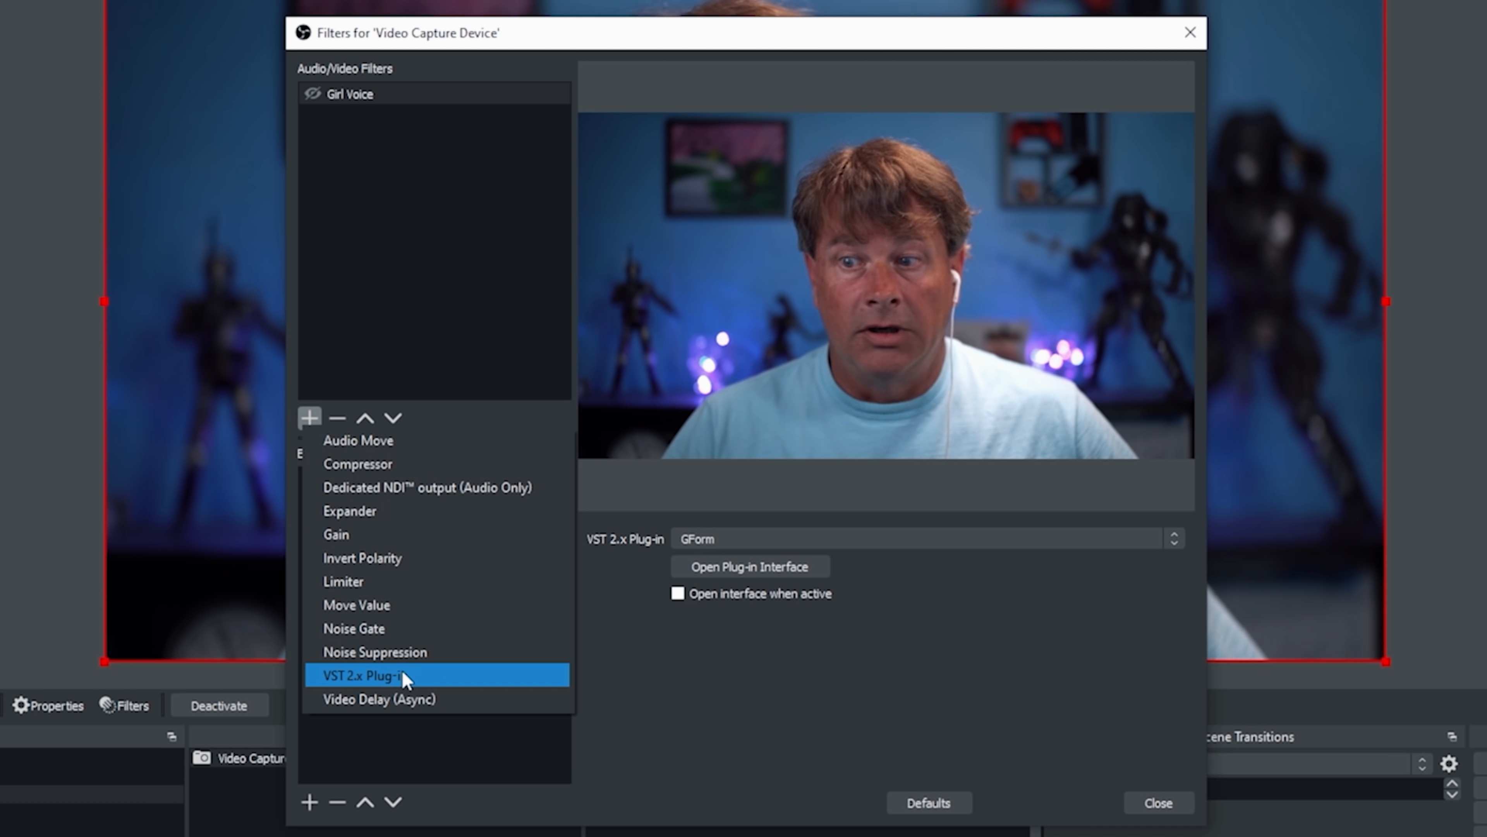
{"action": "left_click", "coordinate": [363, 676]}
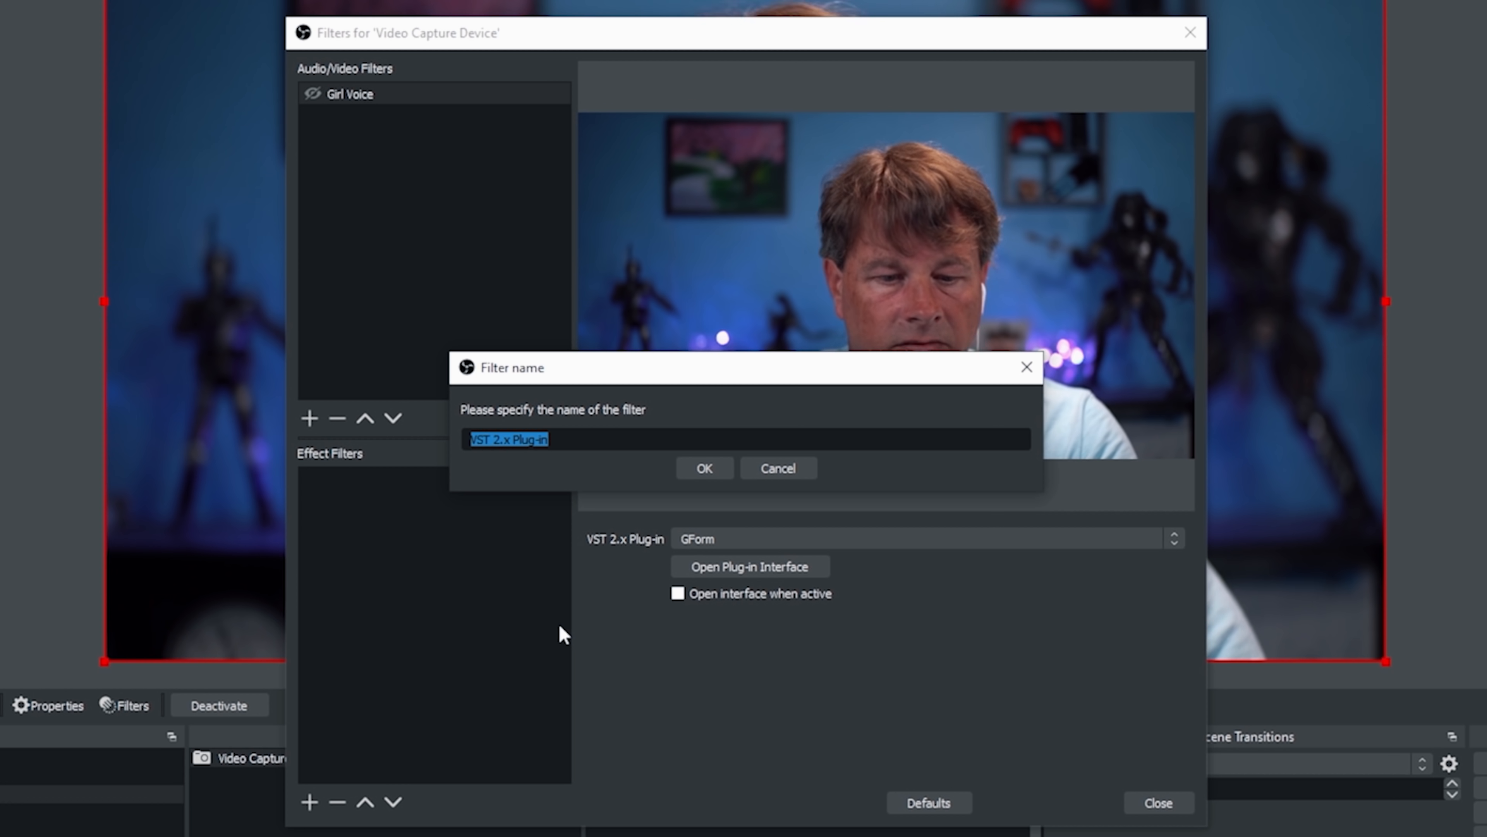
{"action": "type", "text": "Low Voice"}
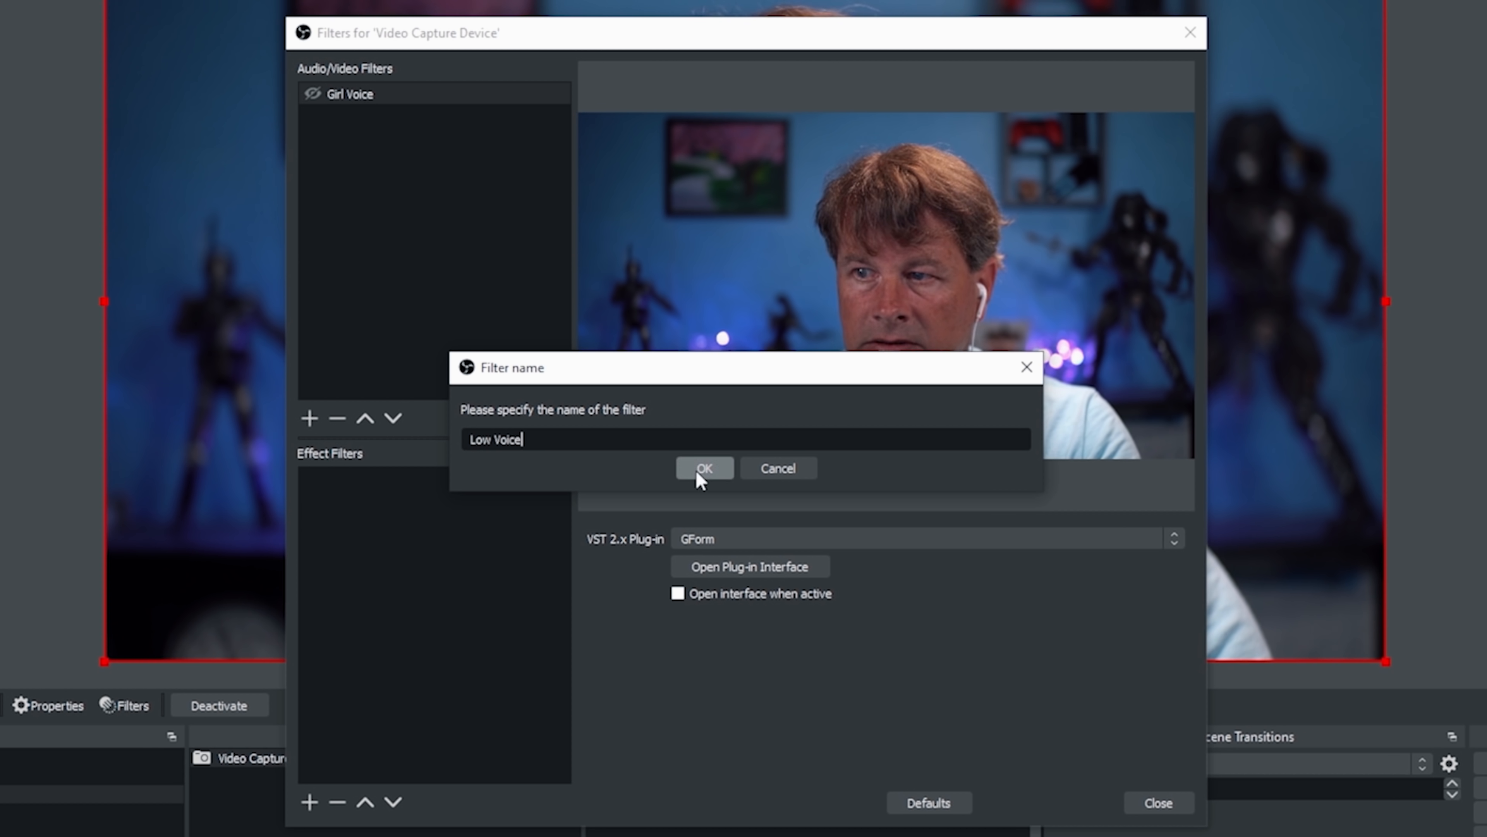
{"action": "left_click", "coordinate": [704, 468]}
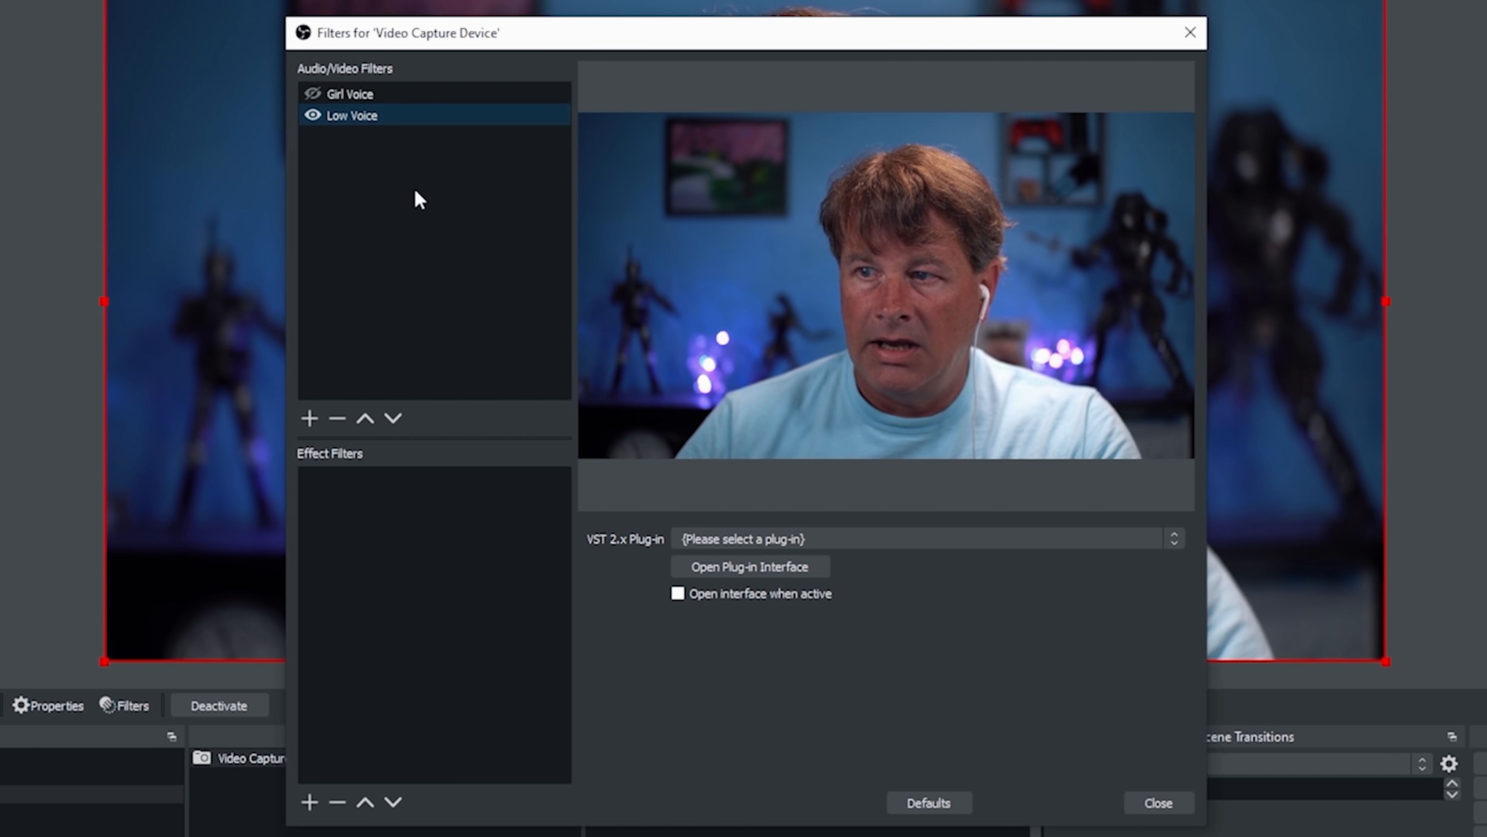
{"action": "left_click", "coordinate": [922, 538]}
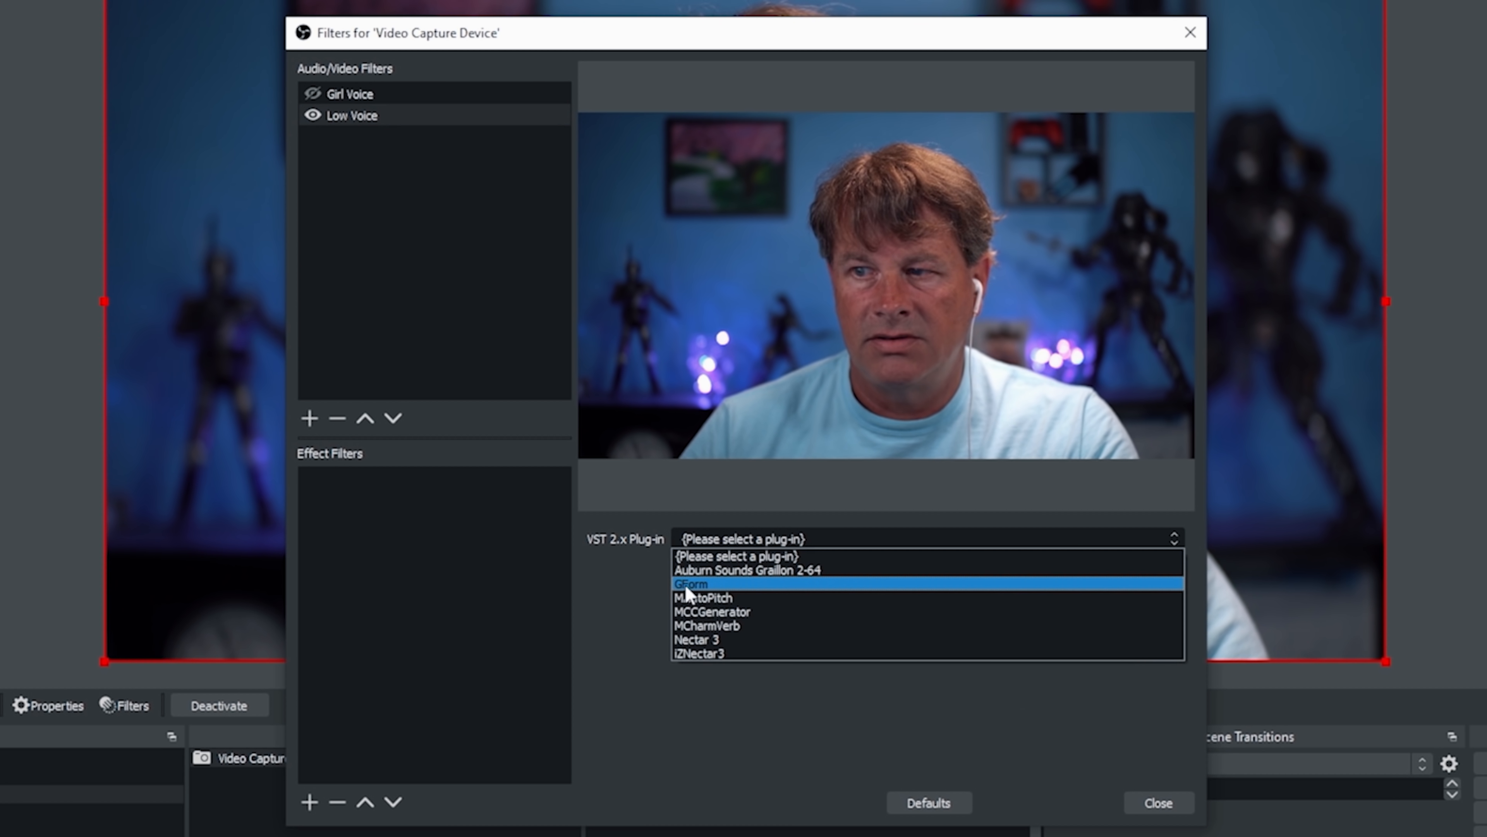
{"action": "left_click", "coordinate": [693, 584]}
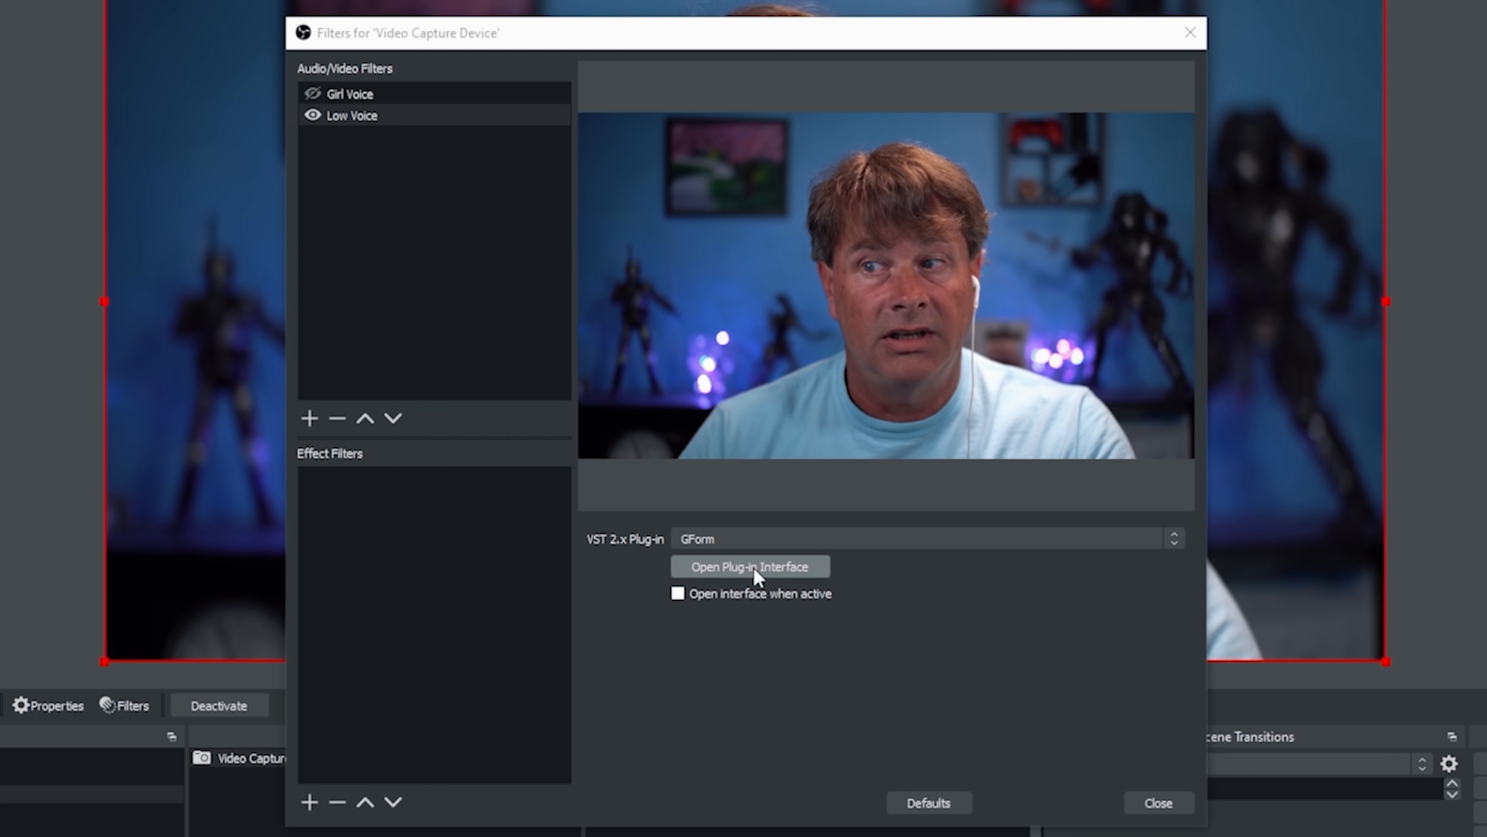
Step: In Low Voice's GForm window, drop the formant to -12.0 and tweak the maximum detection frequency
{"action": "left_click", "coordinate": [749, 566]}
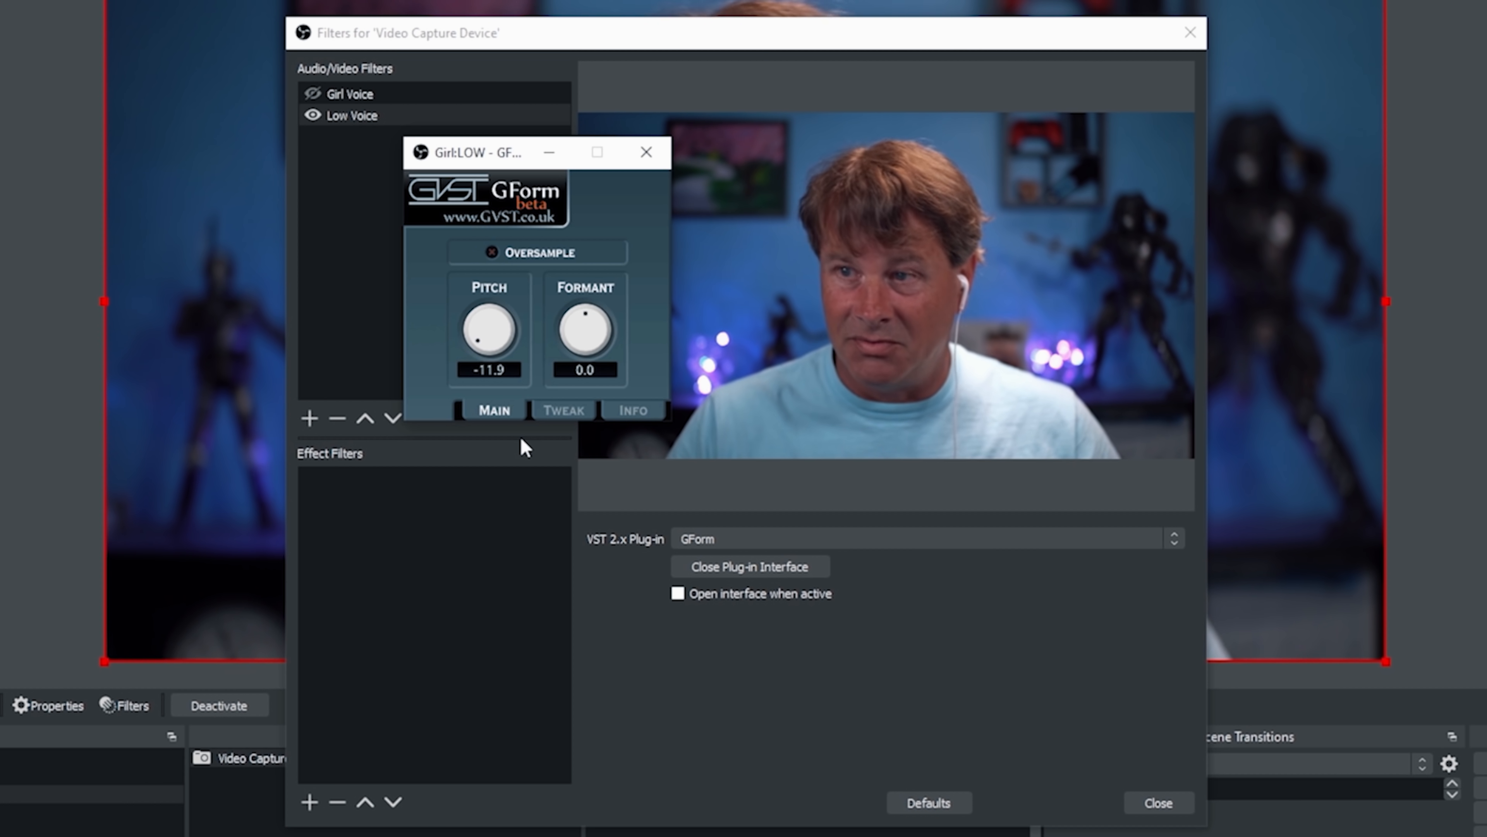
{"action": "left_click_drag", "start_coordinate": [584, 327], "coordinate": [584, 365]}
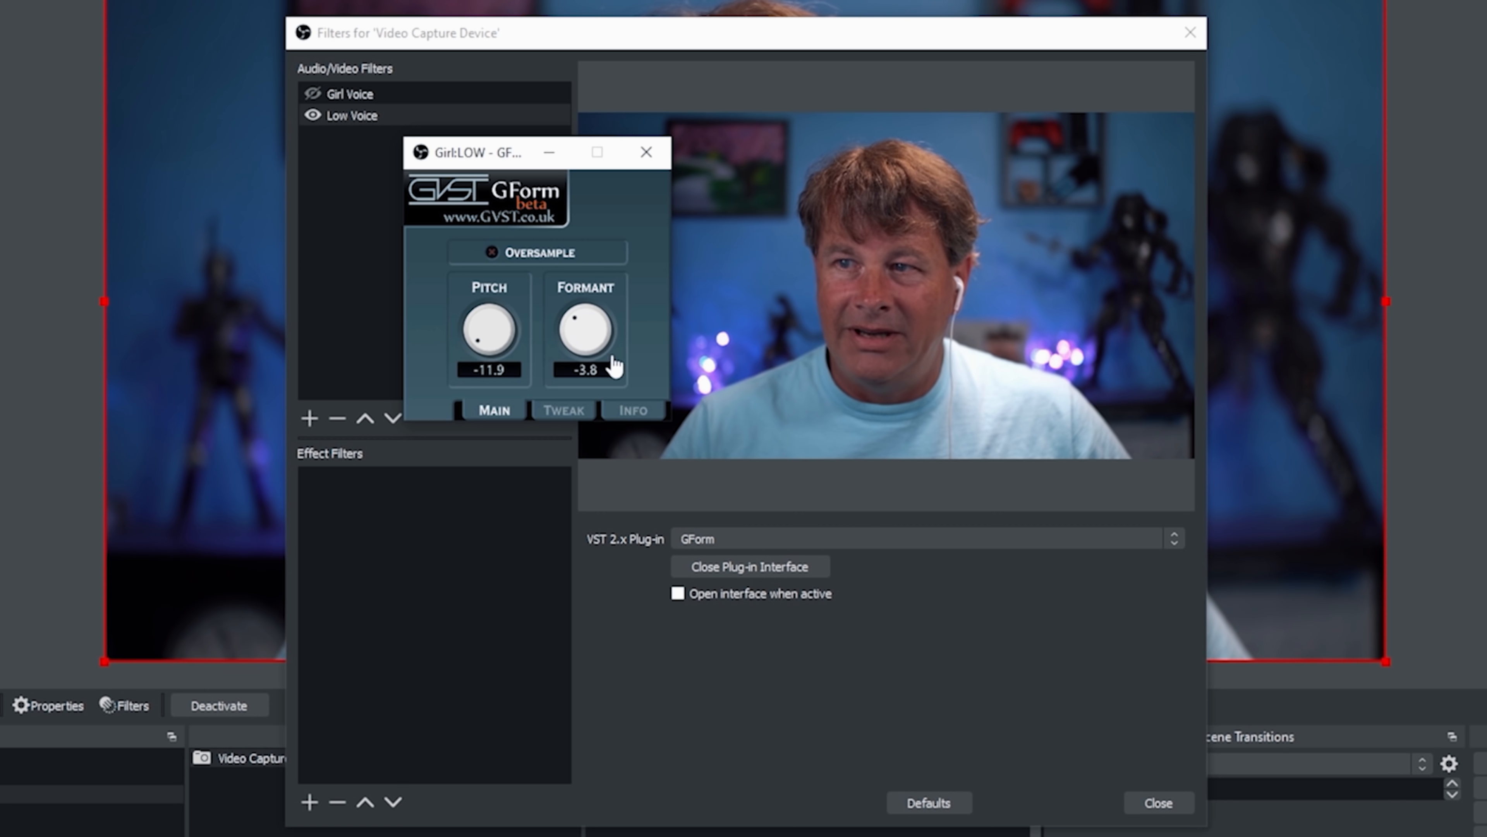
{"action": "left_click_drag", "start_coordinate": [586, 330], "coordinate": [585, 409]}
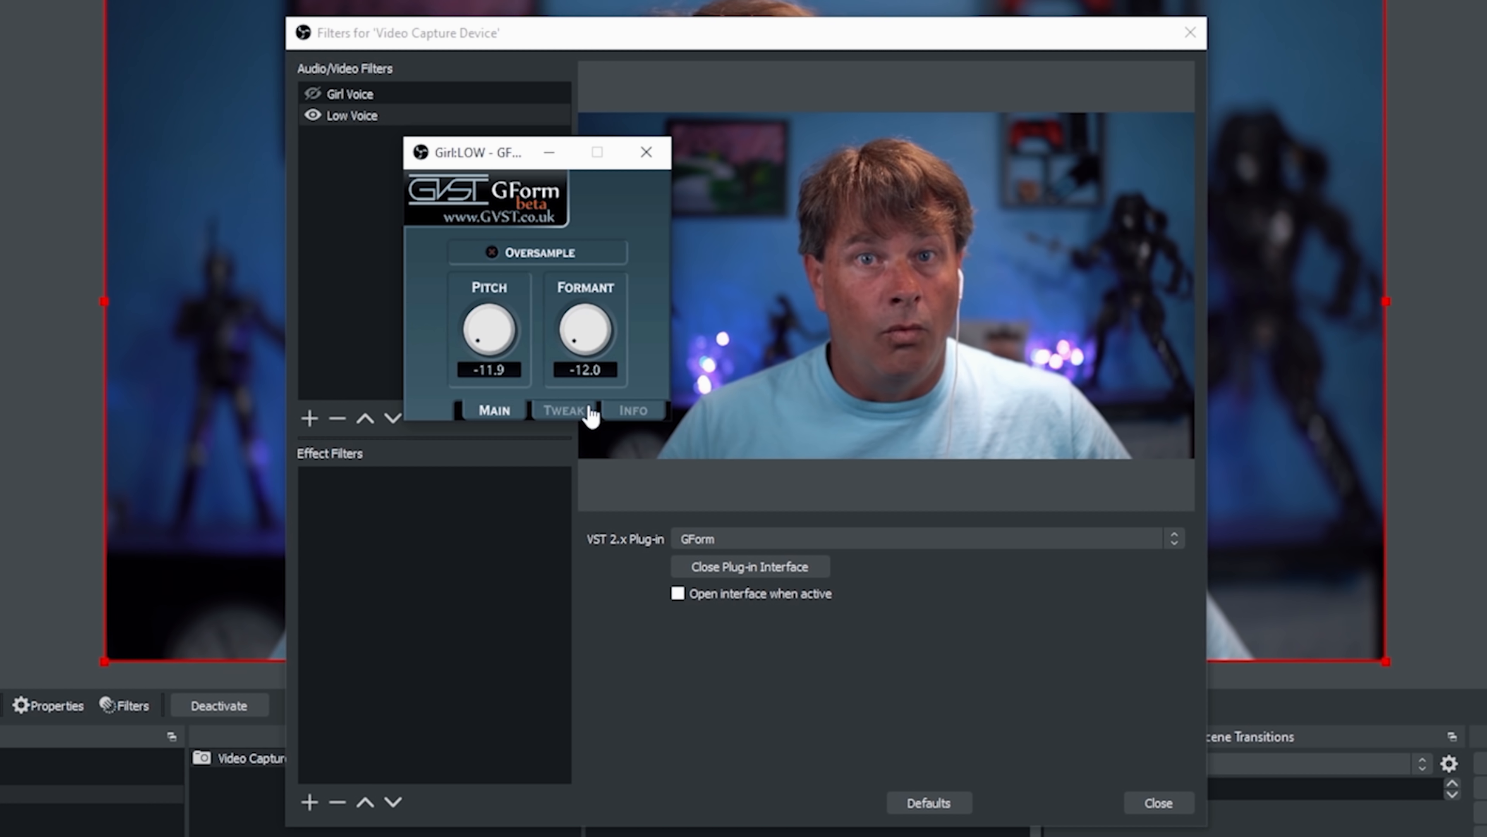
{"action": "left_click", "coordinate": [565, 410]}
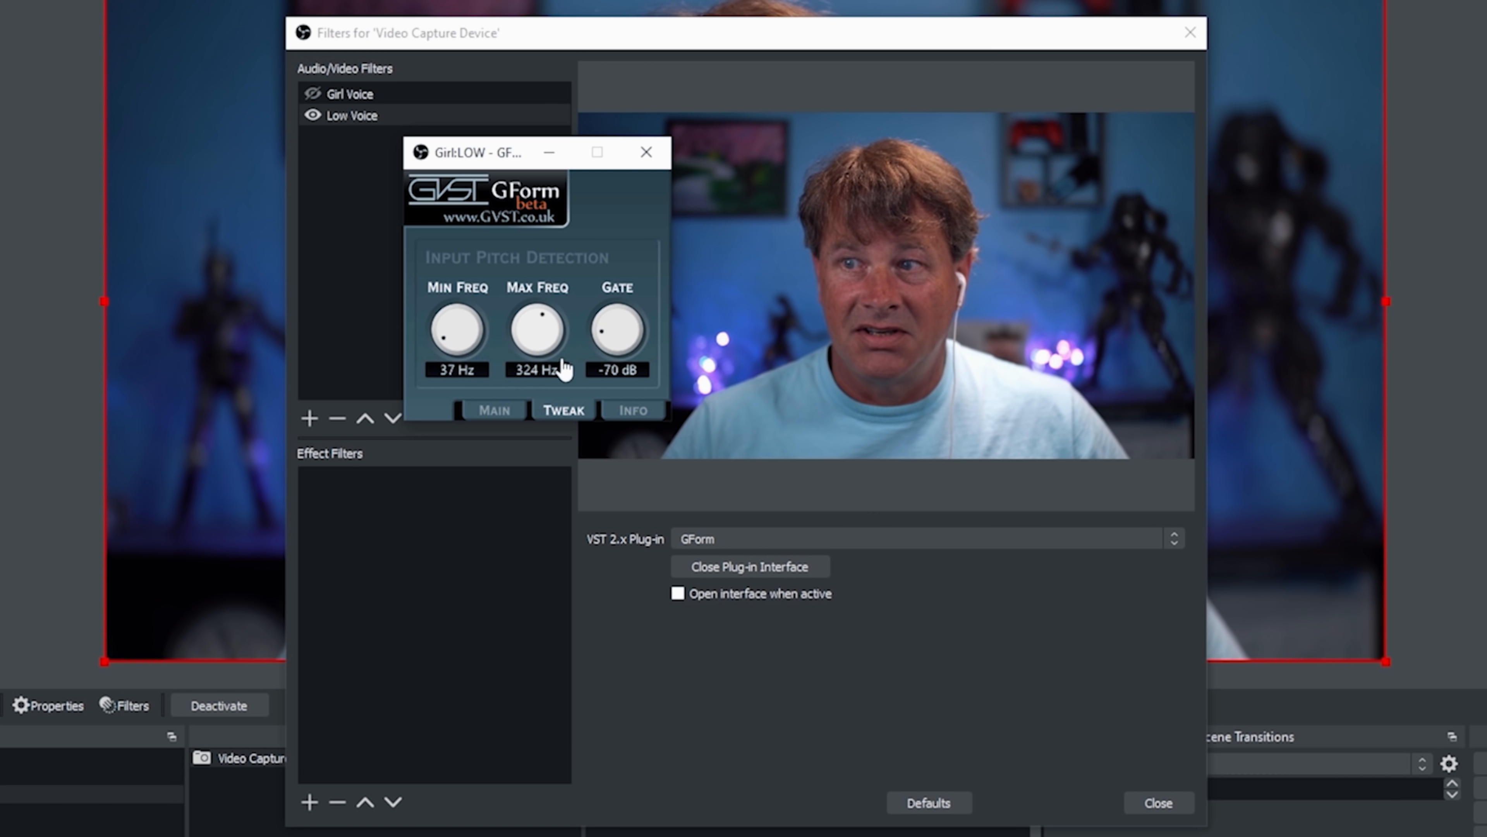
{"action": "left_click_drag", "start_coordinate": [537, 330], "coordinate": [537, 304]}
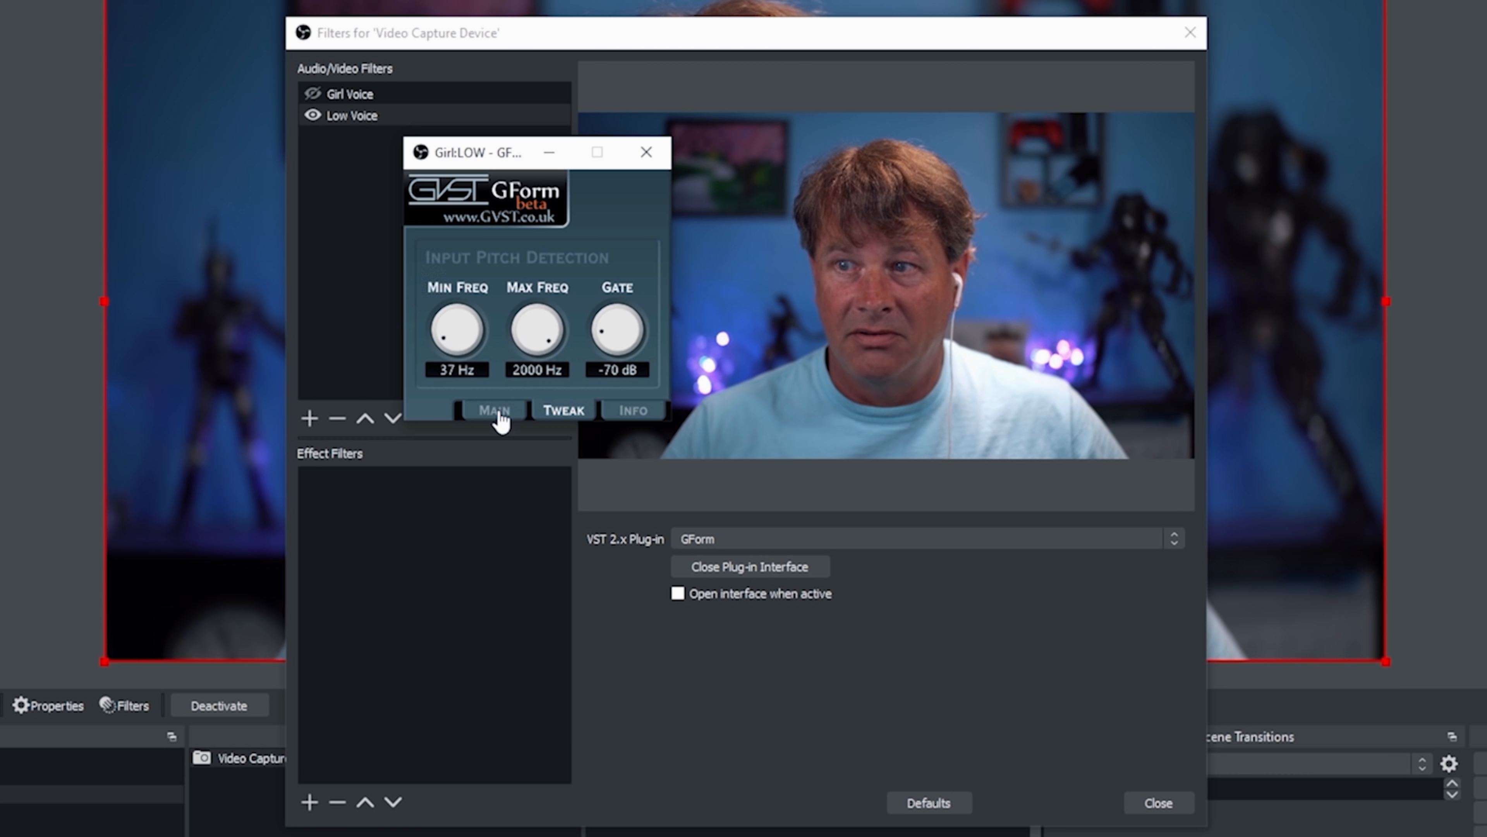
{"action": "left_click", "coordinate": [493, 409]}
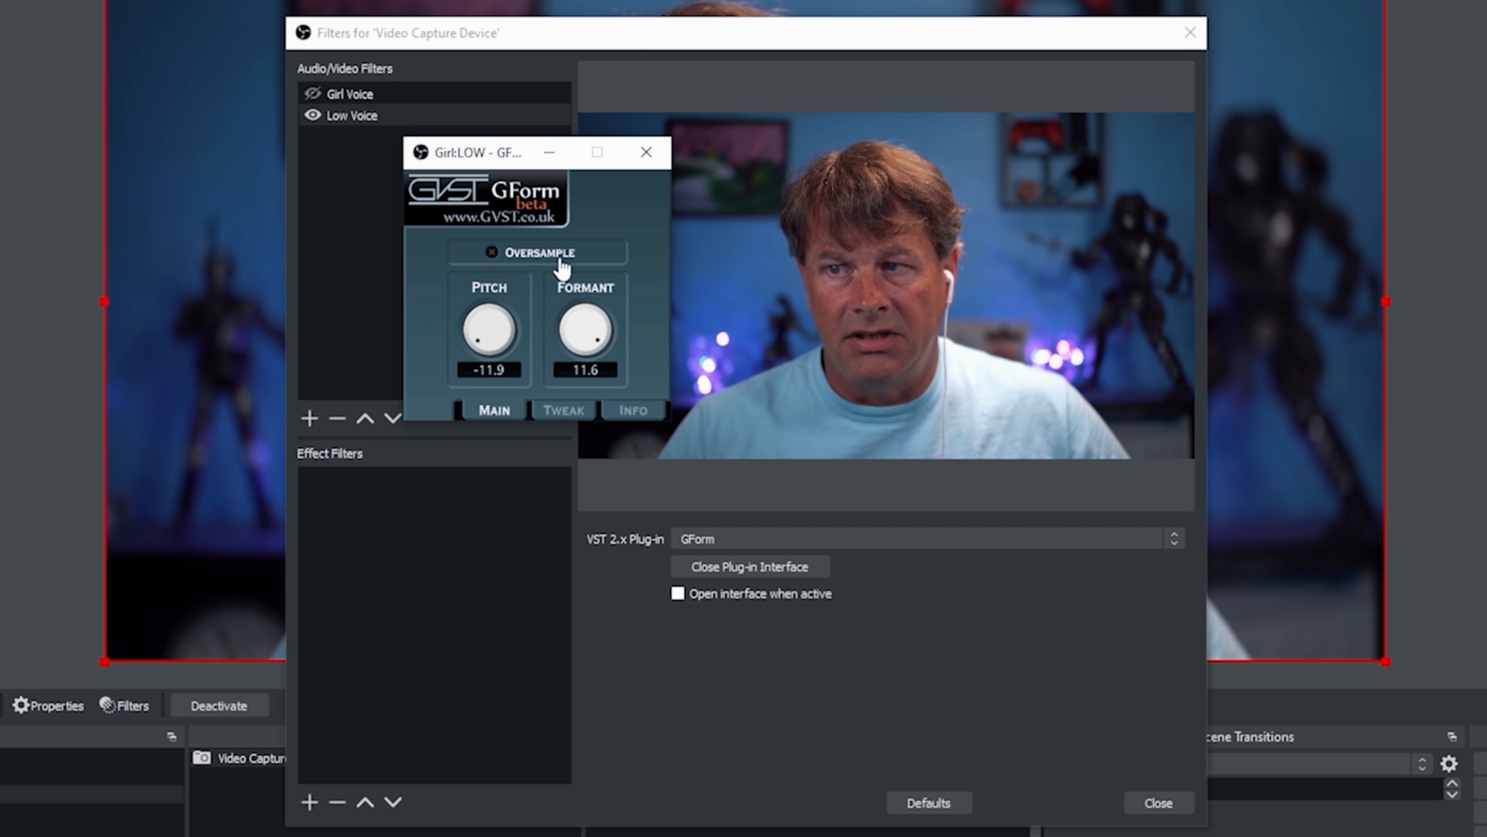
Step: Experiment with the formant and settle it lowered near -11.9, then close the GForm window
{"action": "left_click_drag", "start_coordinate": [586, 329], "coordinate": [586, 318]}
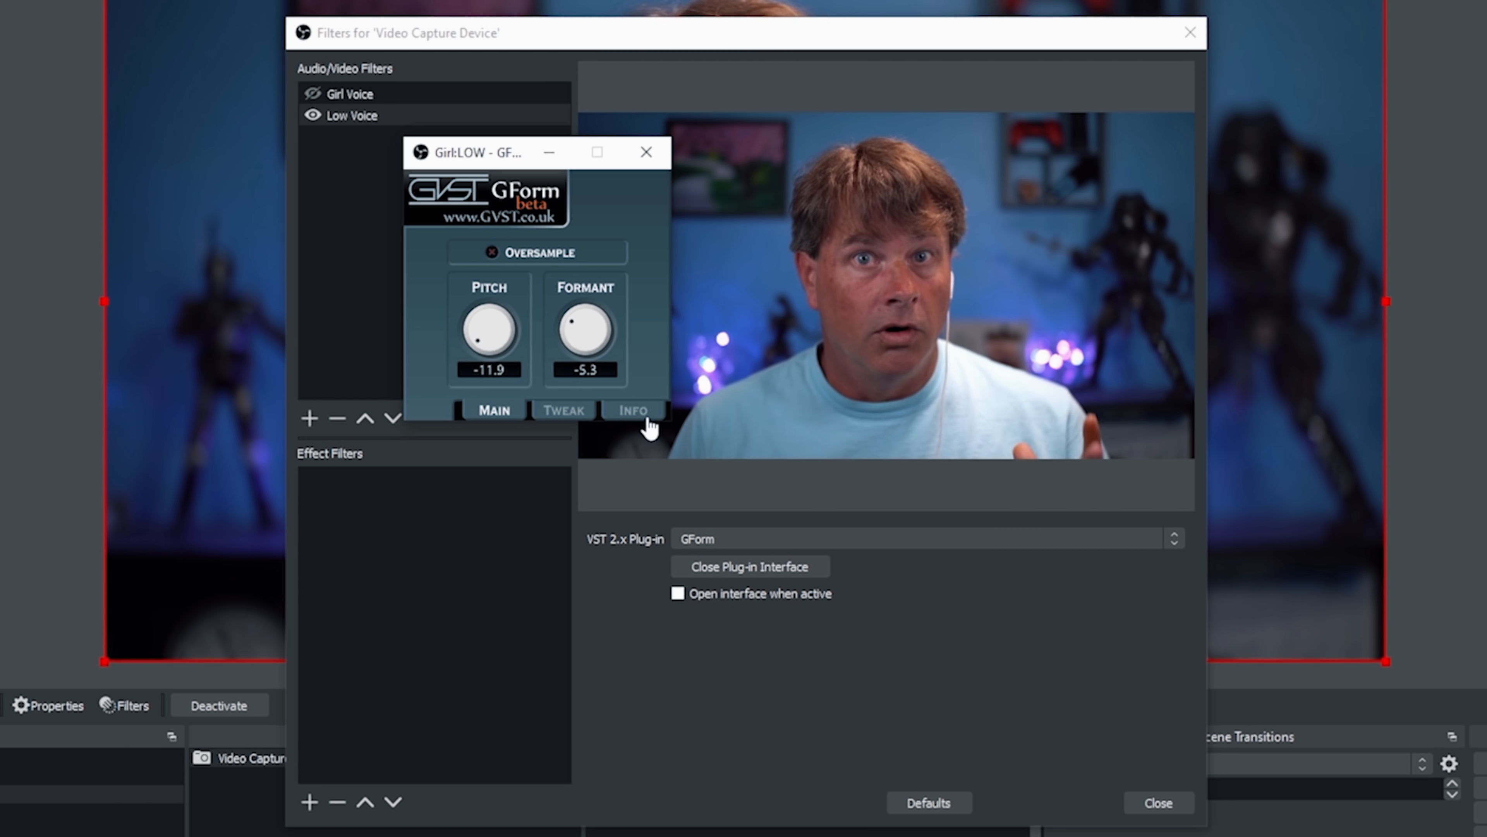
{"action": "left_click_drag", "start_coordinate": [585, 326], "coordinate": [585, 312]}
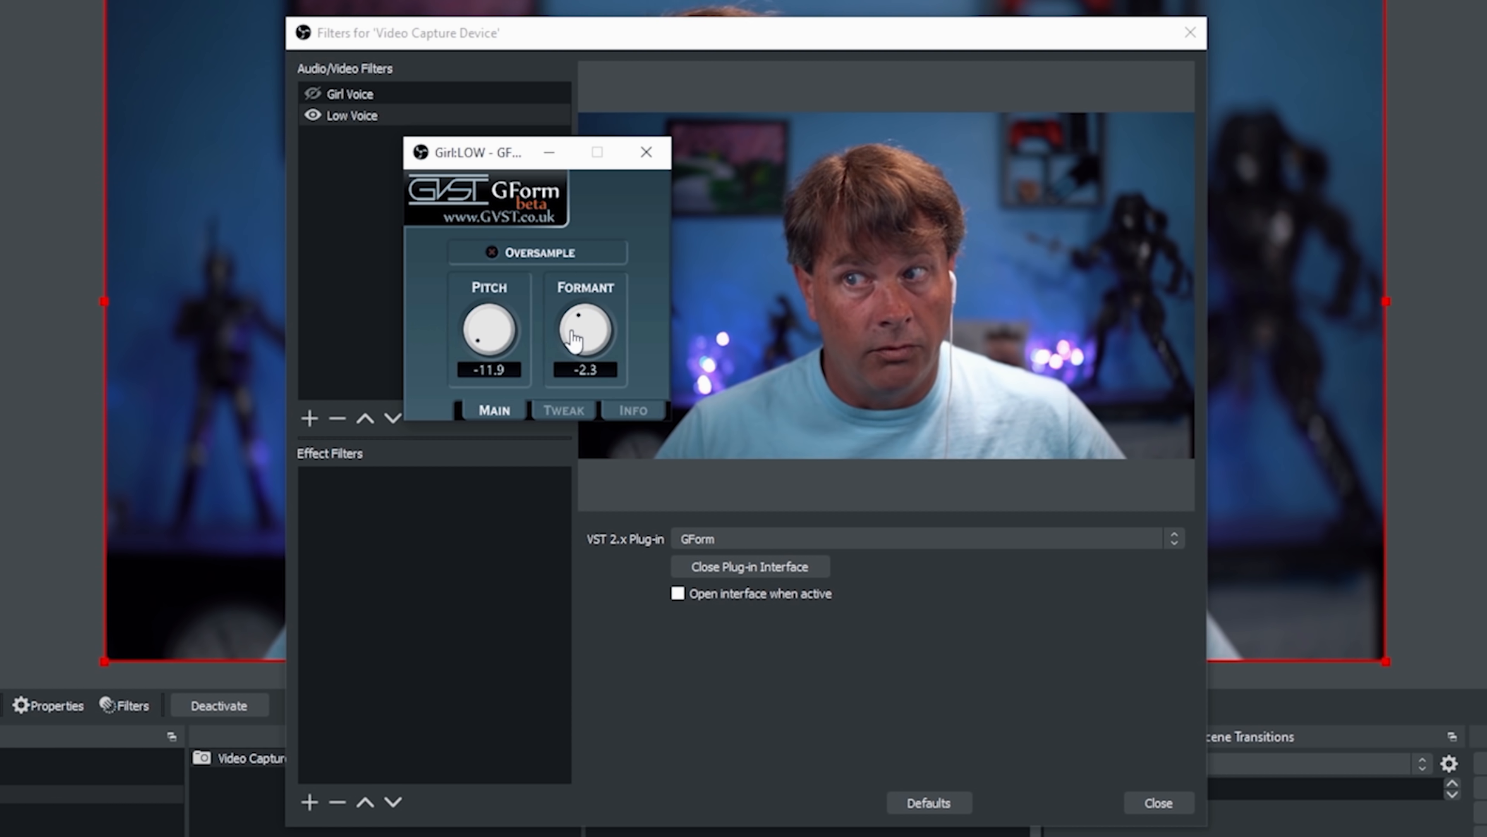
{"action": "left_click_drag", "start_coordinate": [583, 331], "coordinate": [583, 380]}
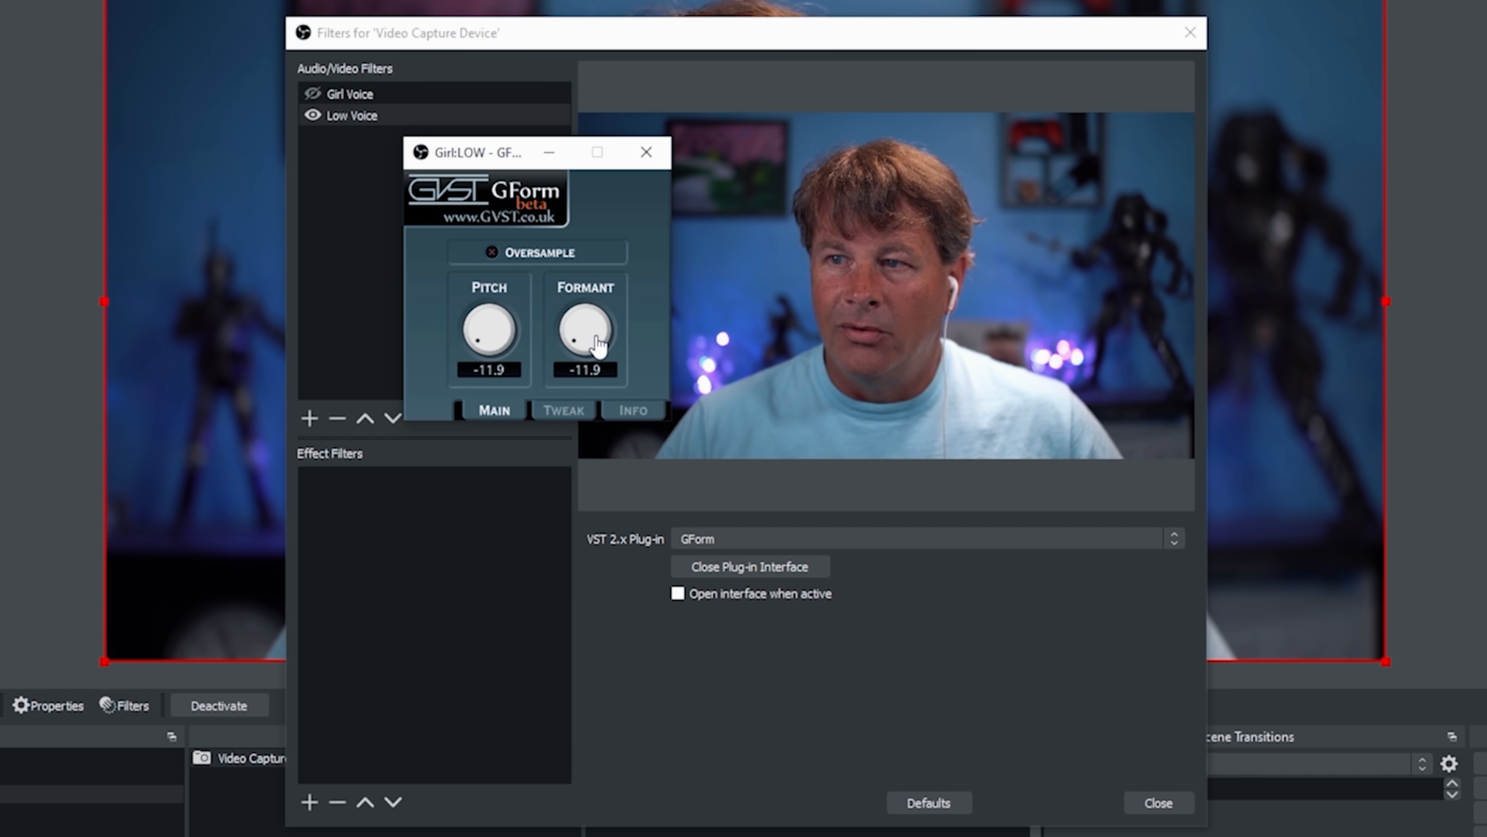
{"action": "left_click_drag", "start_coordinate": [586, 332], "coordinate": [579, 317]}
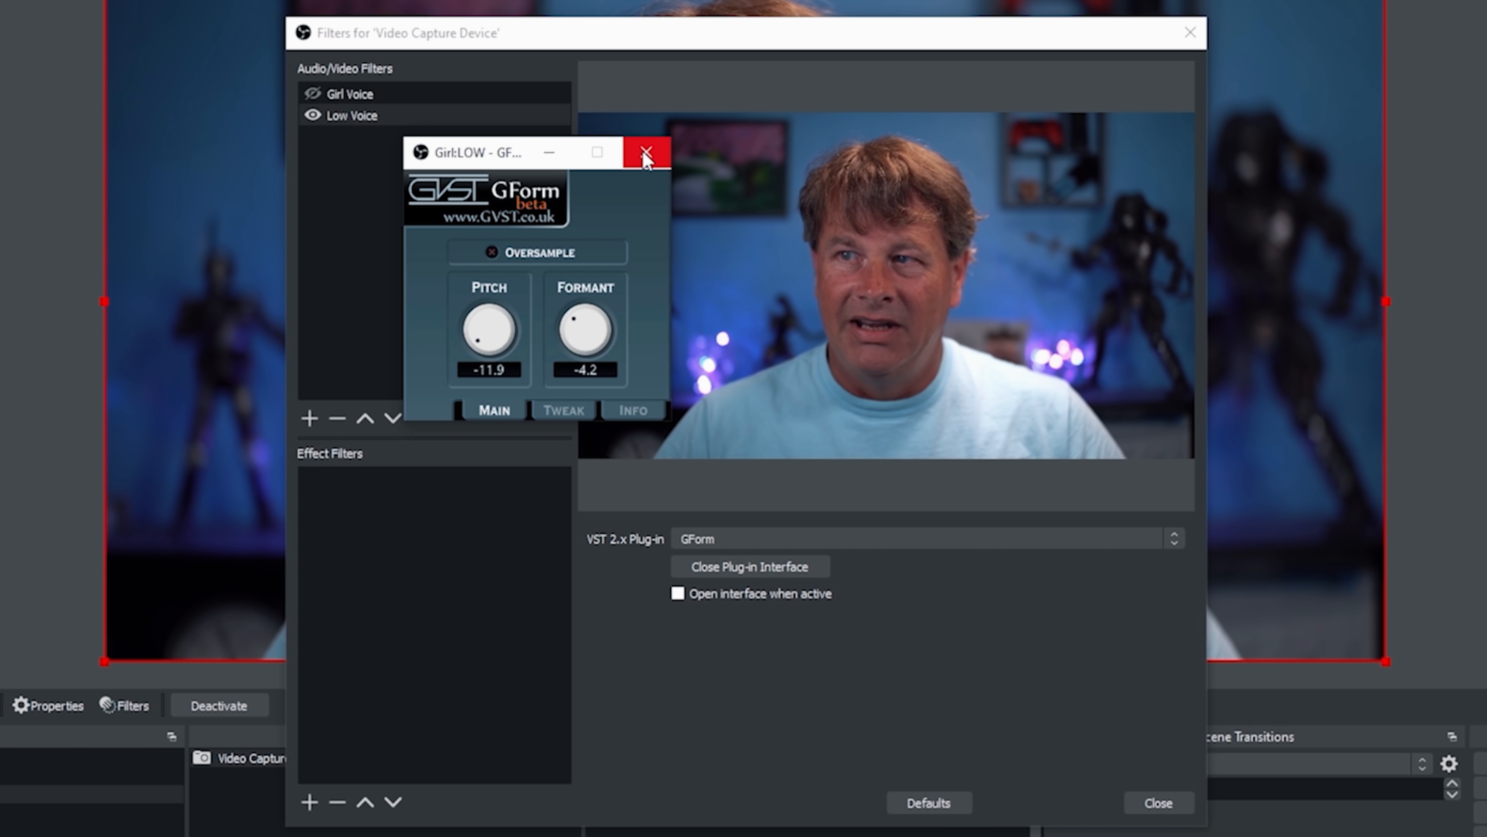
{"action": "left_click", "coordinate": [646, 152]}
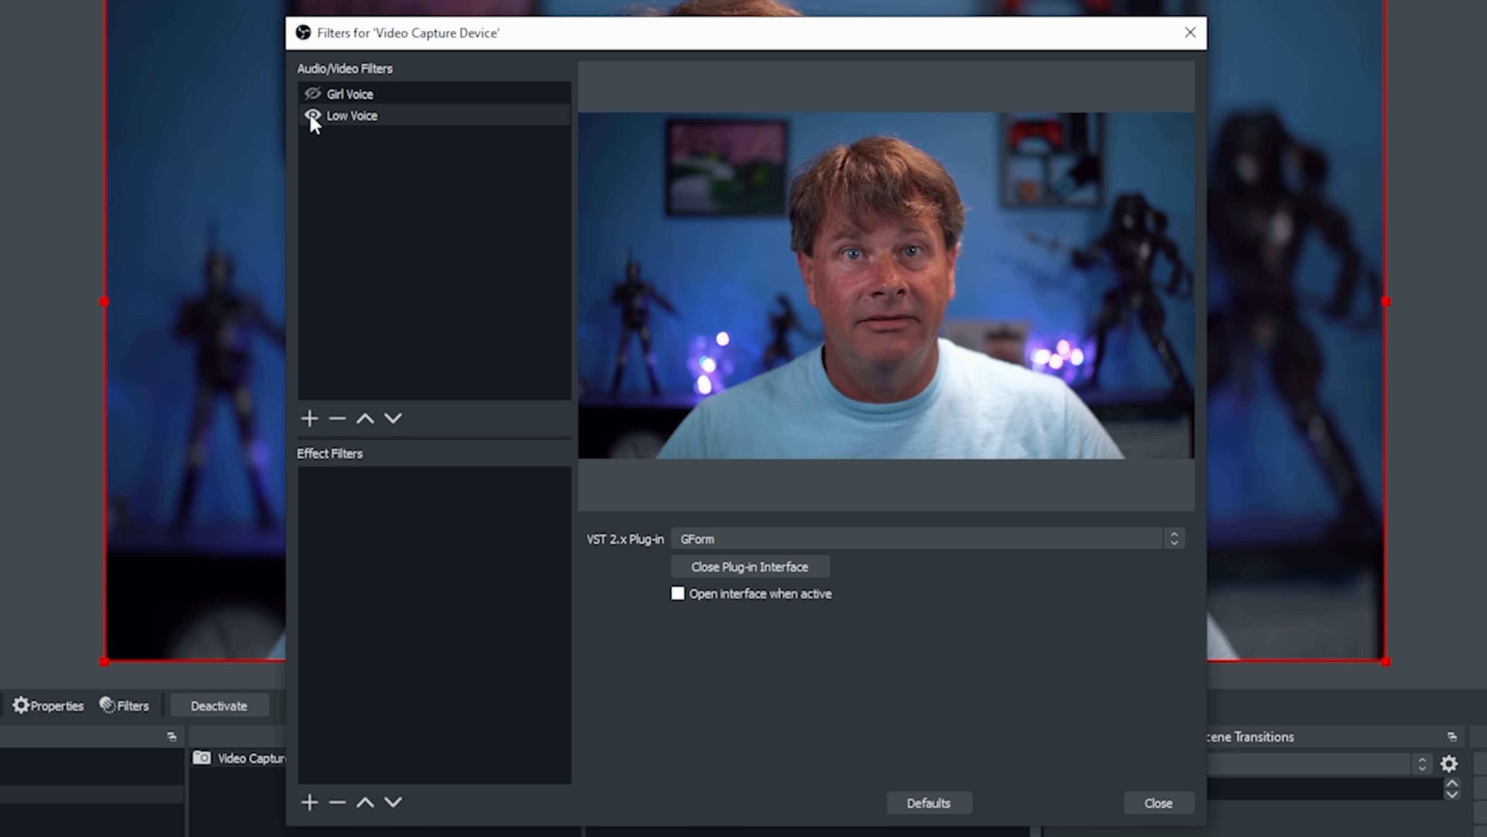
Step: Disable Low Voice and add a VST 2.x filter named Stadium using MCharmVerb
{"action": "left_click", "coordinate": [748, 566]}
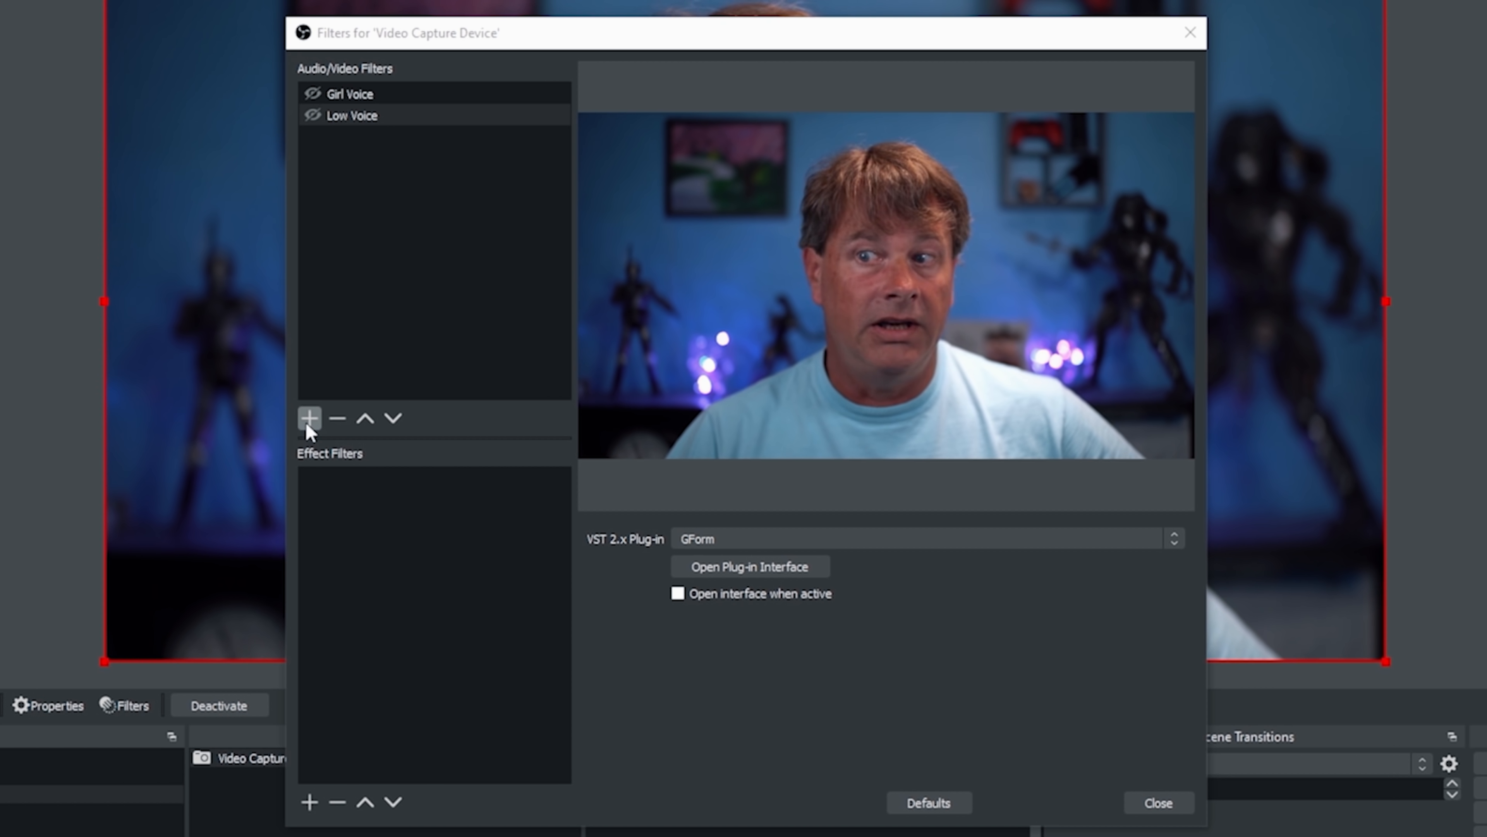
{"action": "left_click", "coordinate": [308, 417]}
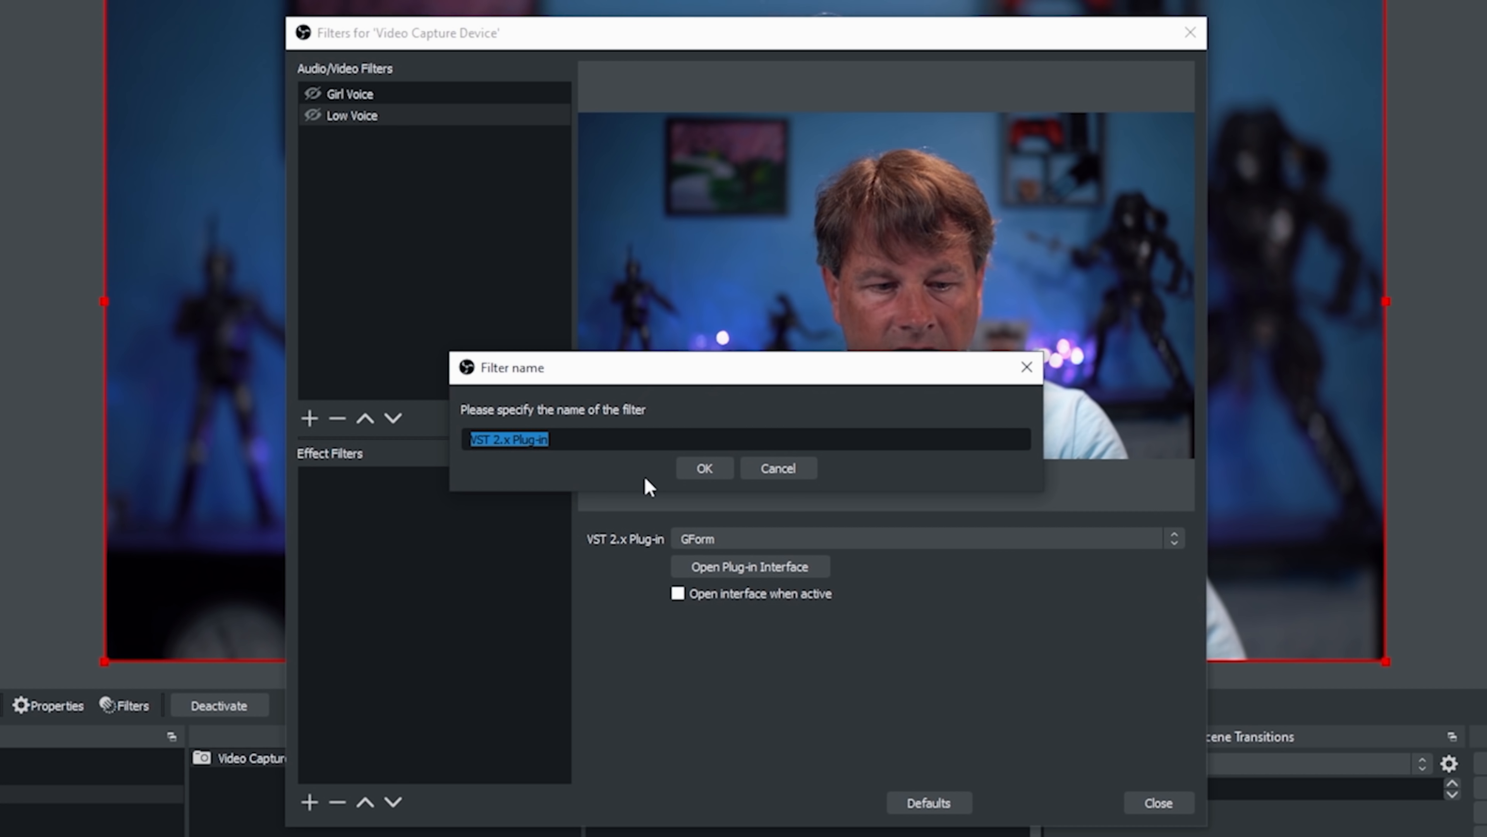
{"action": "type", "text": "Stadium"}
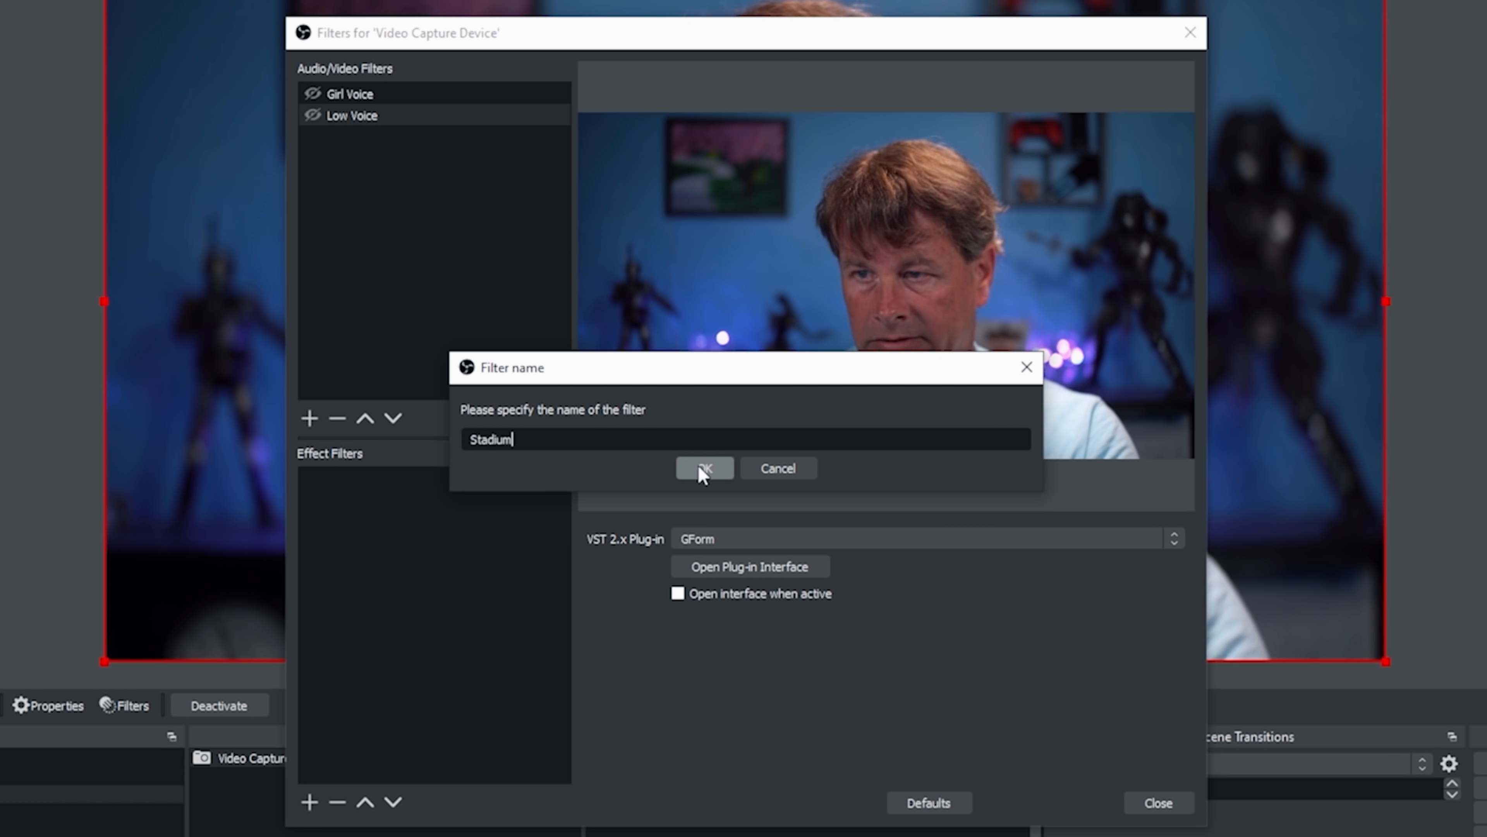
{"action": "left_click", "coordinate": [704, 469]}
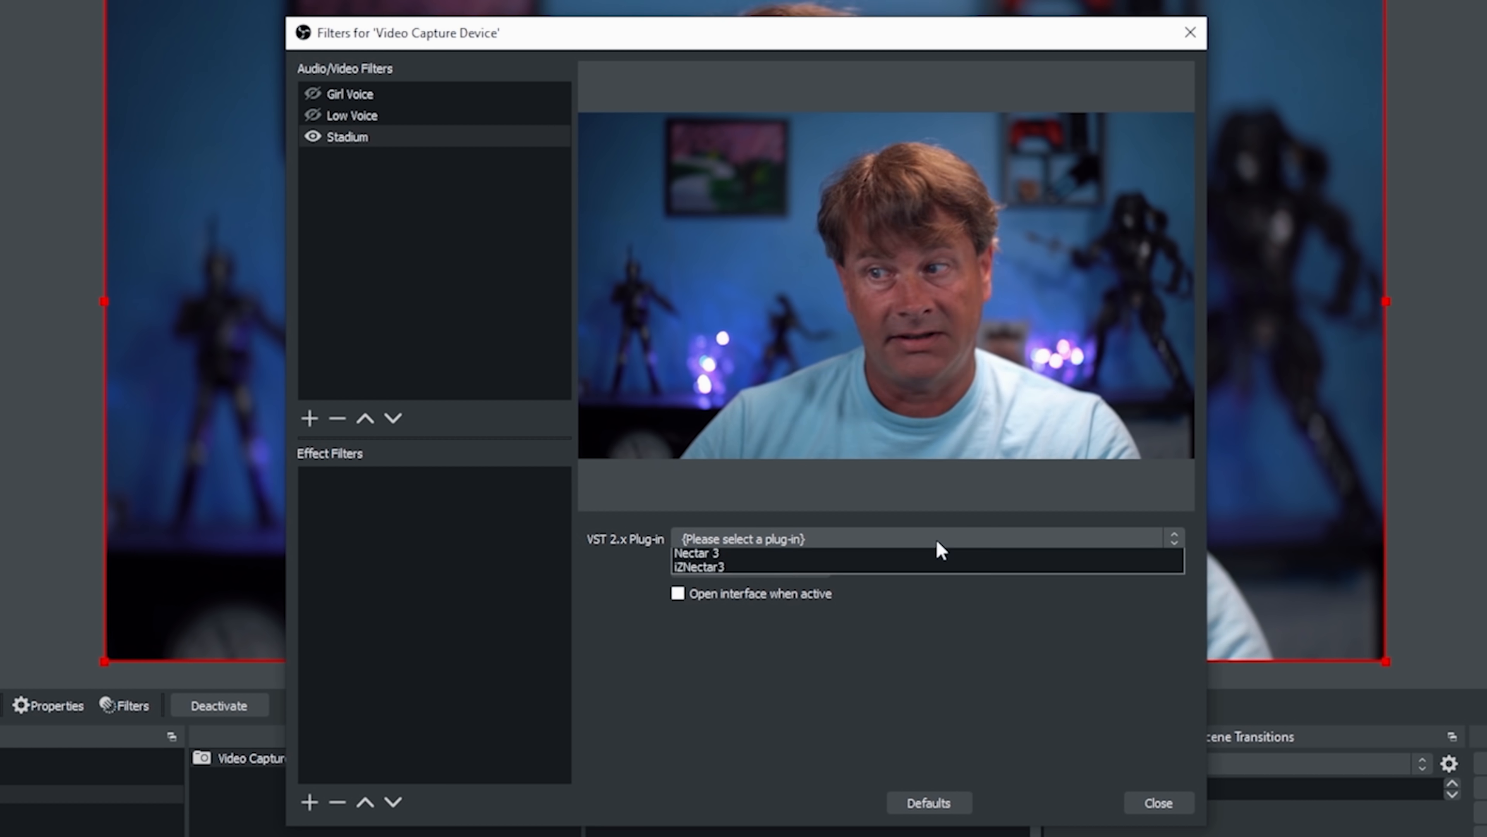
{"action": "left_click", "coordinate": [925, 537]}
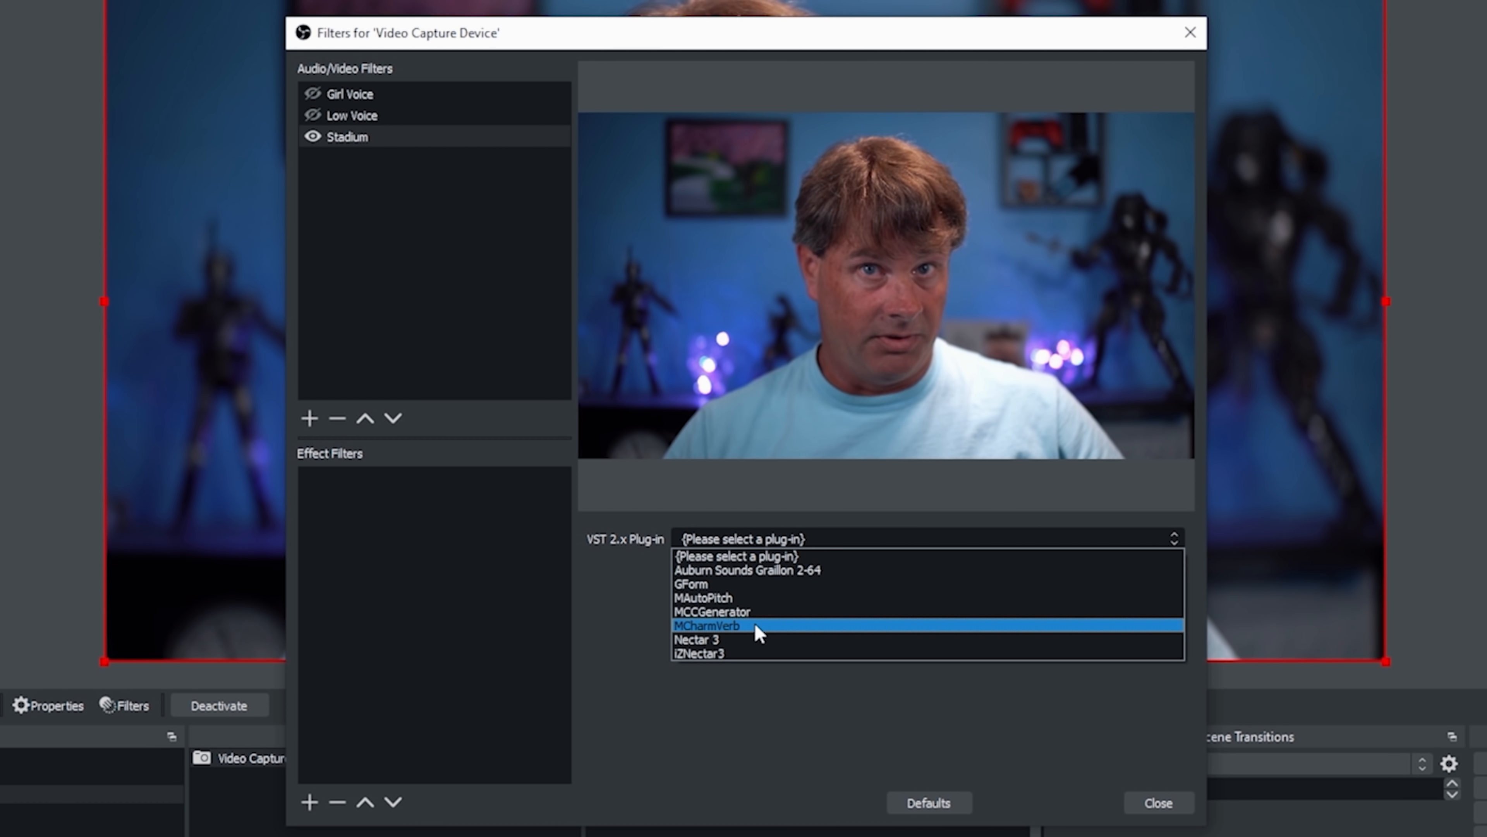
{"action": "left_click", "coordinate": [706, 625]}
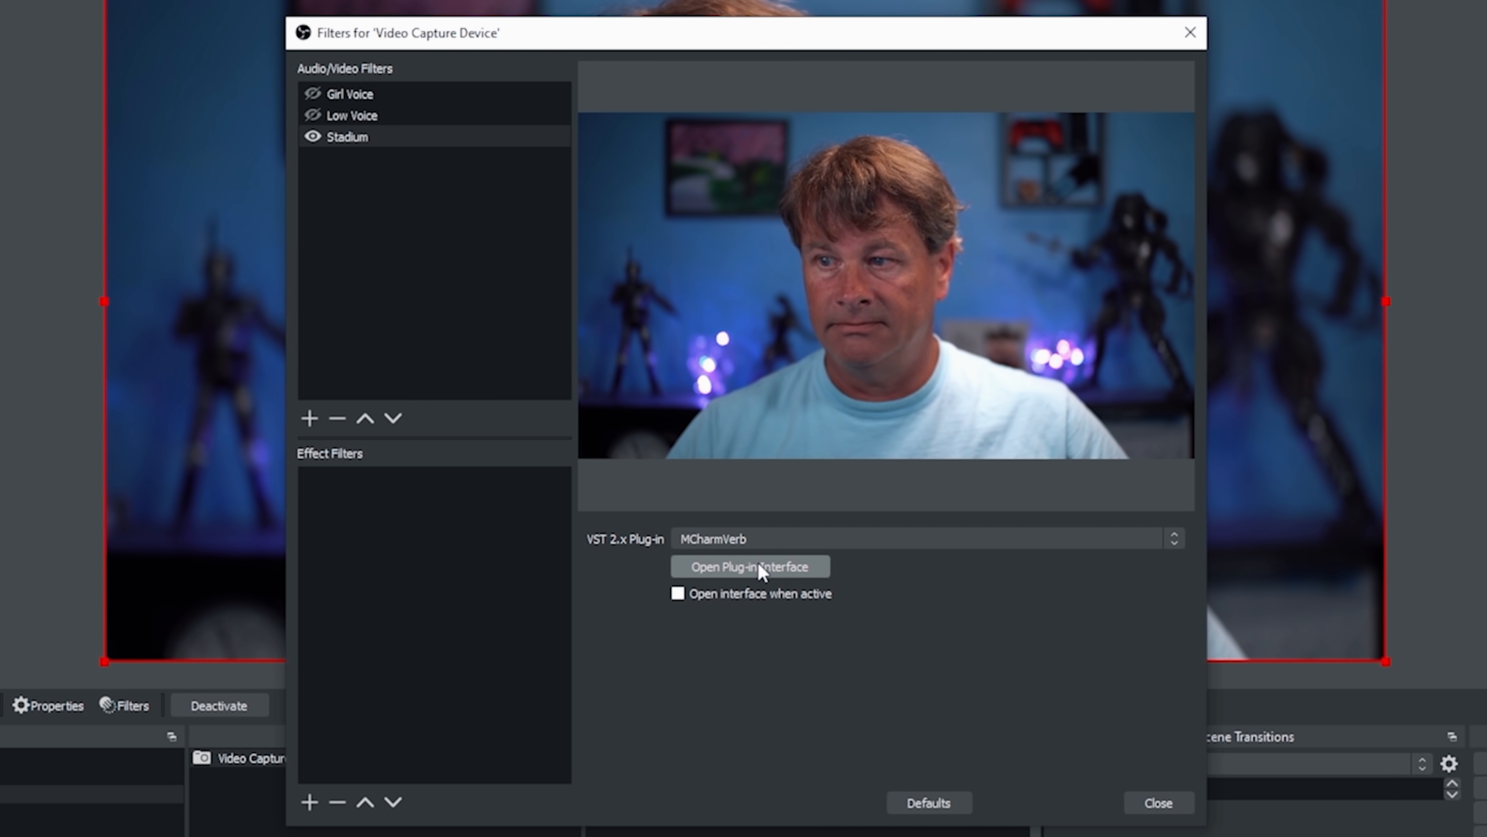
Step: Launch the MCharmVerb interface for Stadium and disable the filter
{"action": "left_click", "coordinate": [748, 567]}
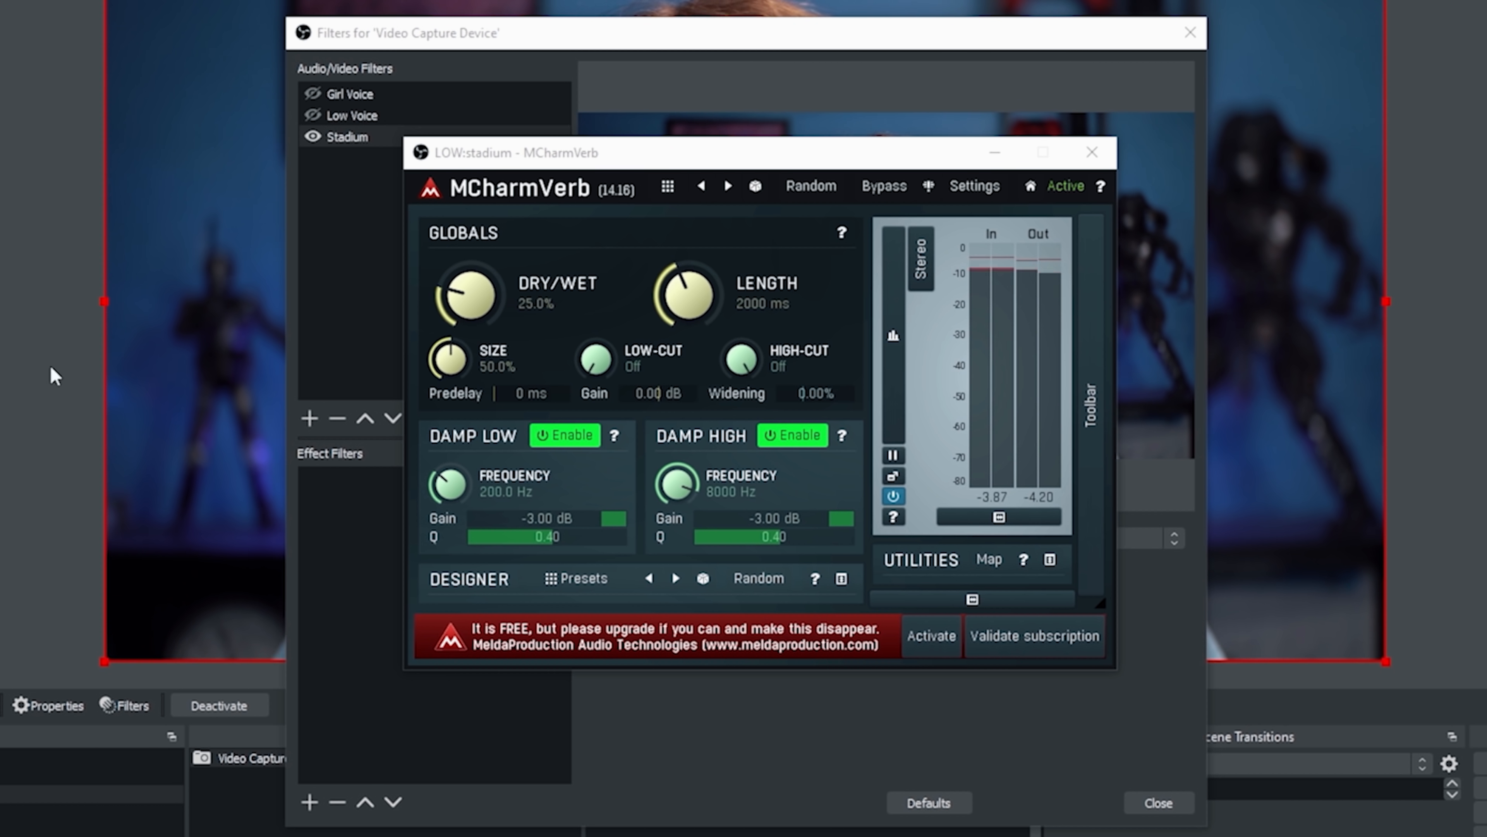
{"action": "left_click", "coordinate": [1091, 152]}
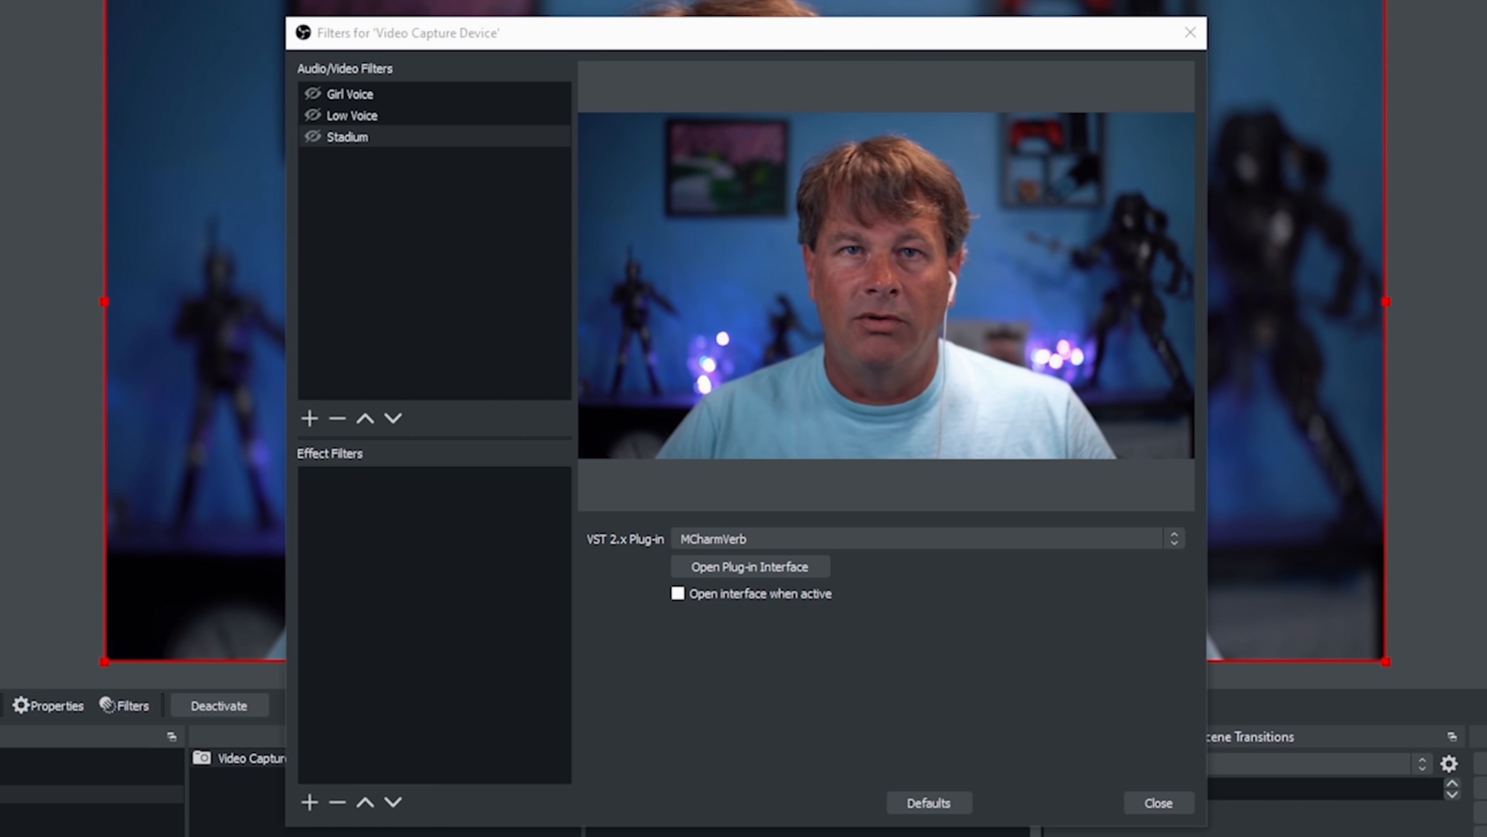
{"action": "left_click", "coordinate": [312, 136]}
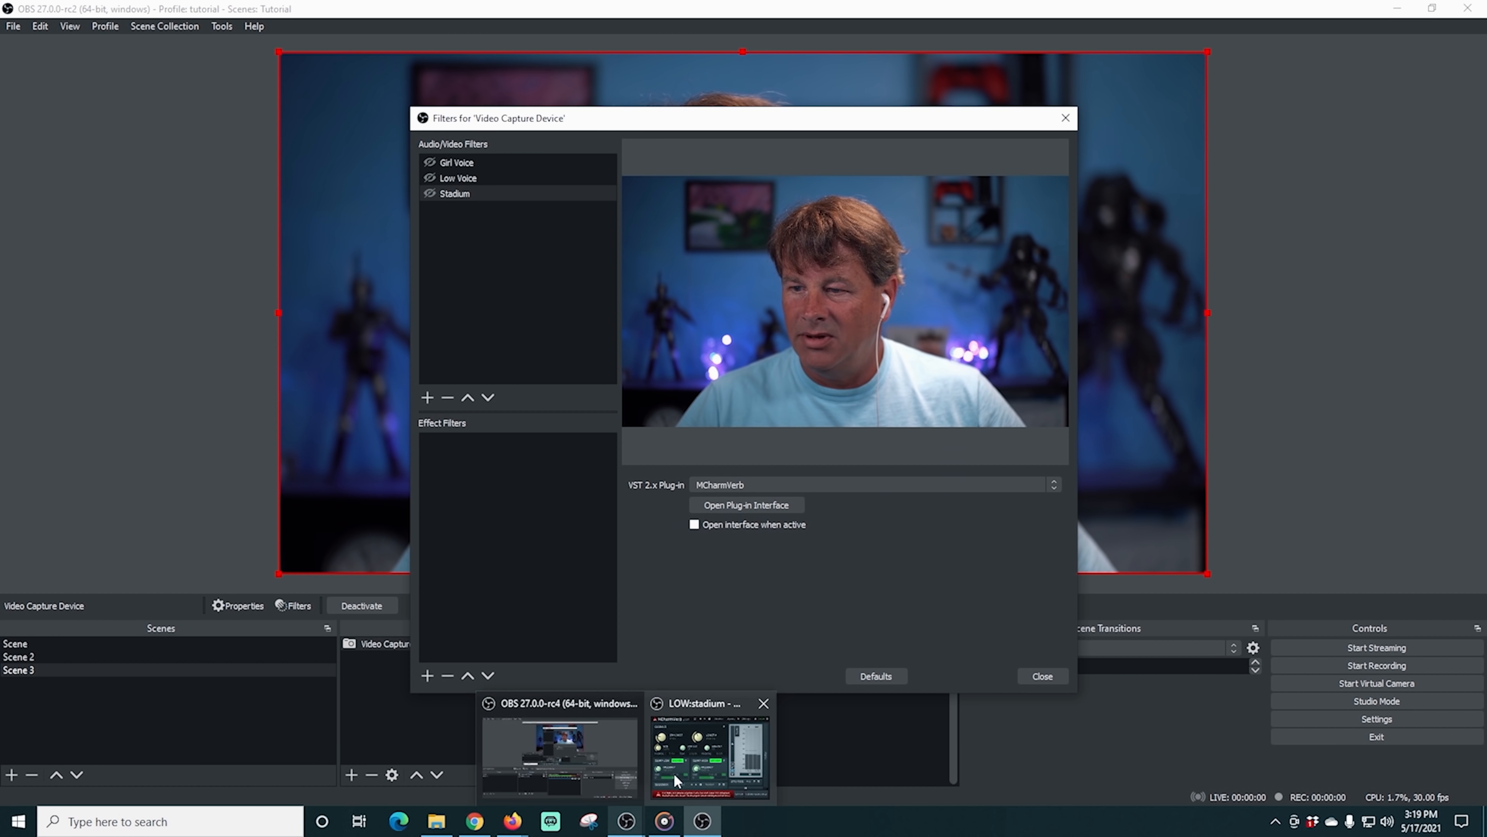
Step: Restore the MCharmVerb window, open Presets and audition Junior light before browsing the Crazy folder
{"action": "left_click", "coordinate": [710, 749]}
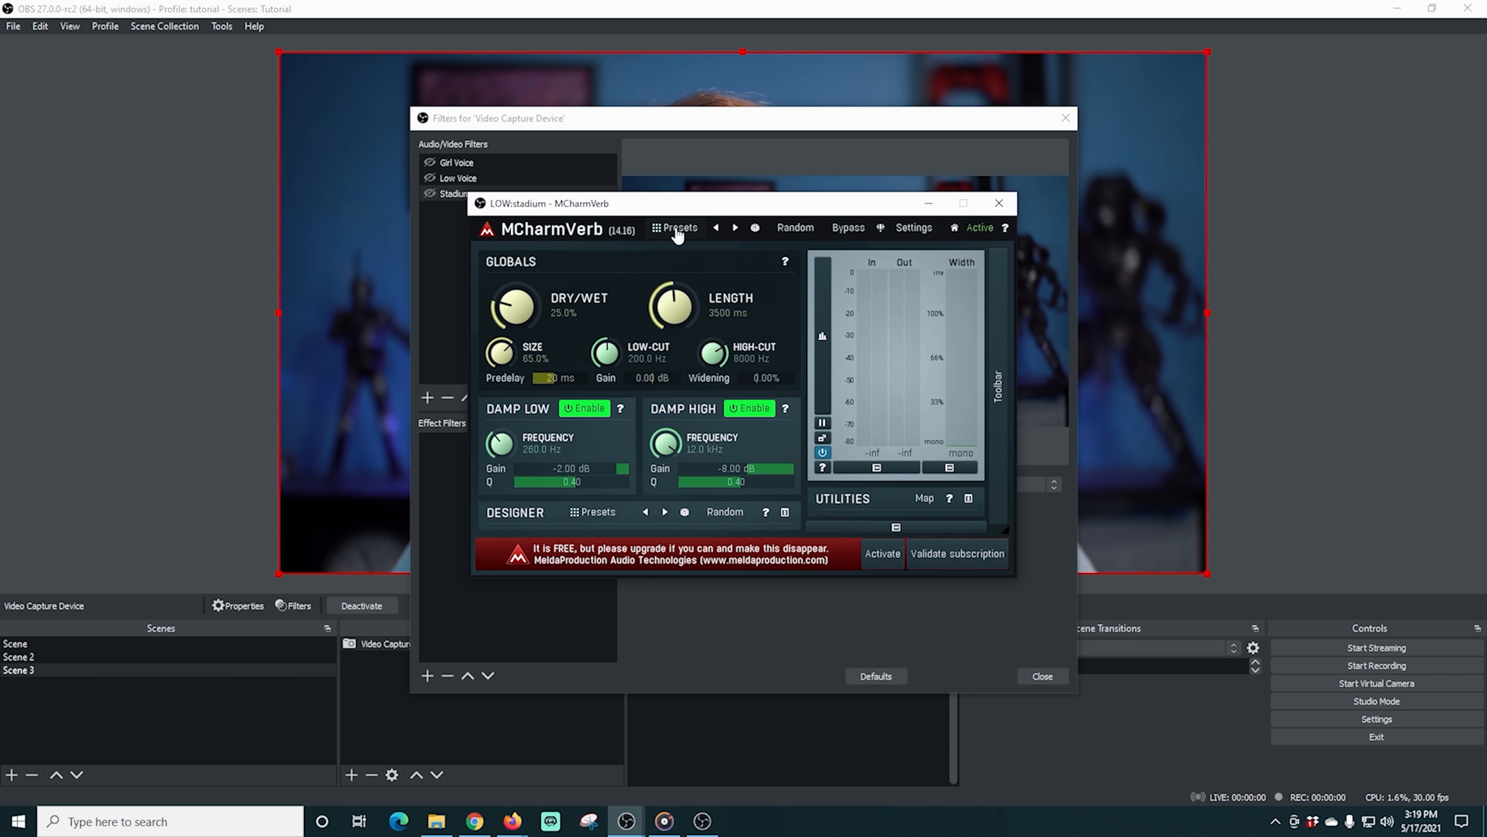
{"action": "left_click", "coordinate": [679, 227]}
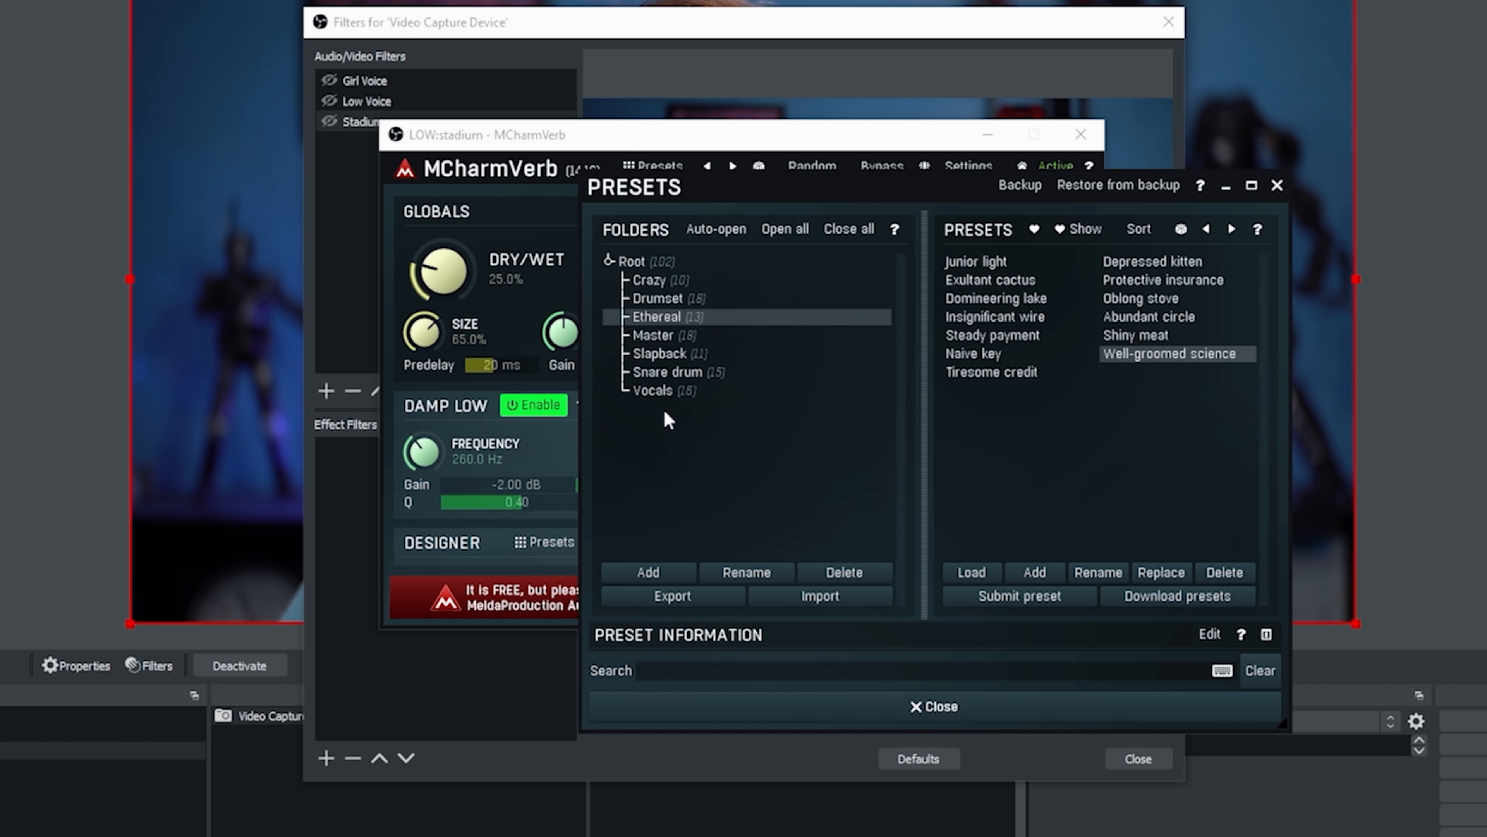
{"action": "mouse_move", "coordinate": [524, 156]}
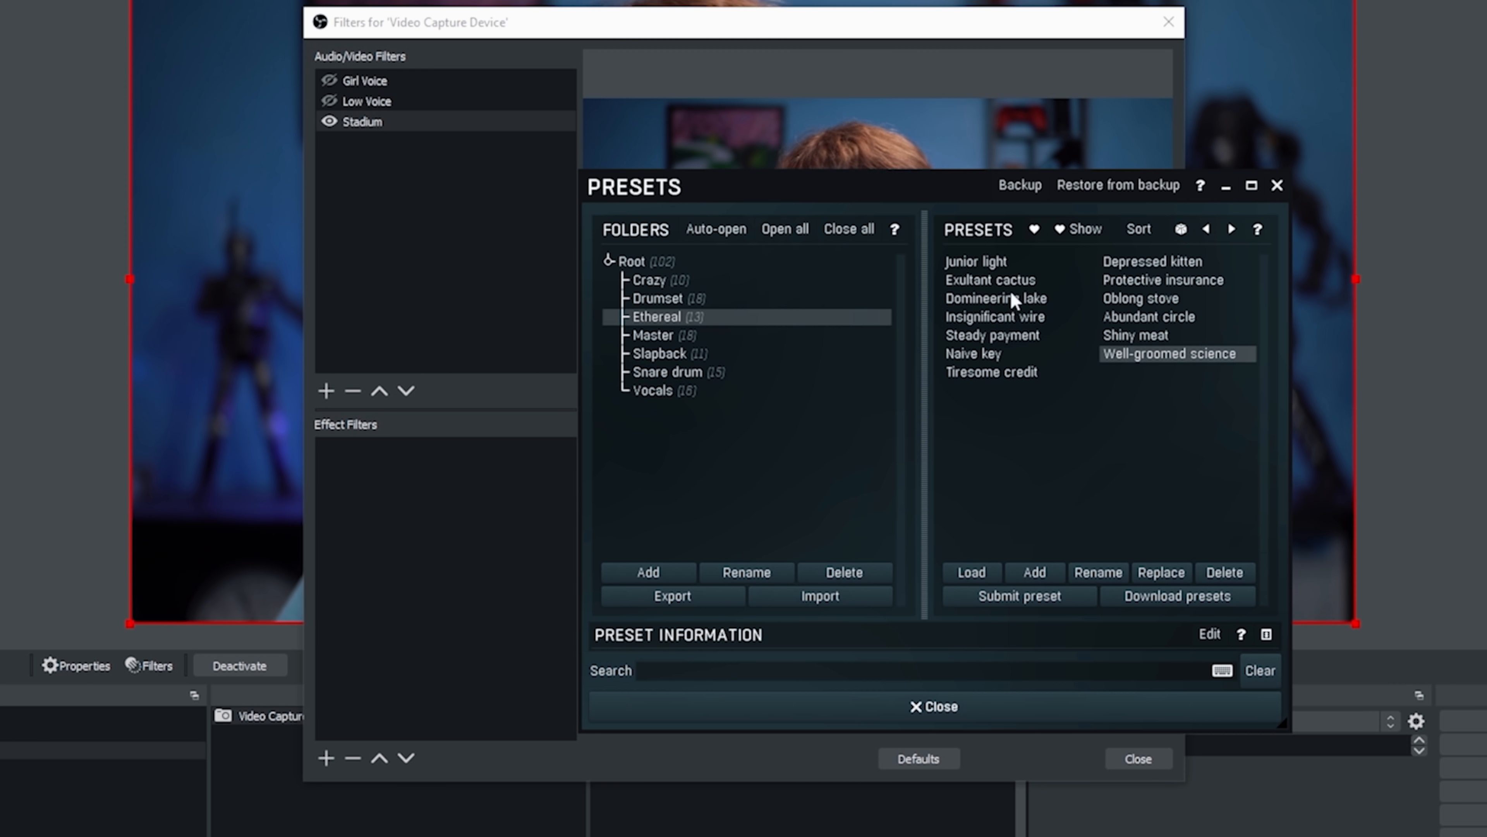
{"action": "left_click", "coordinate": [975, 261]}
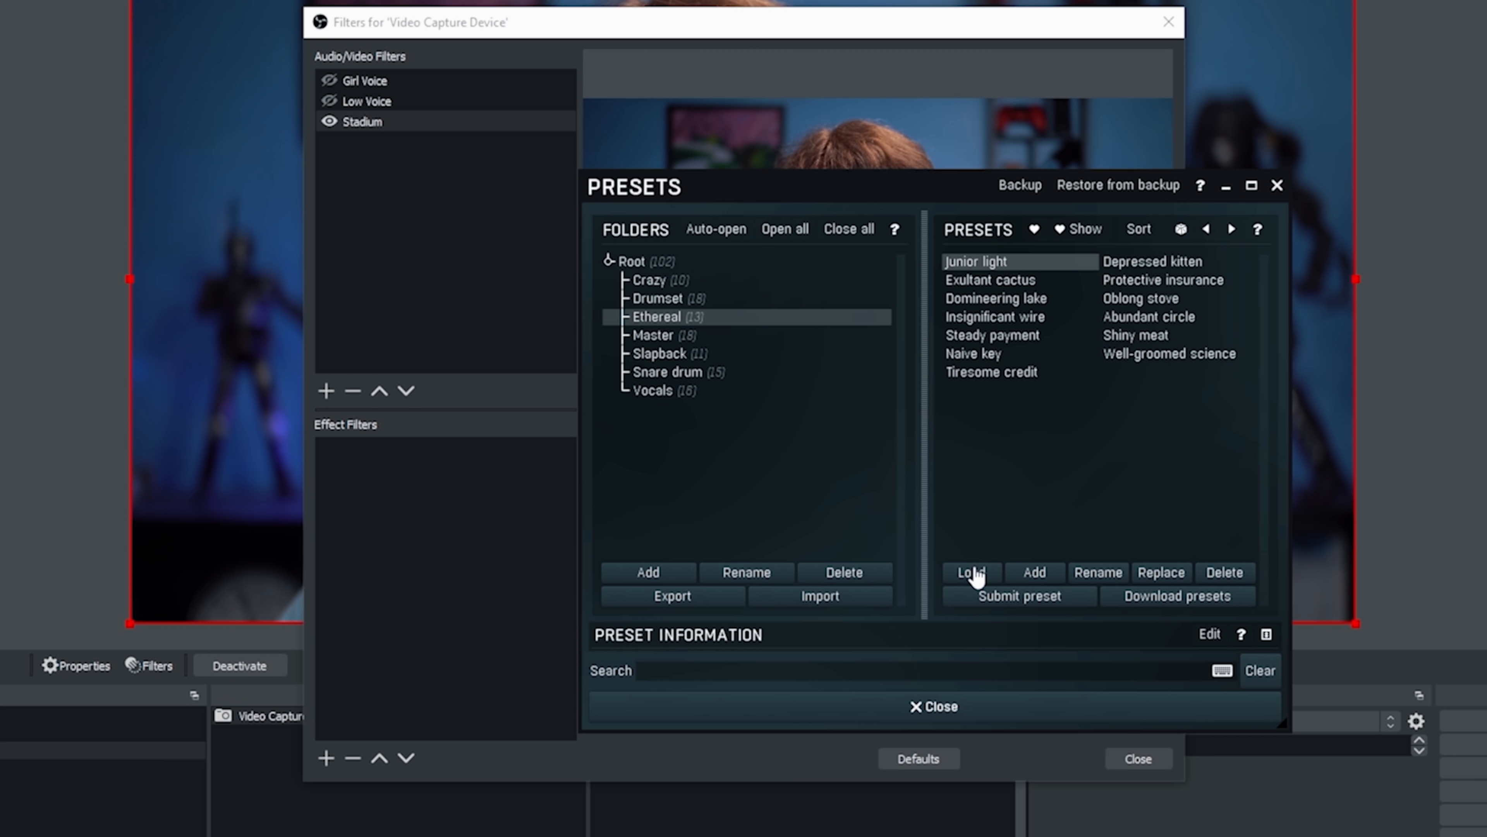
{"action": "mouse_move", "coordinate": [905, 529]}
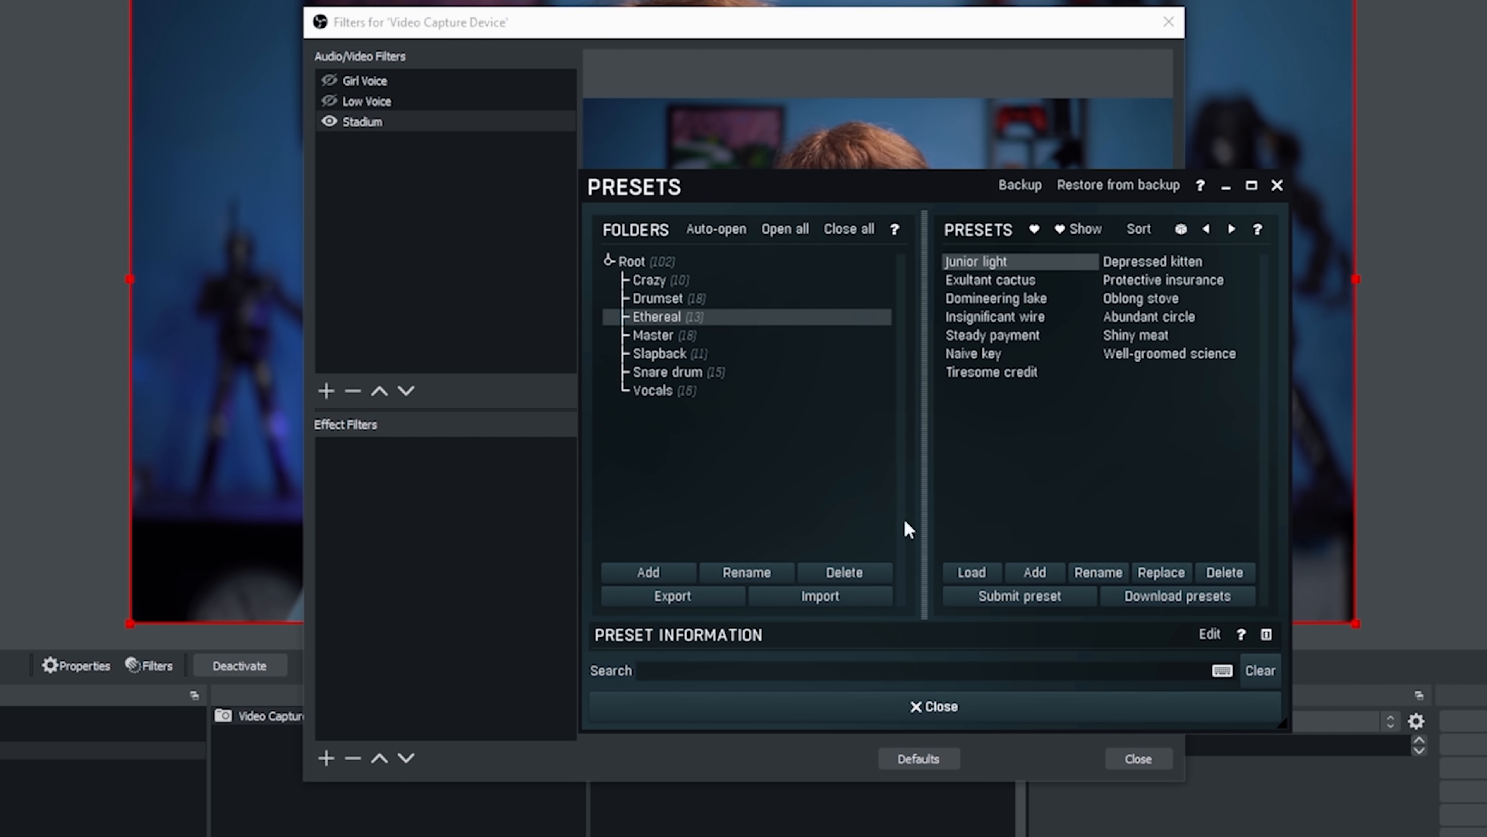
{"action": "left_click", "coordinate": [651, 279]}
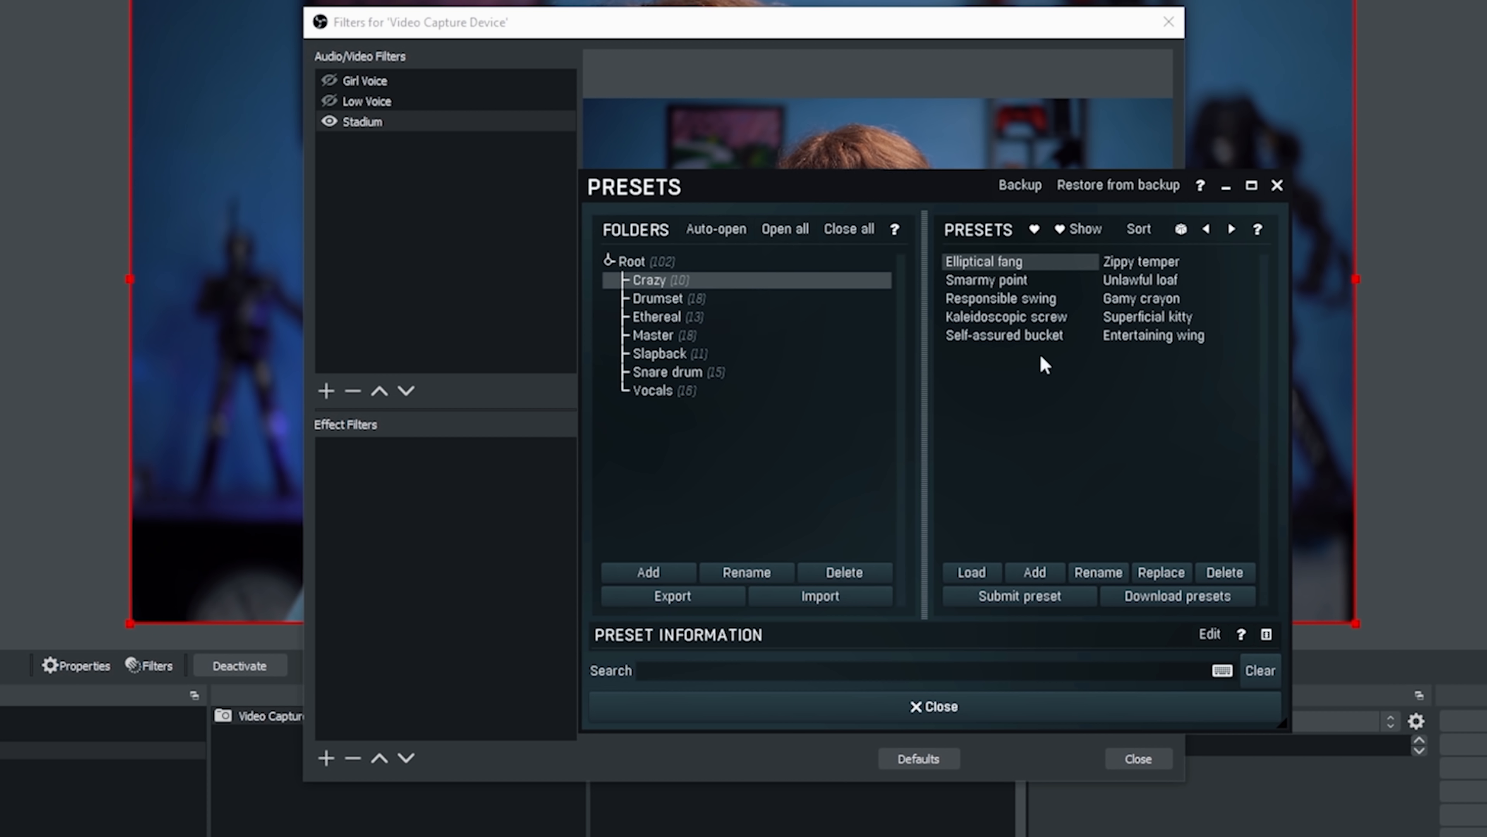
Step: Load the Superficial kitty preset, then pick Elaborate answer from the Slapback folder
{"action": "left_click", "coordinate": [1146, 316]}
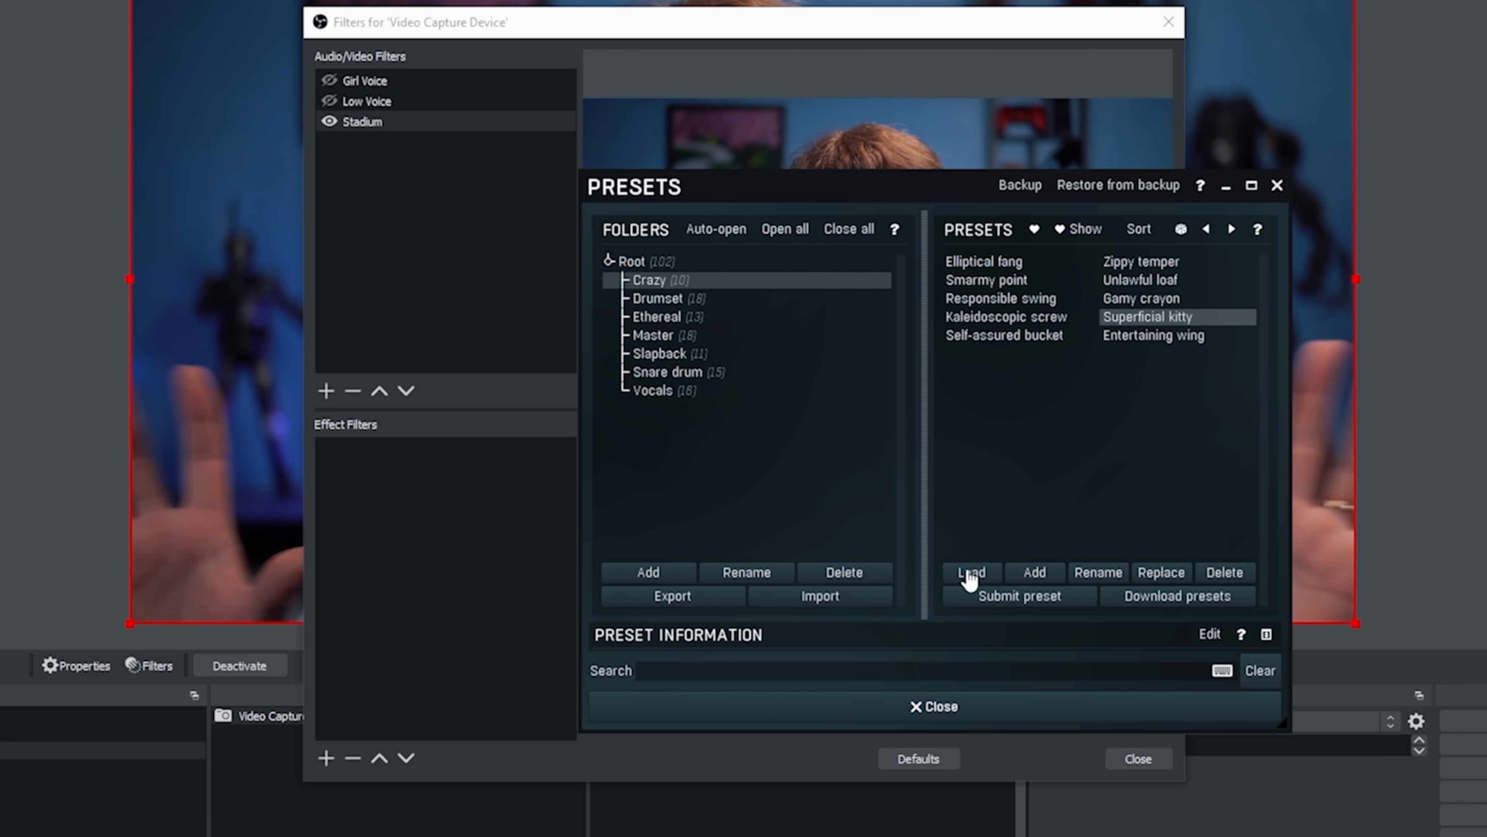
{"action": "left_click", "coordinate": [658, 353]}
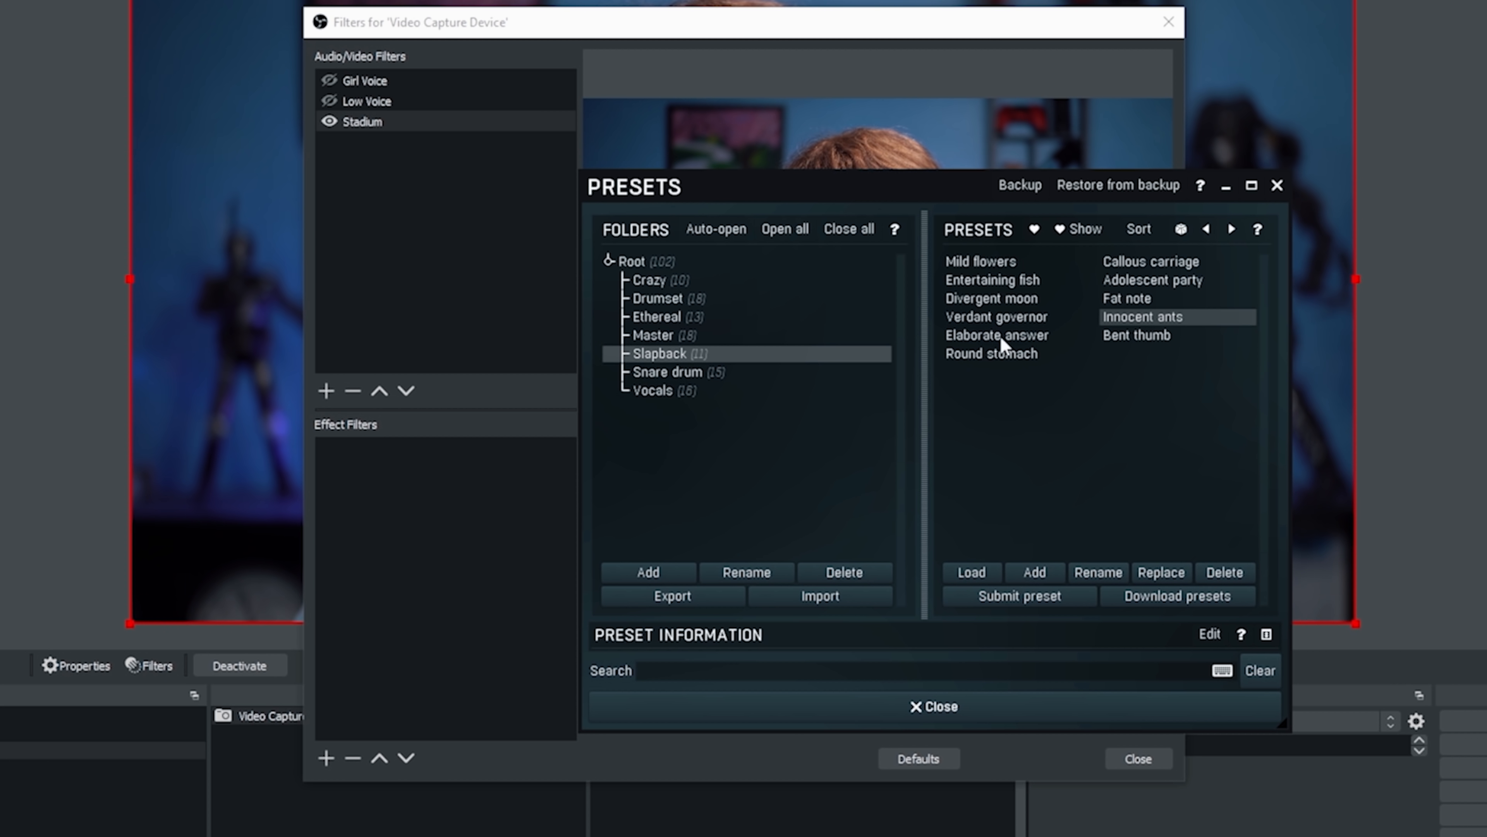
{"action": "mouse_move", "coordinate": [1004, 364]}
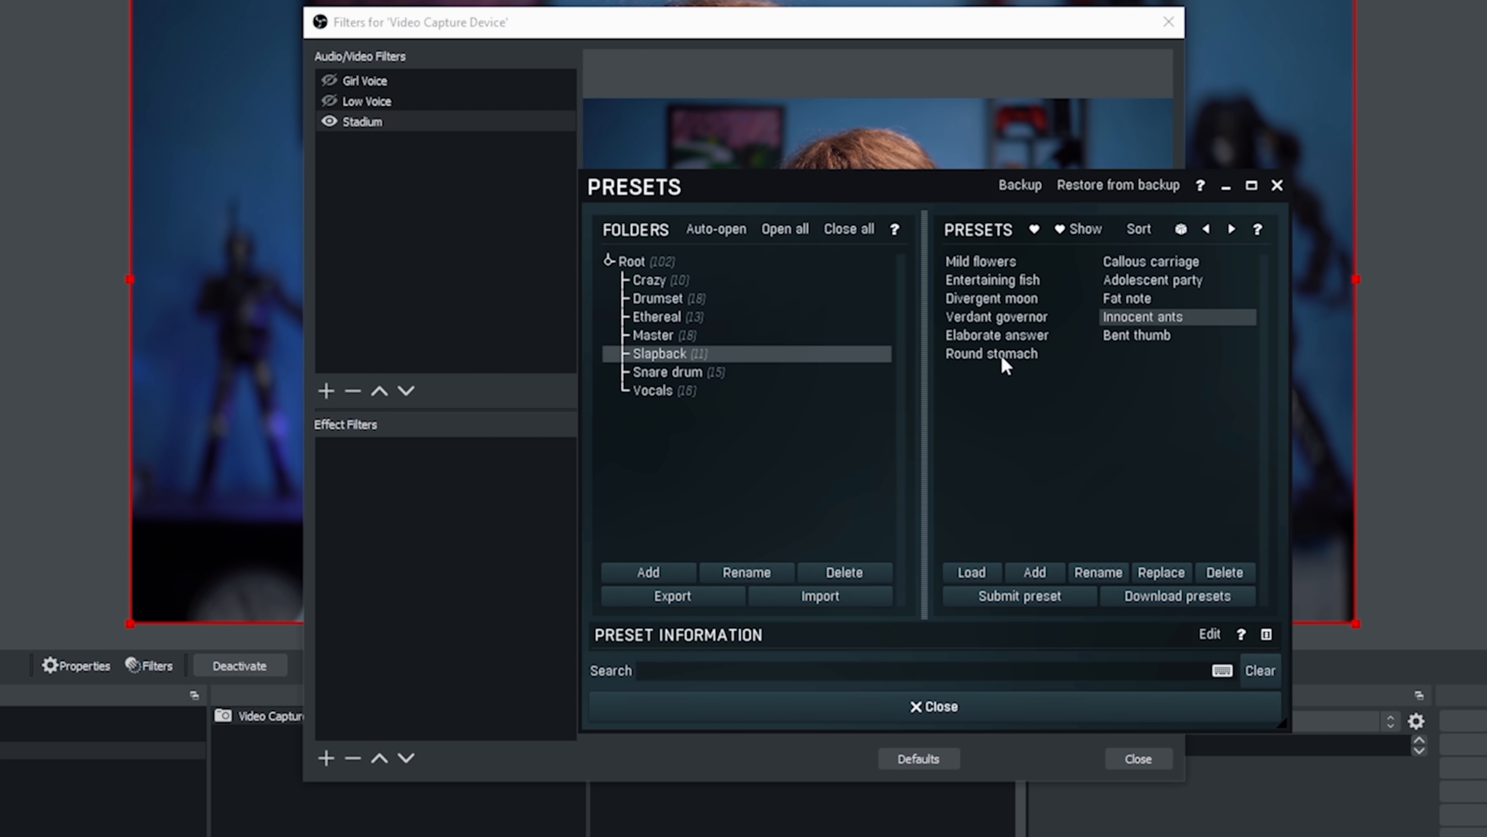
{"action": "left_click", "coordinate": [996, 334]}
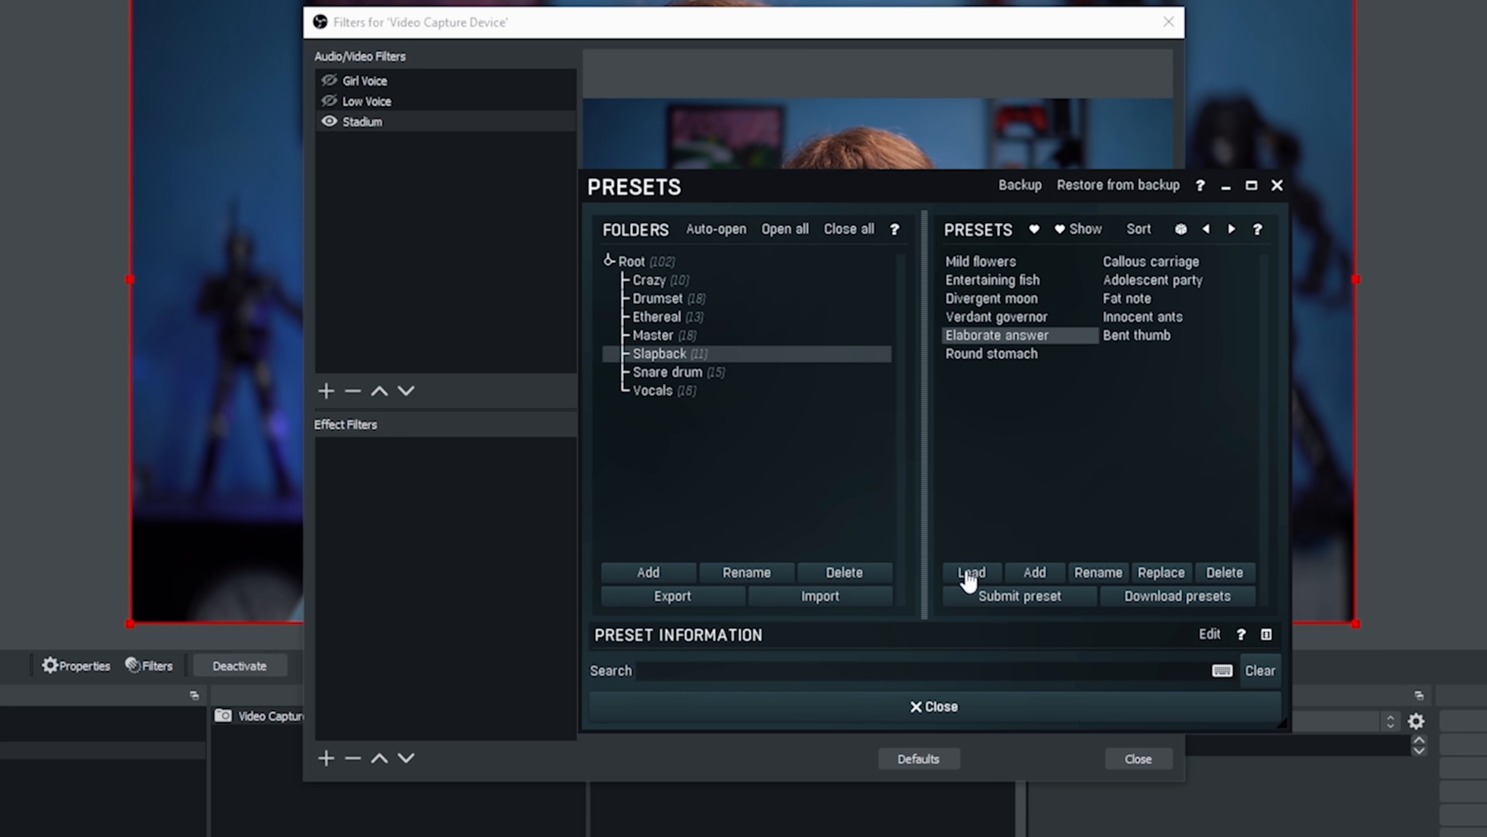
{"action": "mouse_move", "coordinate": [977, 472]}
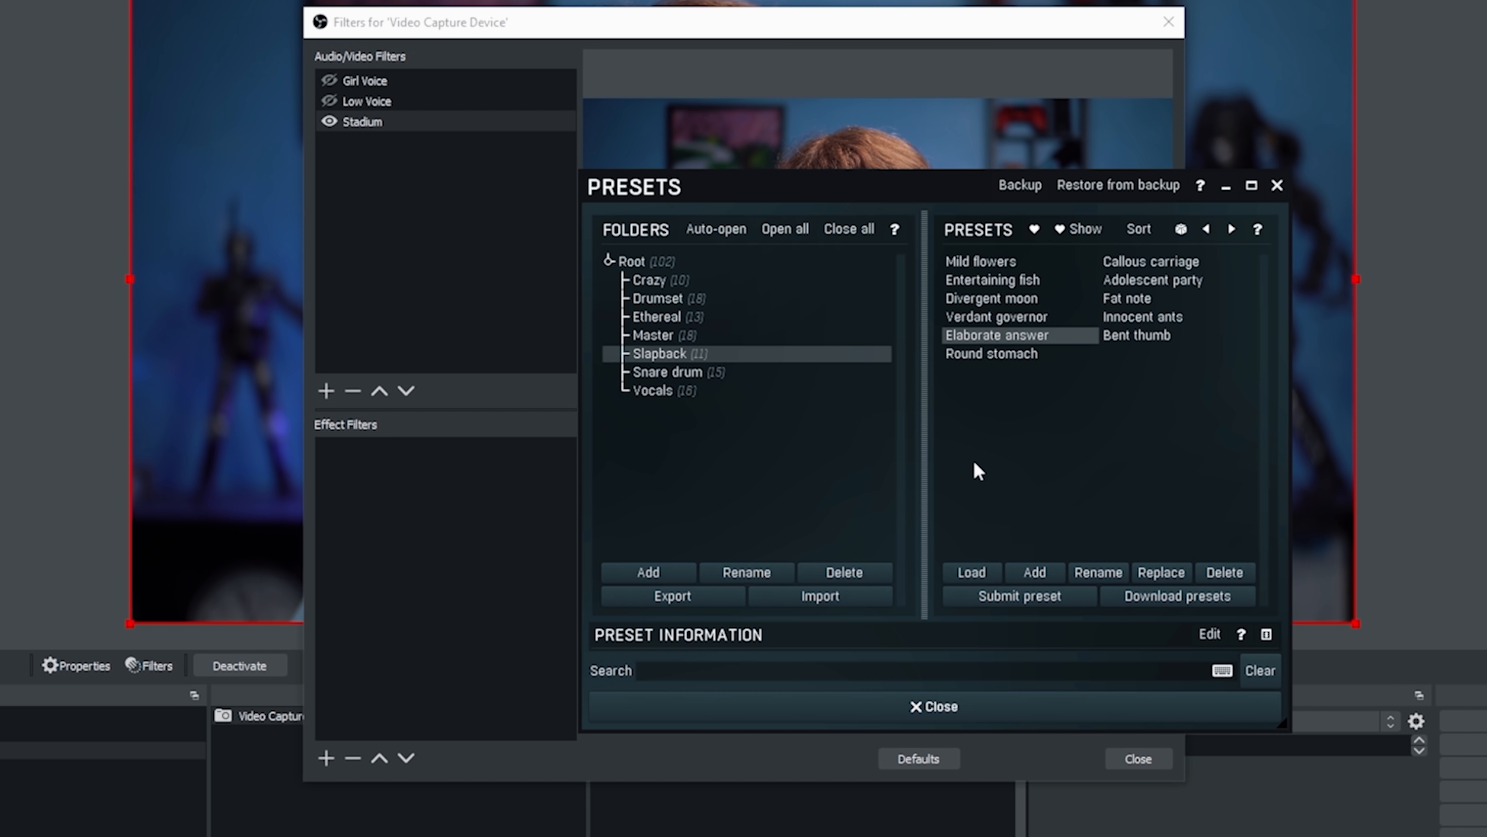
Step: Audition the Vocals folder presets Frozen crib, International wing and Amiable history
{"action": "left_click", "coordinate": [654, 390]}
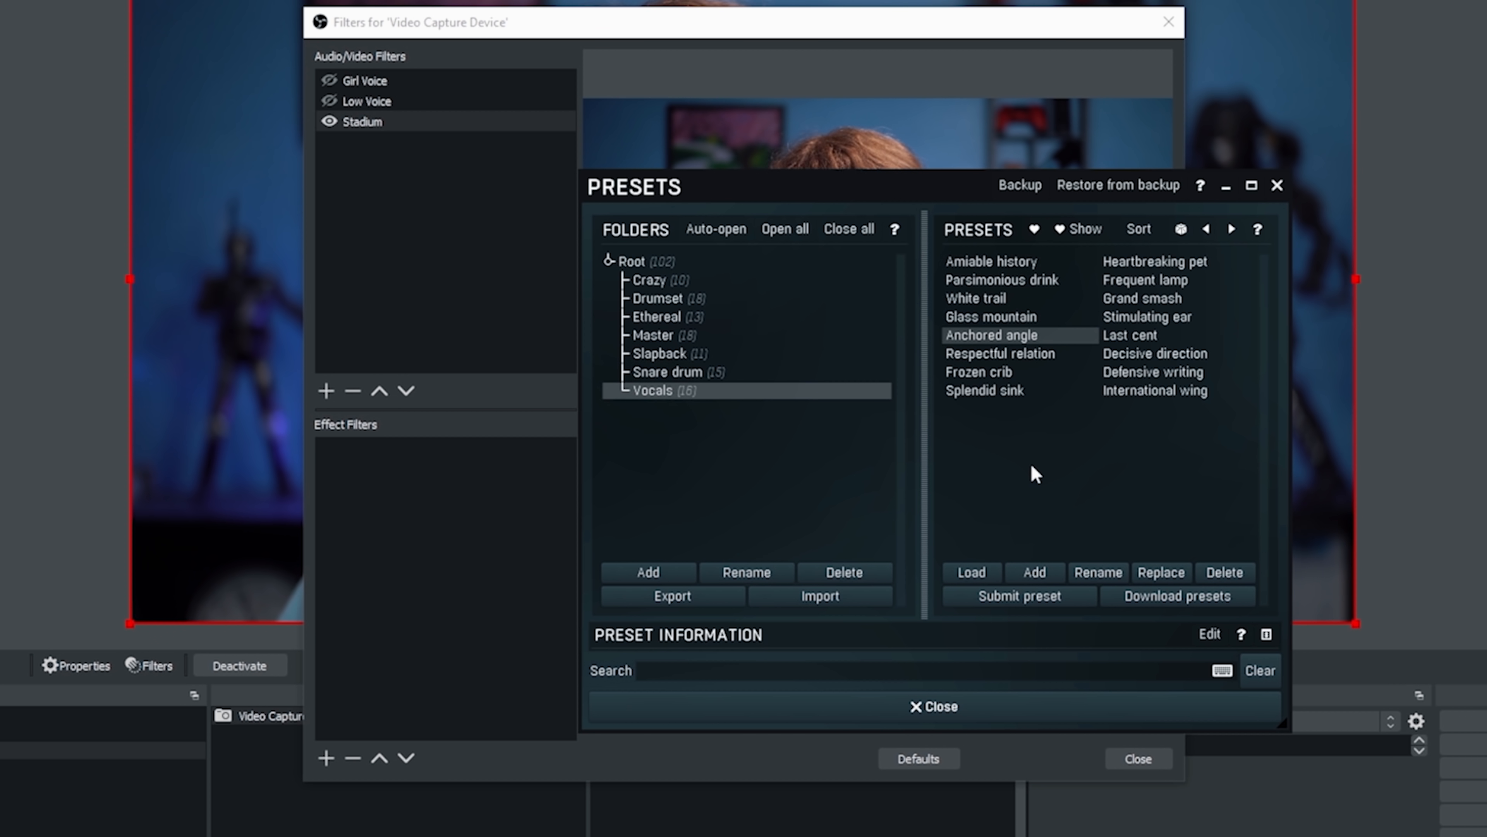
{"action": "mouse_move", "coordinate": [996, 322]}
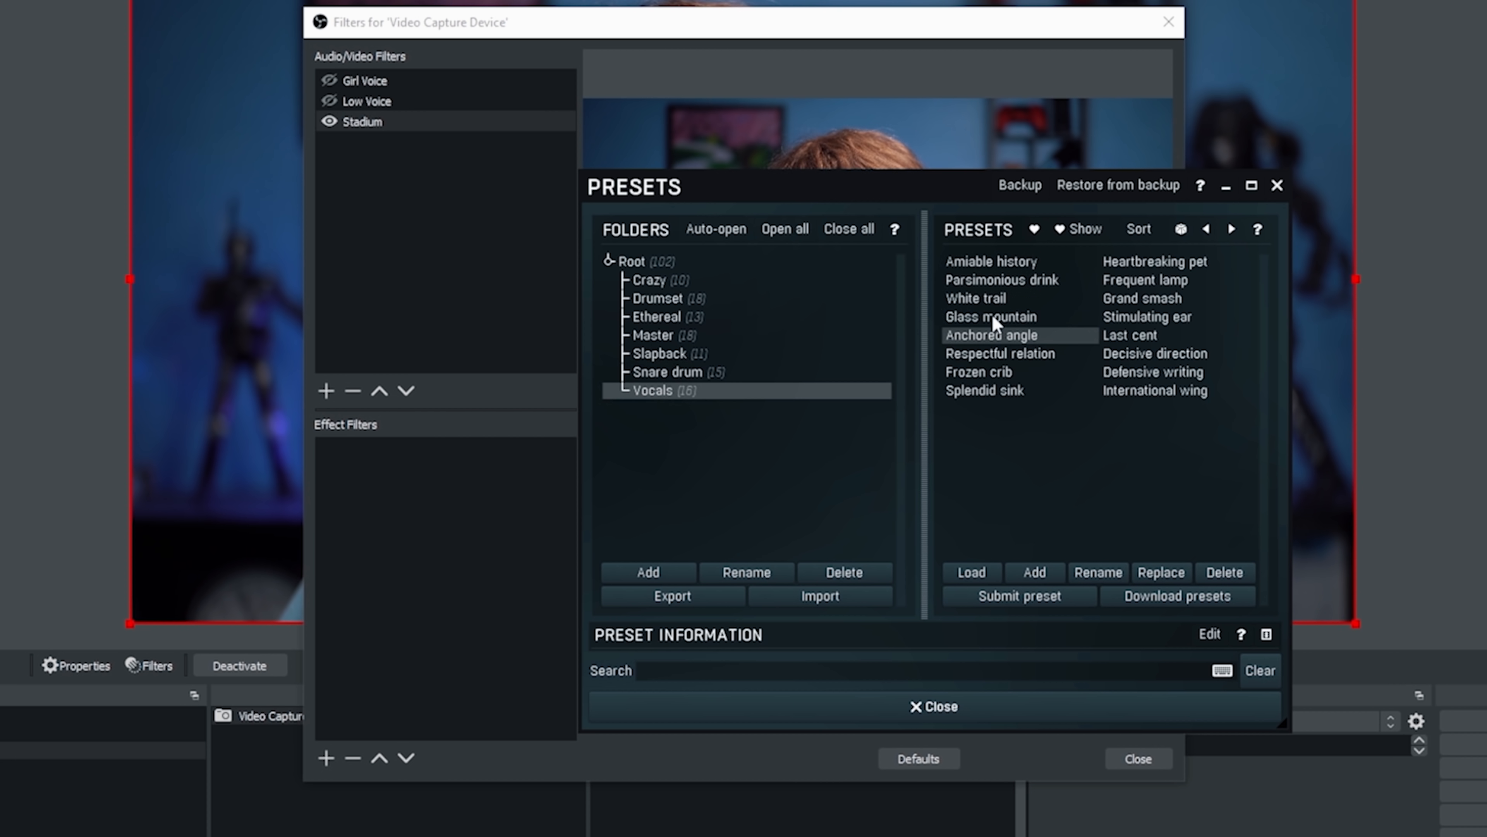
{"action": "left_click", "coordinate": [990, 316]}
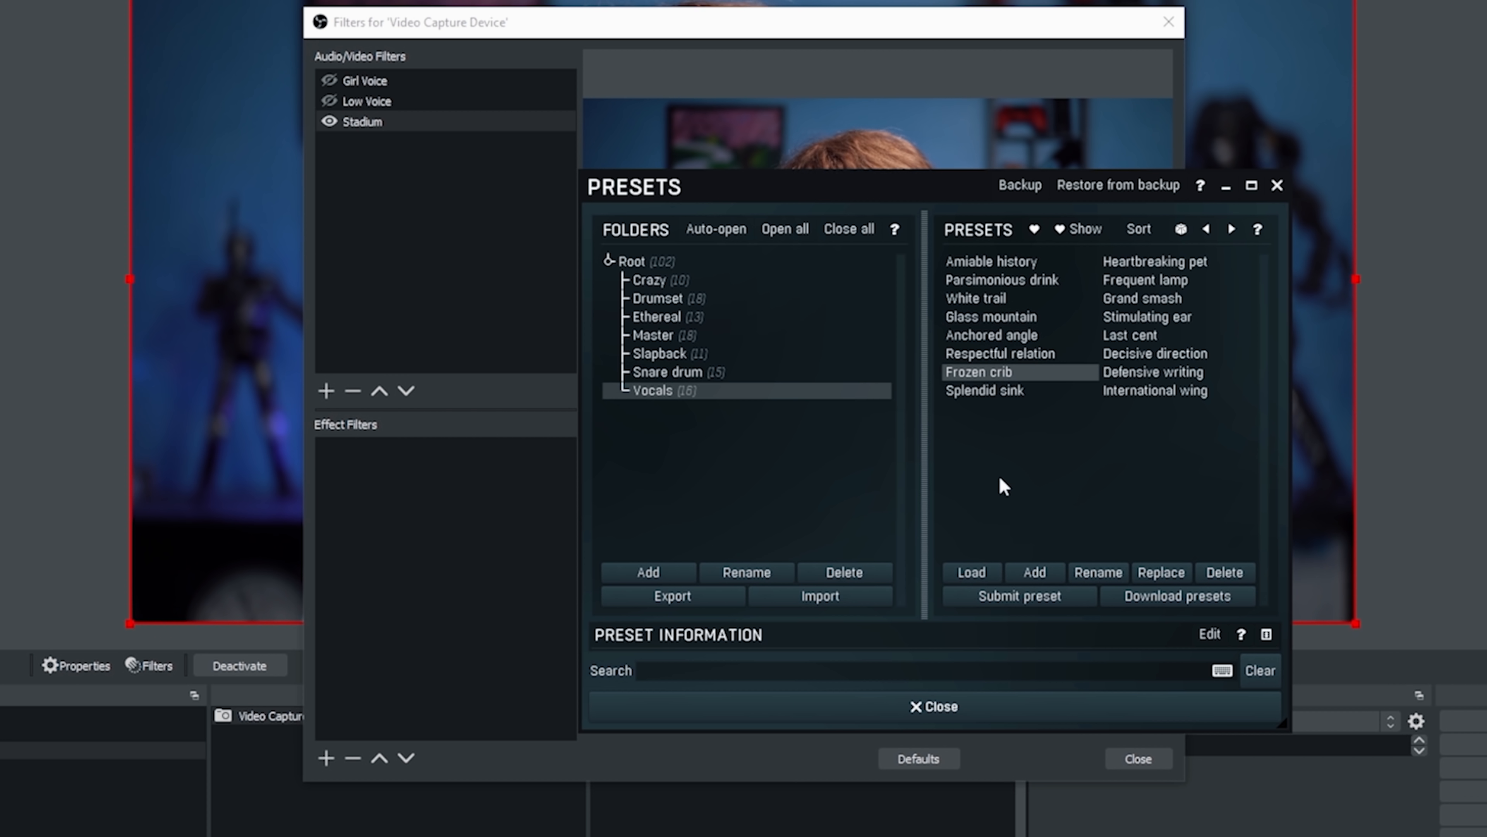
{"action": "left_click", "coordinate": [1154, 390]}
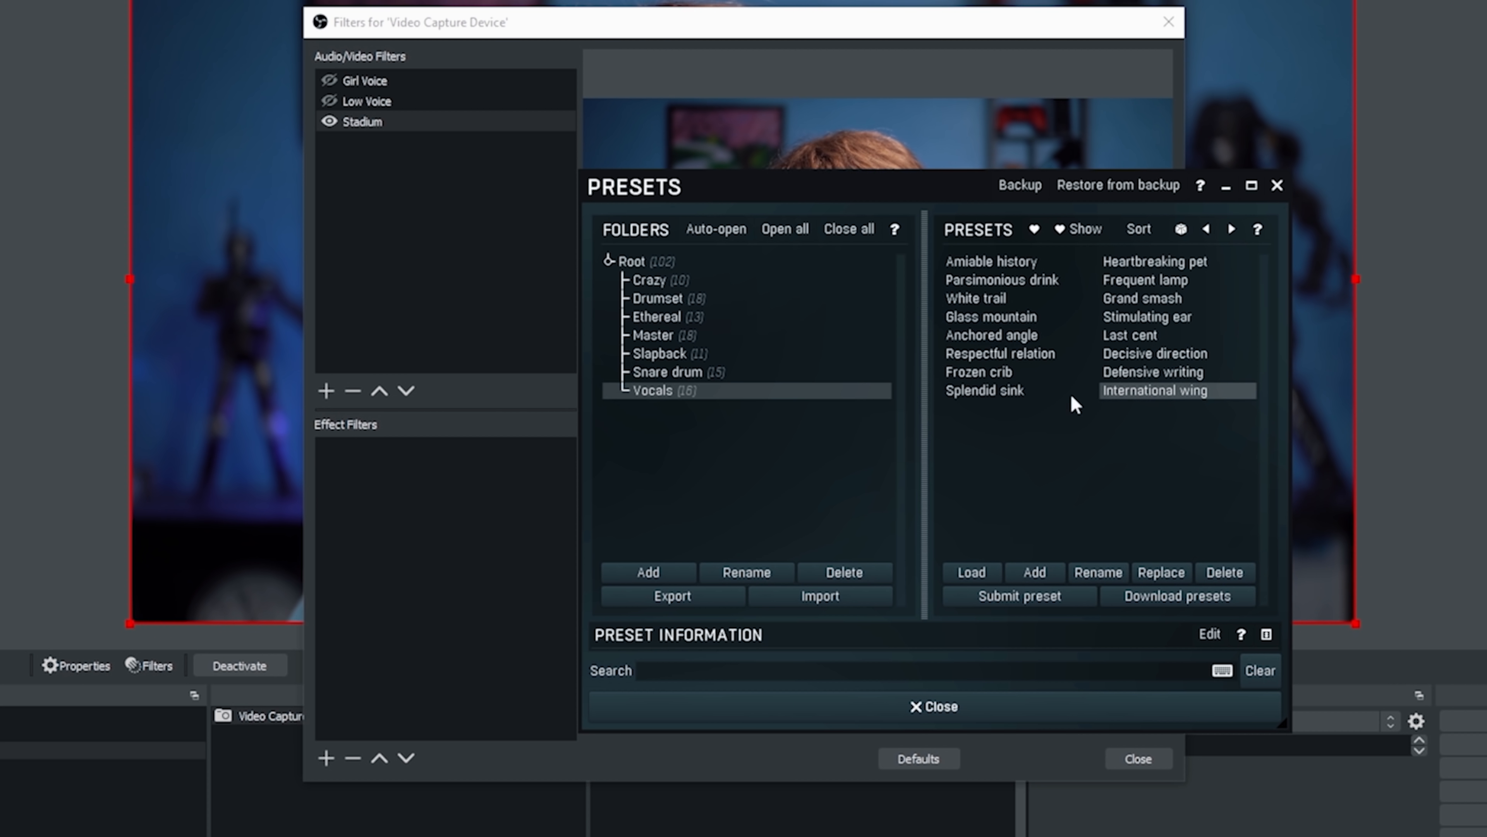
{"action": "left_click", "coordinate": [1154, 261]}
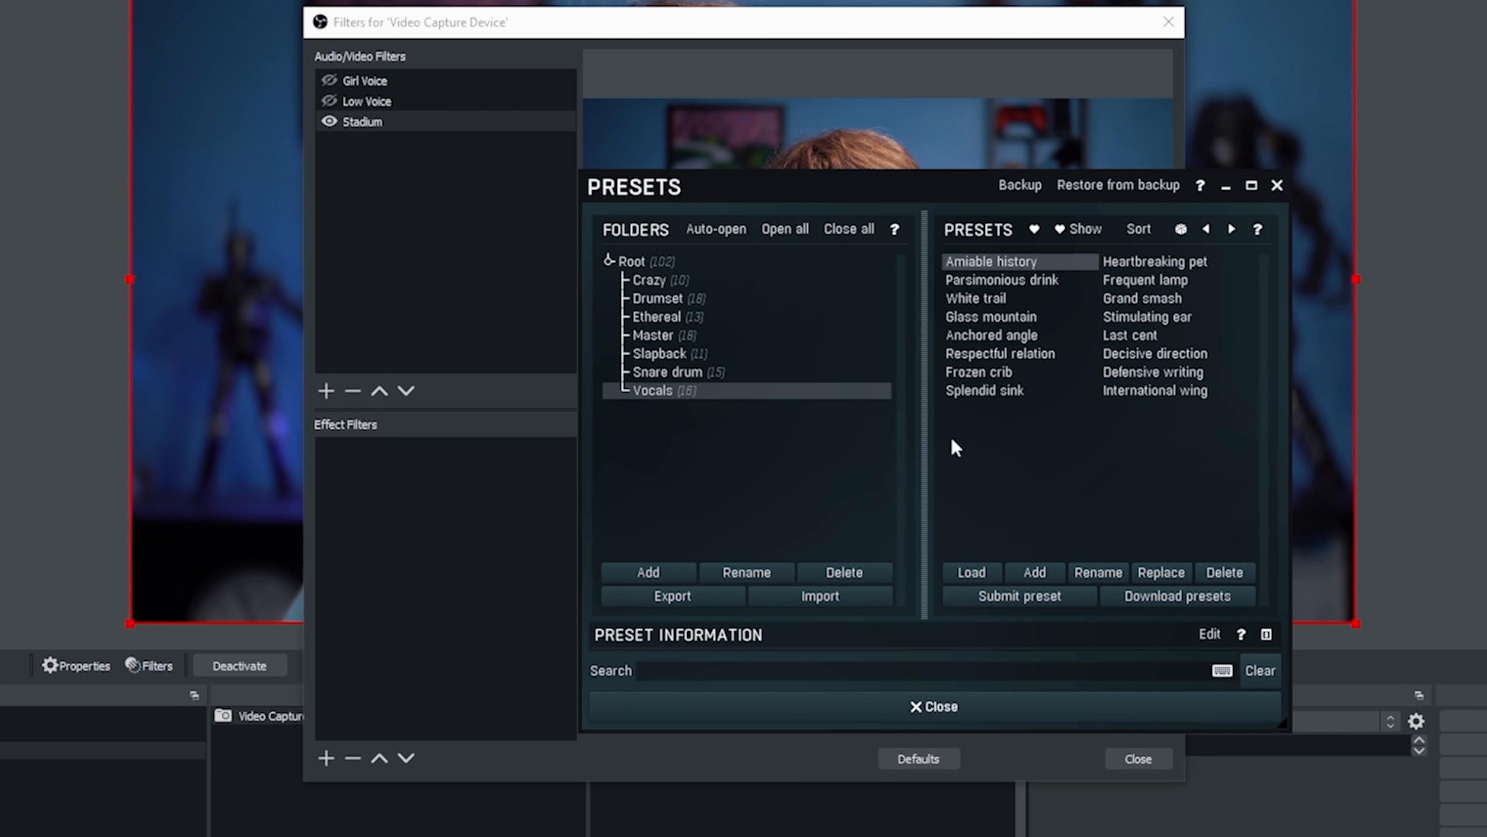
{"action": "mouse_move", "coordinate": [986, 458]}
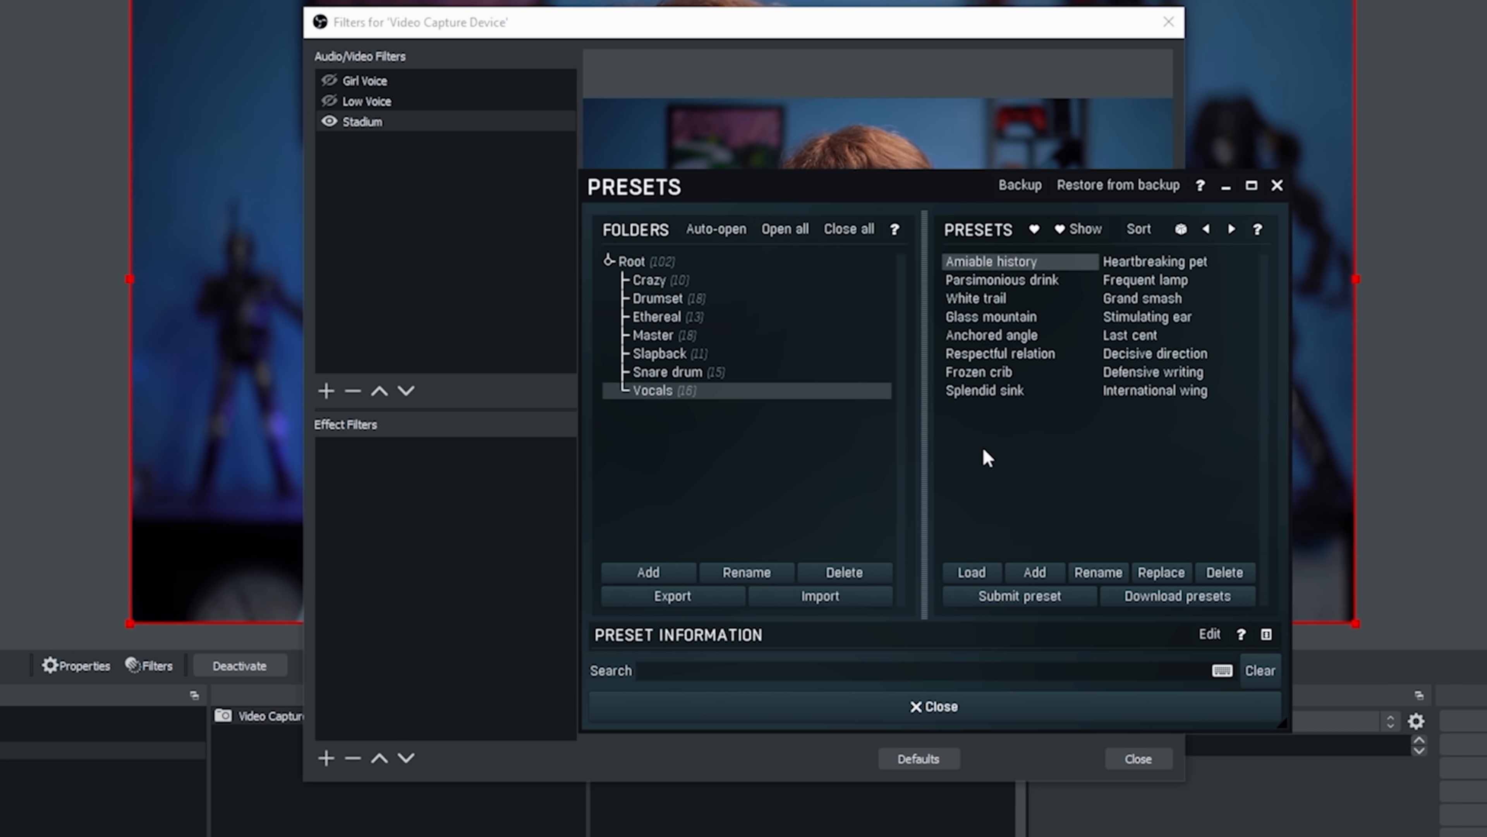
{"action": "mouse_move", "coordinate": [901, 375]}
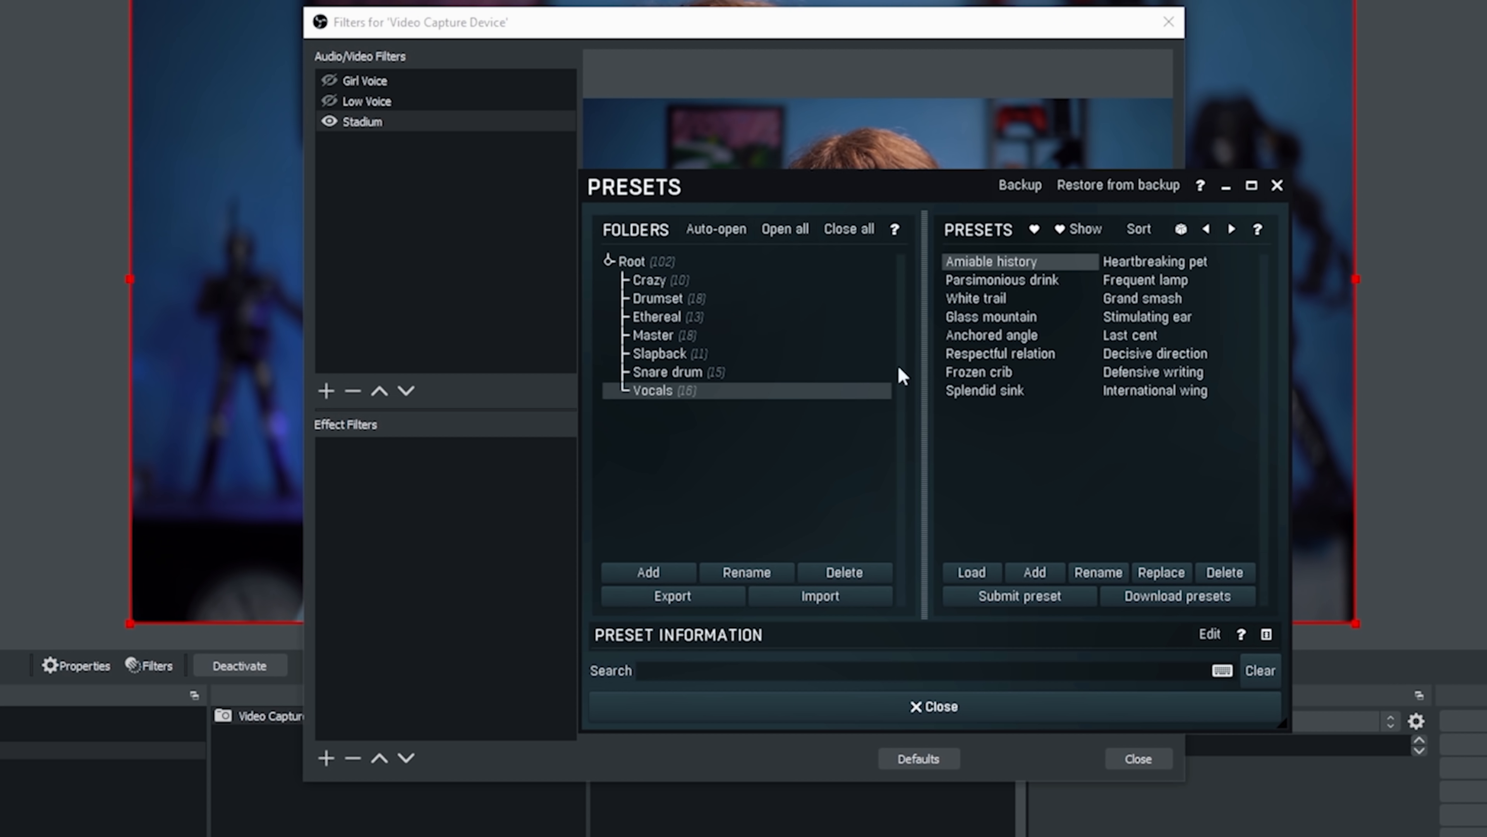
Step: Audition Smarmy point and Gamy crayon in the Crazy folder, then return to the Root folder's Default preset
{"action": "left_click", "coordinate": [649, 279]}
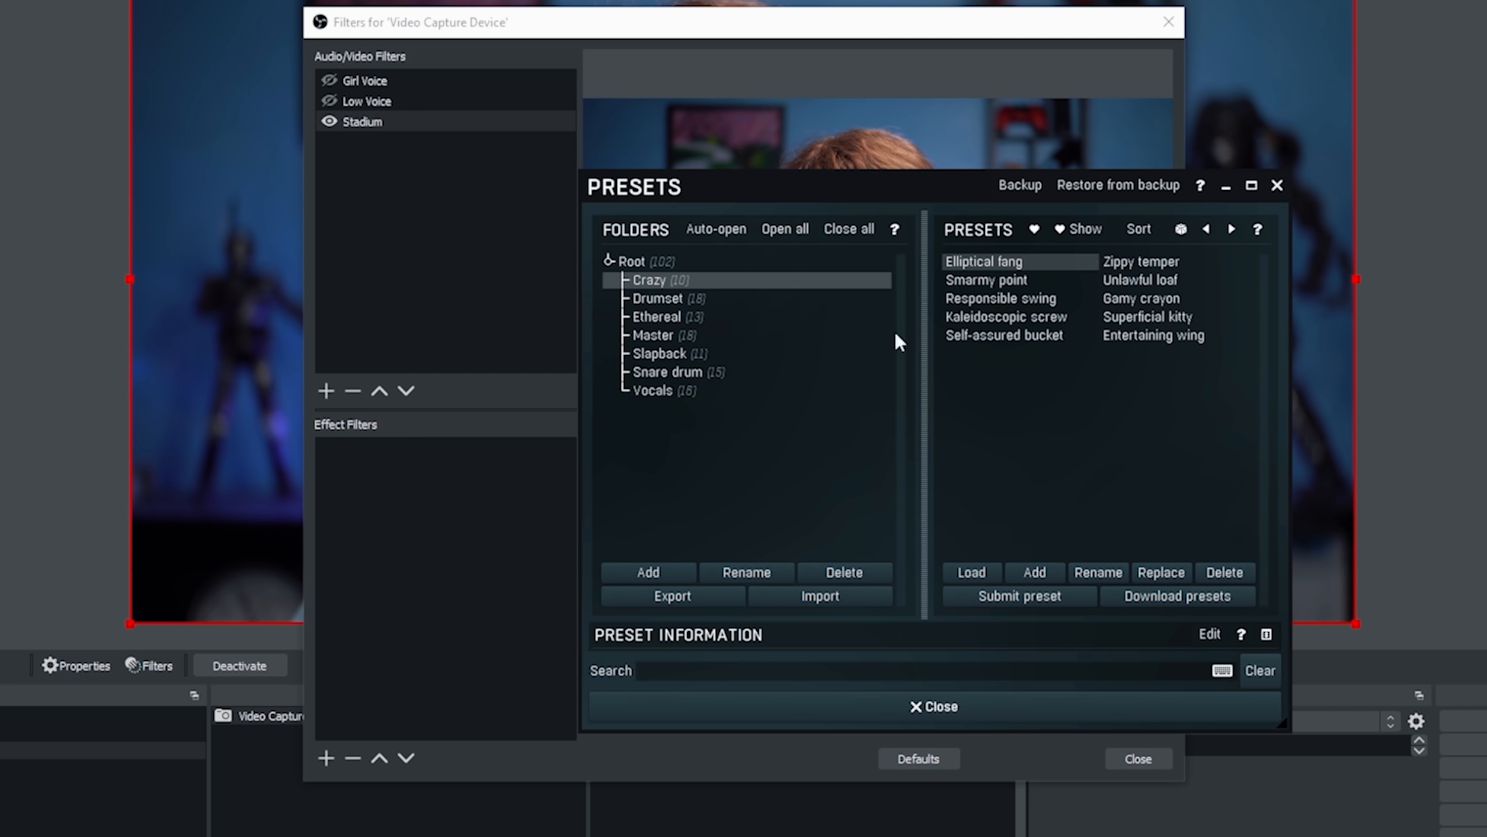
{"action": "left_click", "coordinate": [986, 279]}
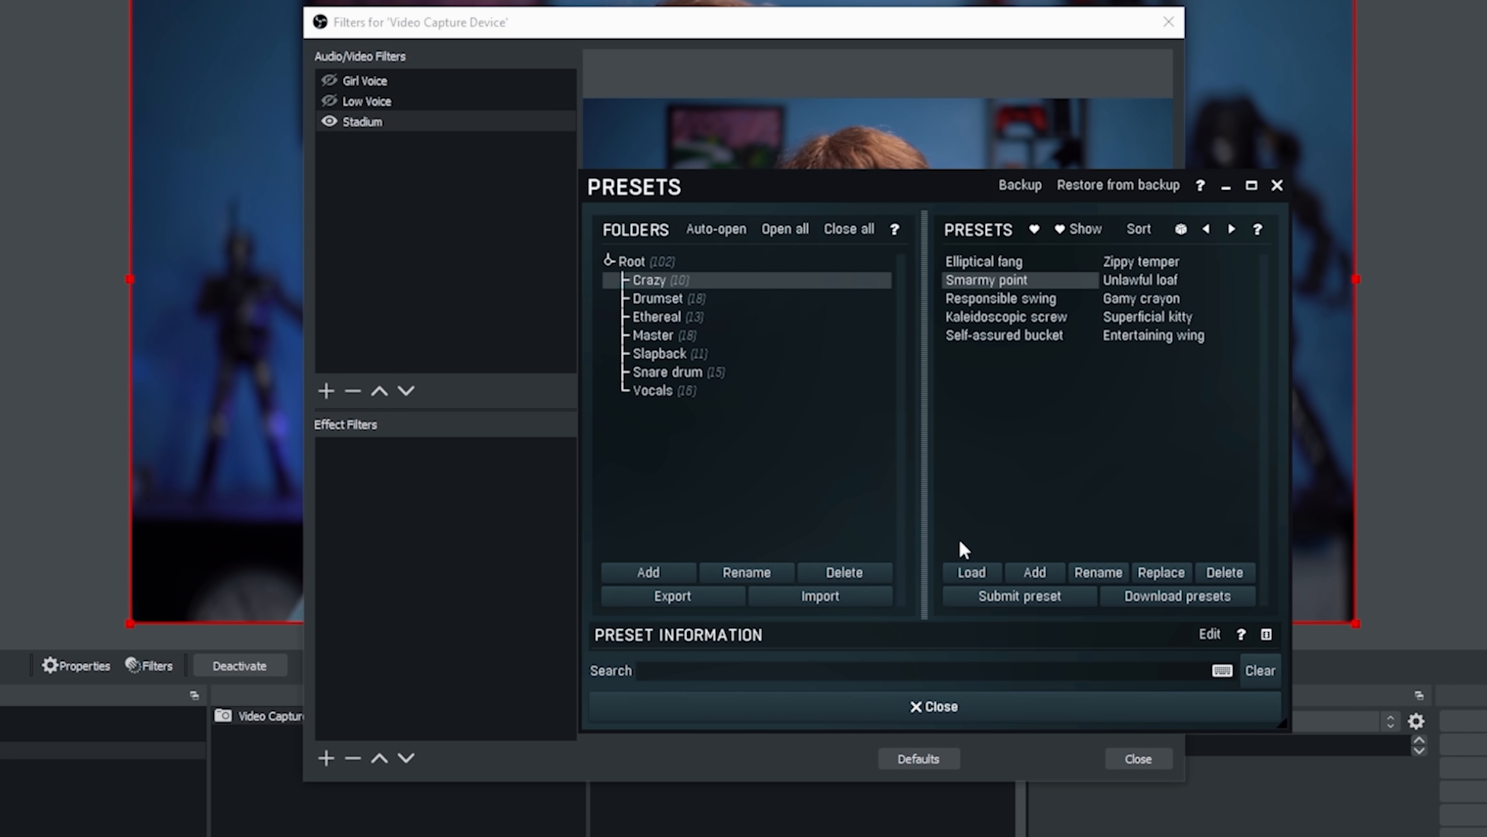
{"action": "mouse_move", "coordinate": [978, 542]}
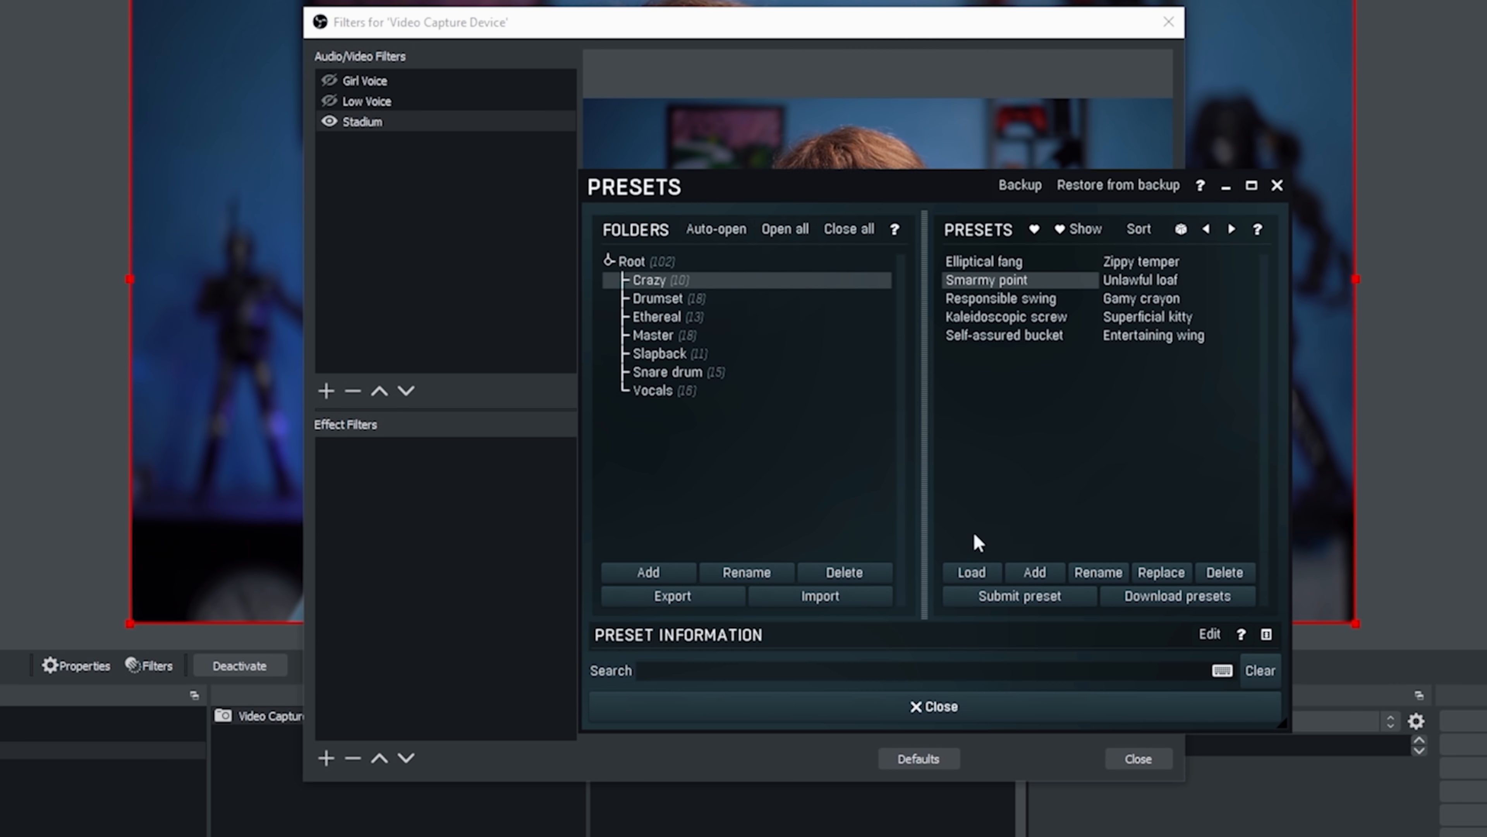
{"action": "left_click", "coordinate": [1153, 298]}
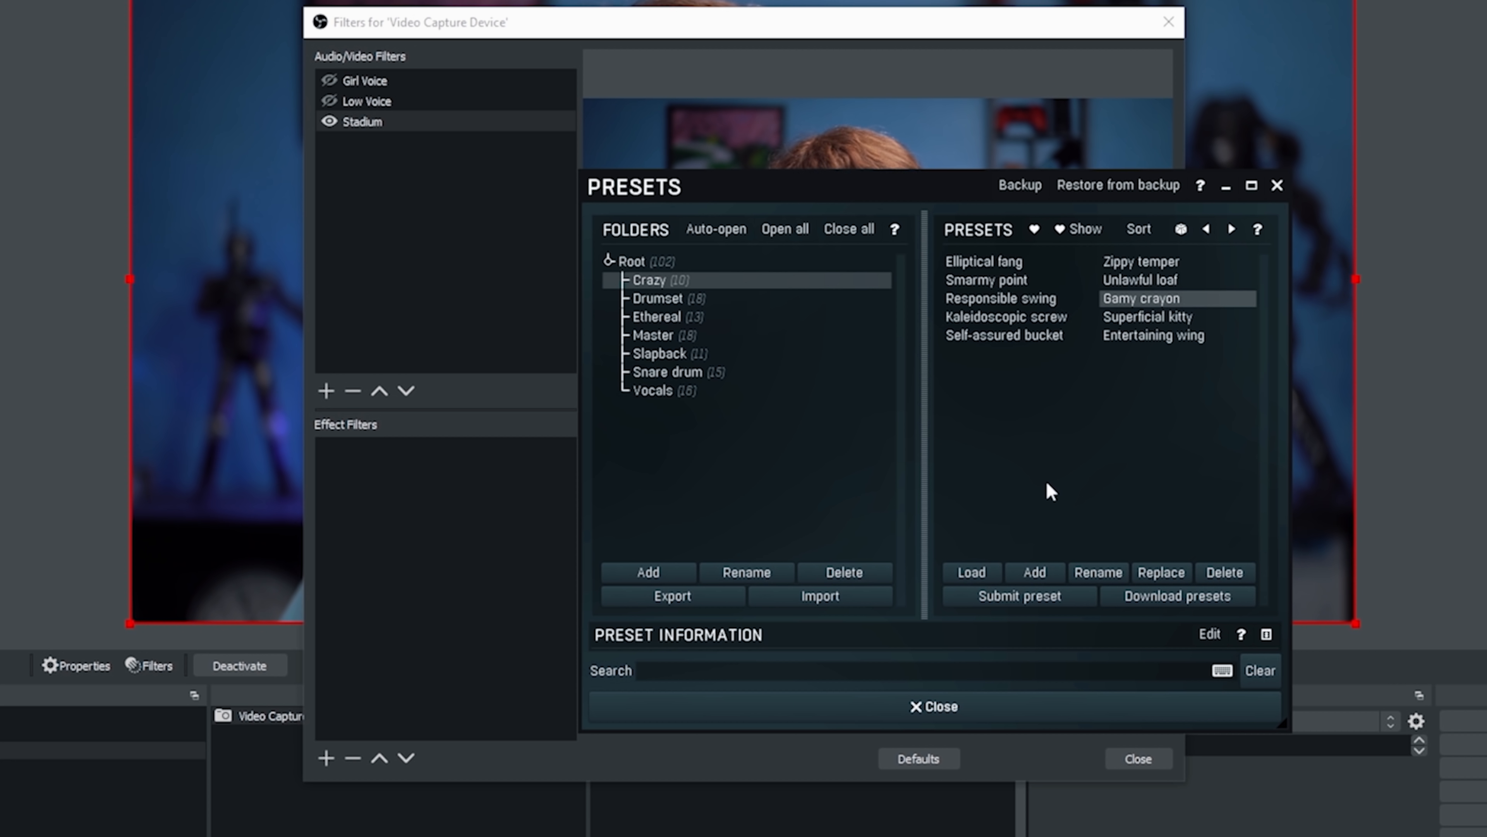
{"action": "left_click", "coordinate": [630, 261]}
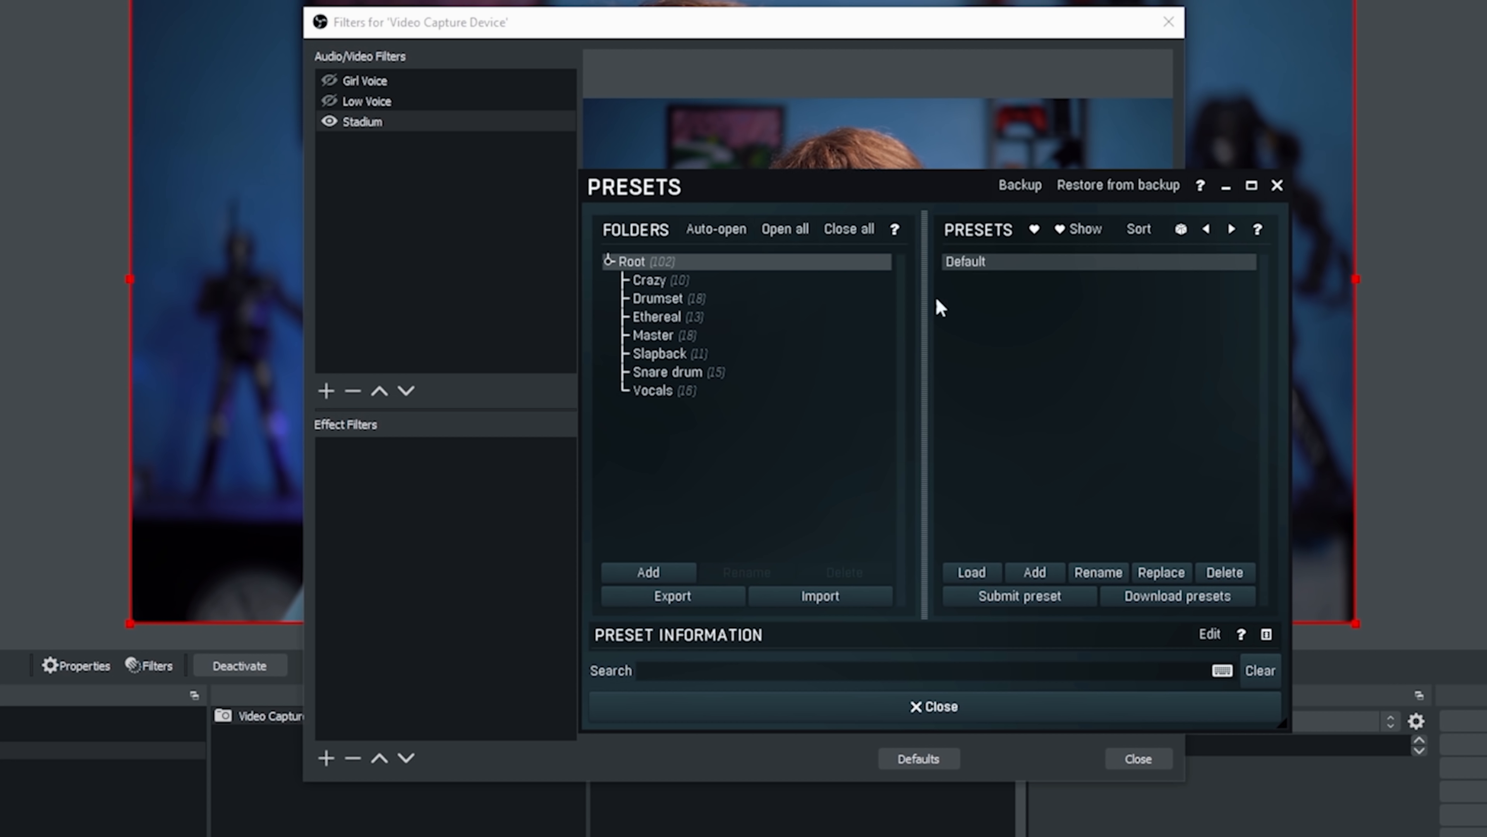
{"action": "mouse_move", "coordinate": [960, 449]}
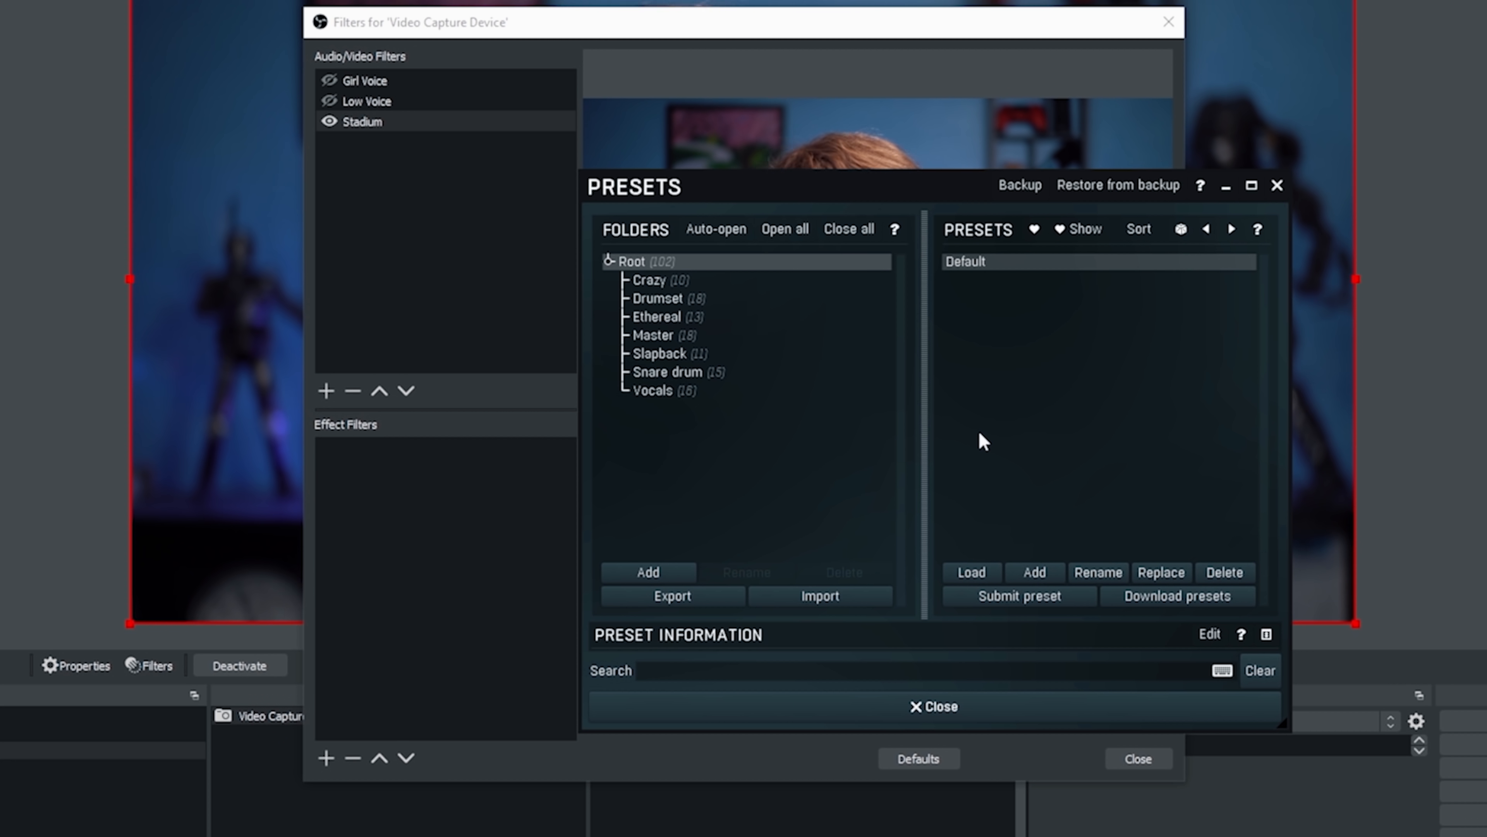
{"action": "mouse_move", "coordinate": [1043, 709]}
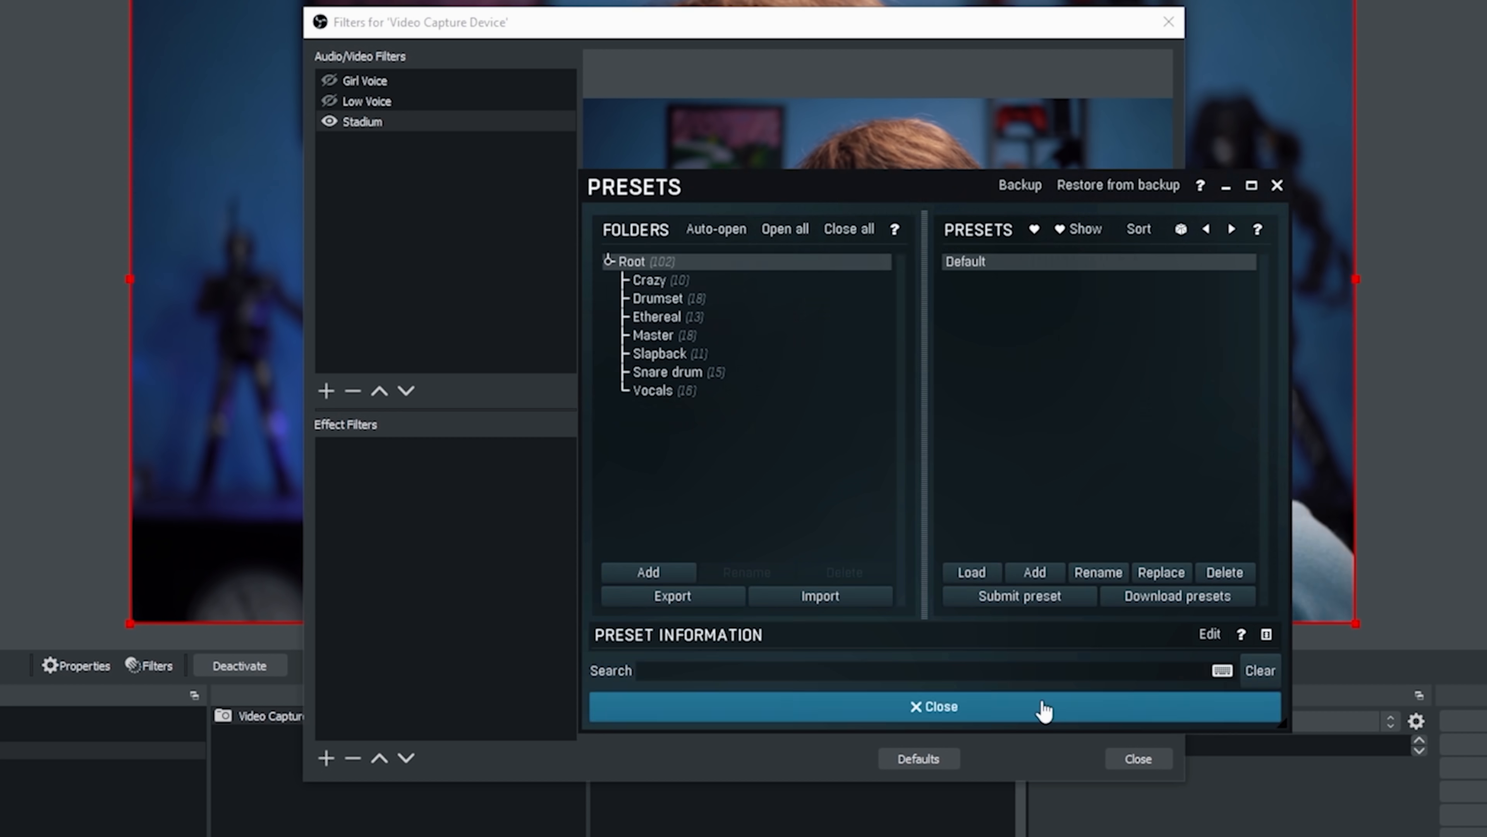
Step: Close Presets, reopen the MCharmVerb controls and set DRY/WET to about 38.2%
{"action": "left_click", "coordinate": [932, 706]}
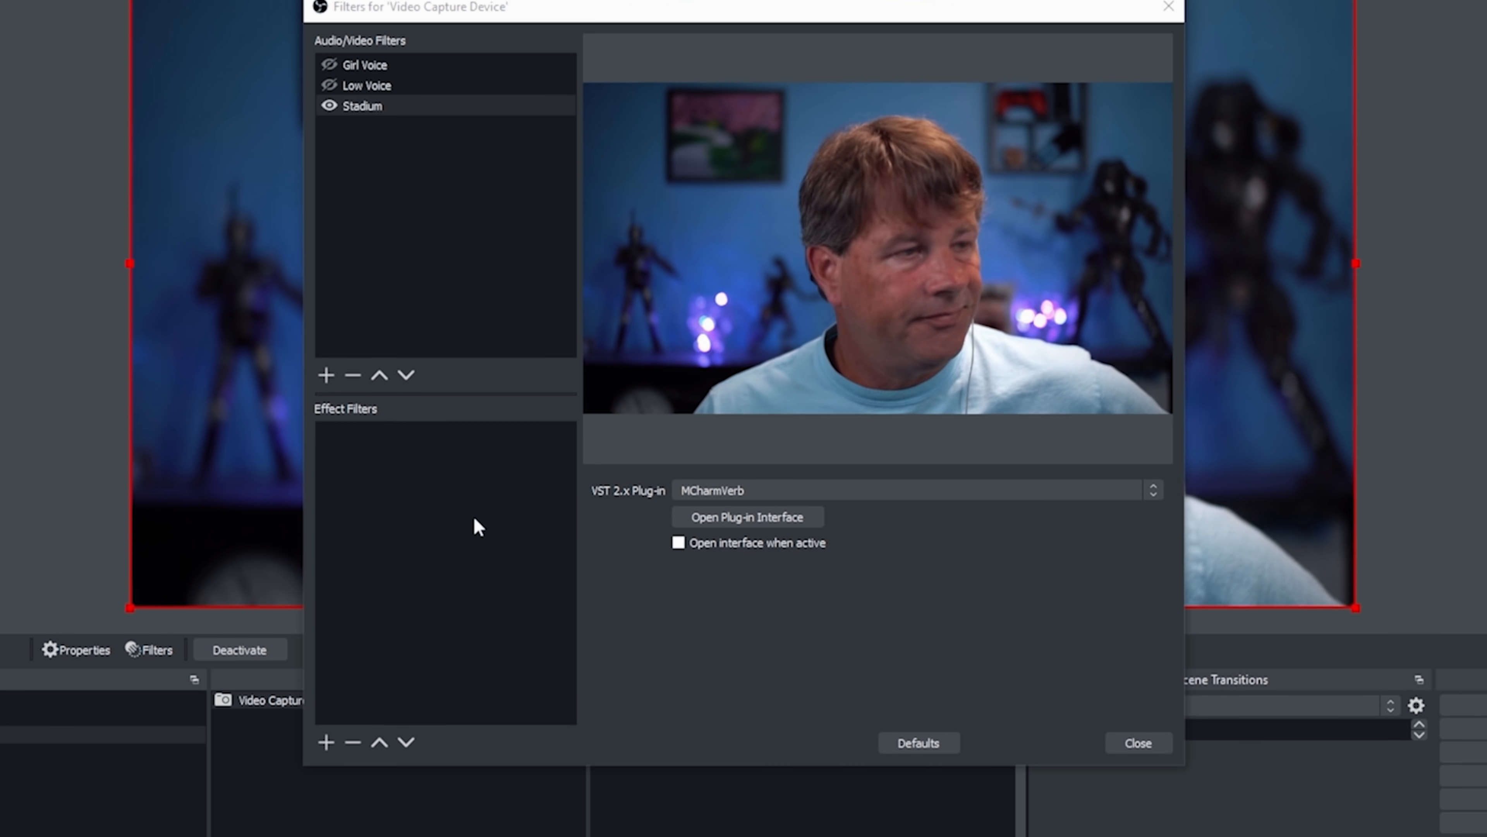
{"action": "left_click", "coordinate": [745, 516]}
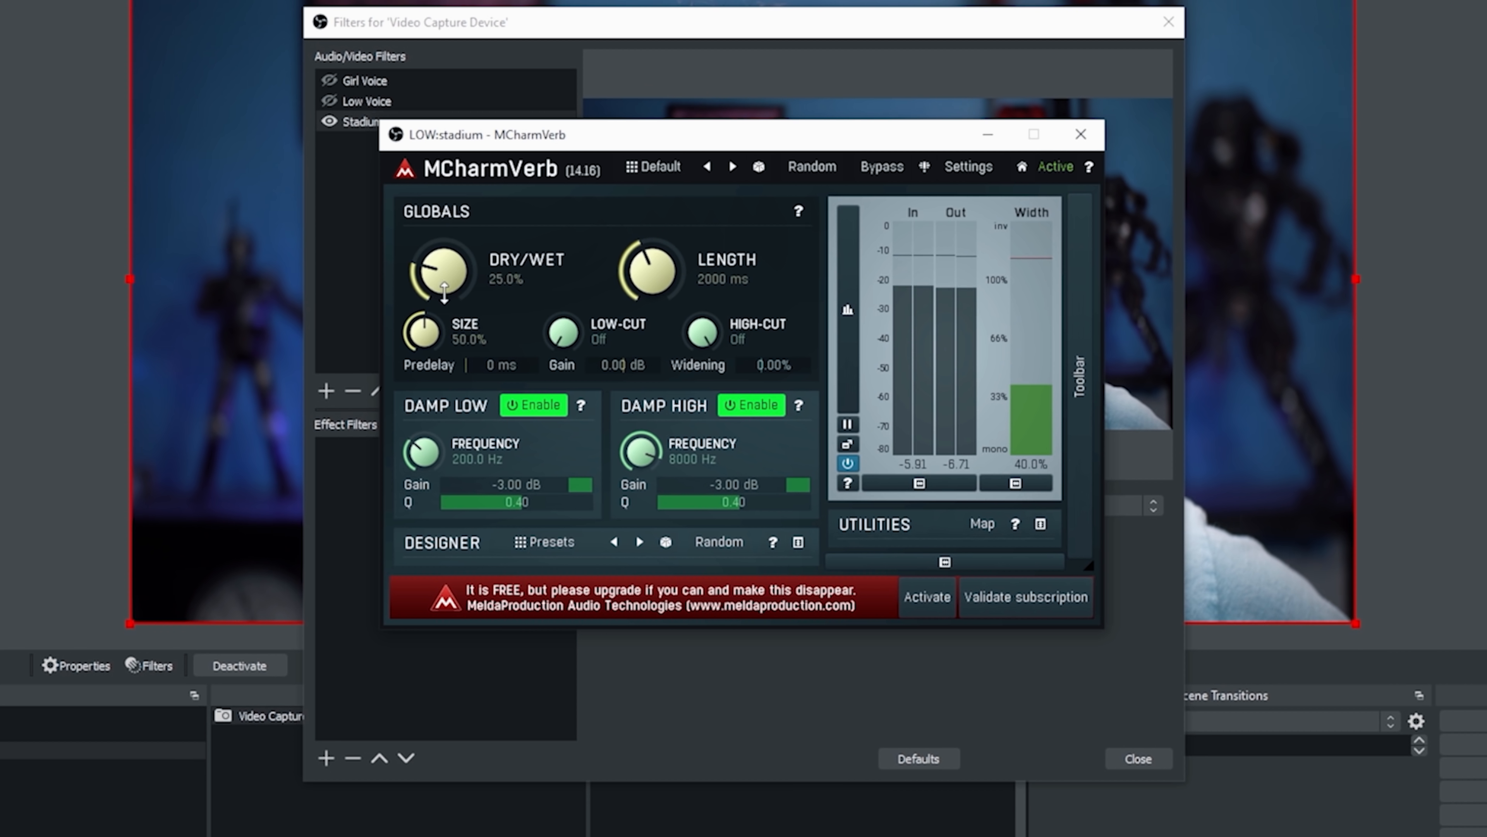
{"action": "left_click_drag", "start_coordinate": [439, 271], "coordinate": [446, 237]}
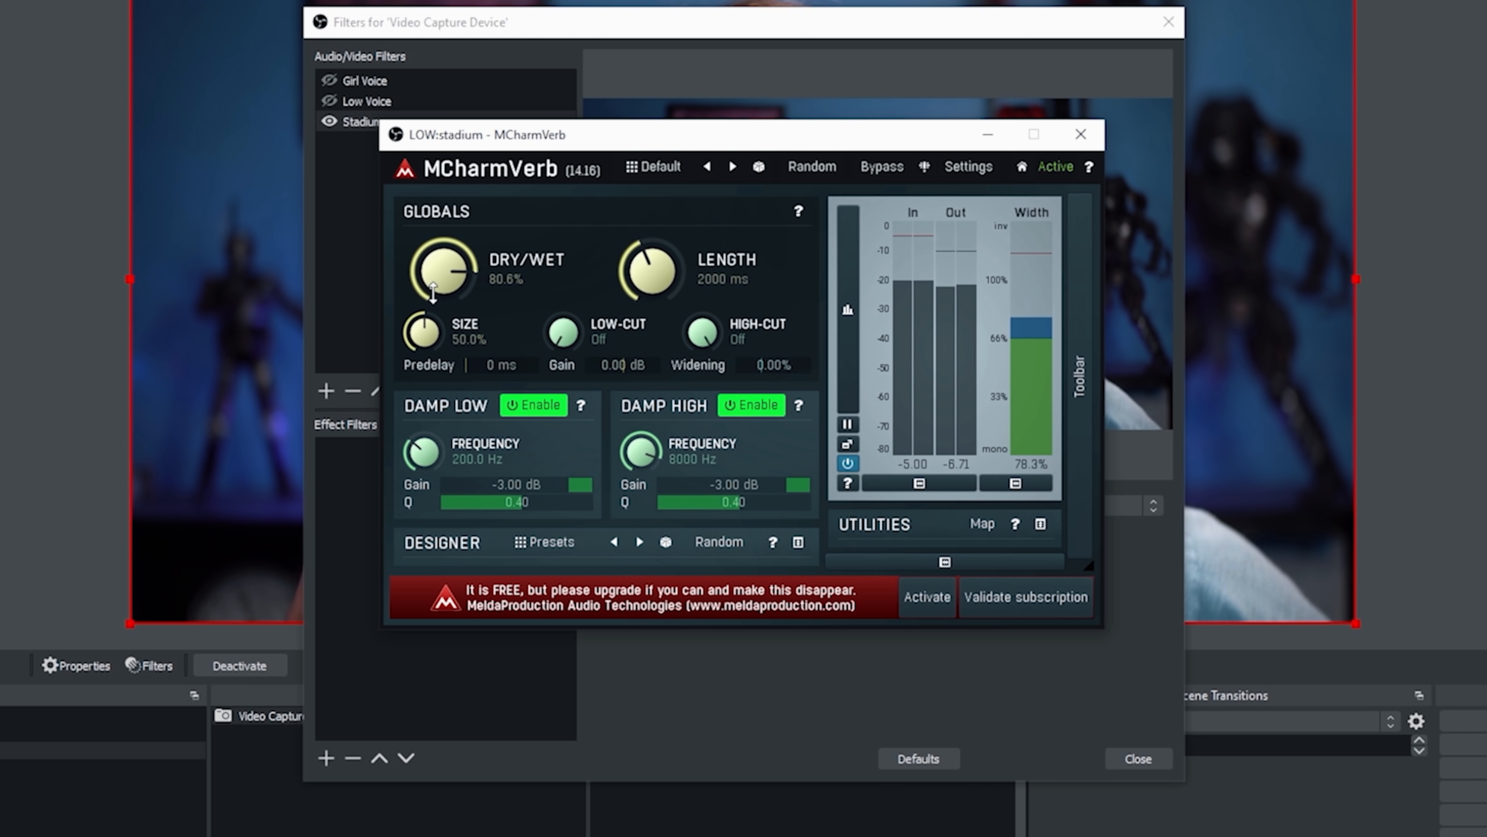
{"action": "left_click_drag", "start_coordinate": [440, 271], "coordinate": [434, 294]}
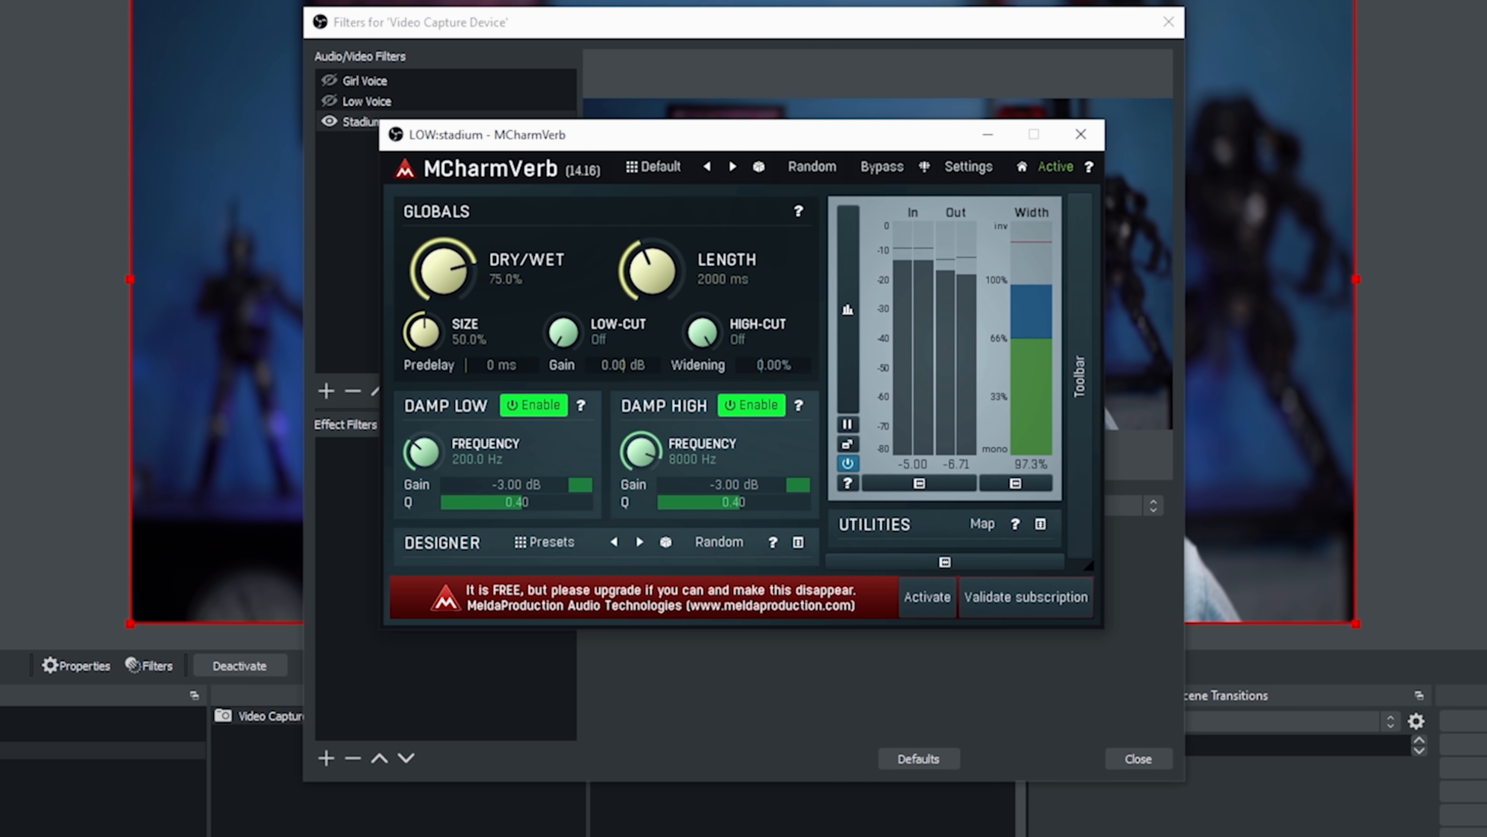
{"action": "left_click_drag", "start_coordinate": [440, 270], "coordinate": [430, 309]}
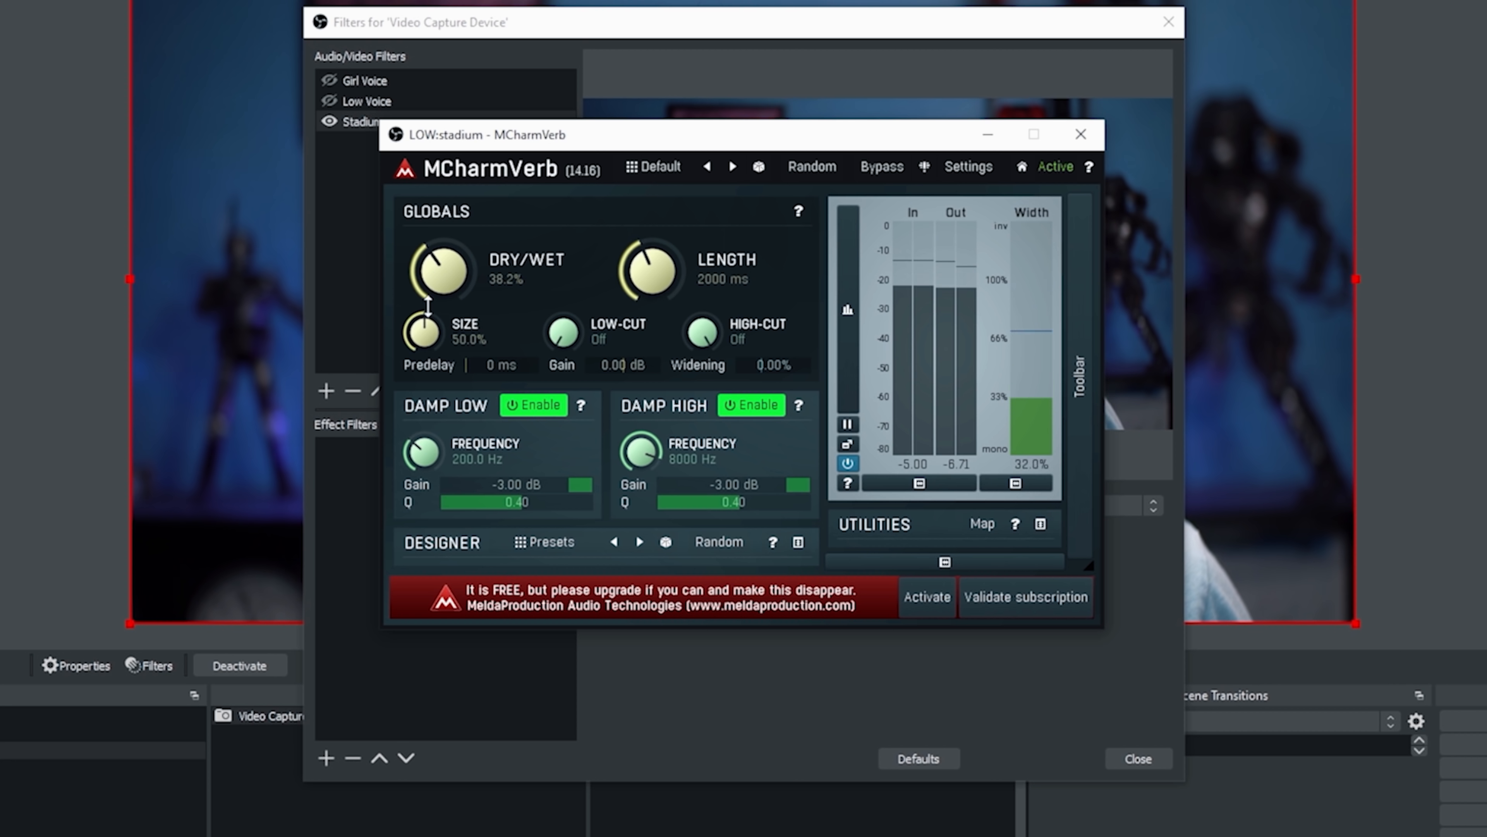
Step: Experiment with the SIZE knob and settle the room size at 78.8%
{"action": "left_click_drag", "start_coordinate": [422, 330], "coordinate": [422, 304]}
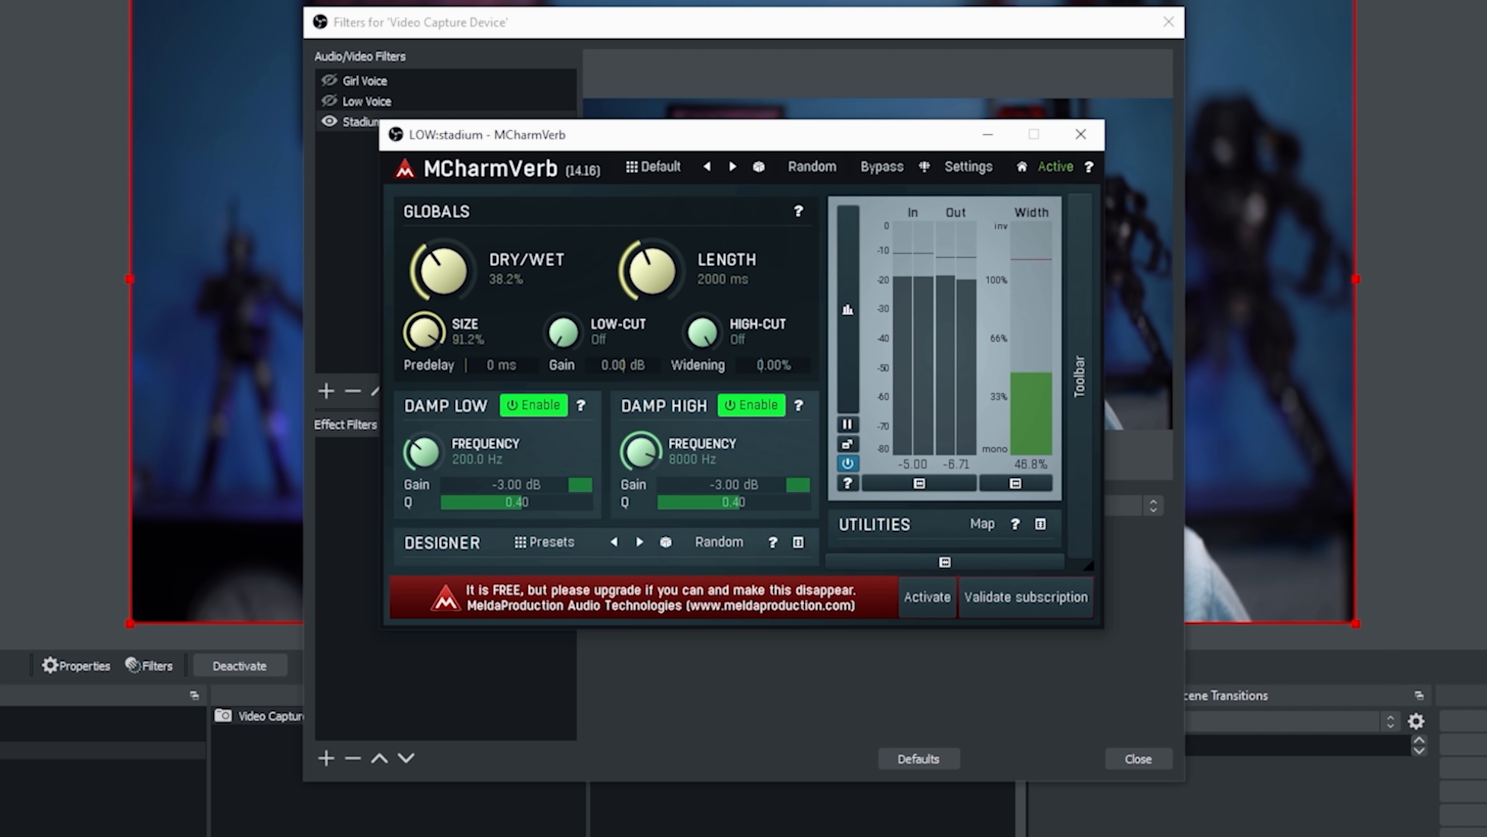
{"action": "left_click_drag", "start_coordinate": [423, 332], "coordinate": [423, 371]}
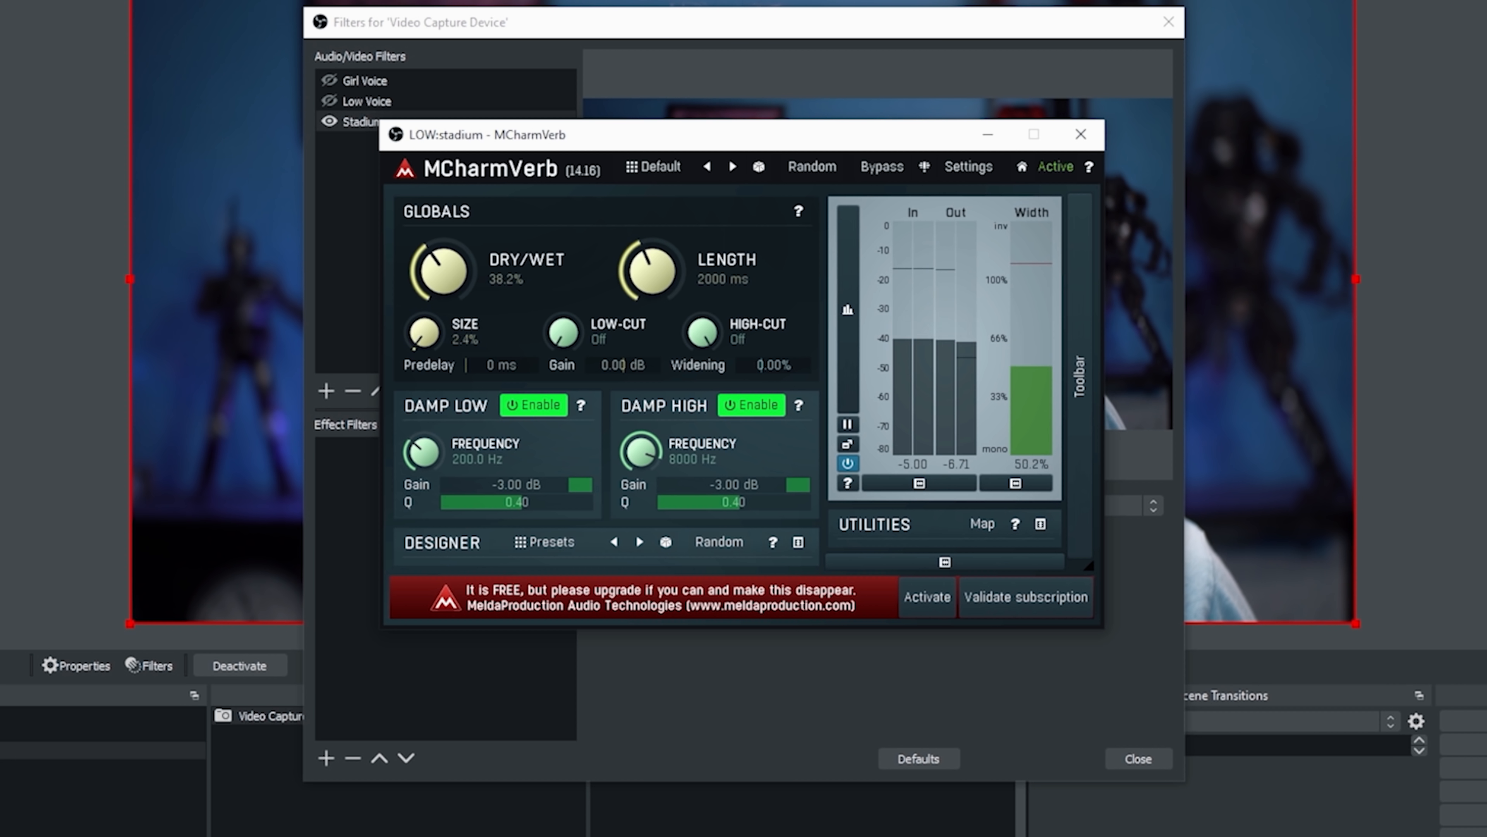
{"action": "left_click_drag", "start_coordinate": [424, 332], "coordinate": [424, 355]}
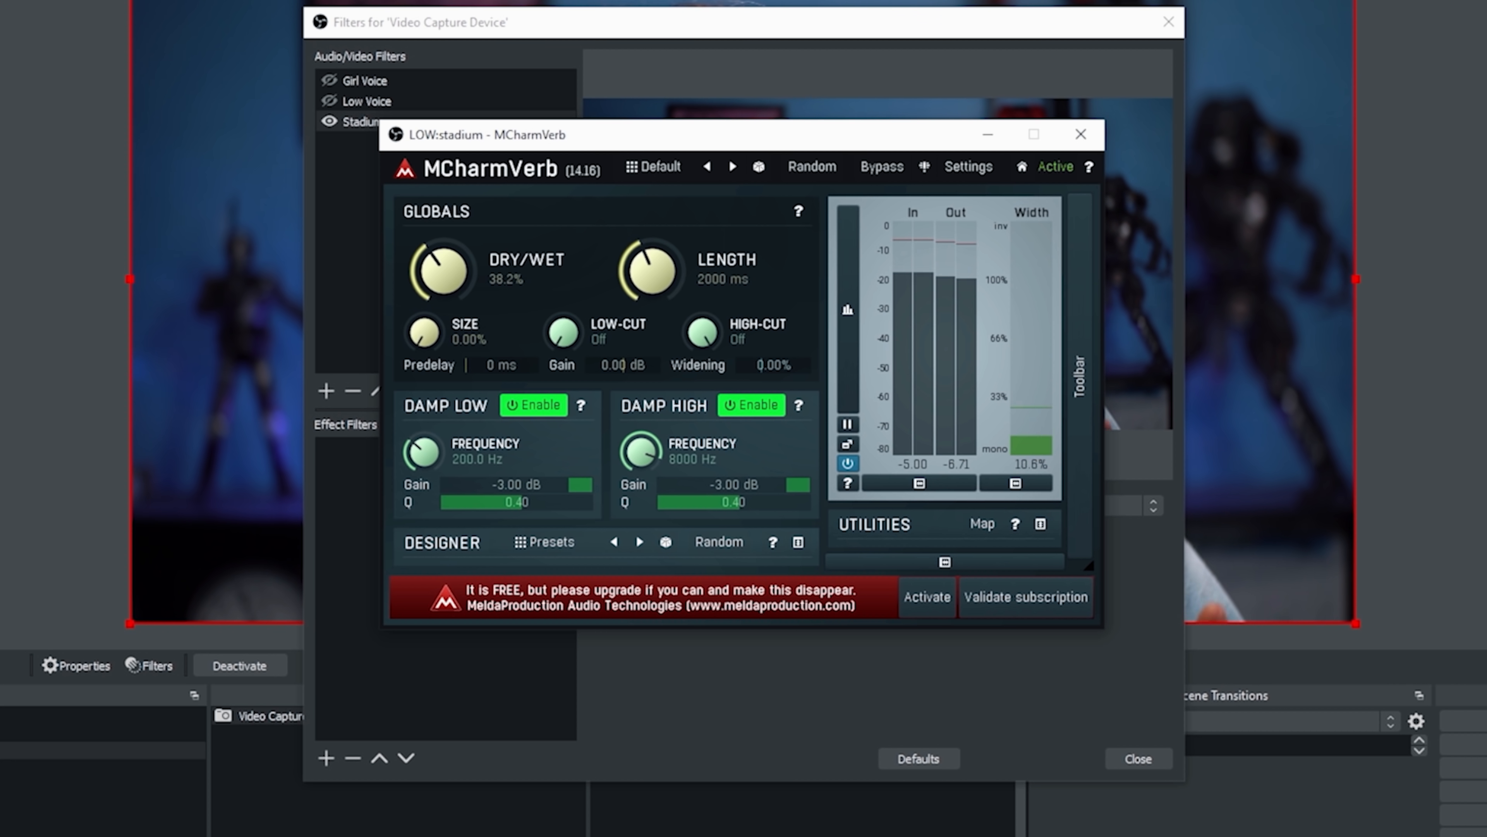
{"action": "left_click_drag", "start_coordinate": [423, 333], "coordinate": [427, 313]}
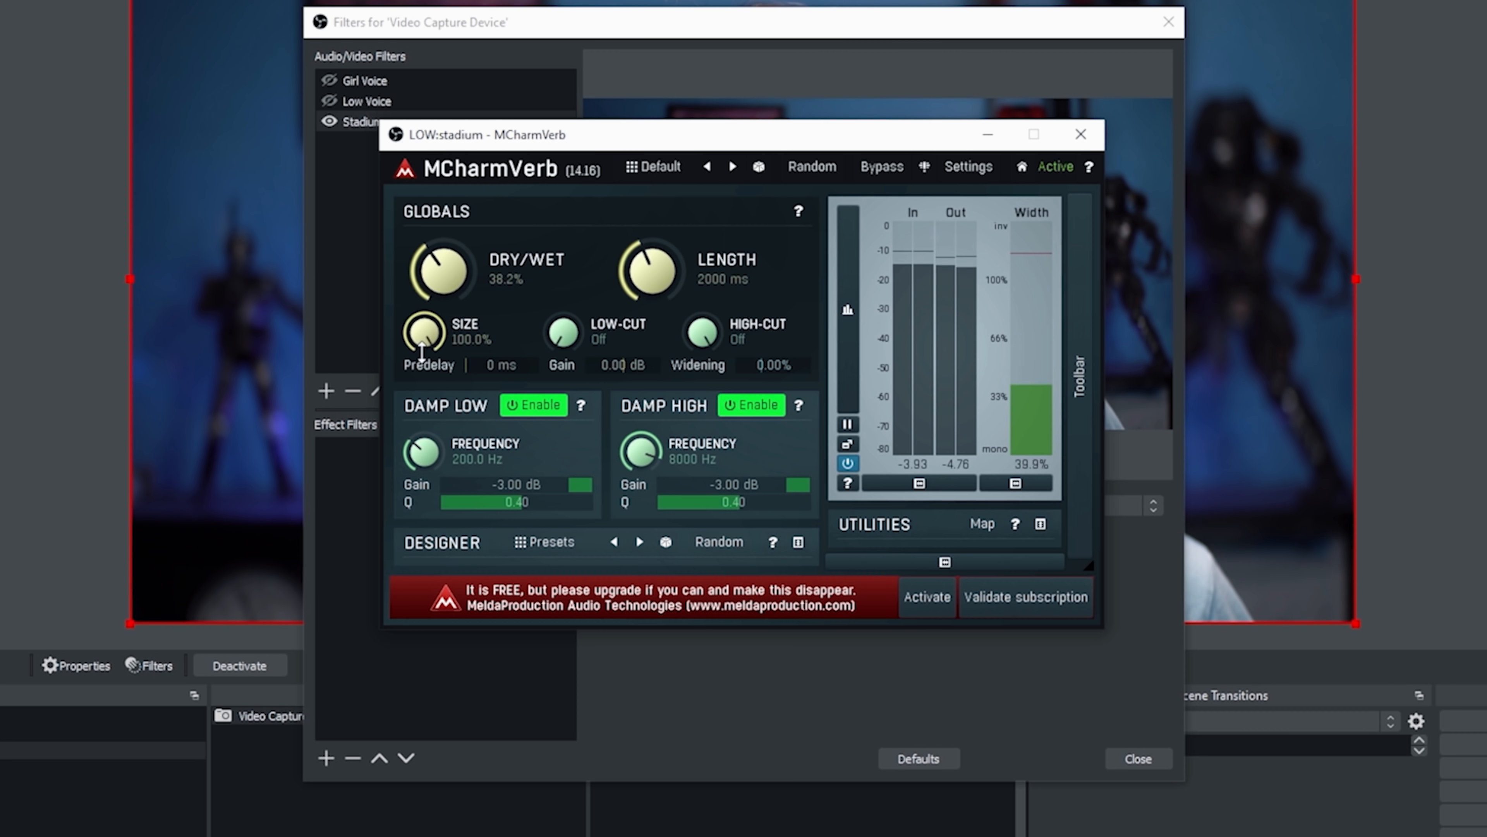
{"action": "left_click_drag", "start_coordinate": [423, 333], "coordinate": [423, 356]}
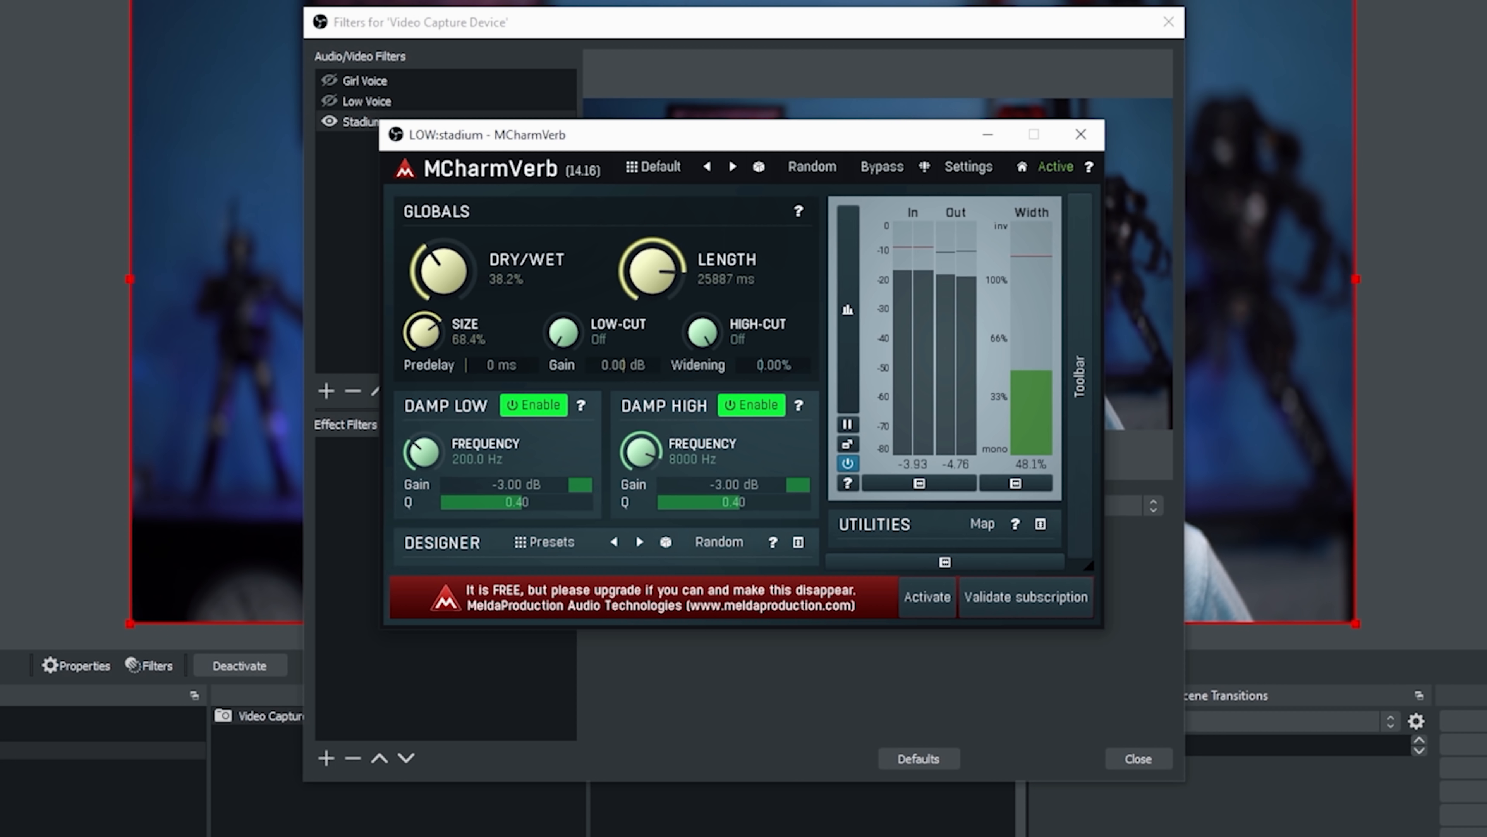
Step: Adjust the LENGTH knob to a reverb tail of about 7260 ms
{"action": "left_click_drag", "start_coordinate": [651, 270], "coordinate": [651, 294]}
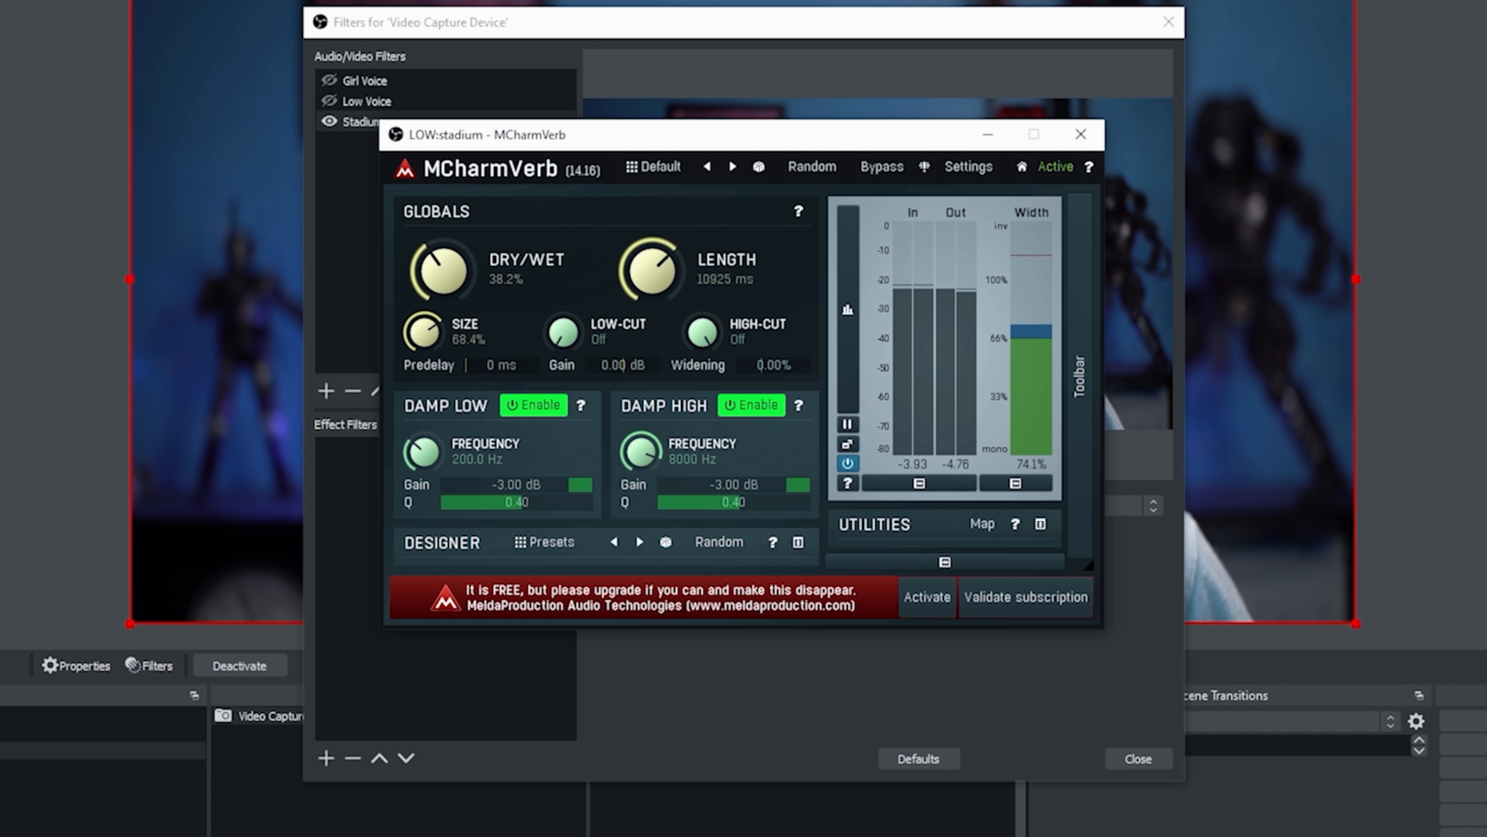
{"action": "left_click_drag", "start_coordinate": [650, 270], "coordinate": [655, 247]}
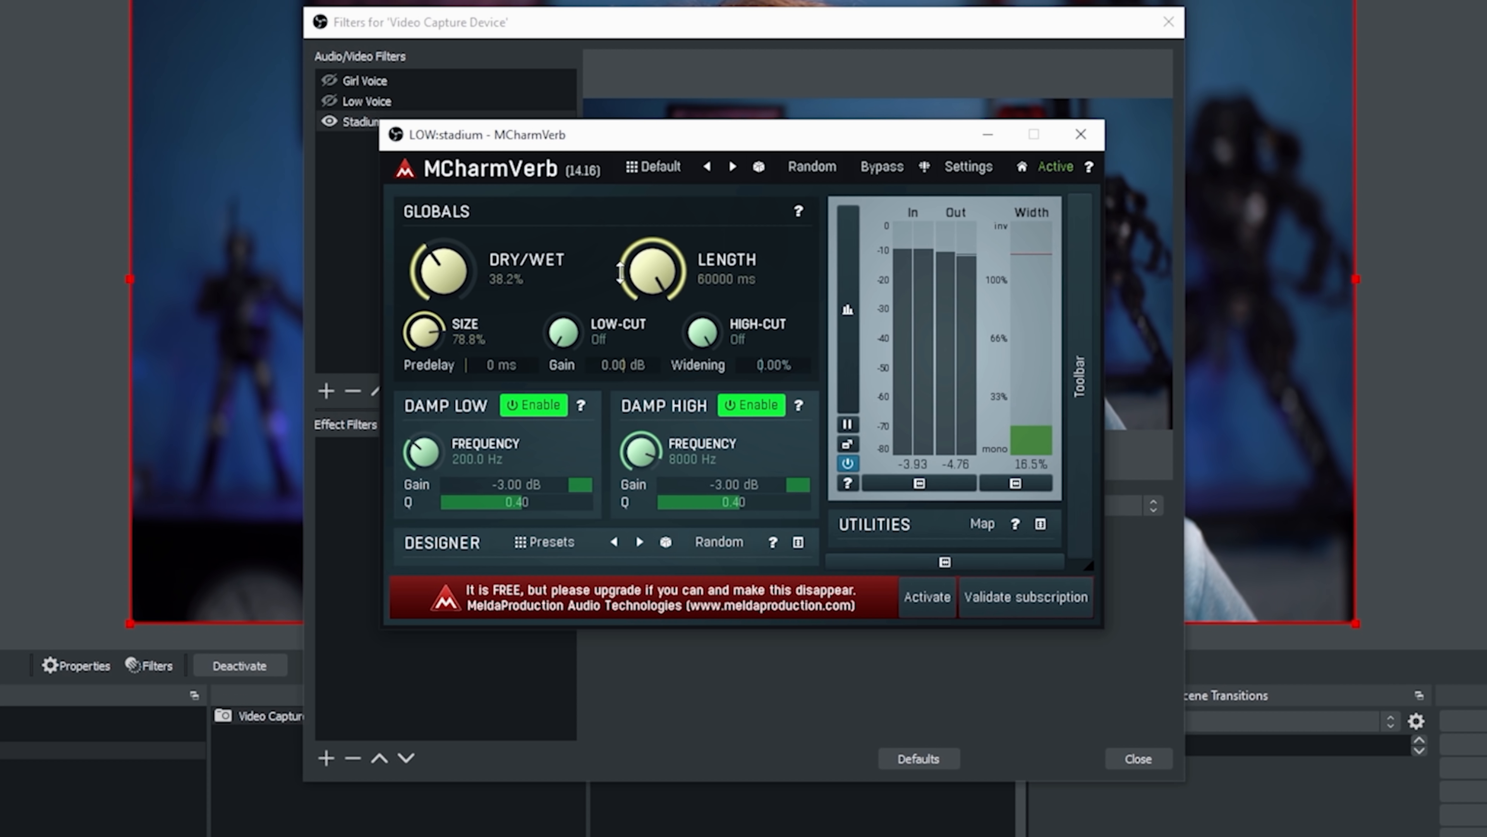
{"action": "left_click_drag", "start_coordinate": [650, 271], "coordinate": [651, 303]}
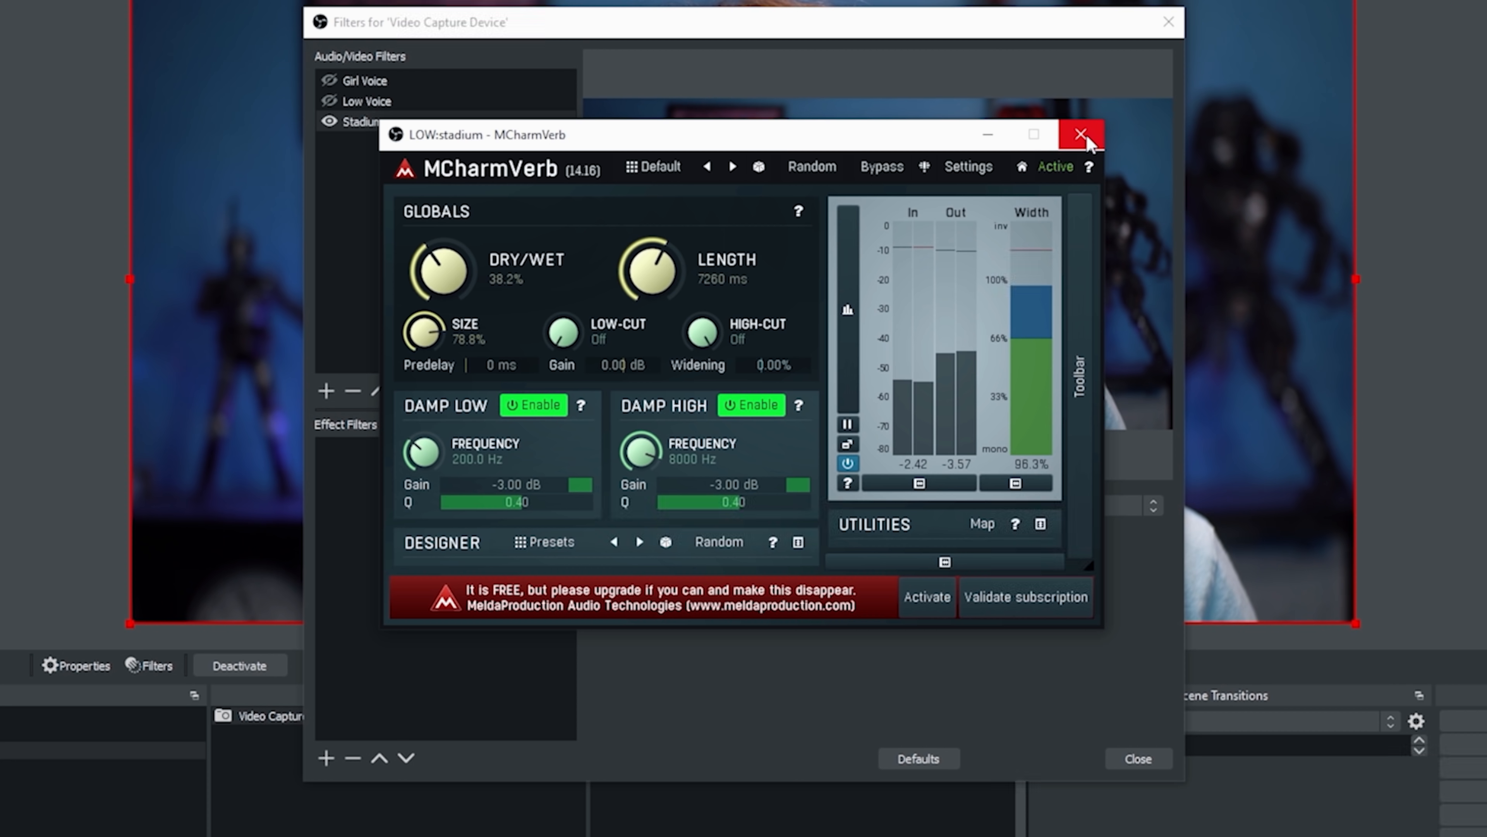
Step: Close MCharmVerb, disable Stadium and add a VST 2.x filter named Robot! with its plug-in list open
{"action": "left_click", "coordinate": [1079, 134]}
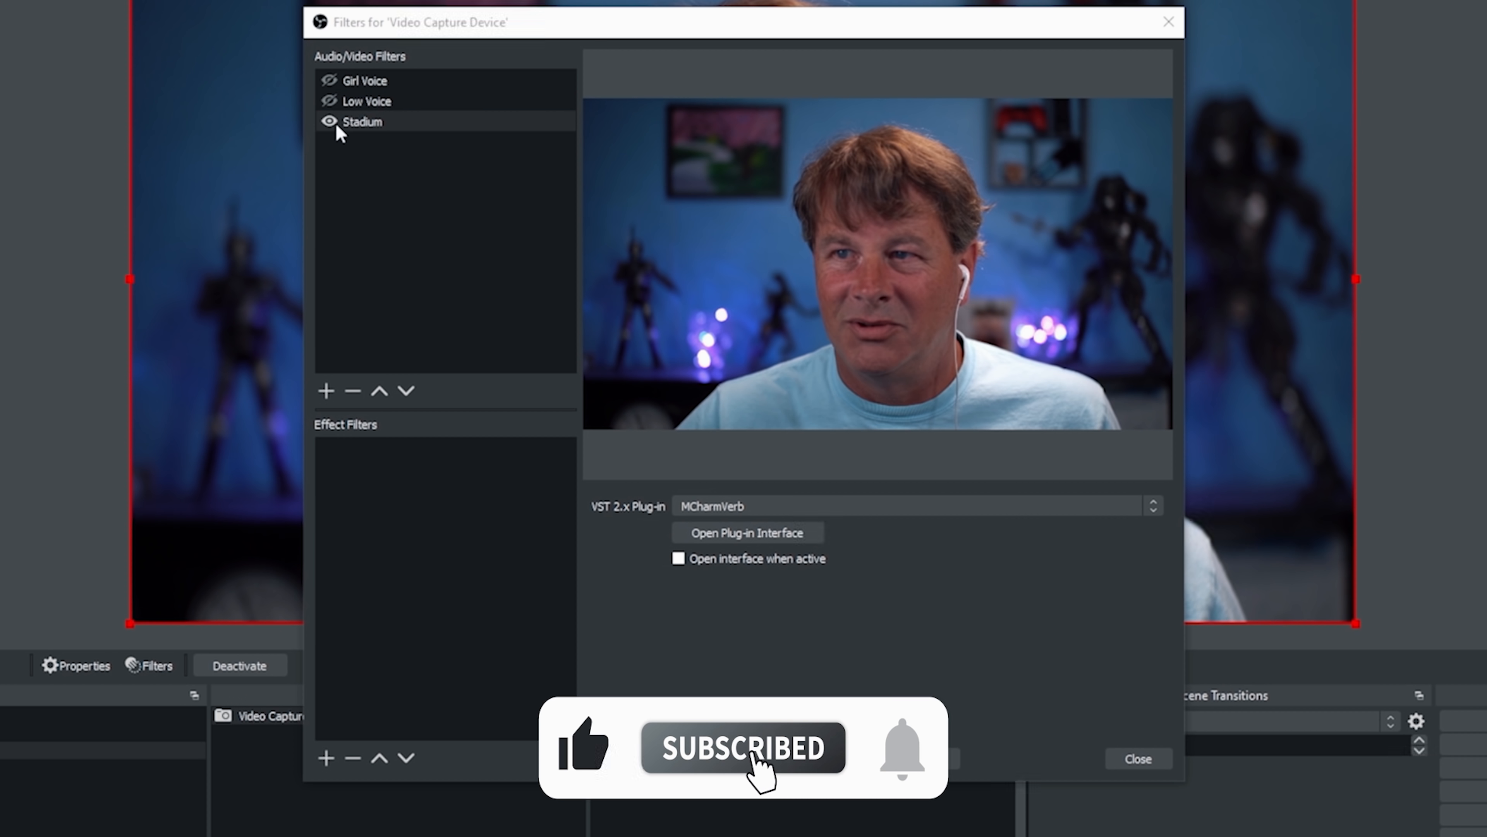
{"action": "left_click", "coordinate": [329, 122]}
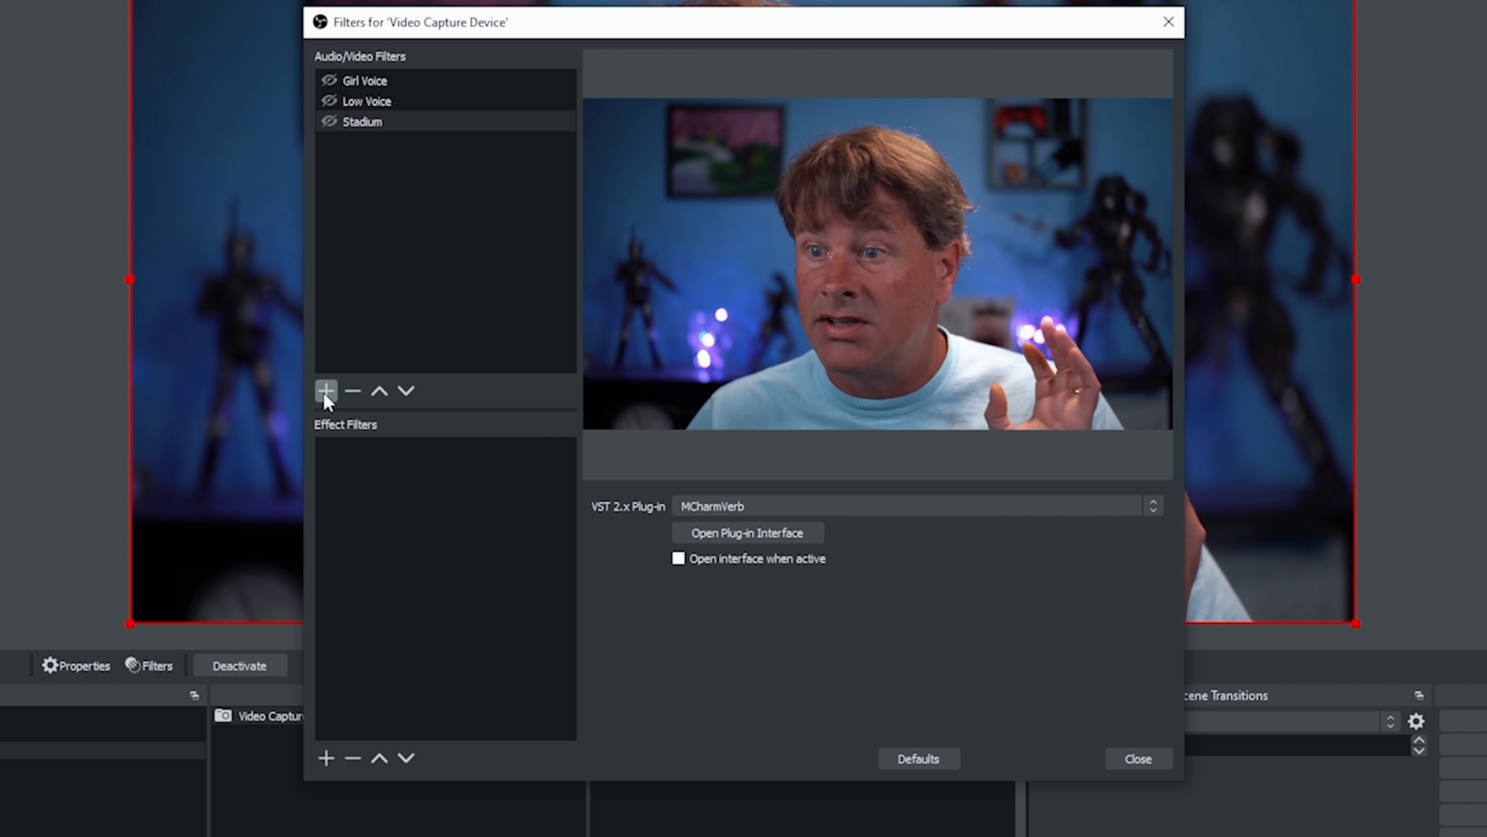
{"action": "left_click", "coordinate": [325, 390]}
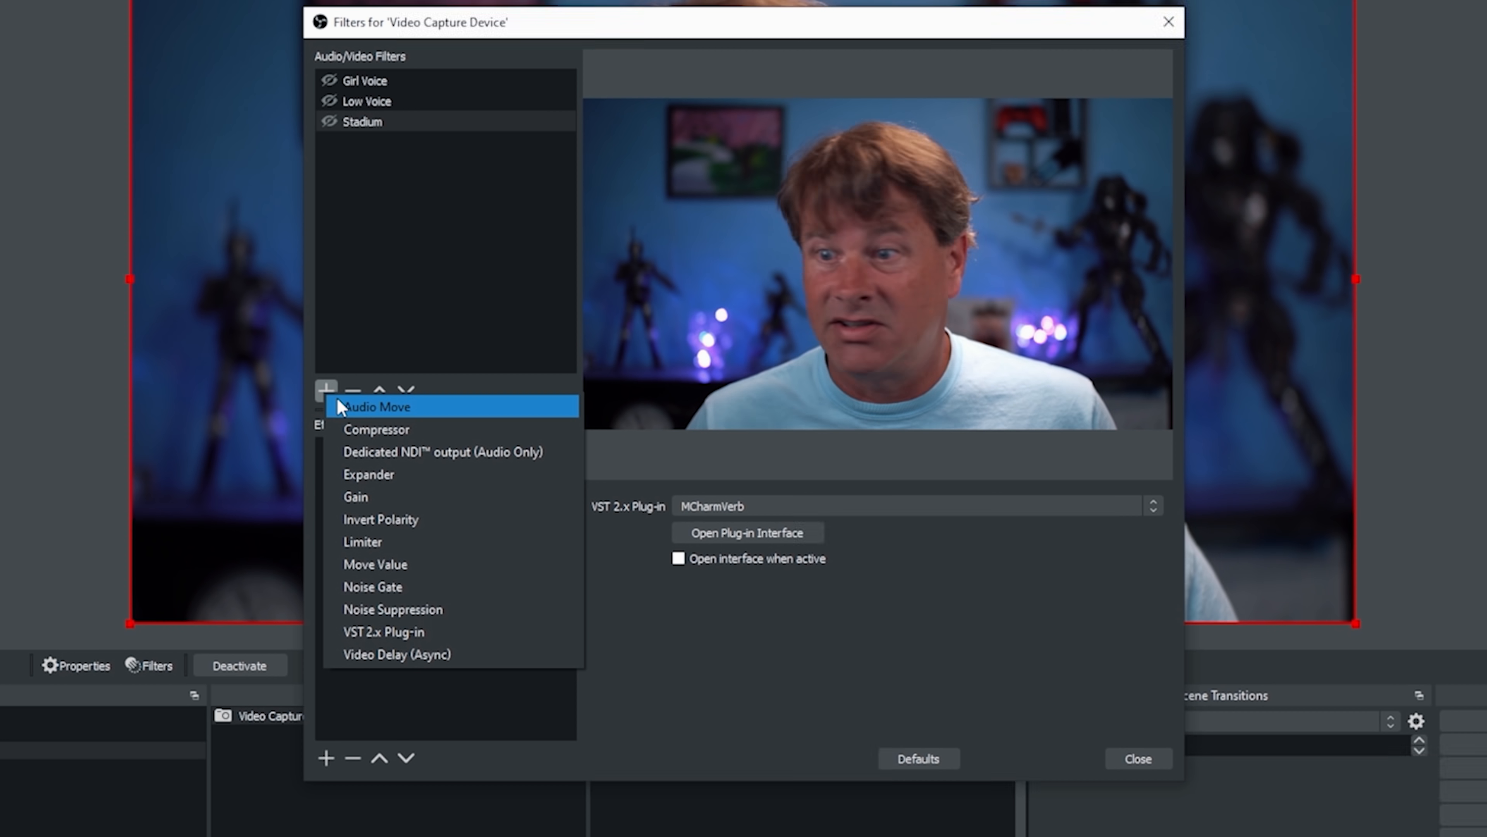
{"action": "left_click", "coordinate": [383, 630]}
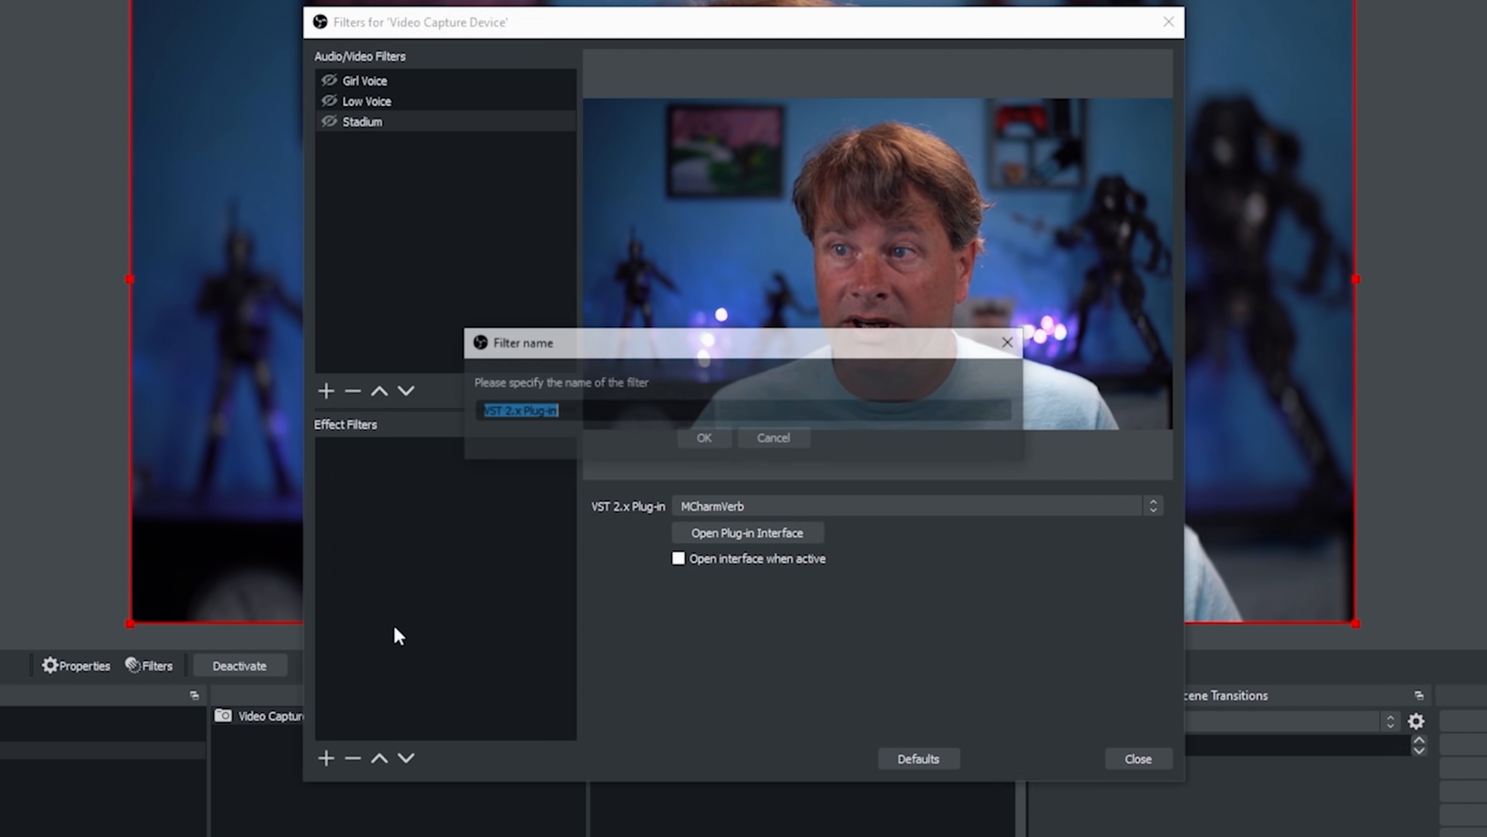
{"action": "type", "text": "Ro"}
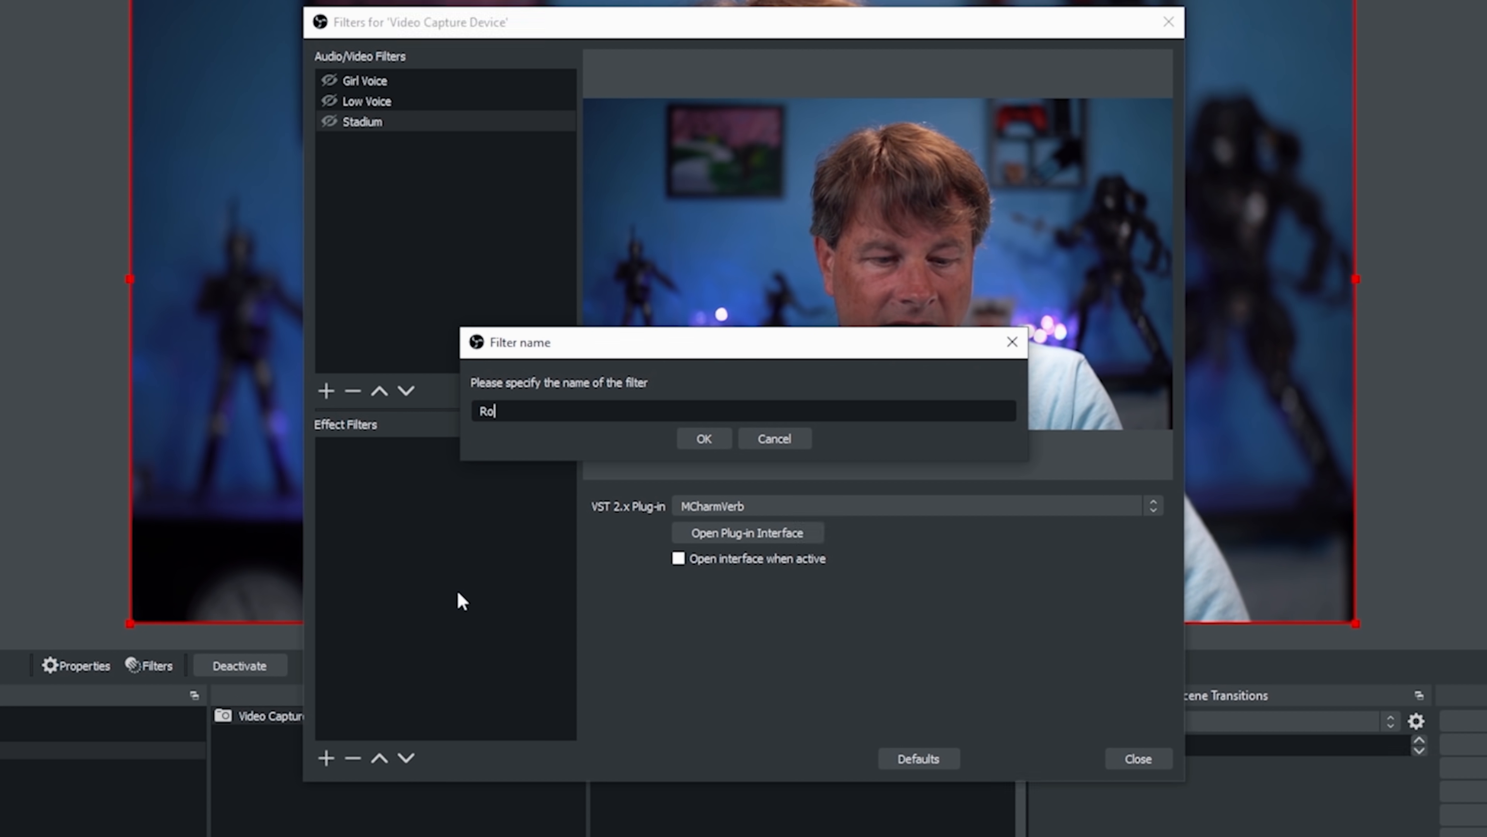
{"action": "left_click", "coordinate": [702, 439]}
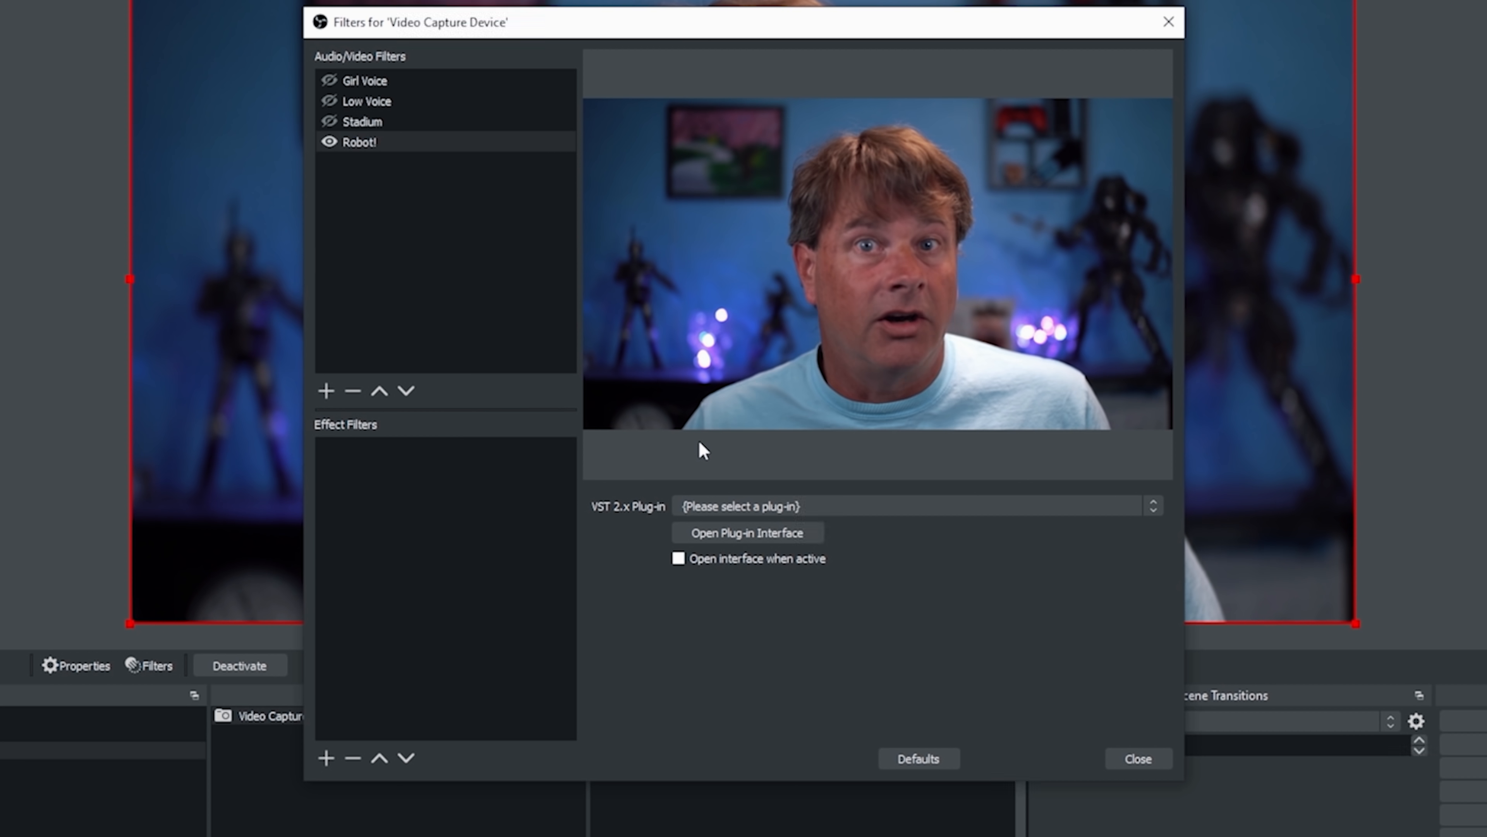
{"action": "left_click", "coordinate": [913, 504]}
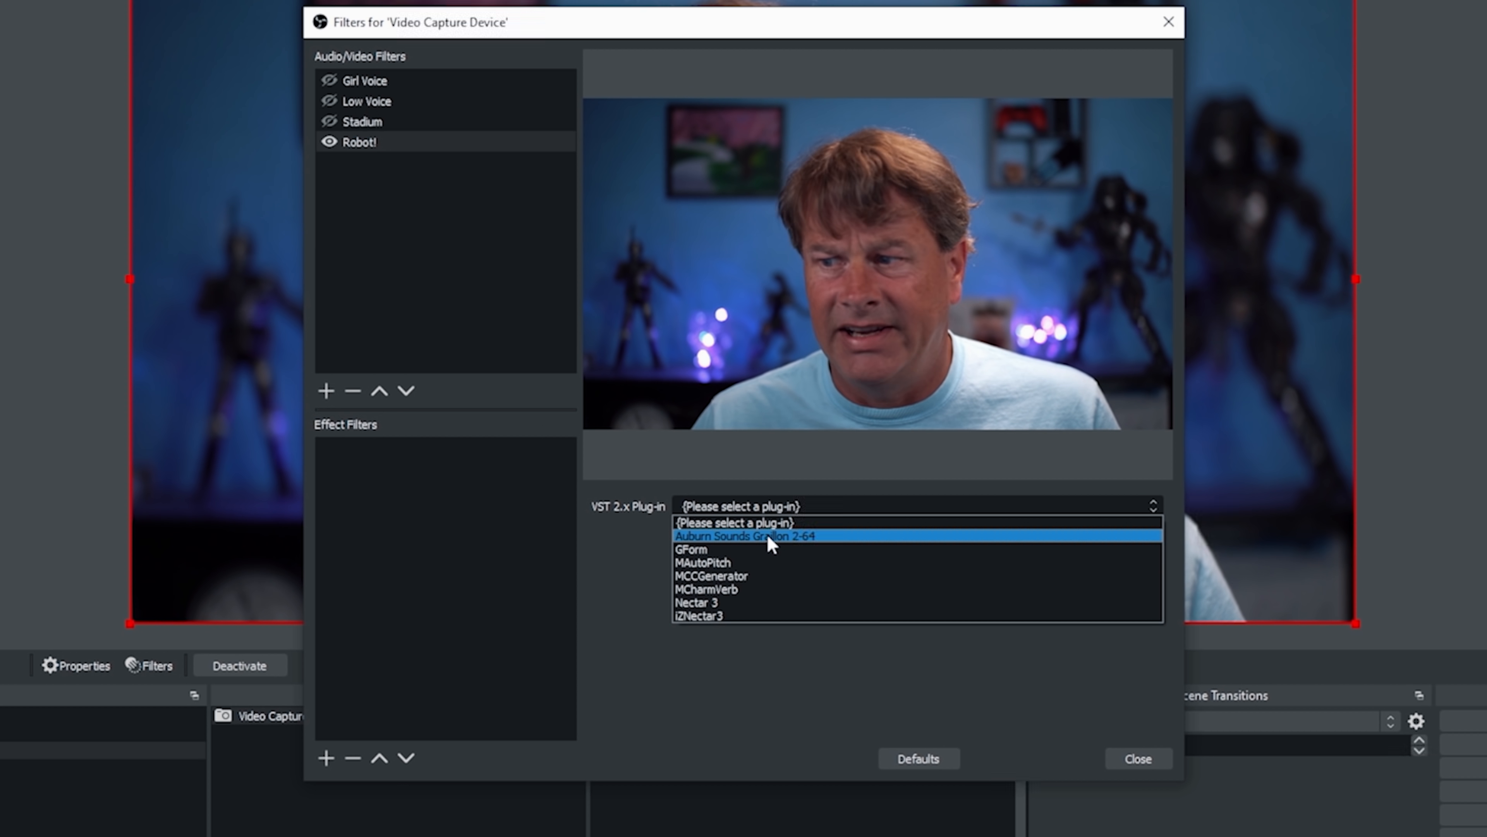
Step: Choose Auburn Sounds Graillon 2-64 for Robot! and bring up its live changer interface
{"action": "left_click", "coordinate": [743, 535]}
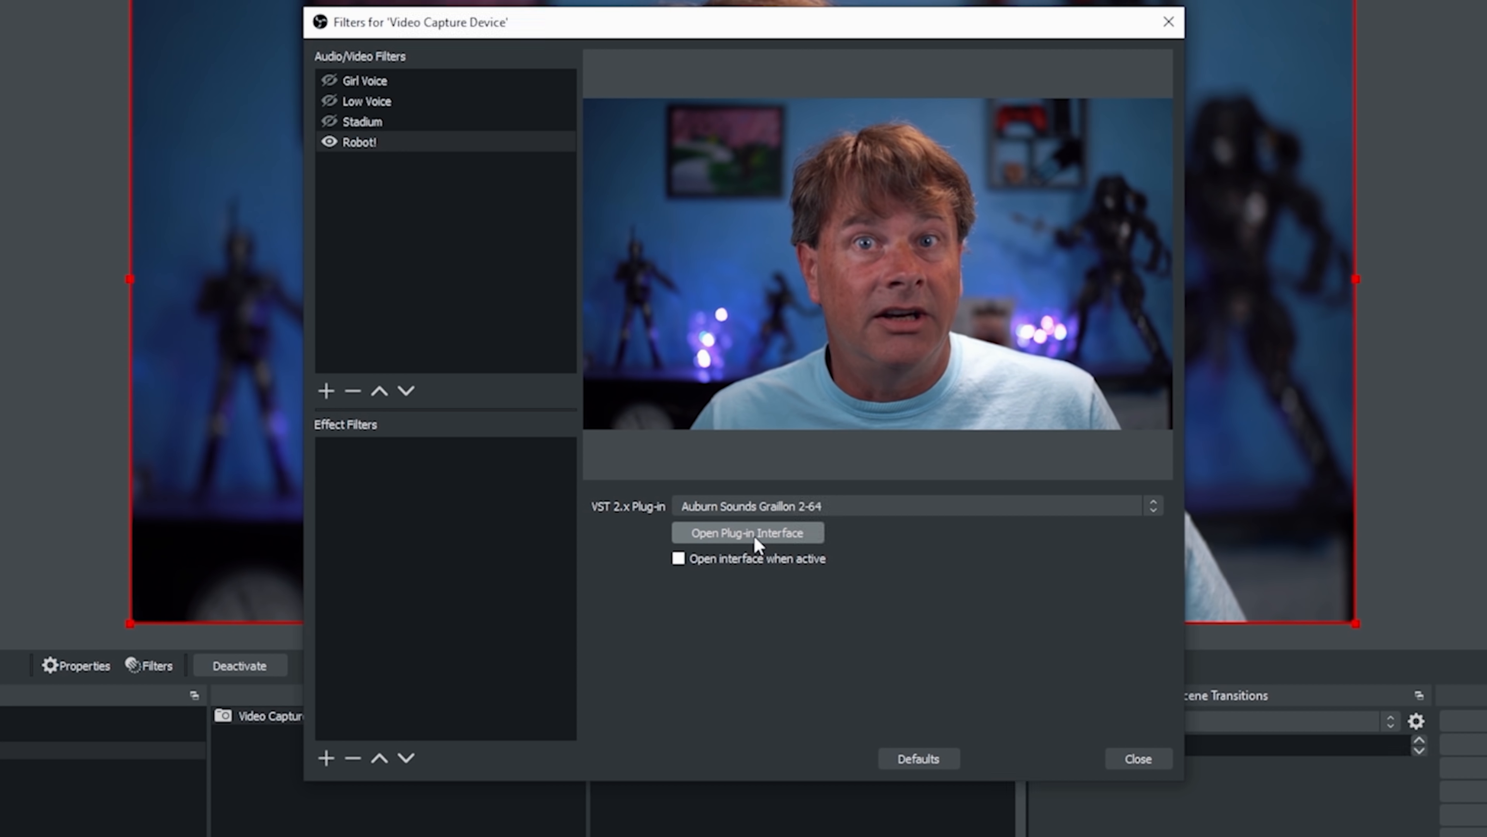
{"action": "left_click", "coordinate": [747, 532]}
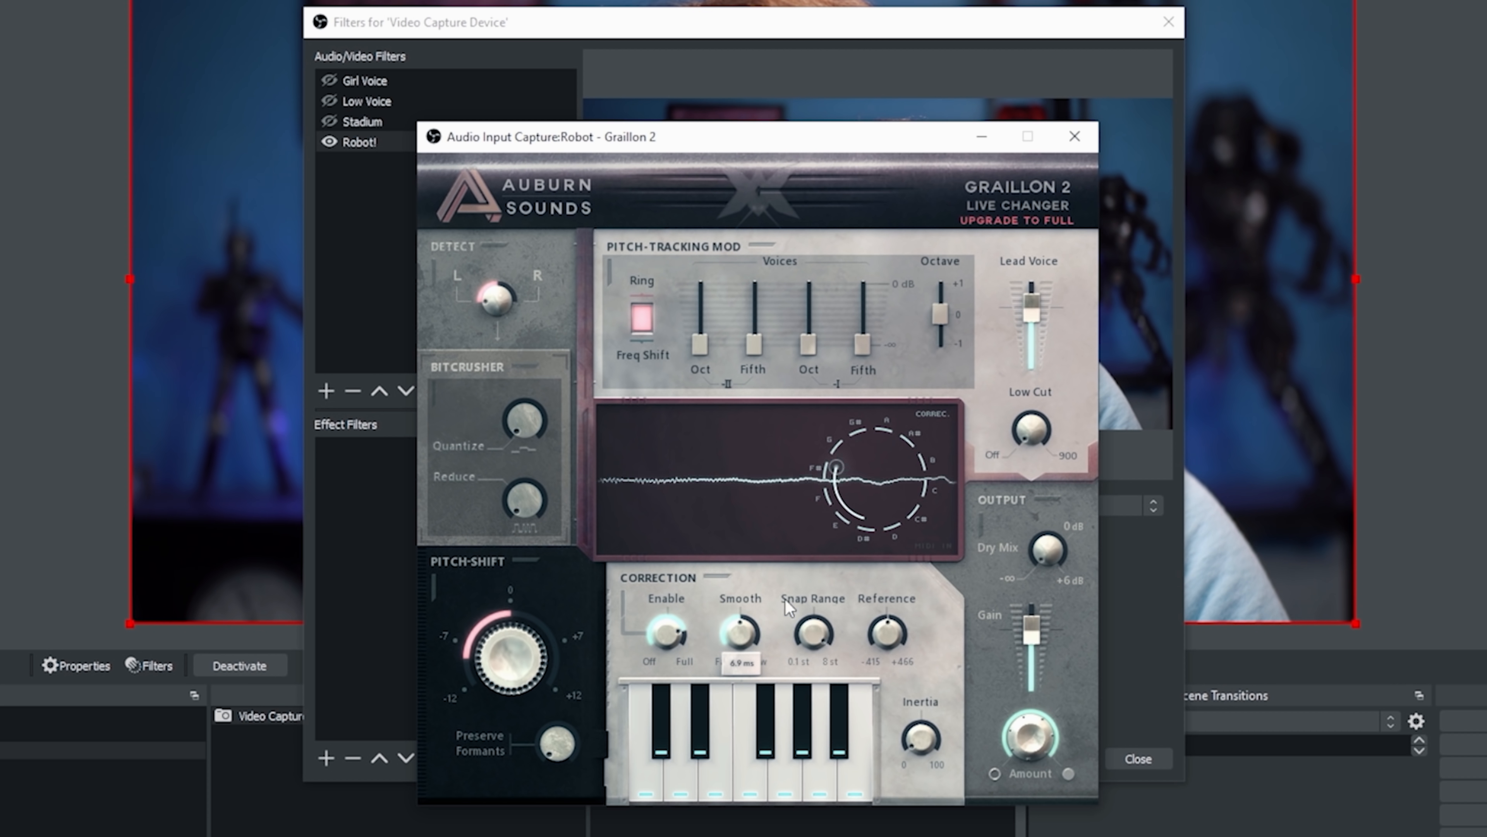
Step: Tweak Graillon 2's snap range, output gain and reference pitch for the Robot! filter, then close its interface
{"action": "left_click_drag", "start_coordinate": [811, 626], "coordinate": [811, 645]}
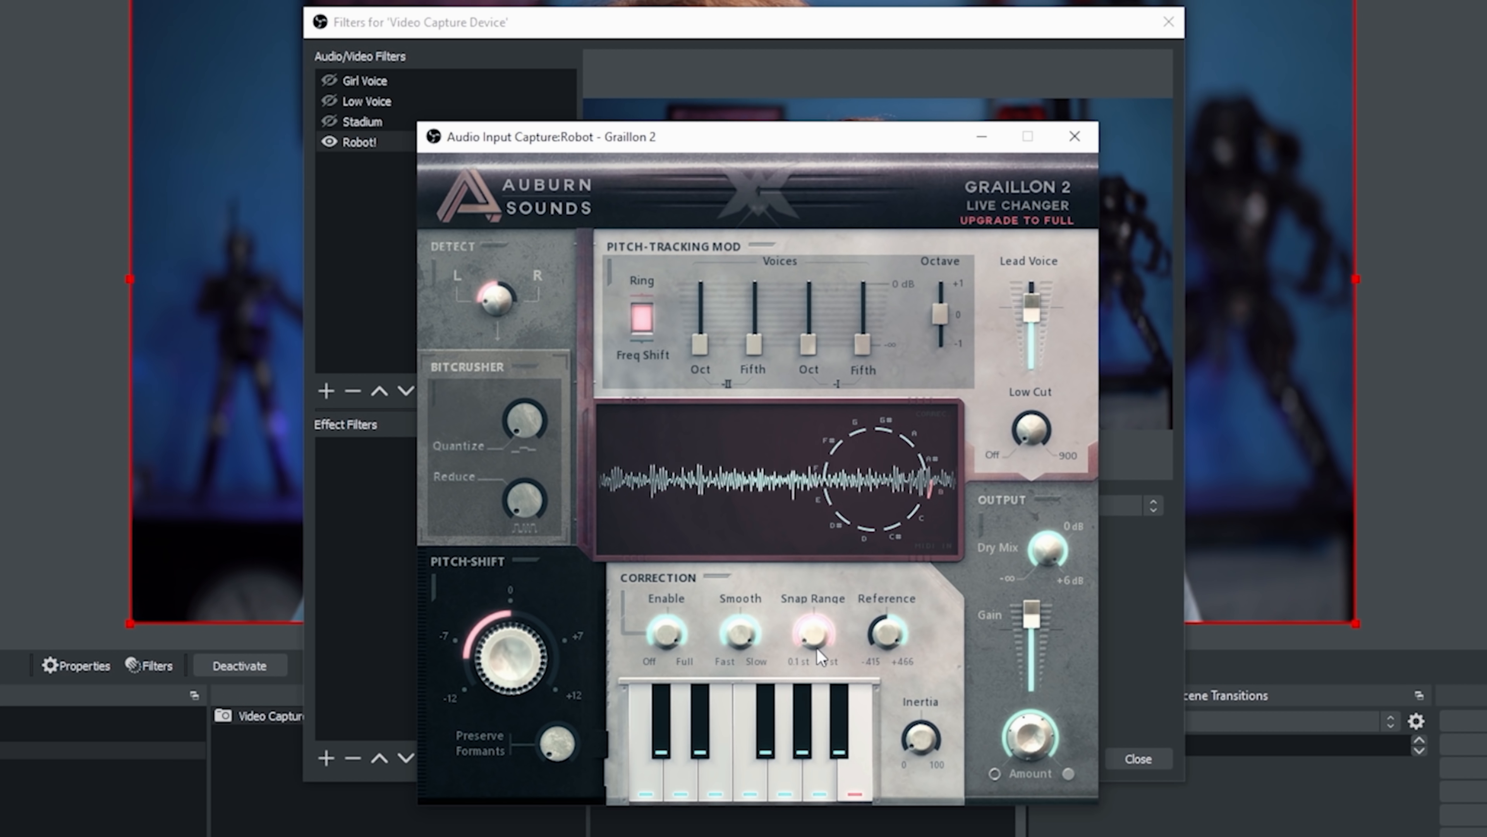
{"action": "left_click_drag", "start_coordinate": [512, 654], "coordinate": [512, 683]}
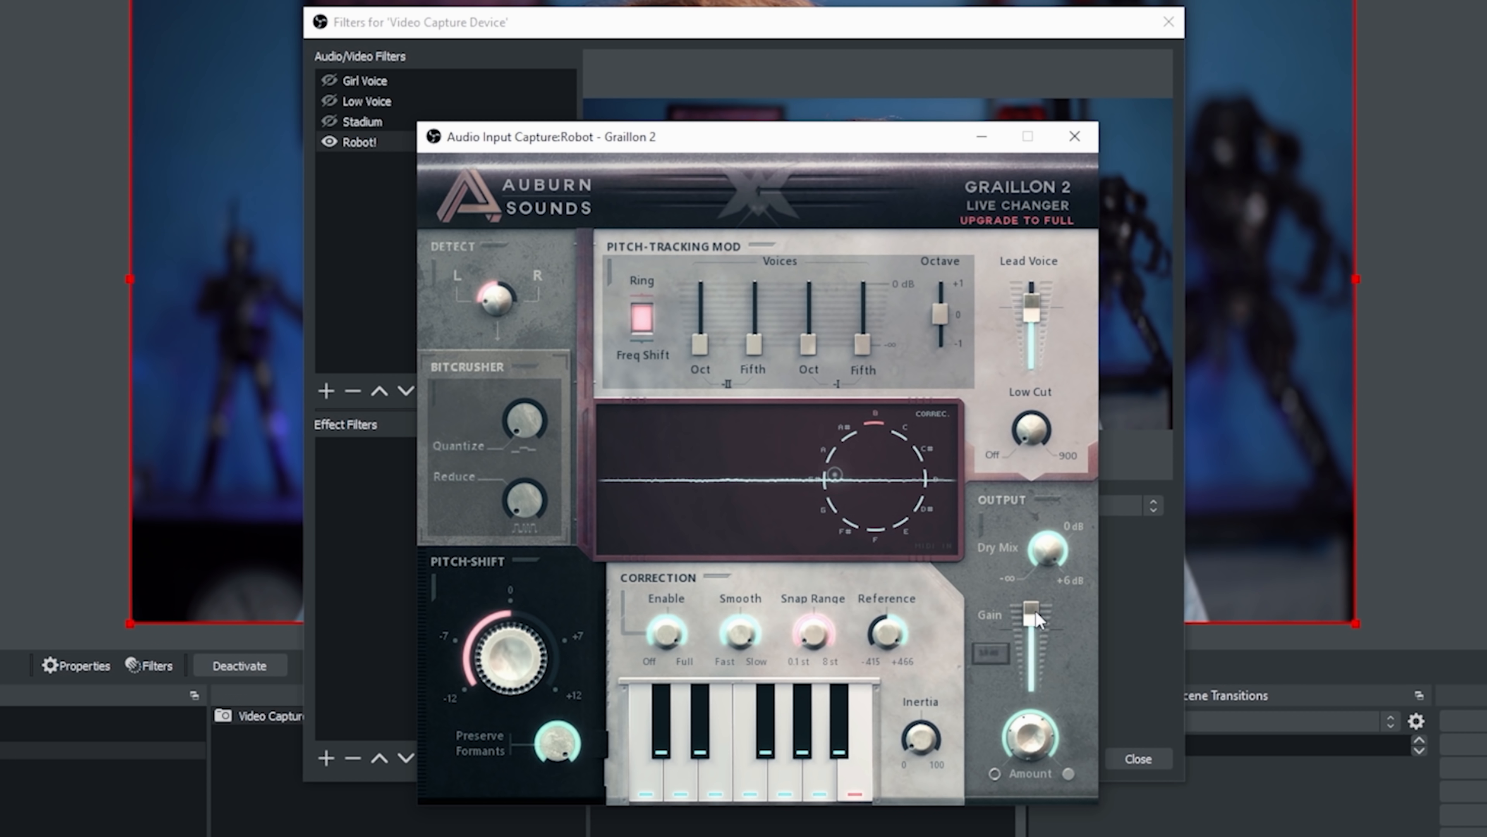
{"action": "left_click_drag", "start_coordinate": [1030, 617], "coordinate": [1030, 621]}
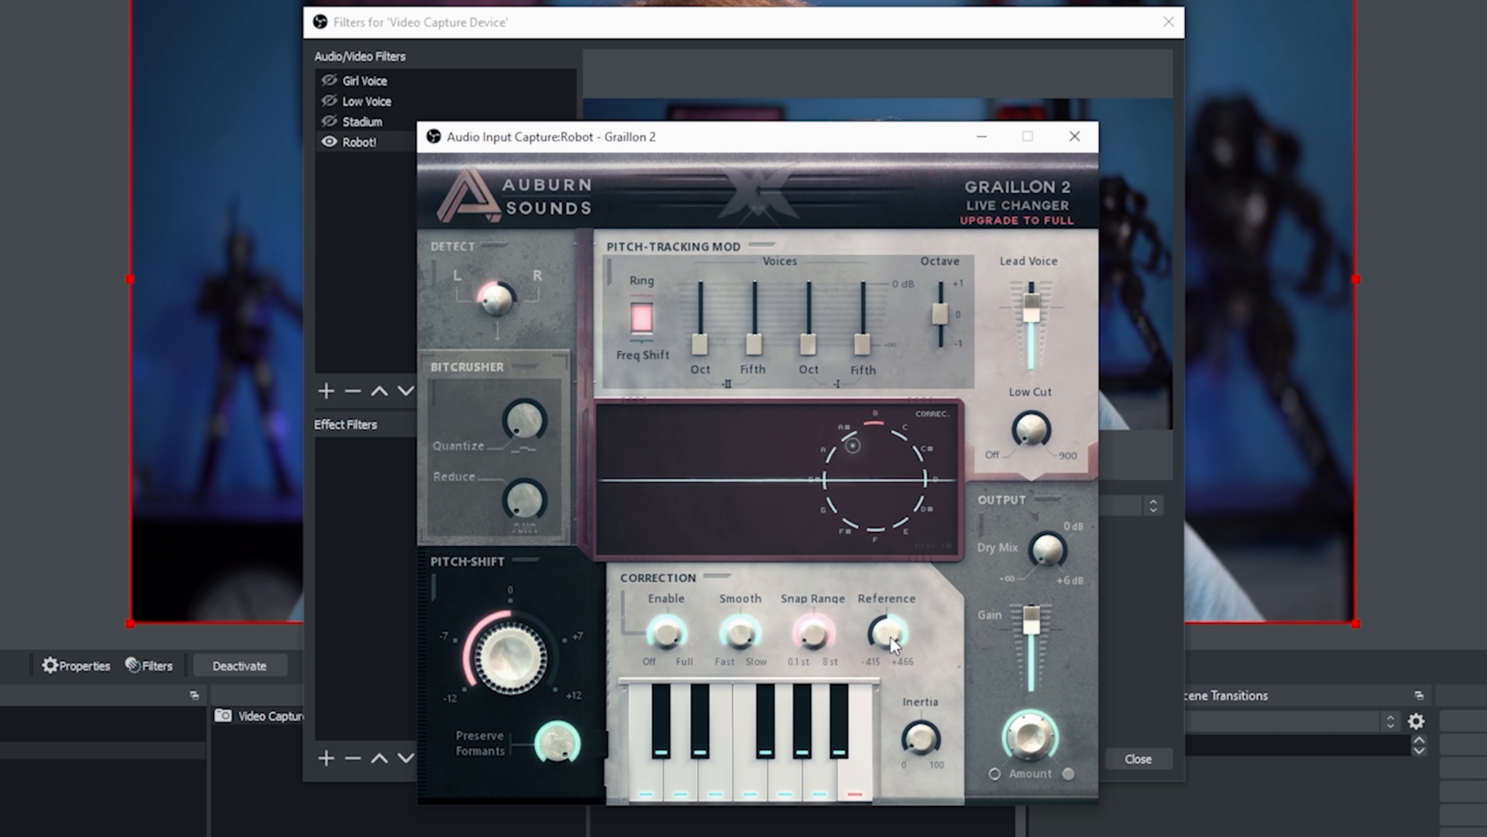
{"action": "left_click_drag", "start_coordinate": [883, 630], "coordinate": [883, 645]}
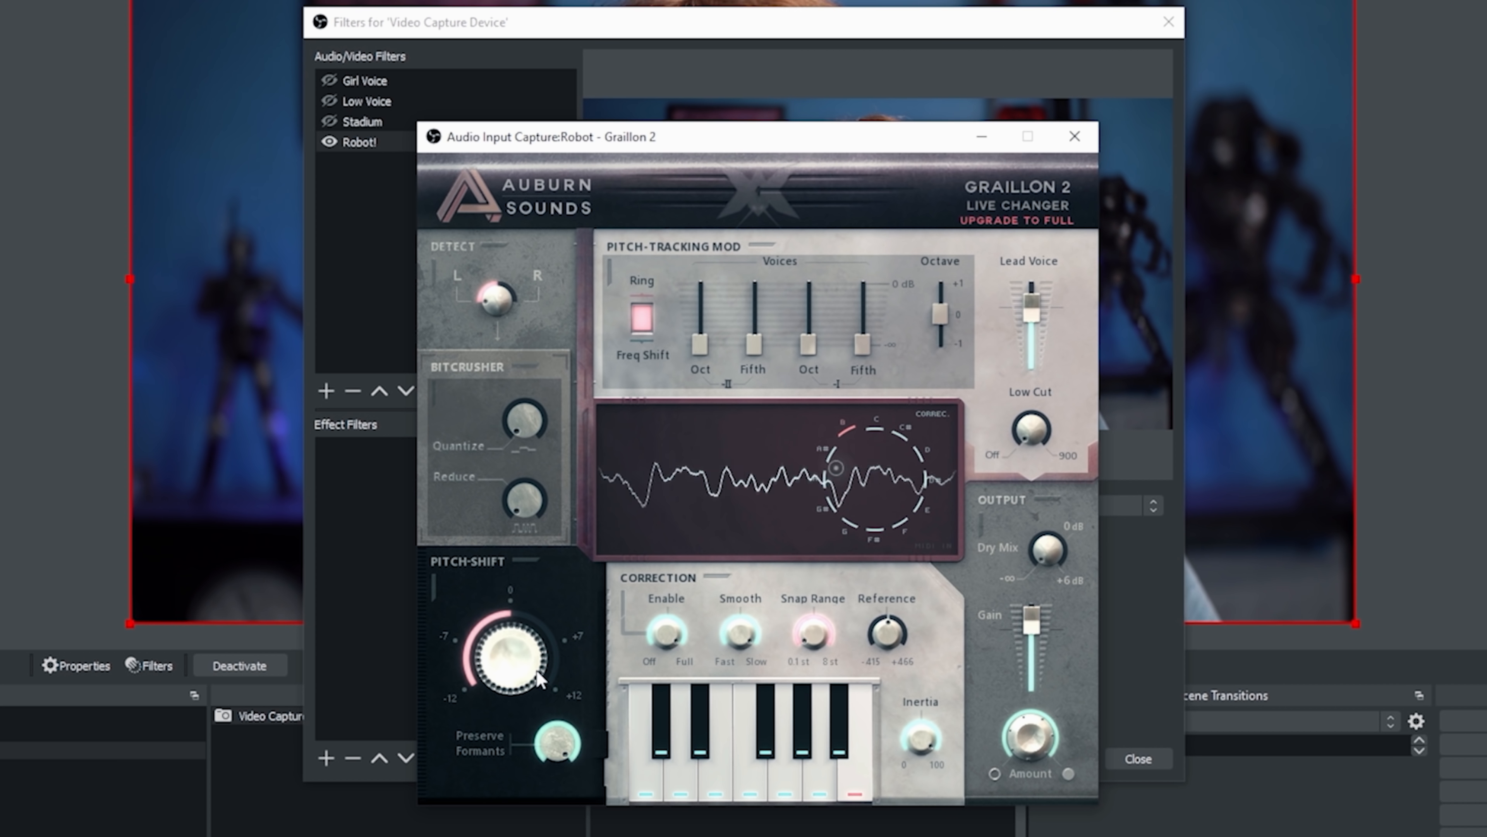
{"action": "left_click", "coordinate": [1074, 135]}
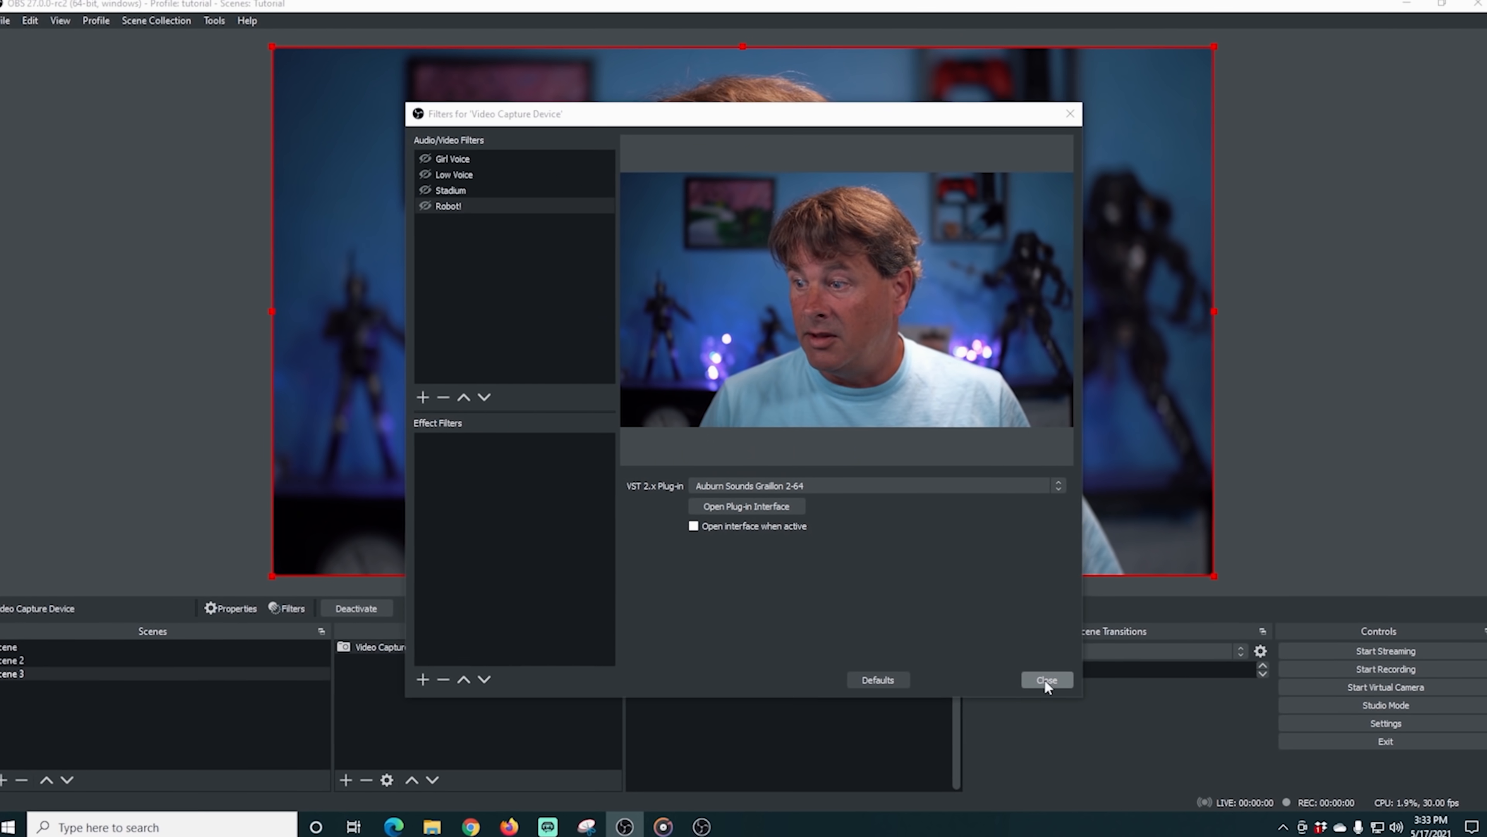
Step: Close the Filters window and stretch the camera source to fill the whole canvas
{"action": "left_click", "coordinate": [1045, 679]}
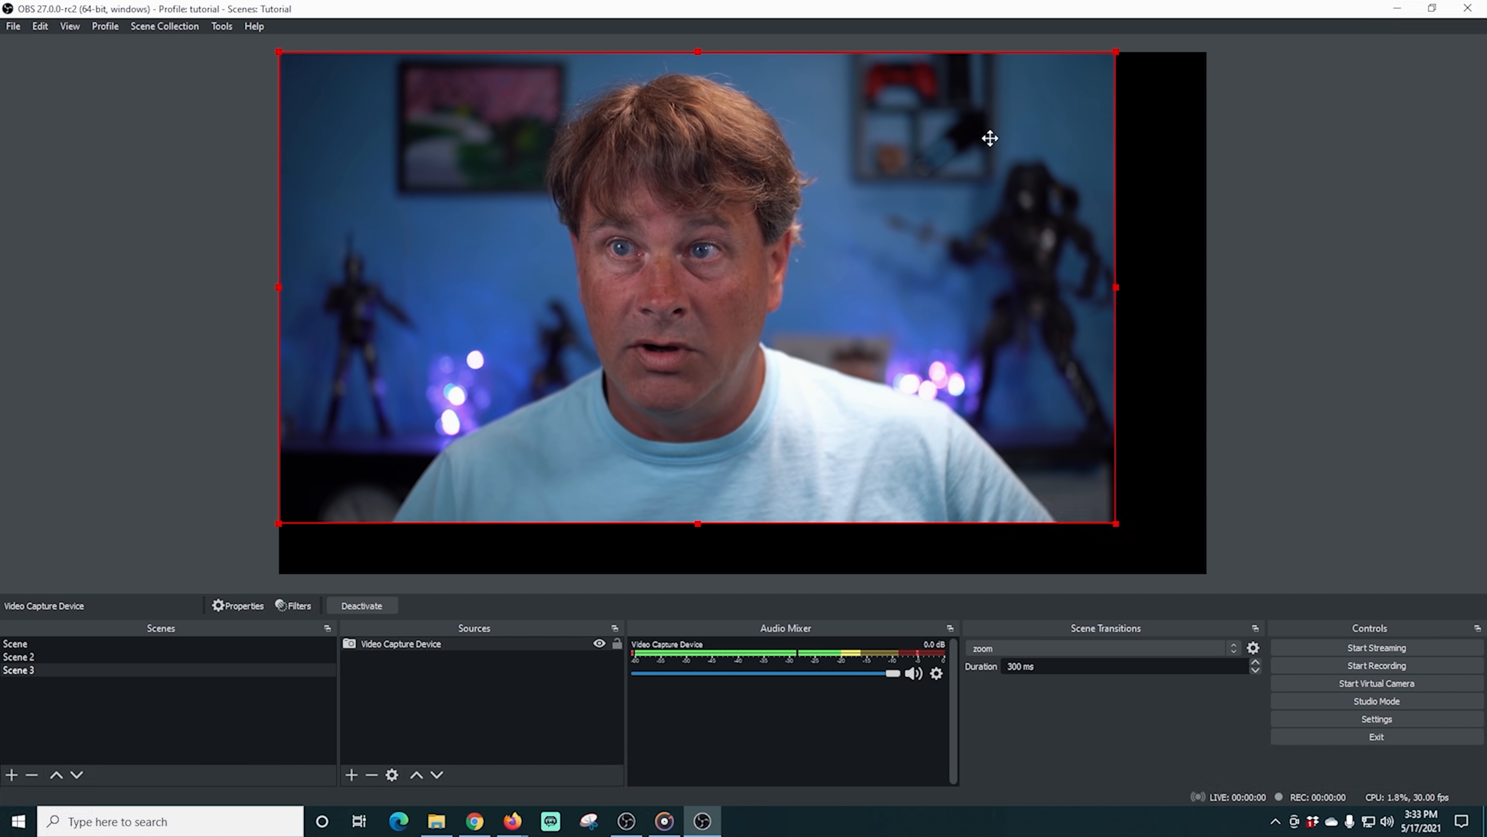
{"action": "left_click_drag", "start_coordinate": [1114, 524], "coordinate": [1180, 568]}
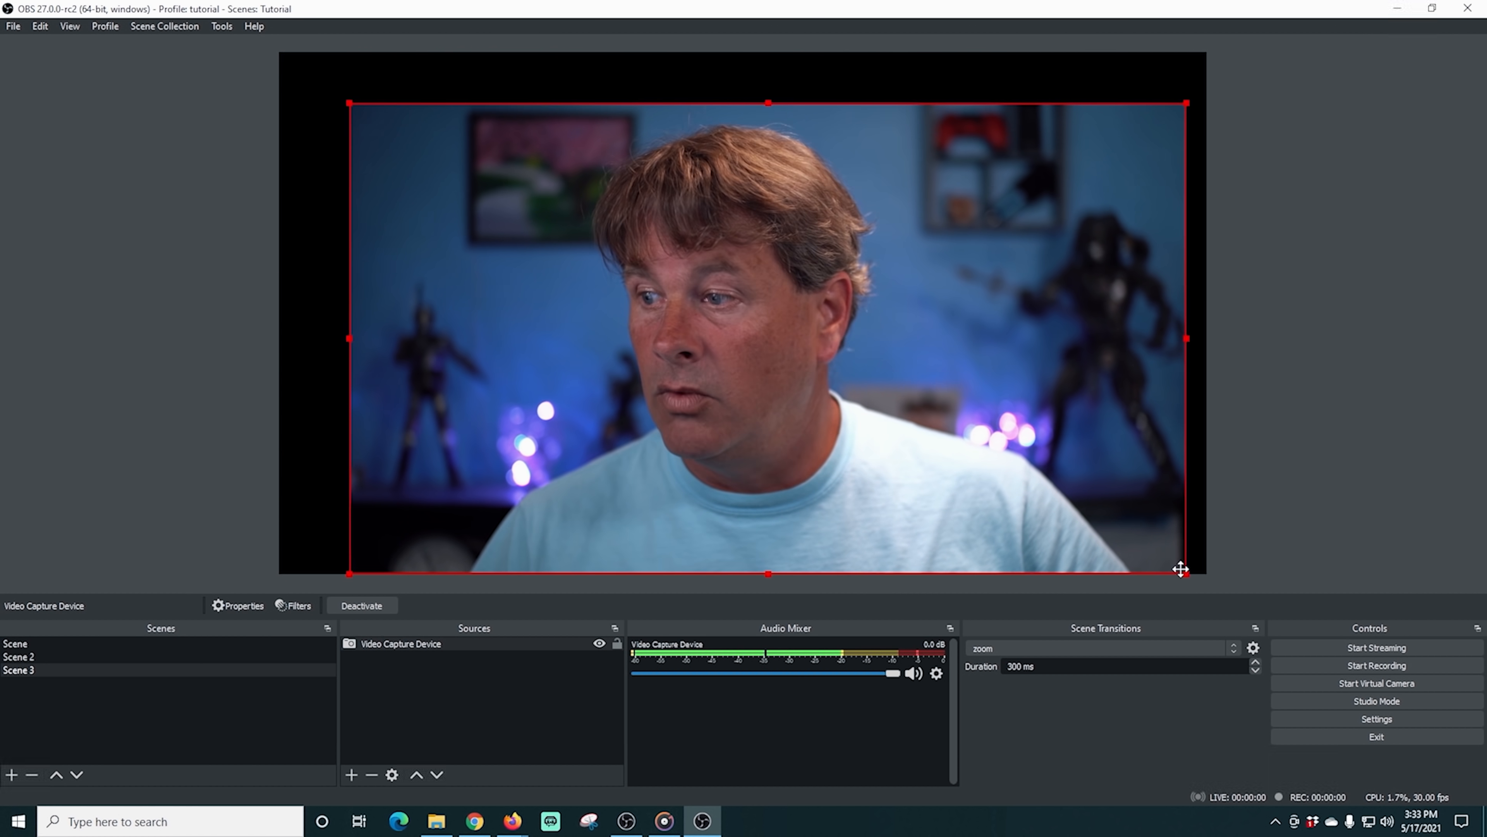
{"action": "left_click_drag", "start_coordinate": [1184, 571], "coordinate": [1169, 550]}
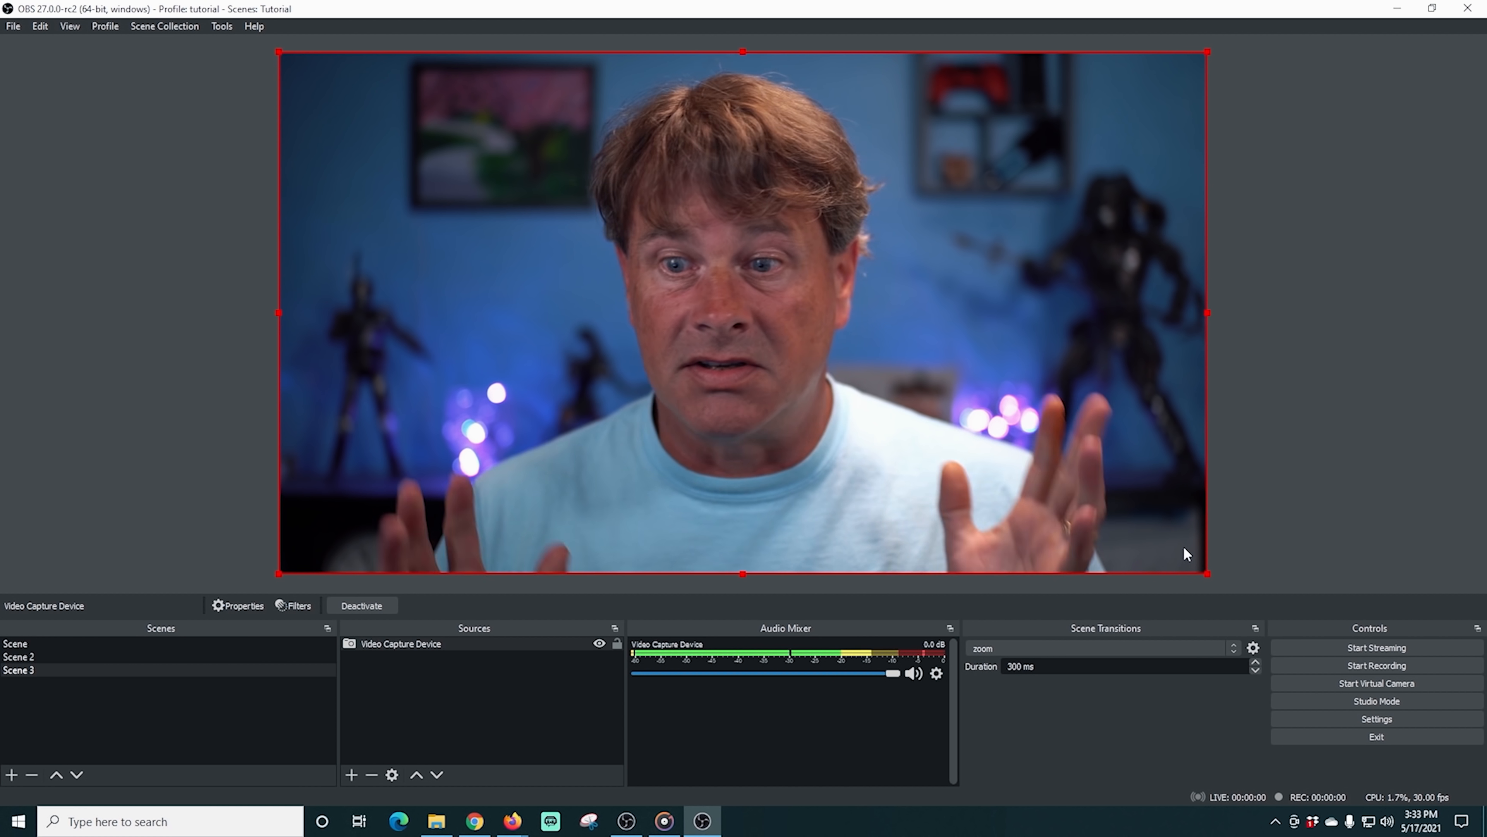
Step: Bring up Scene 3's context menu to rename it 'camera'
{"action": "left_click", "coordinate": [19, 656]}
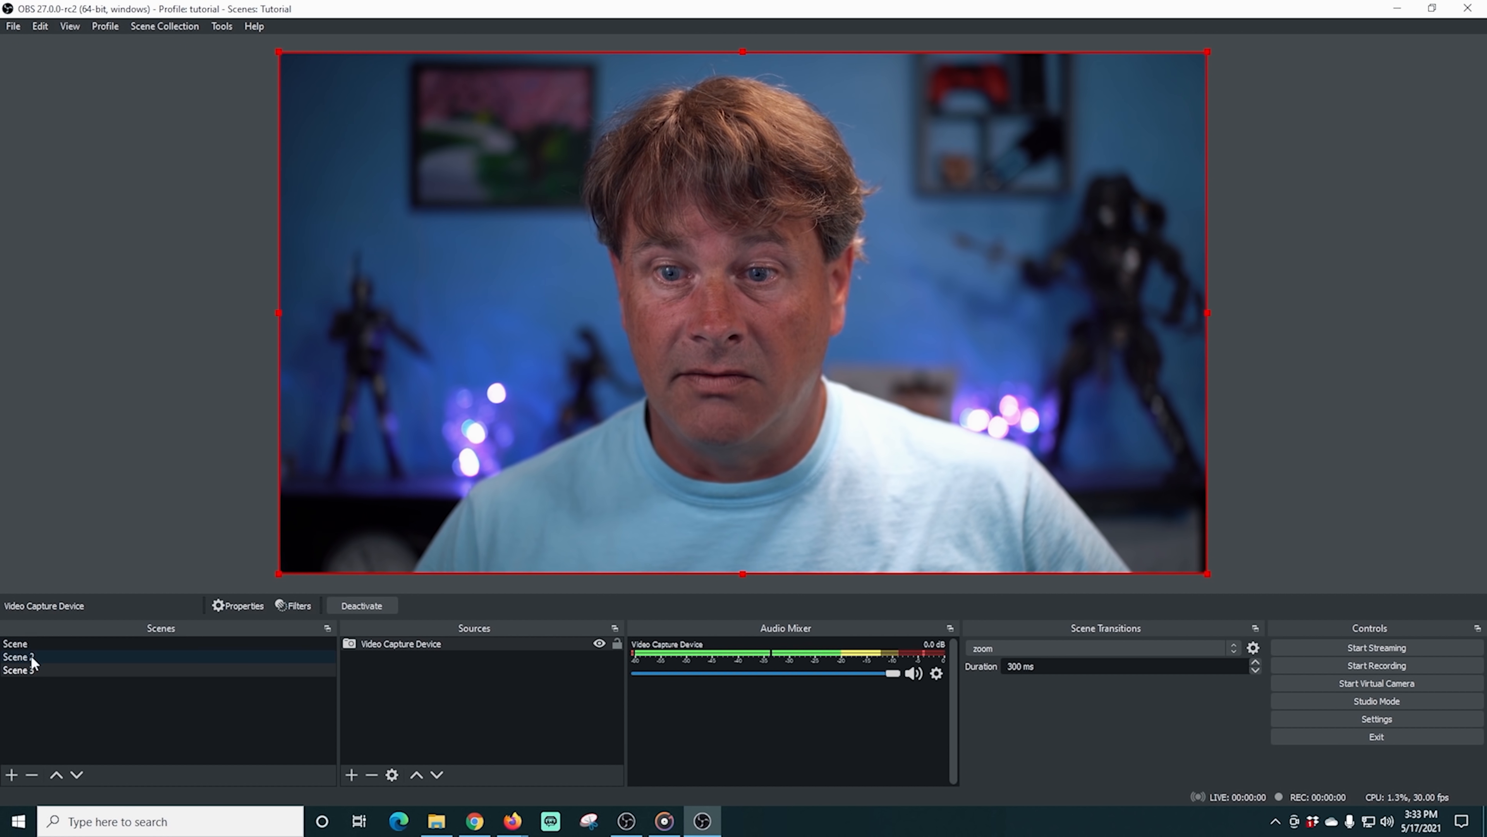
{"action": "right_click", "coordinate": [17, 656]}
{"action": "type", "text": "camera"}
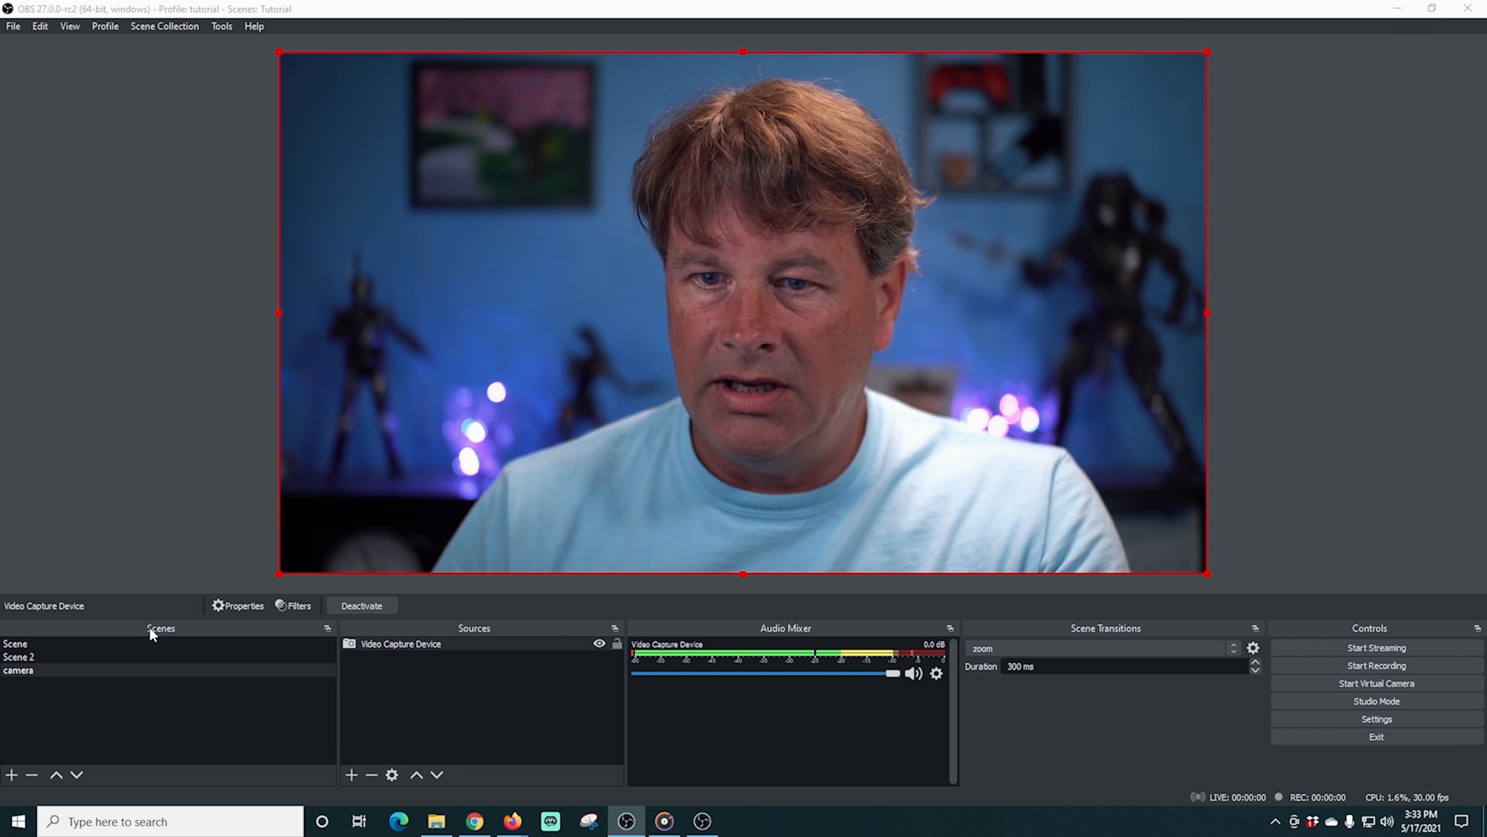
Step: Add the existing 'camera' scene as a source inside Scene 2
{"action": "left_click", "coordinate": [18, 657]}
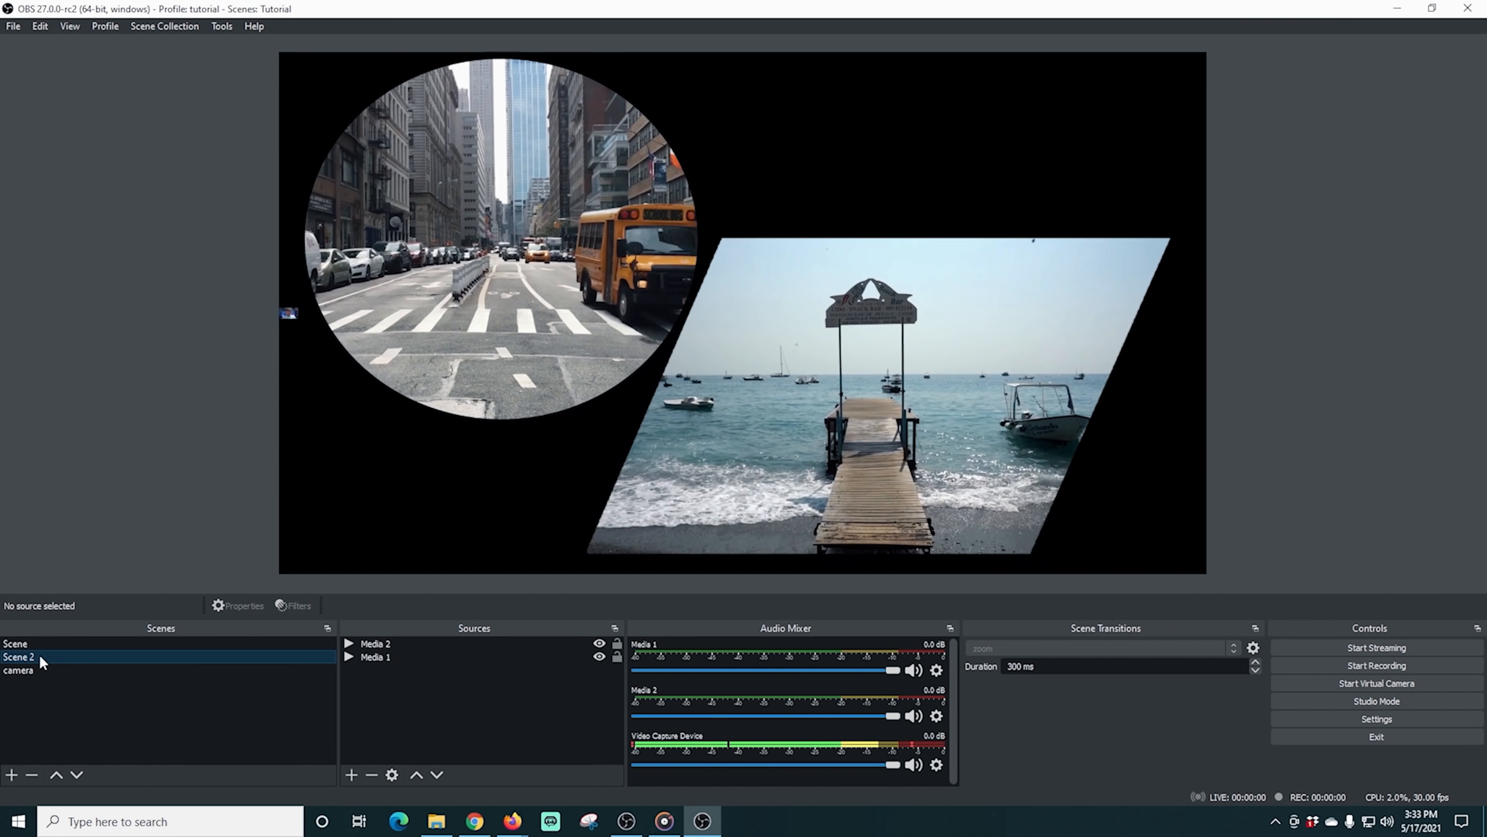
{"action": "left_click", "coordinate": [350, 775]}
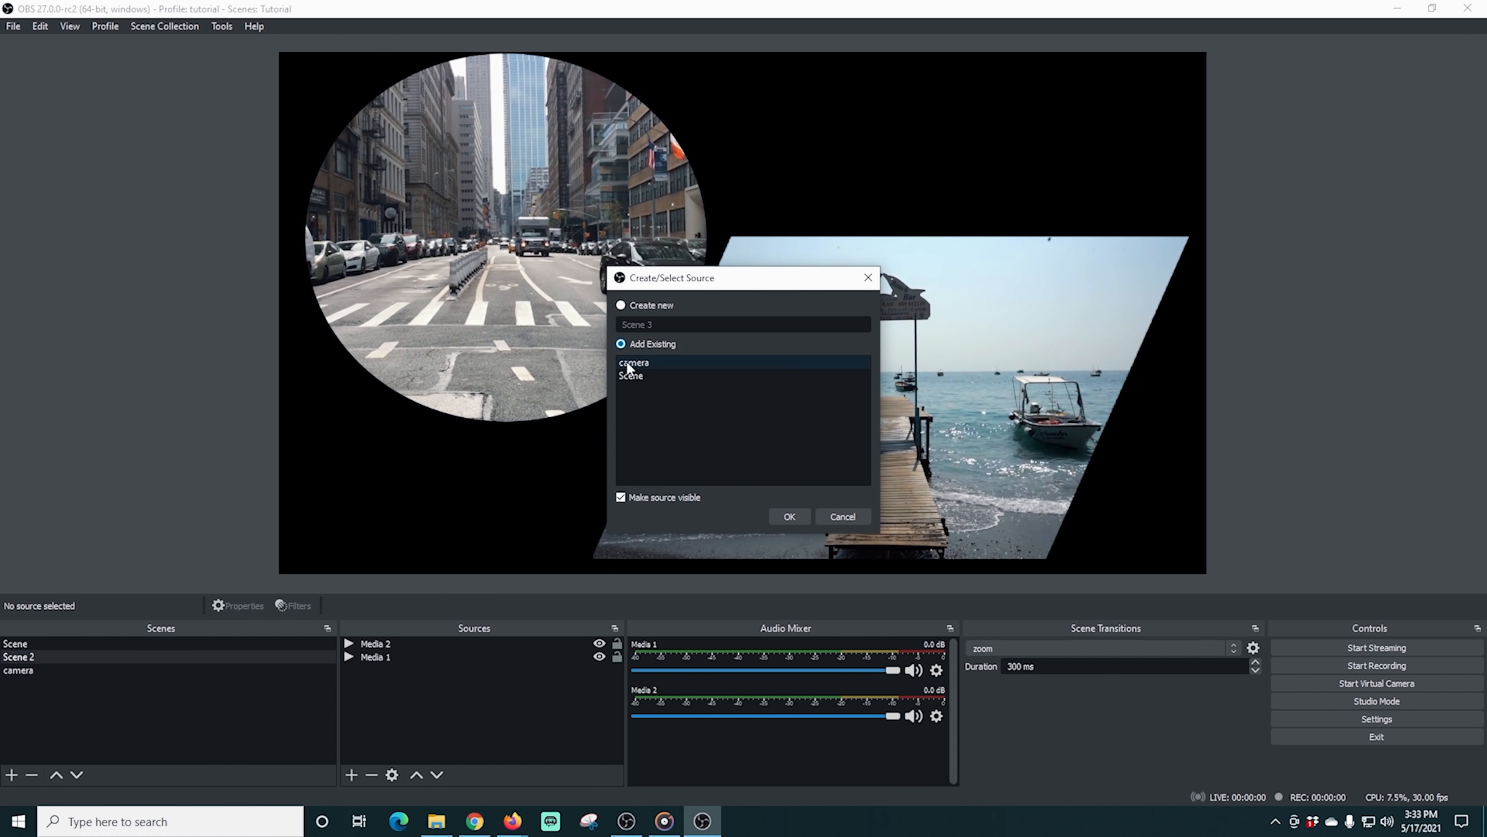
{"action": "left_click", "coordinate": [787, 516]}
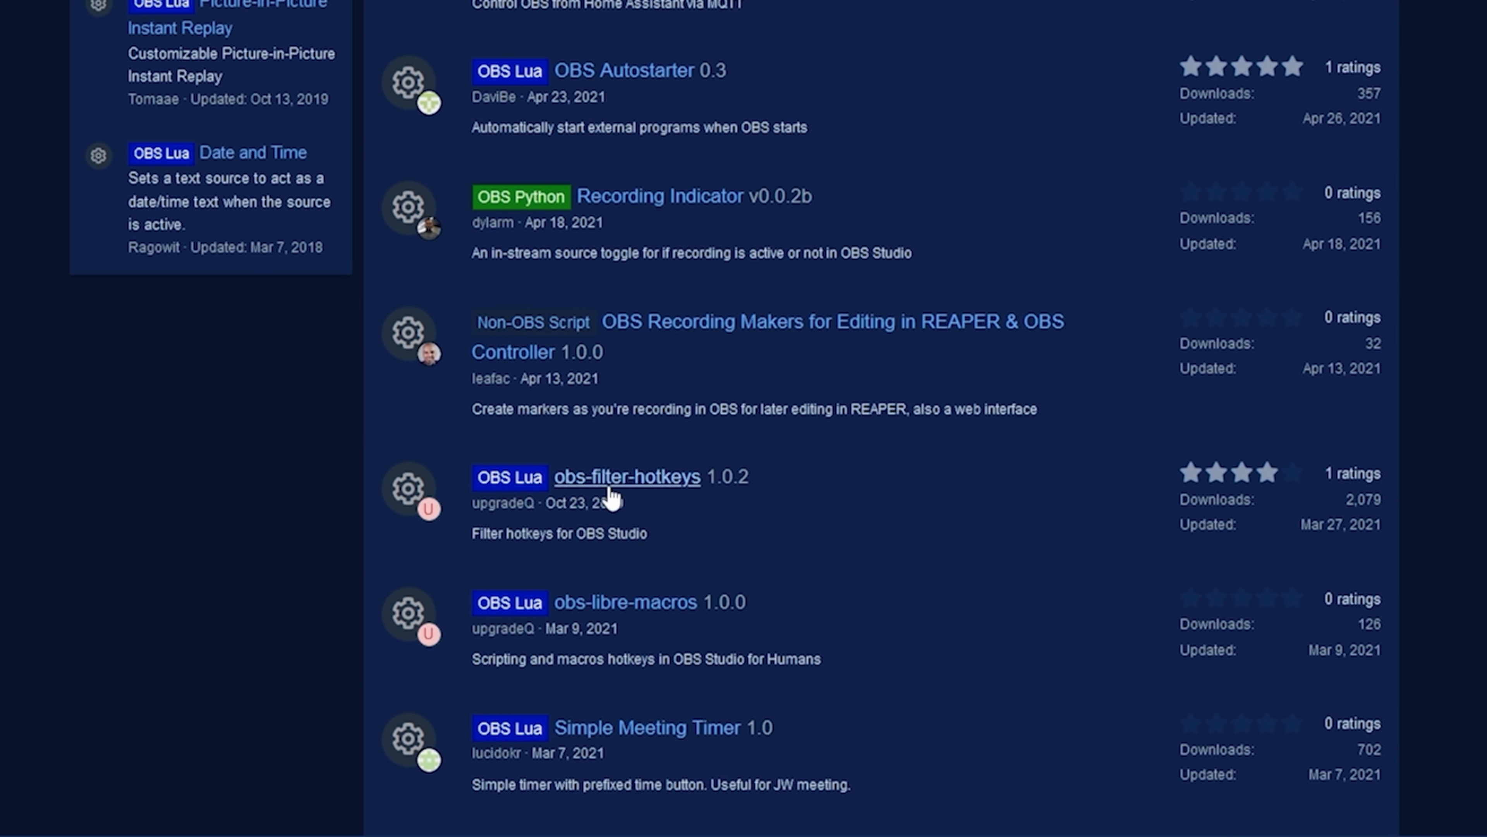
Step: Download obs-filter-hotkeys 1.0.2 as a source code zip from its GitHub release page
{"action": "left_click", "coordinate": [626, 477]}
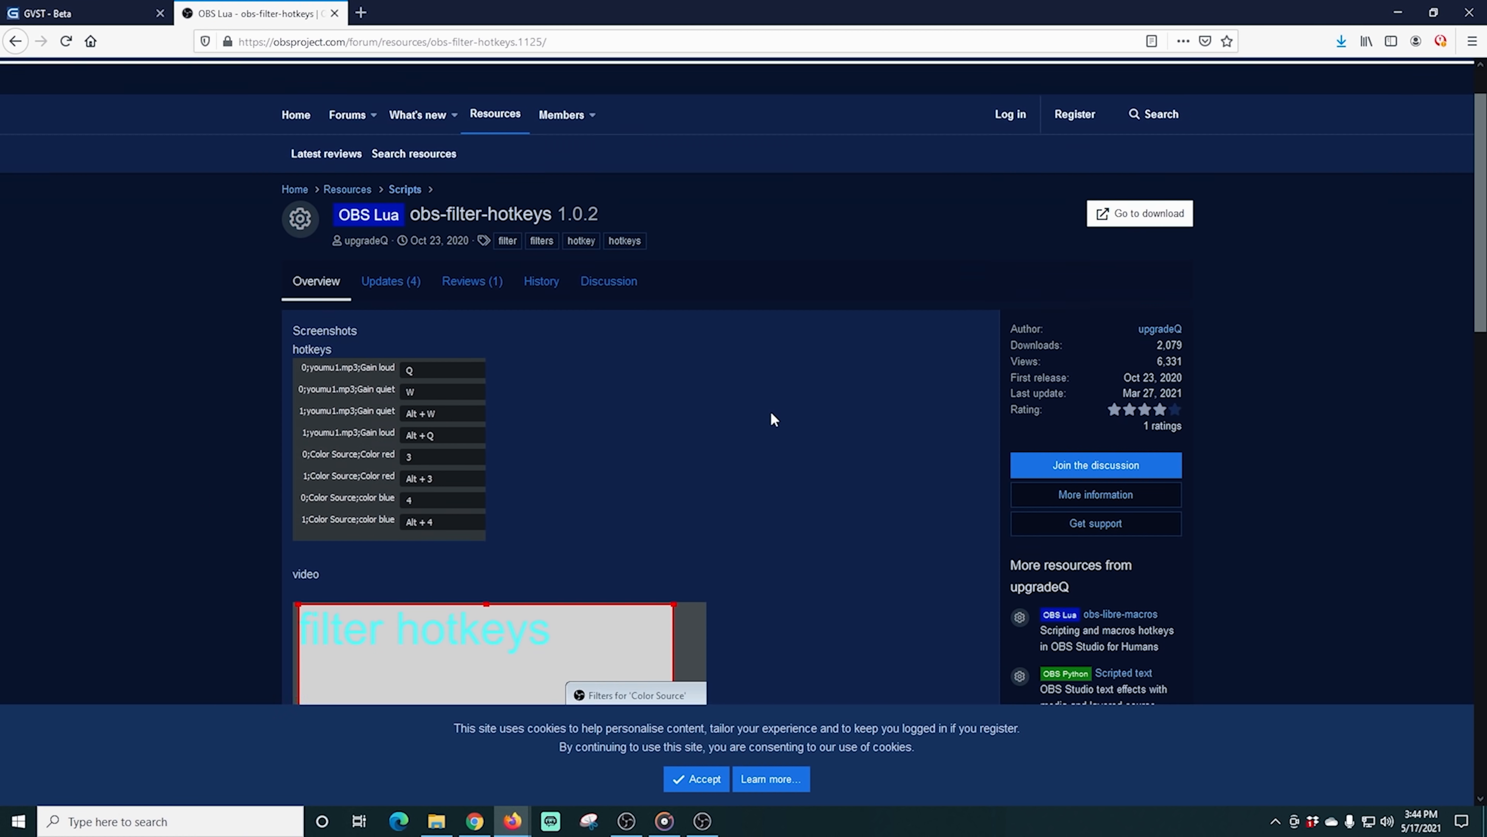
{"action": "left_click", "coordinate": [1139, 213]}
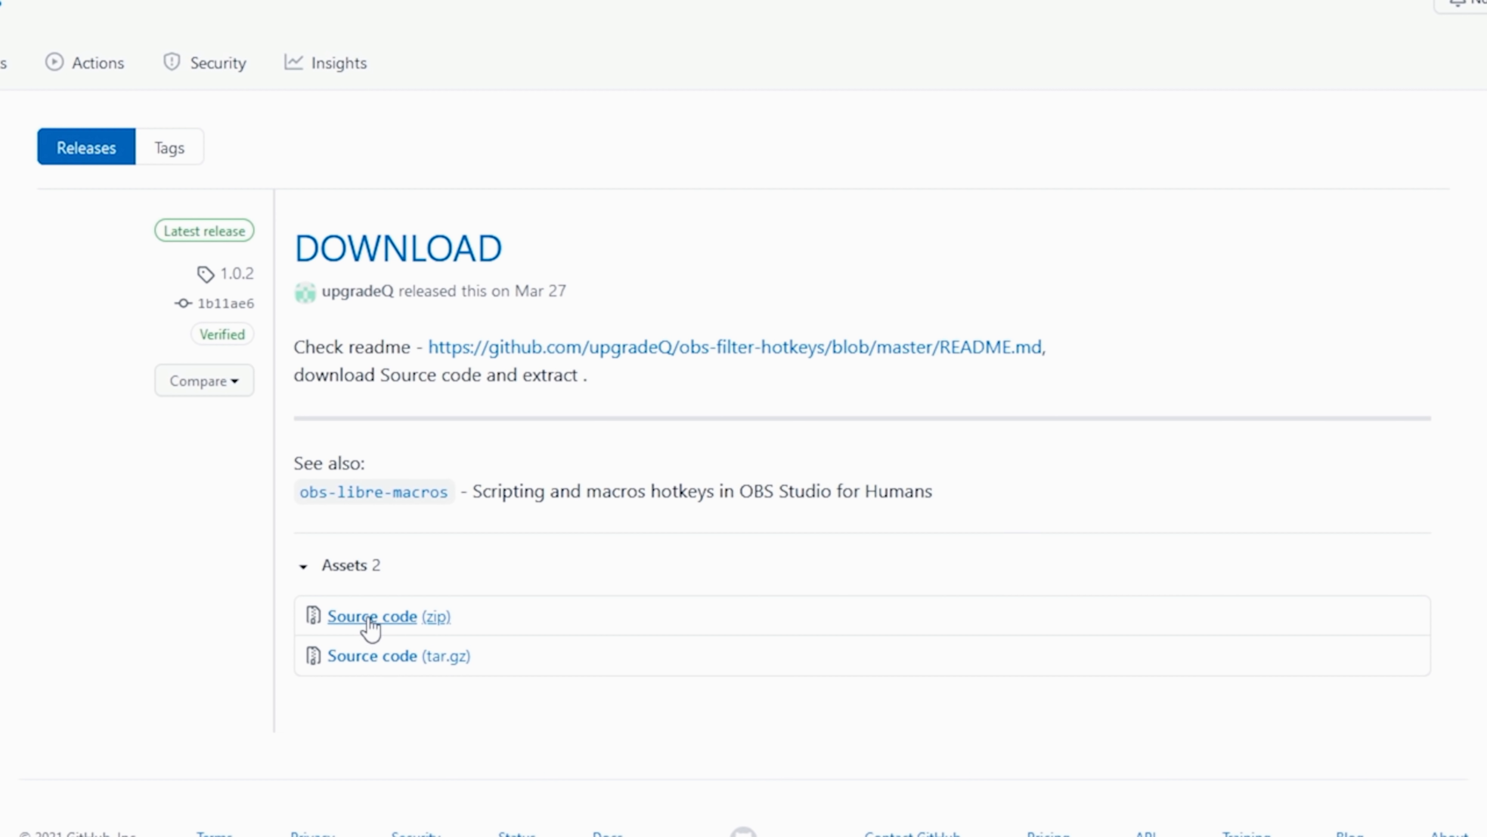
{"action": "left_click", "coordinate": [371, 616]}
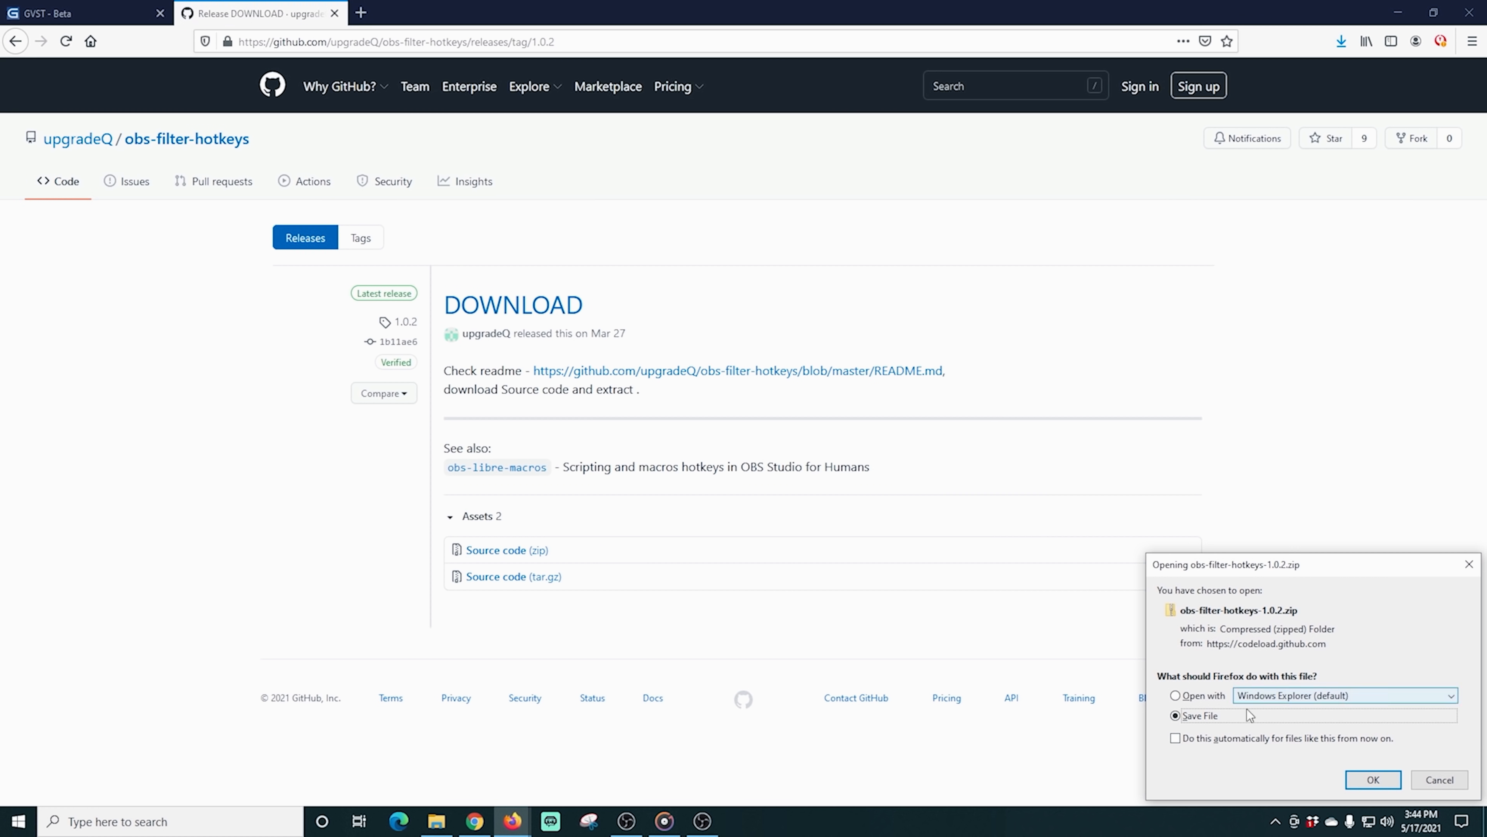
{"action": "left_click", "coordinate": [1372, 778]}
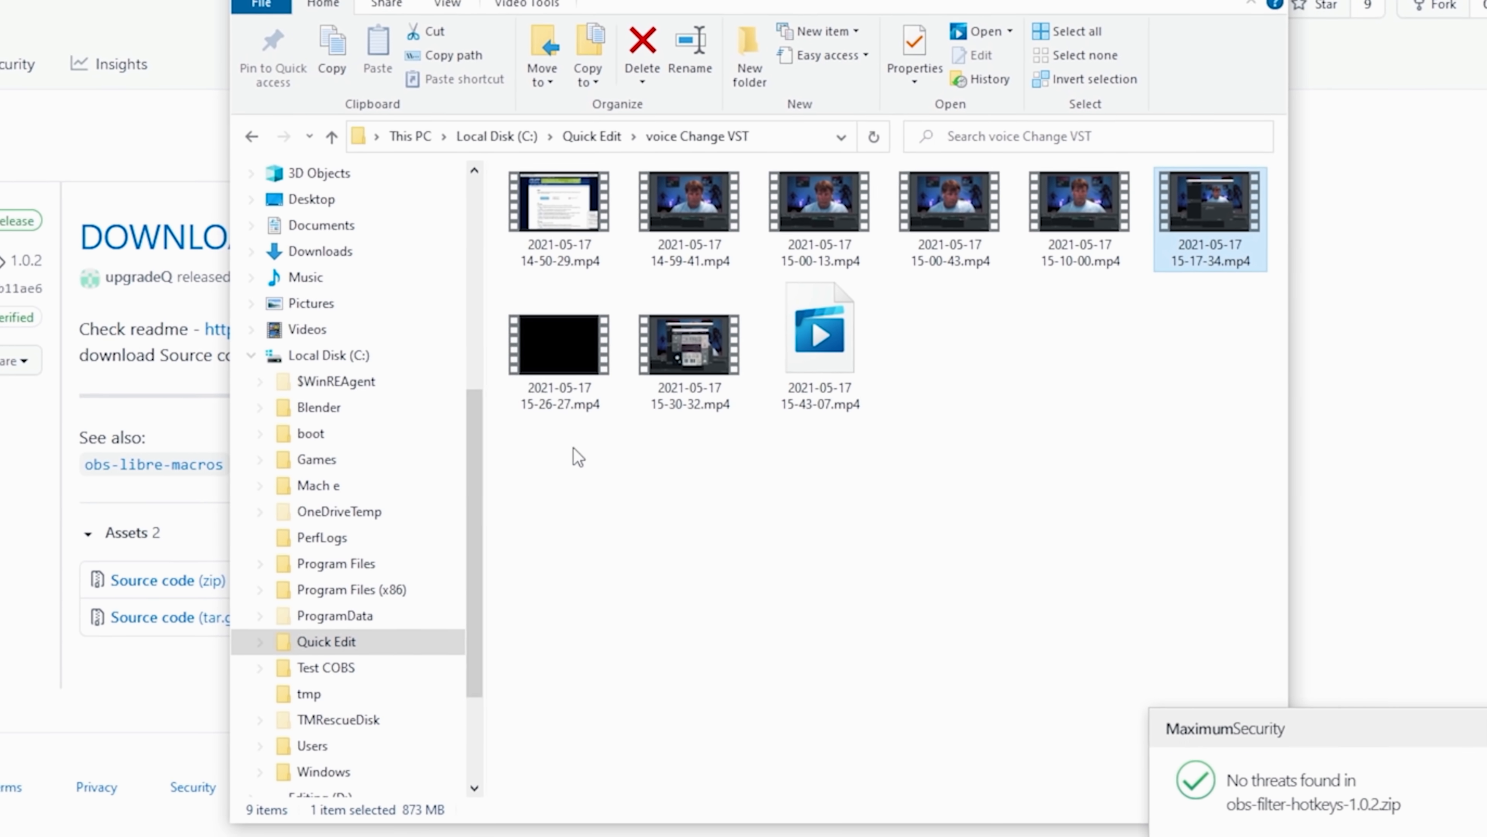
Step: Copy both filter_hotkeys .lua files from the downloaded zip in Downloads
{"action": "left_click", "coordinate": [313, 250]}
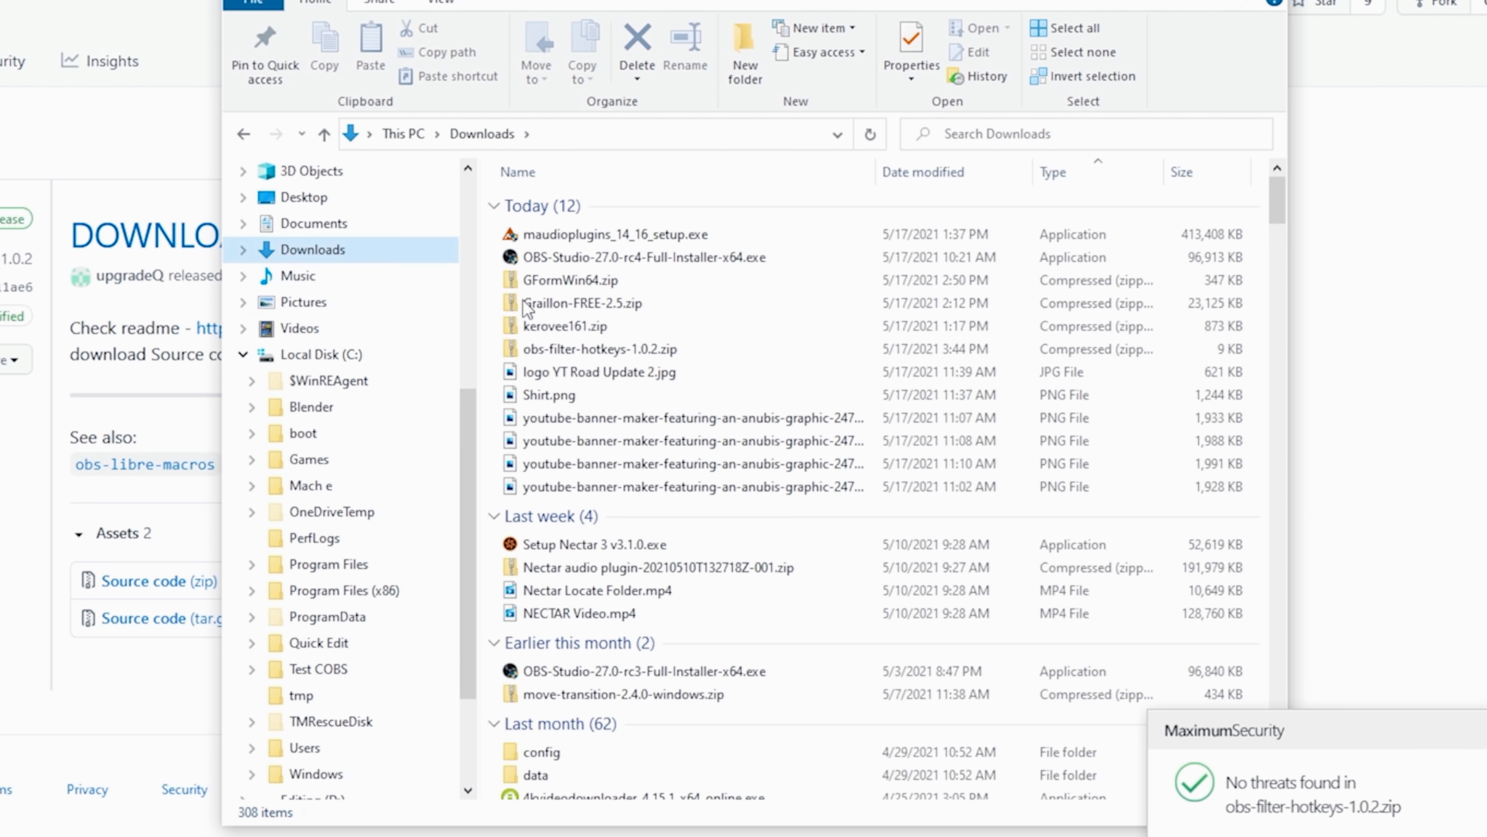
{"action": "double_click", "coordinate": [599, 348]}
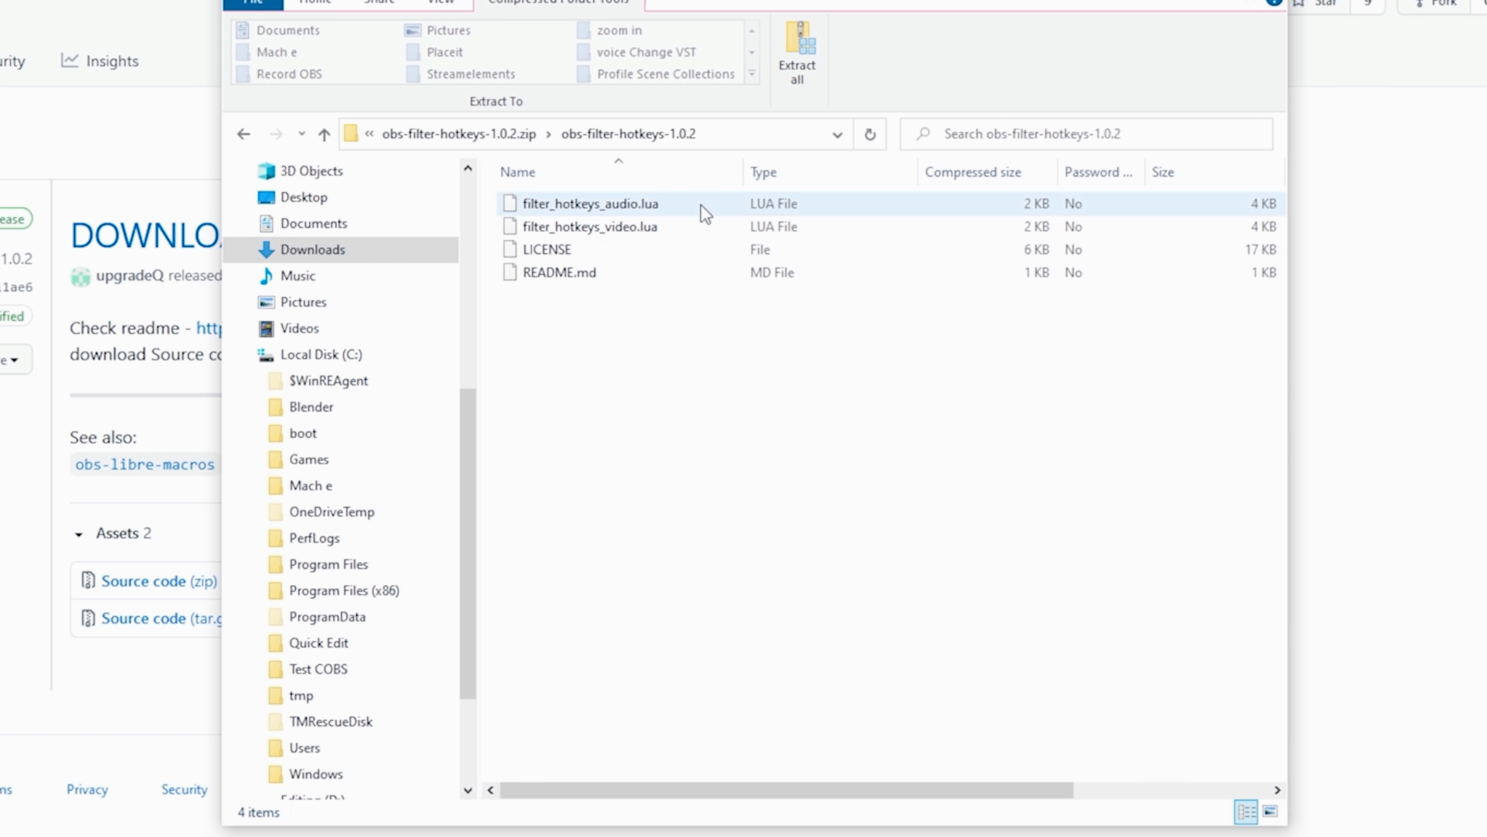
{"action": "left_click", "coordinate": [590, 226]}
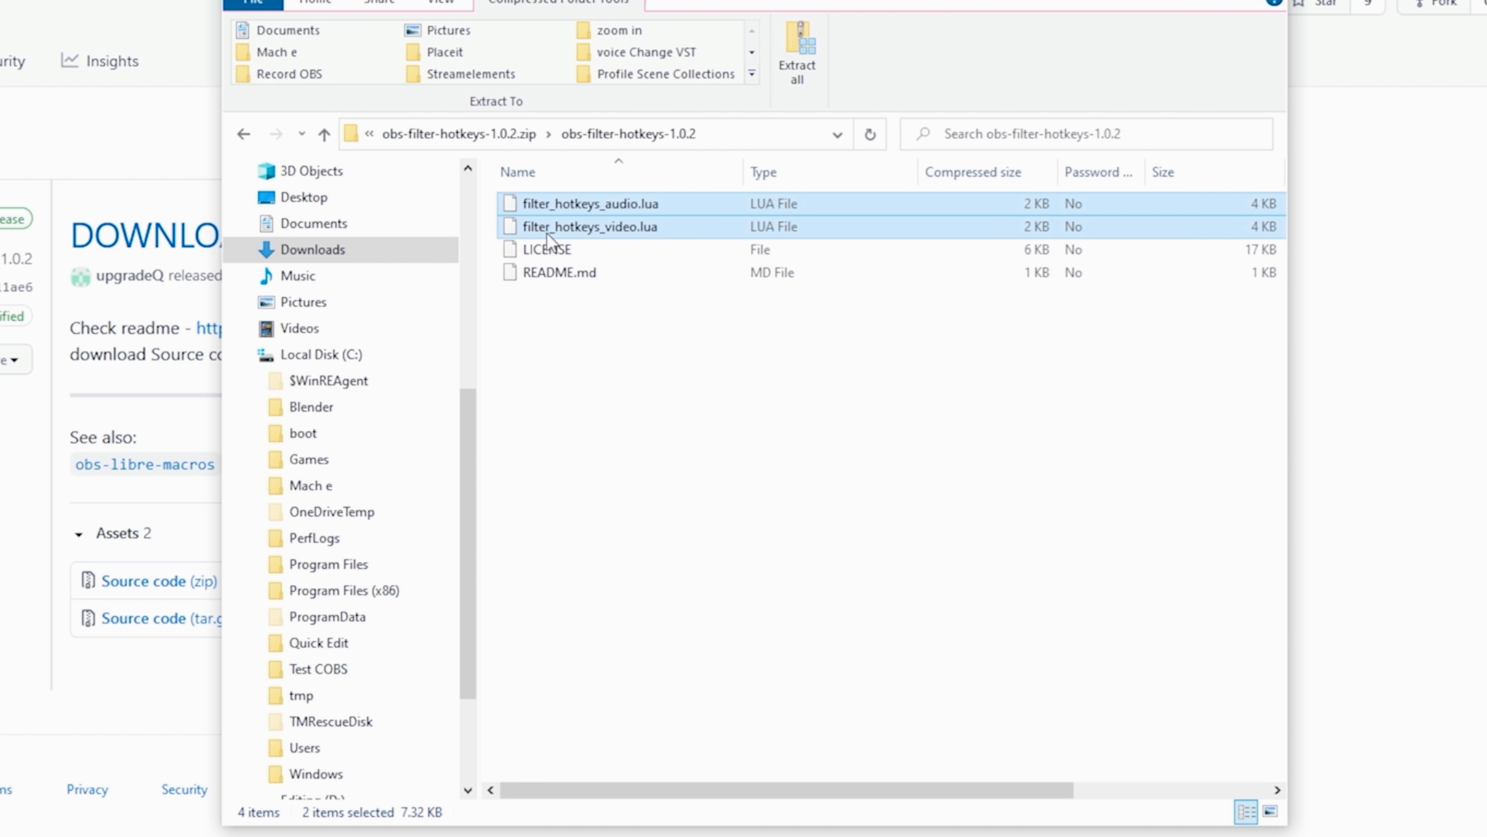
{"action": "right_click", "coordinate": [588, 227]}
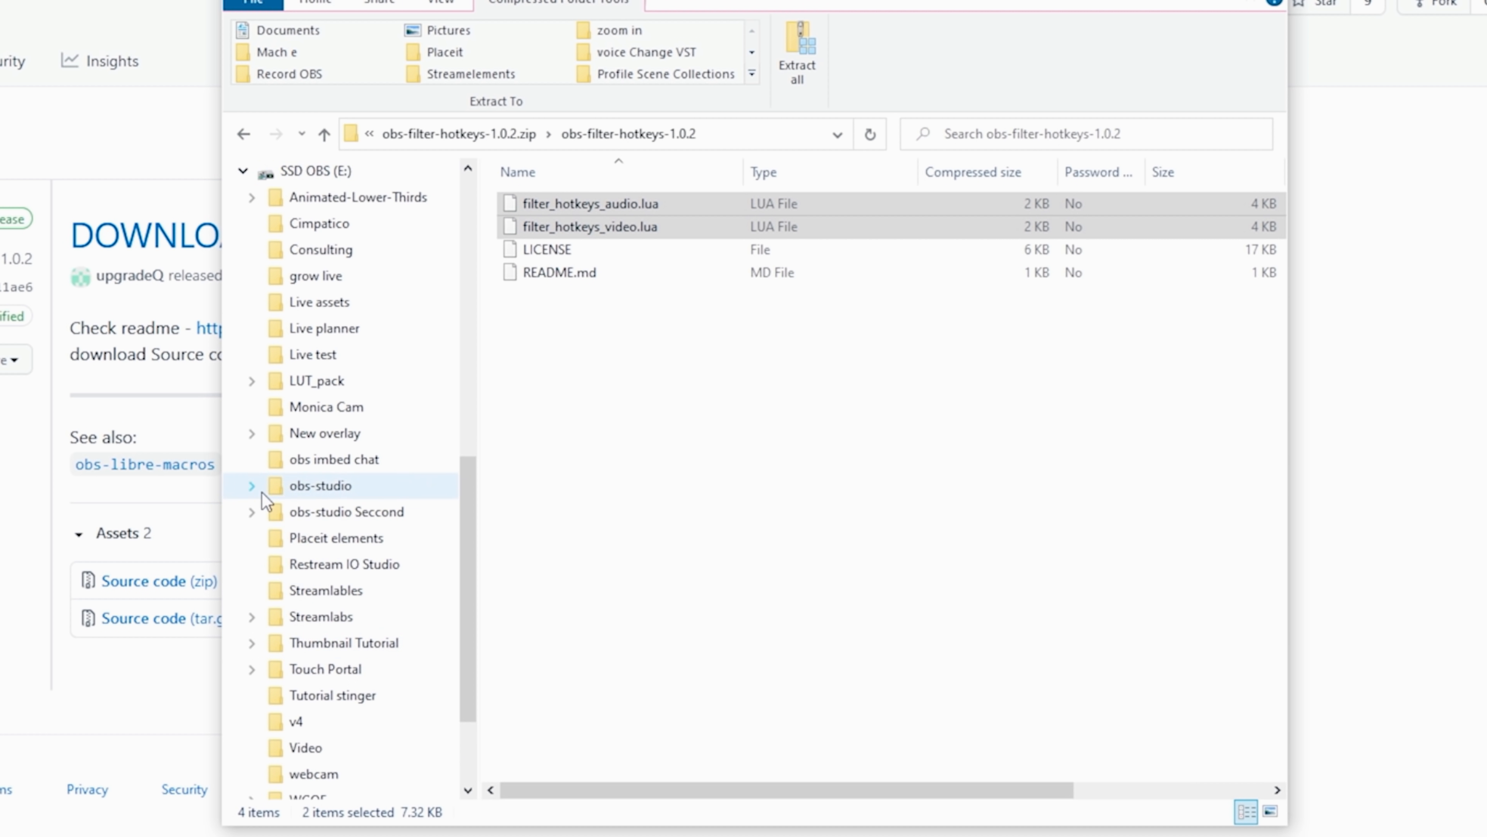
Step: Paste them into obs-studio\data\obs-plugins\frontend-tools\scripts on drive E
{"action": "left_click", "coordinate": [251, 485]}
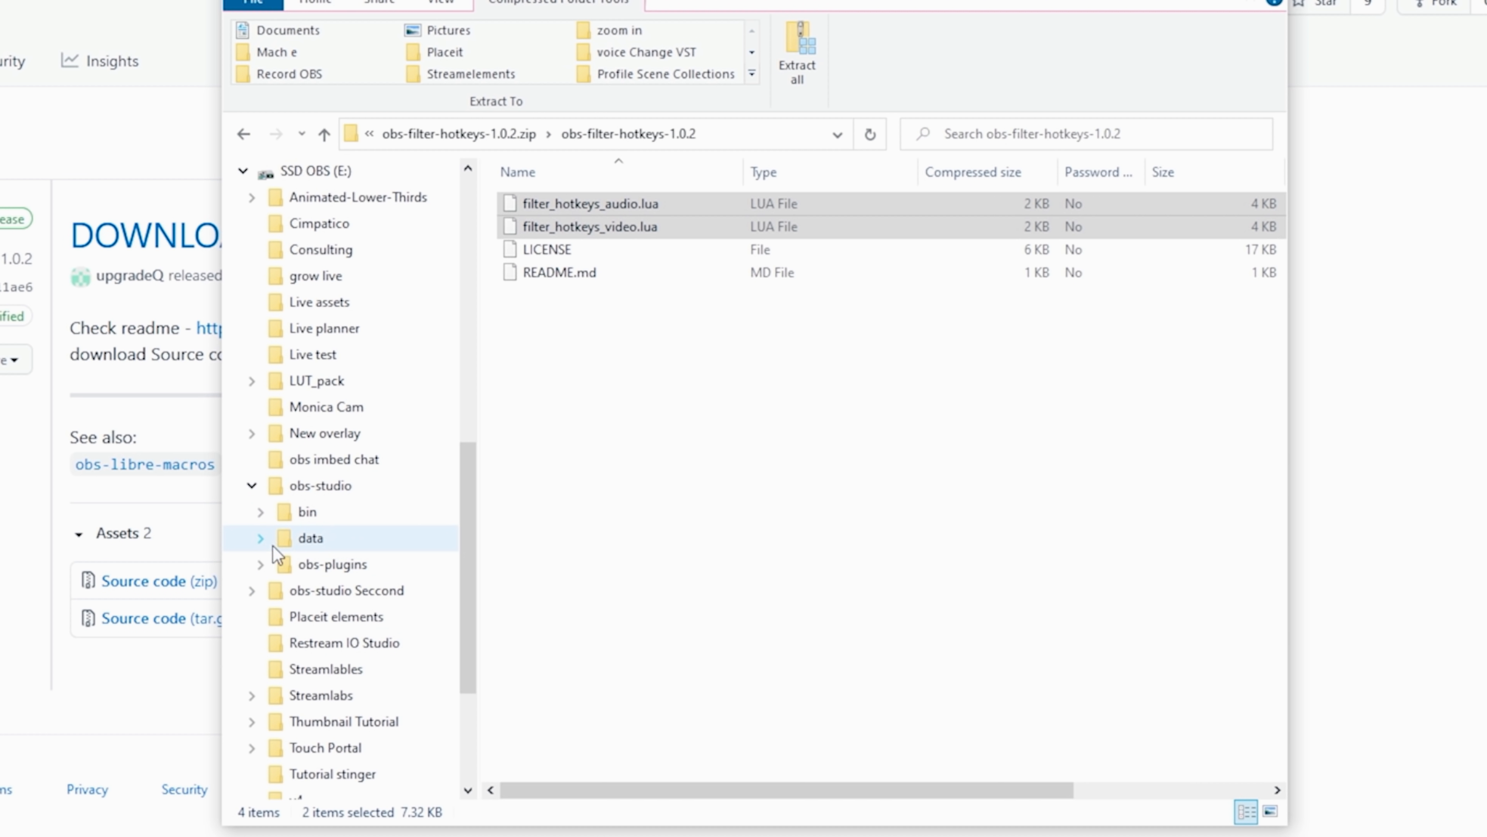
{"action": "left_click", "coordinate": [259, 538]}
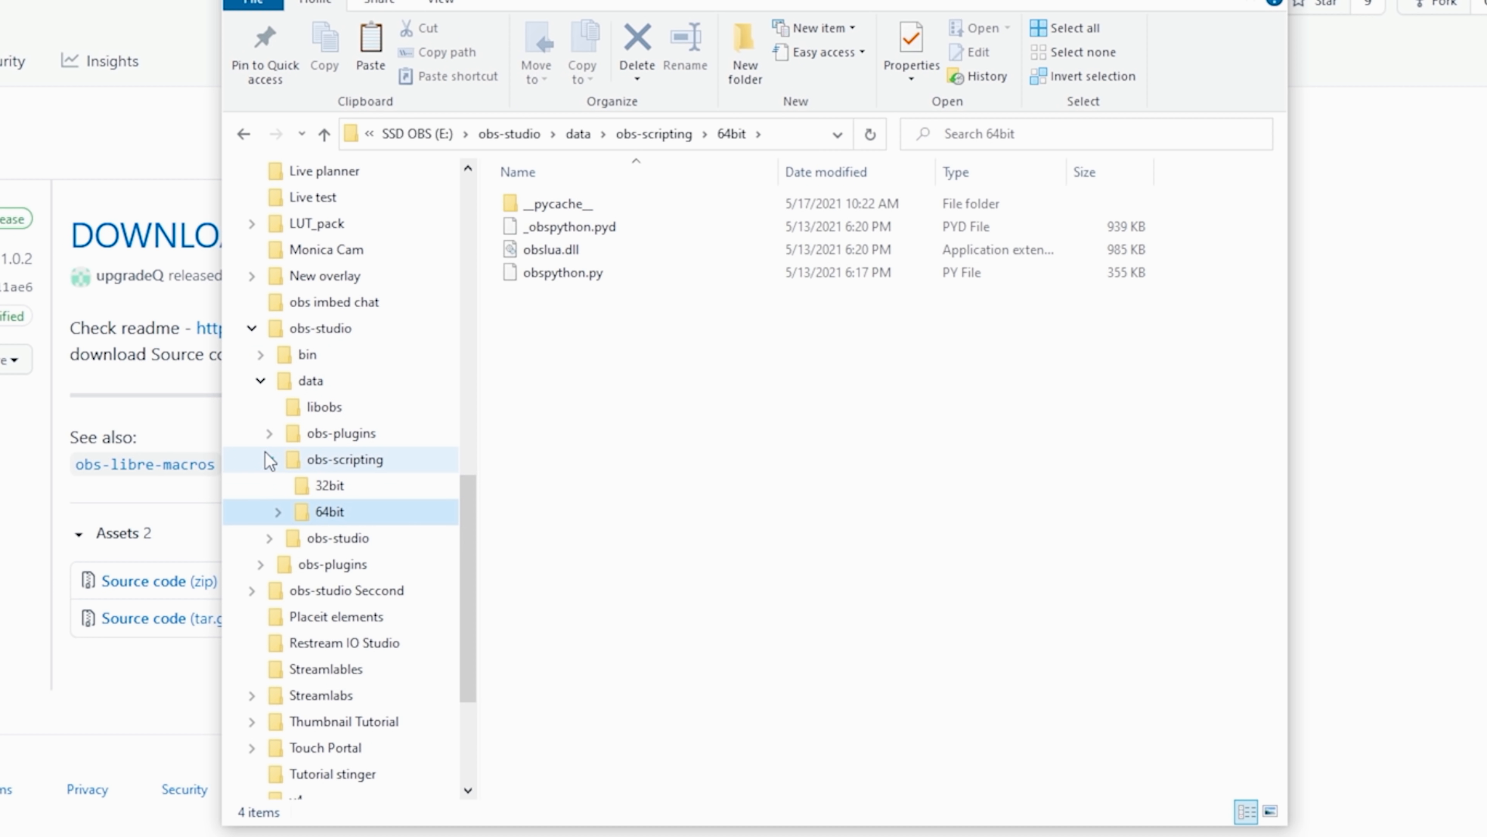
{"action": "scroll", "scroll_direction": "down", "scroll_amount": 3}
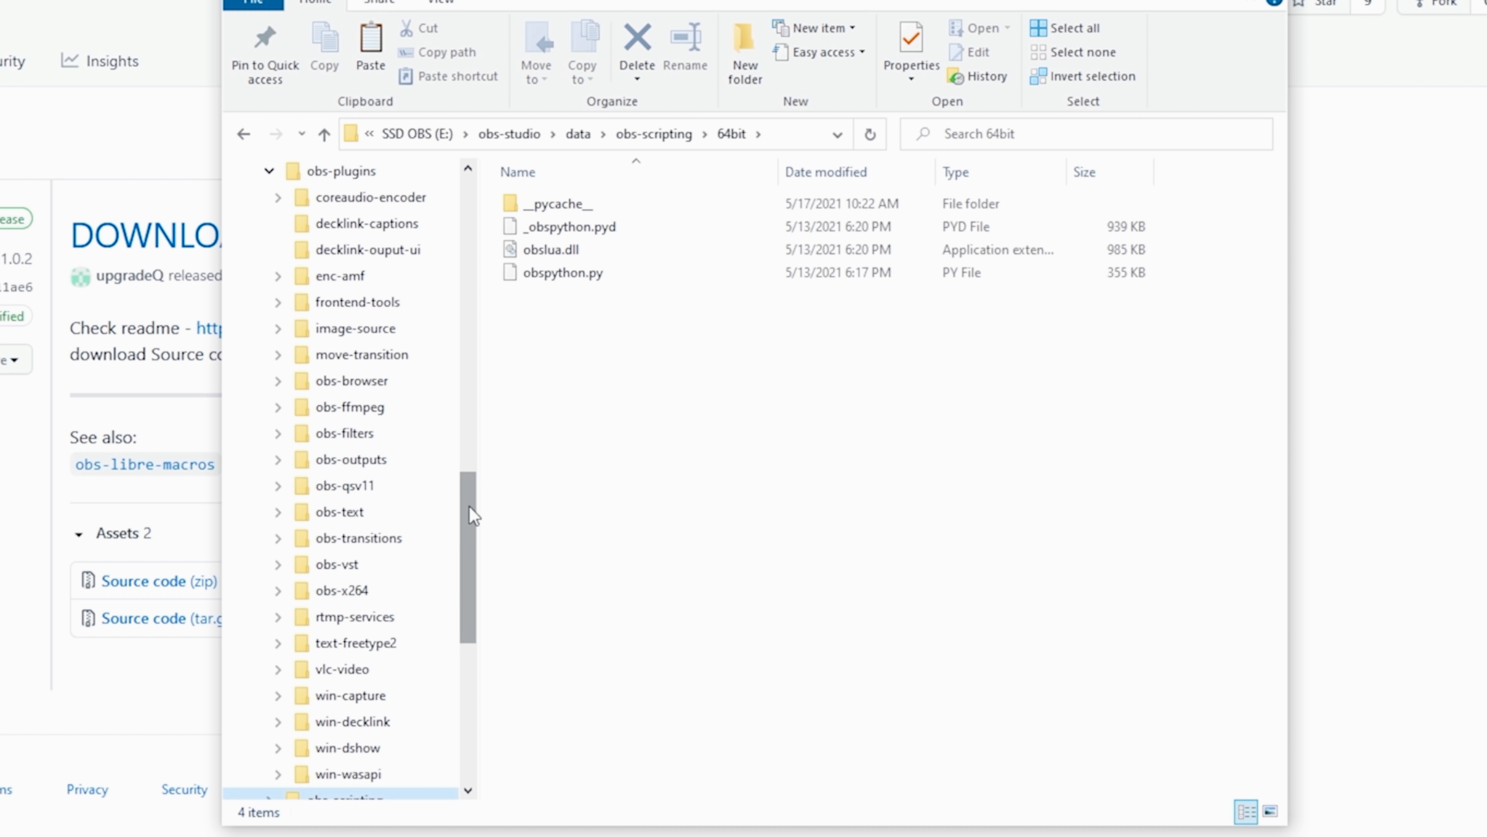
{"action": "left_click", "coordinate": [278, 328]}
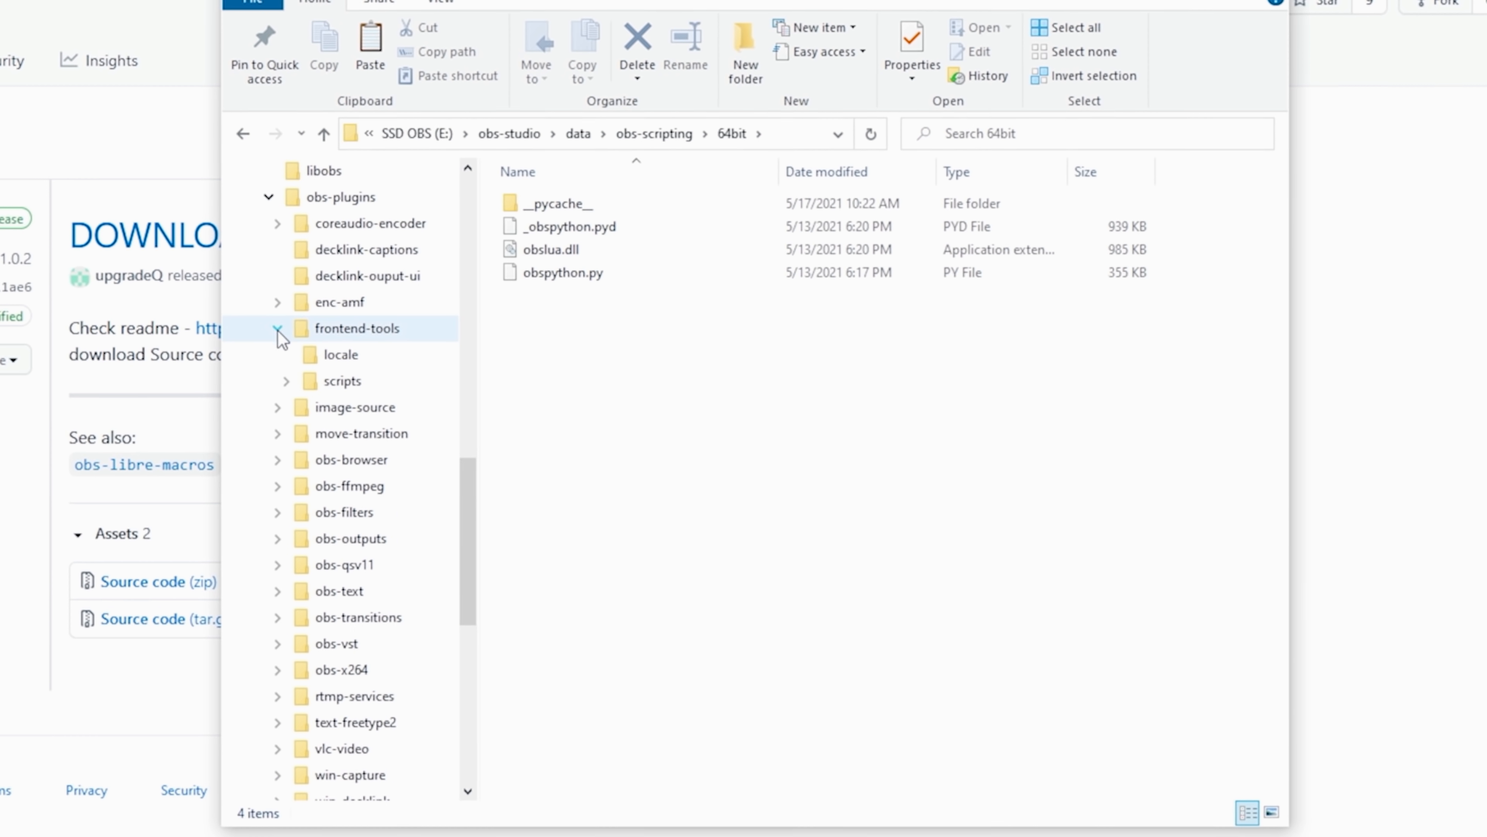
{"action": "left_click", "coordinate": [342, 380]}
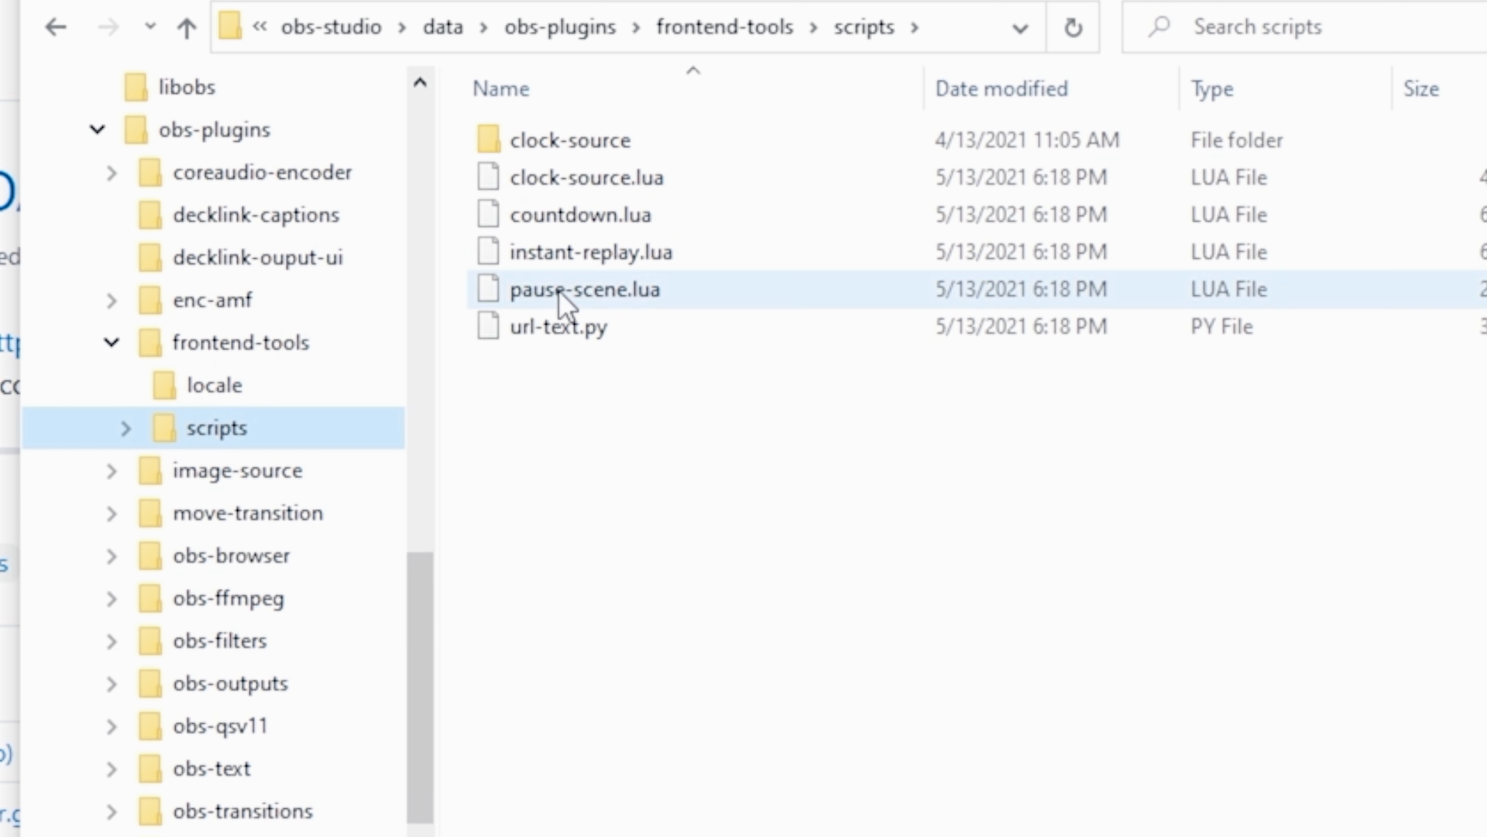
{"action": "right_click", "coordinate": [592, 451]}
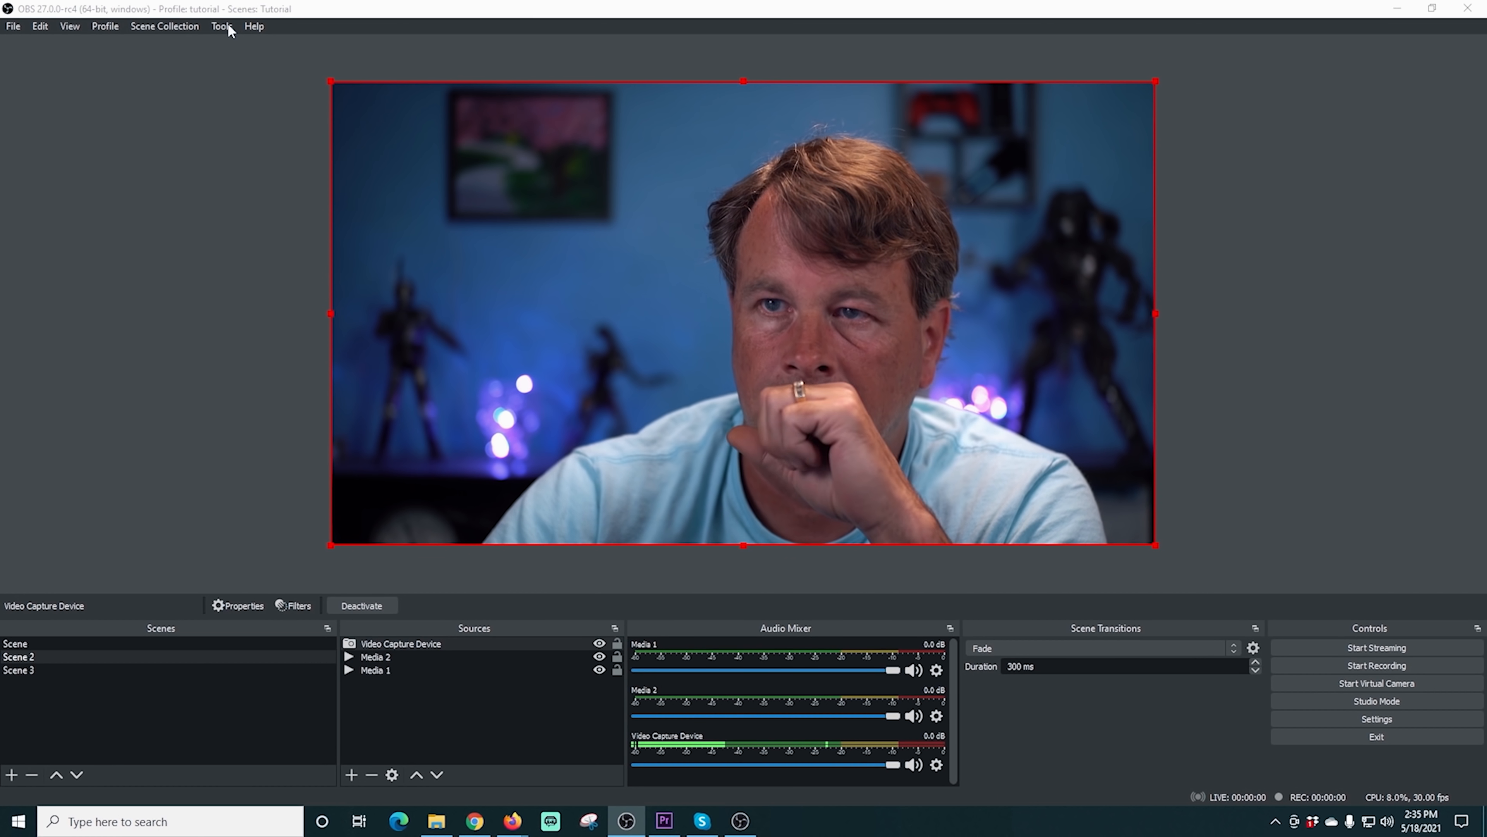
Step: Load filter_hotkeys_audio.lua and filter_hotkeys_video.lua via Tools > Scripts, then close the window
{"action": "left_click", "coordinate": [220, 25]}
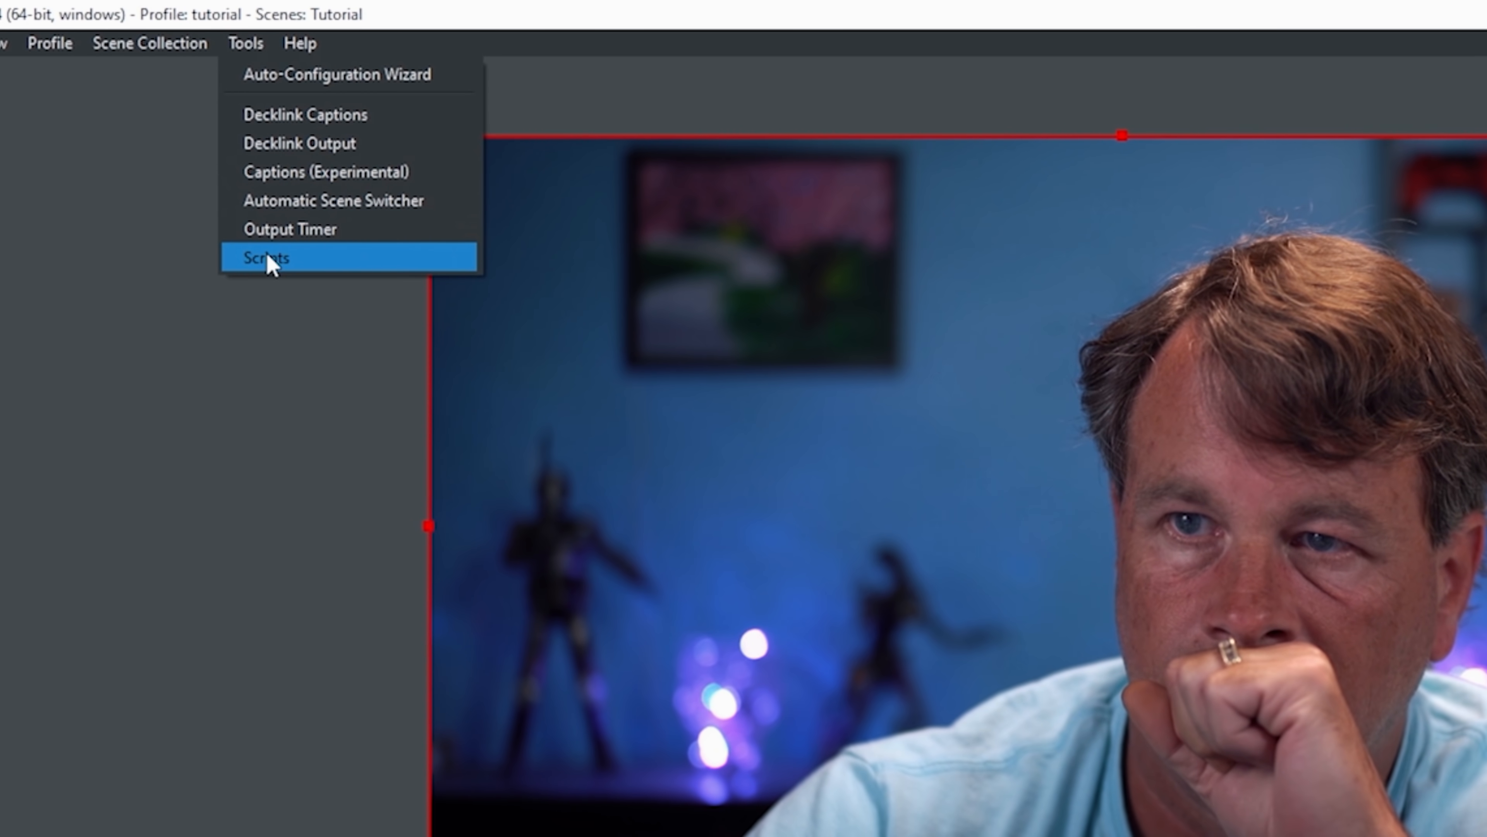
{"action": "left_click", "coordinate": [266, 257]}
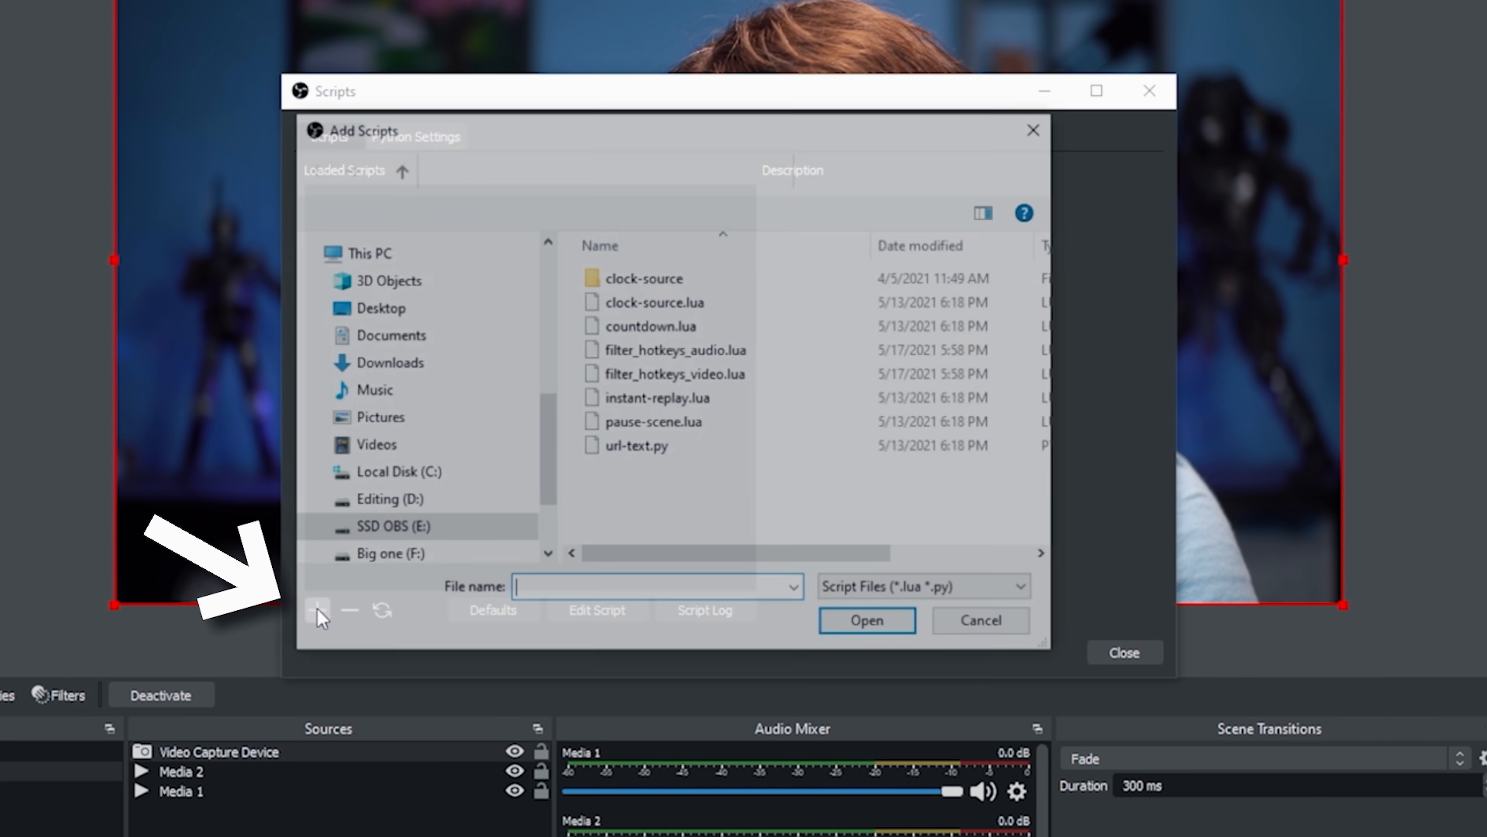
{"action": "left_click", "coordinate": [673, 373]}
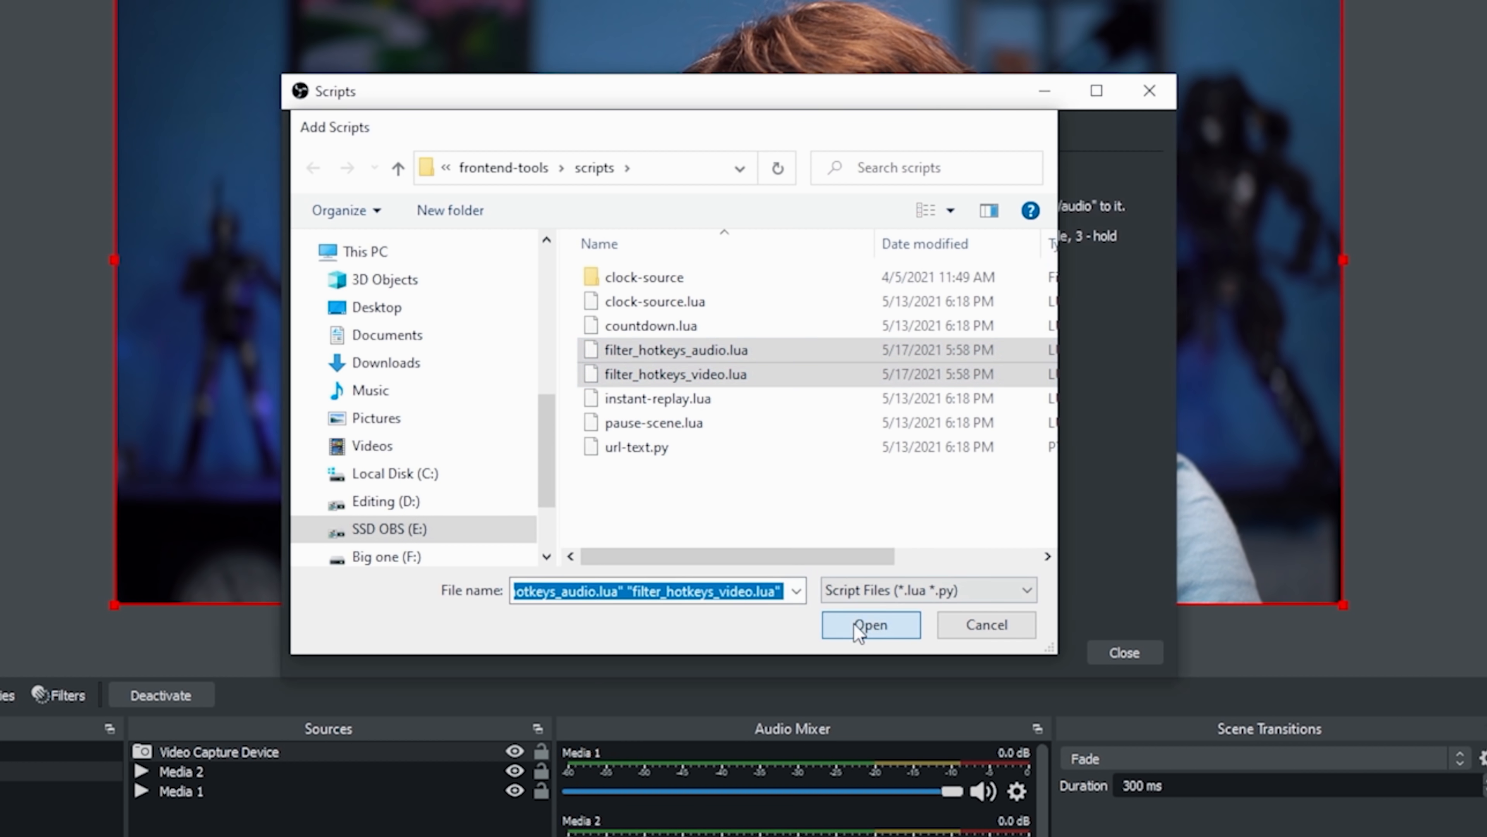
{"action": "left_click", "coordinate": [869, 624]}
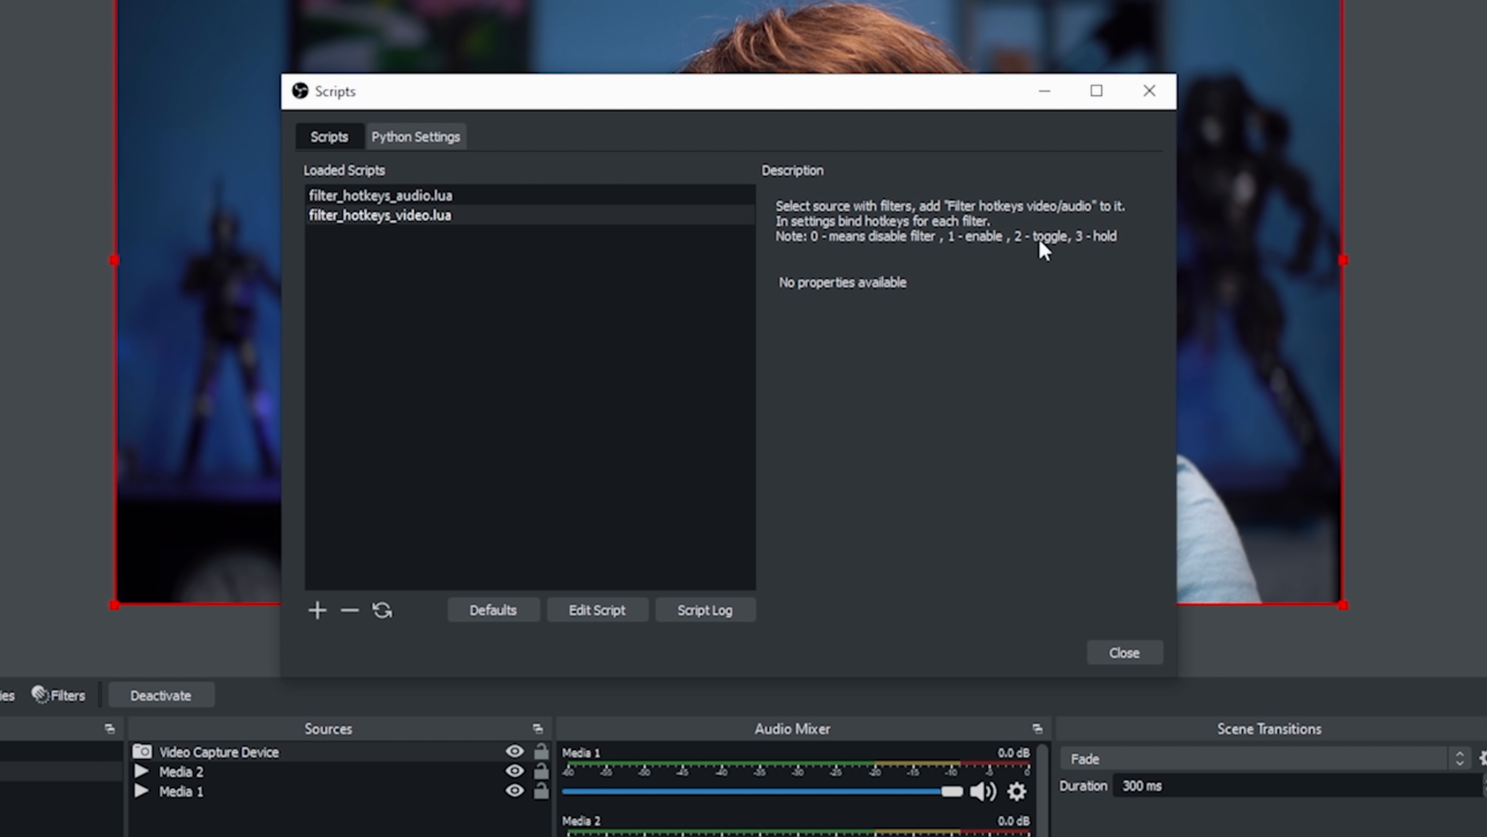
{"action": "mouse_move", "coordinate": [920, 341]}
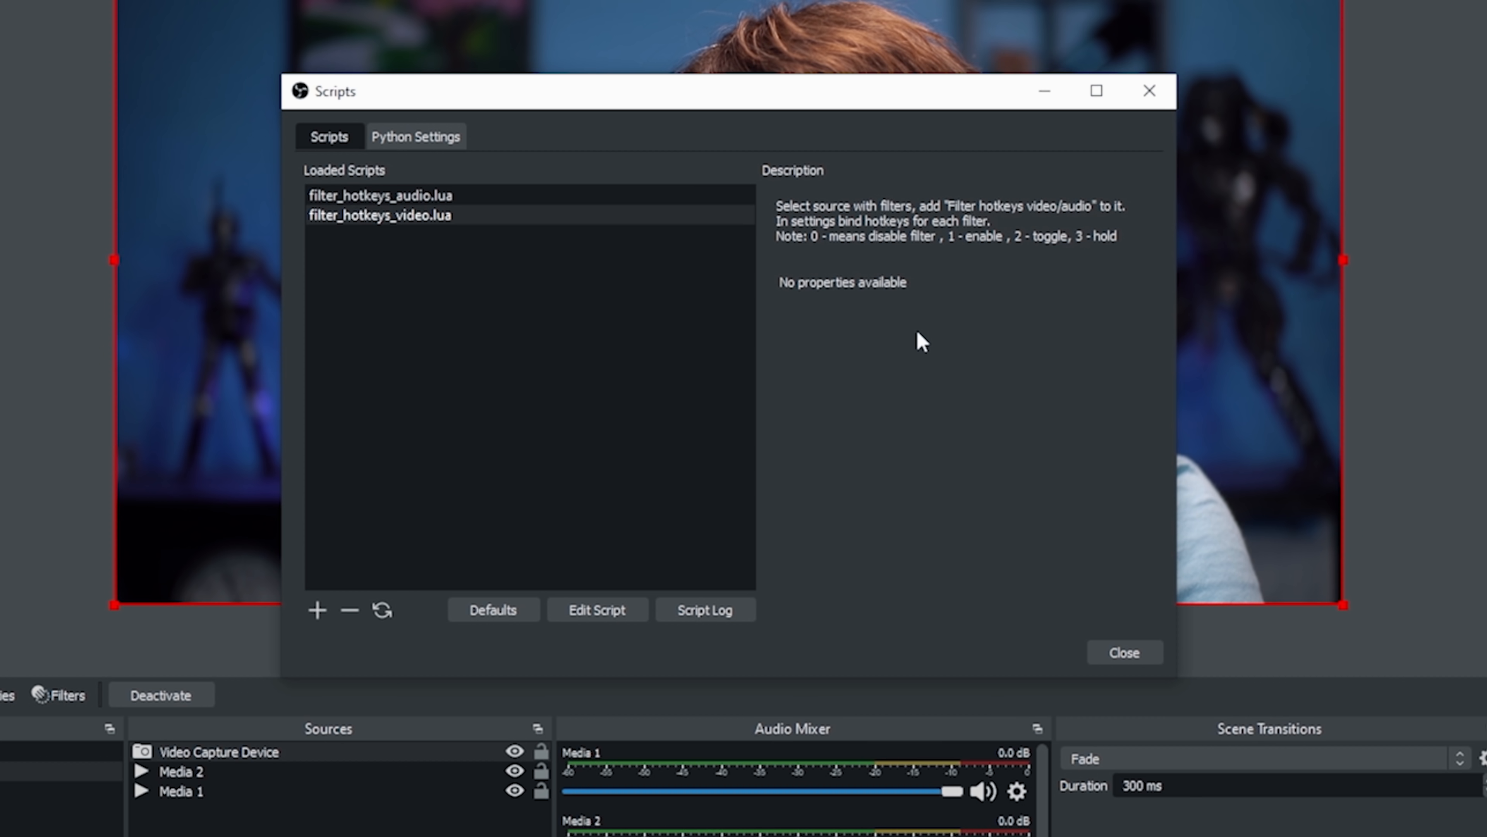
{"action": "left_click", "coordinate": [1124, 652]}
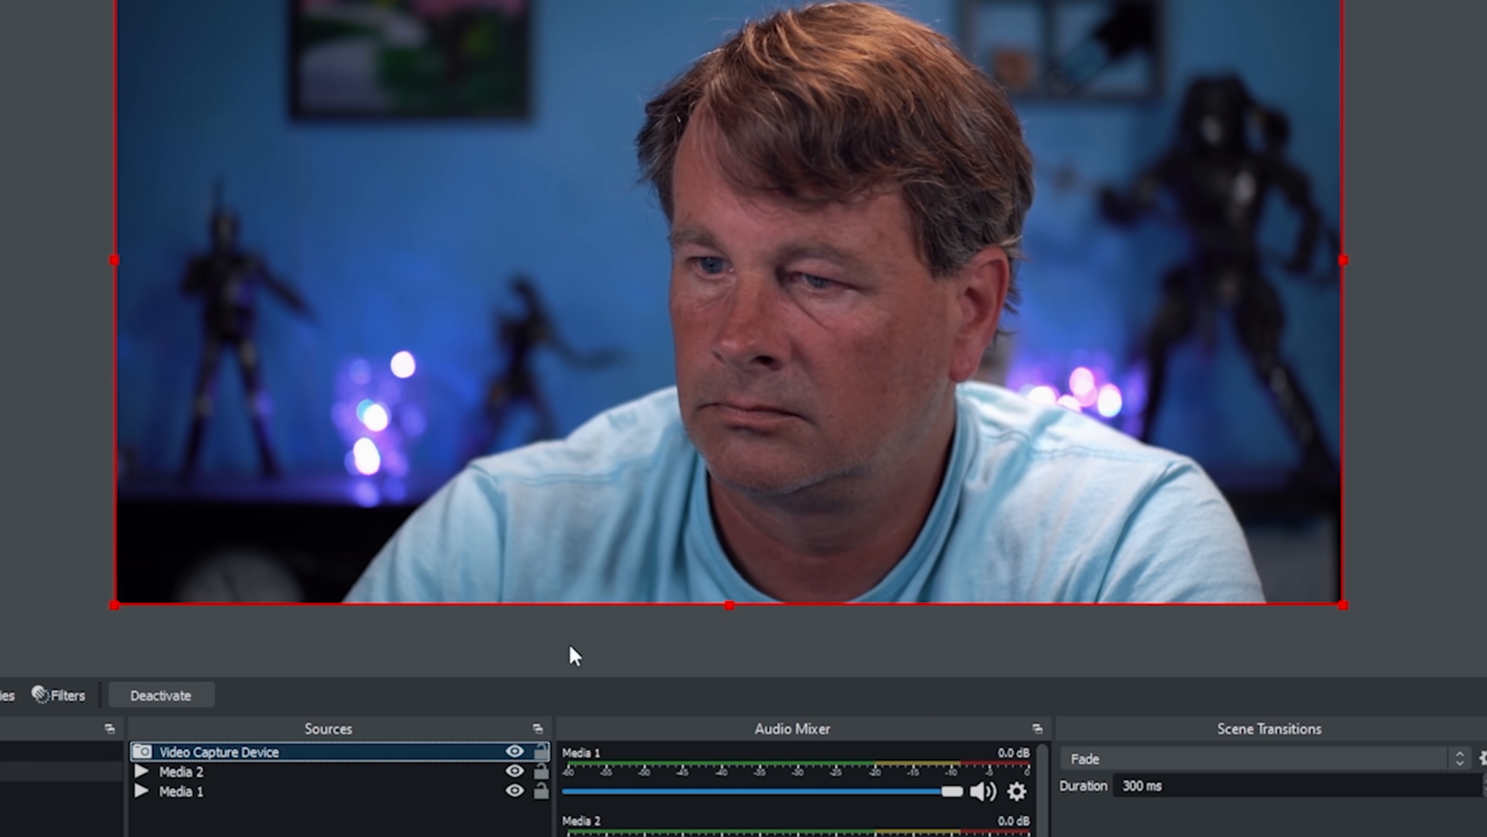
Step: Add a 'Filter hotkeys audio by upgradeQ' filter with its default name to the Video Capture Device
{"action": "left_click", "coordinate": [64, 694]}
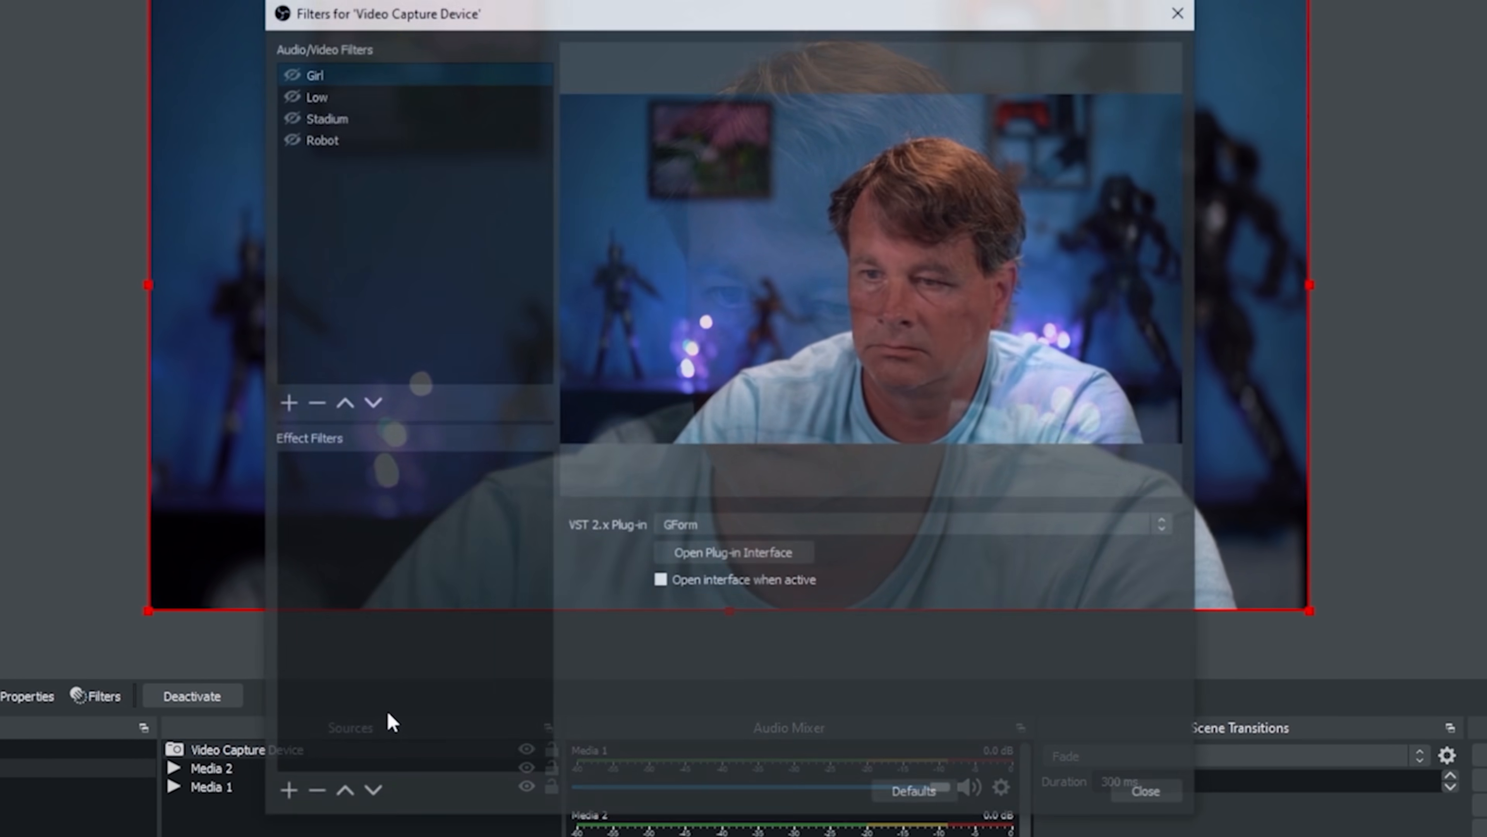
{"action": "left_click", "coordinate": [287, 401]}
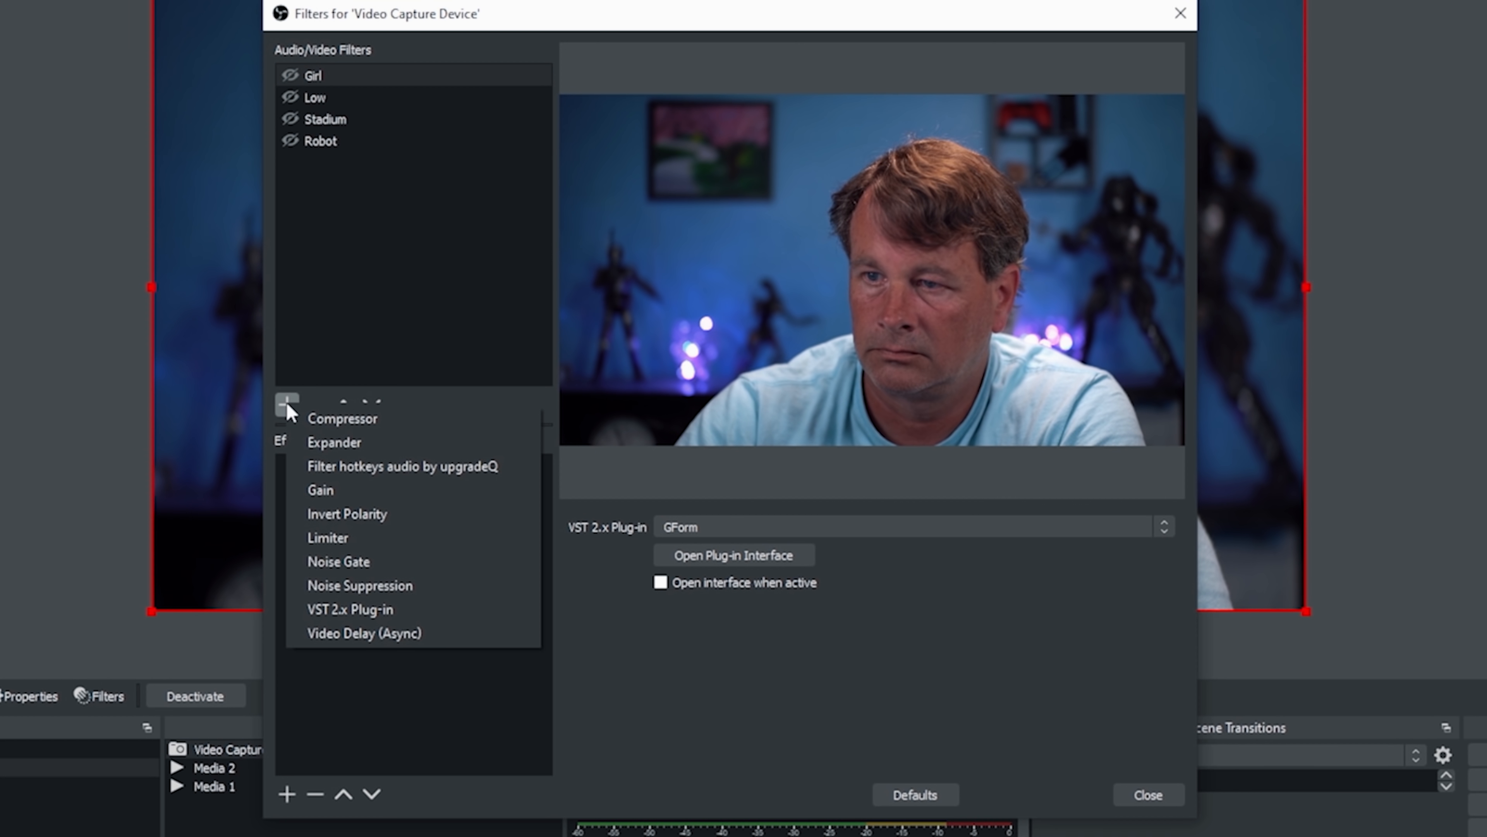
{"action": "mouse_move", "coordinate": [402, 466]}
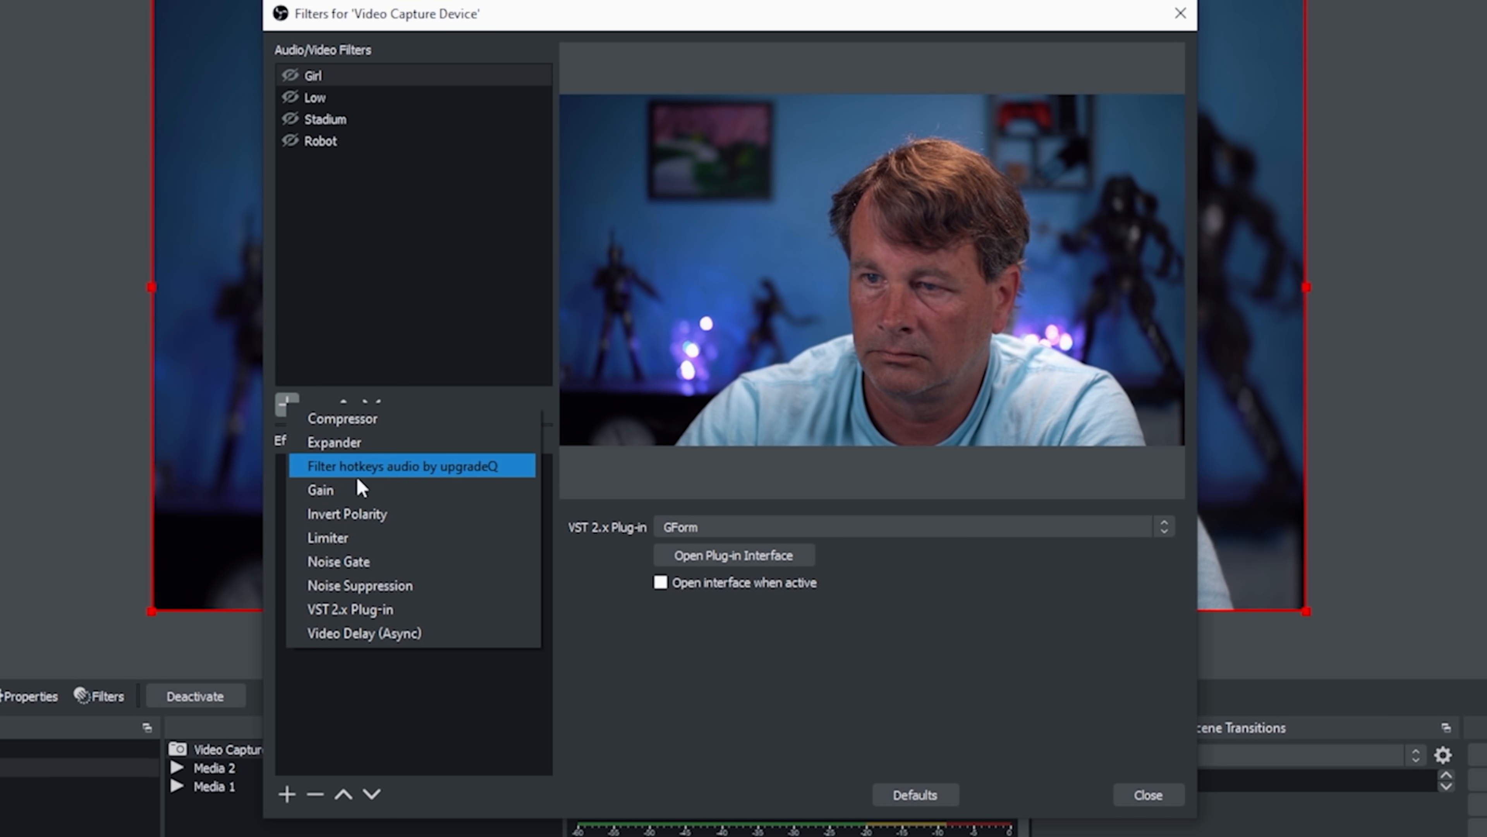
{"action": "left_click", "coordinate": [411, 465]}
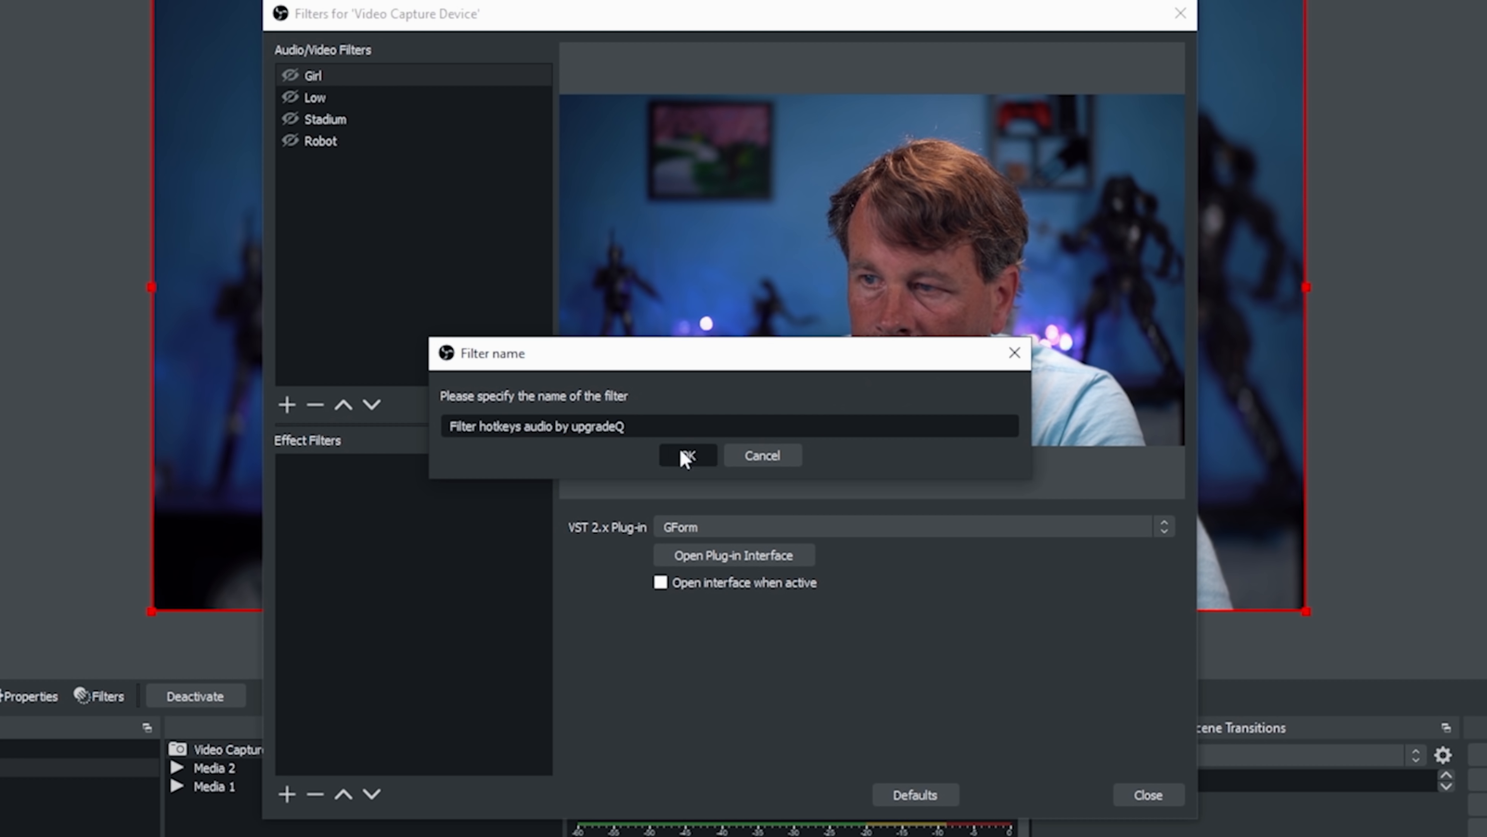
{"action": "left_click", "coordinate": [686, 455]}
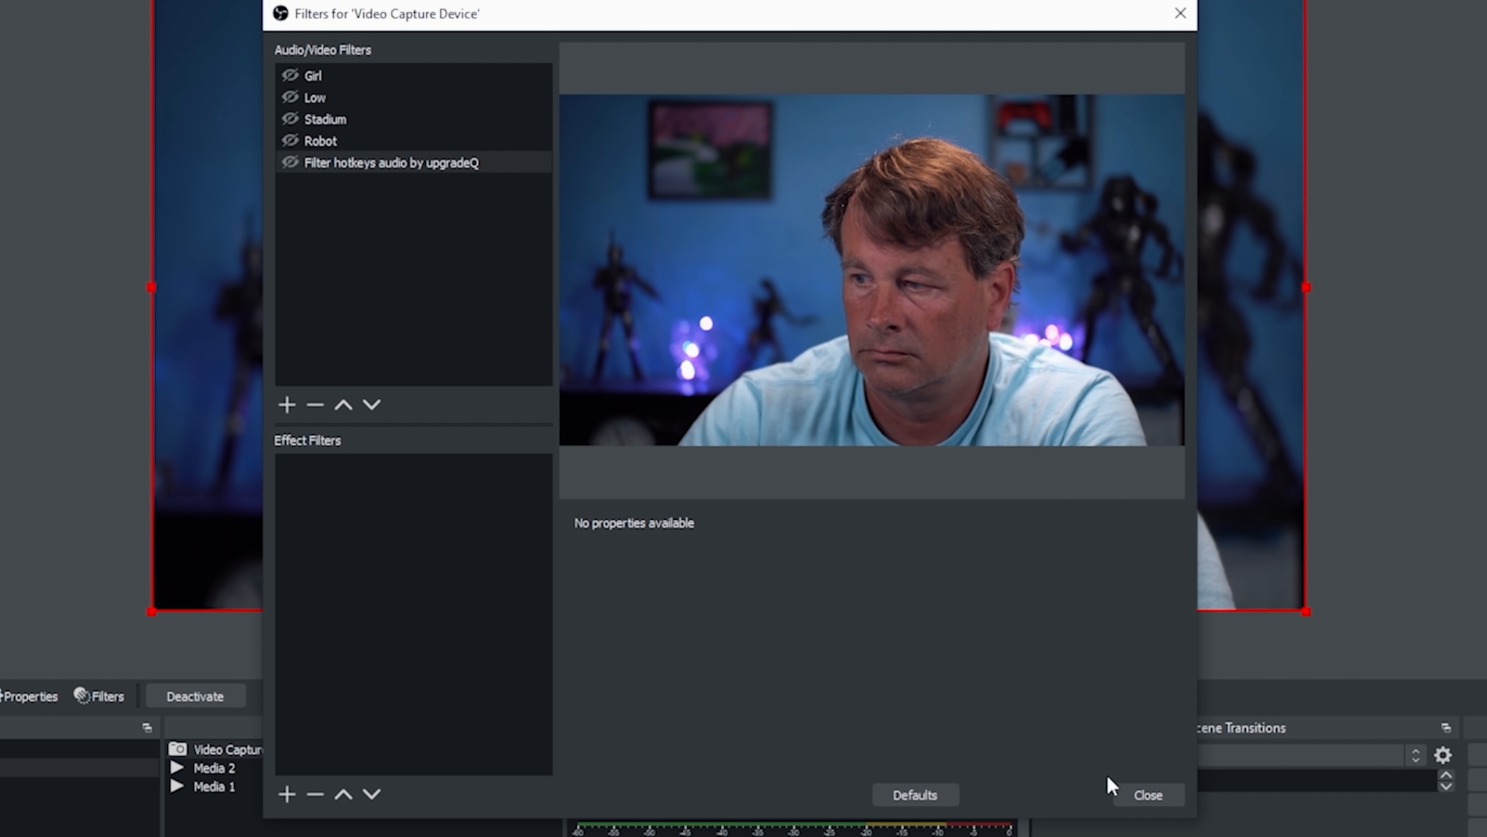
{"action": "left_click", "coordinate": [1146, 795]}
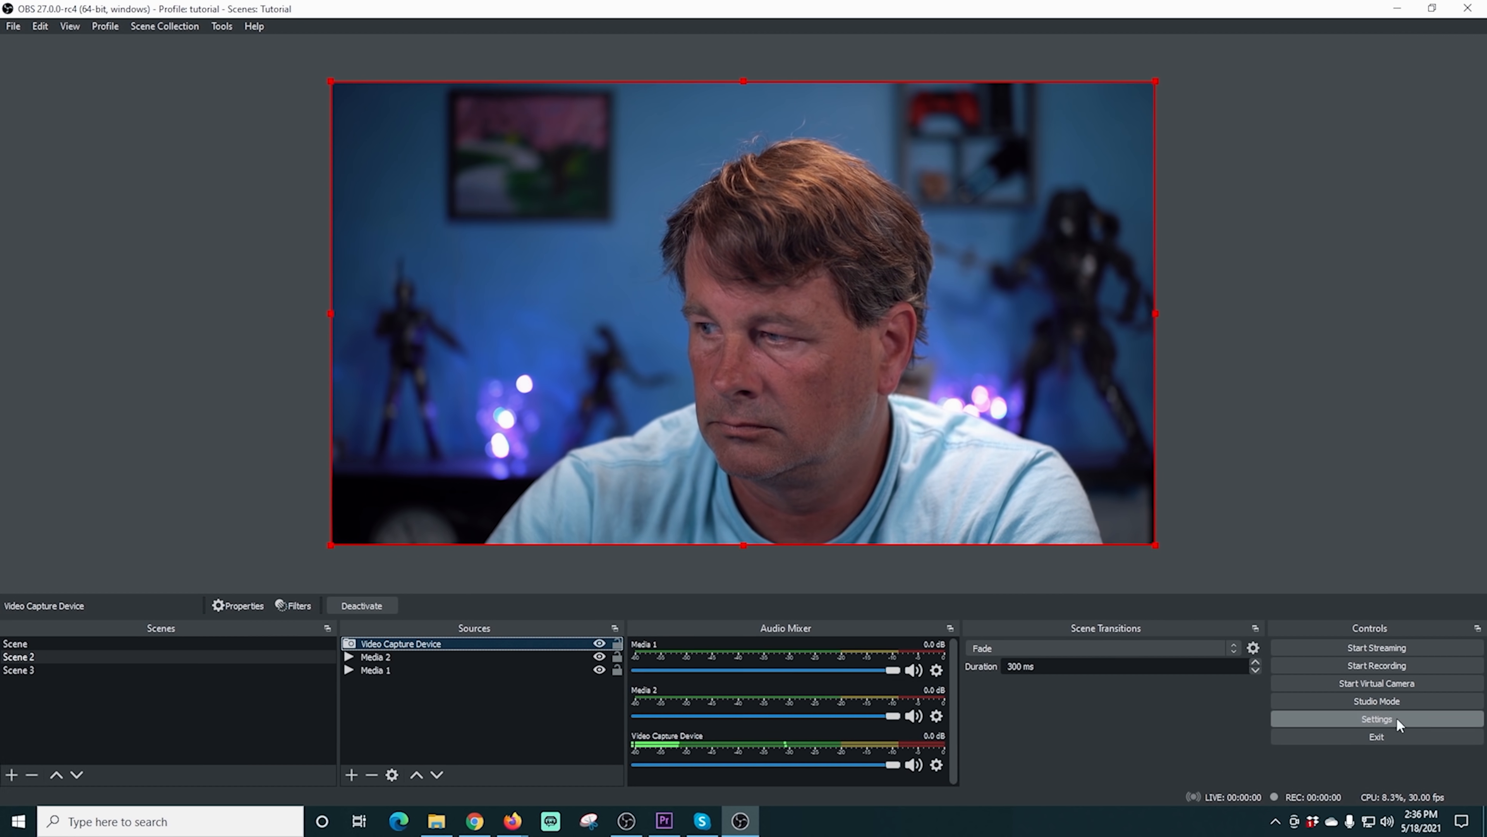
Step: In Settings > Hotkeys, bind Num 1 to the Girl filter and Num 2 to the Low filter
{"action": "left_click", "coordinate": [1376, 719]}
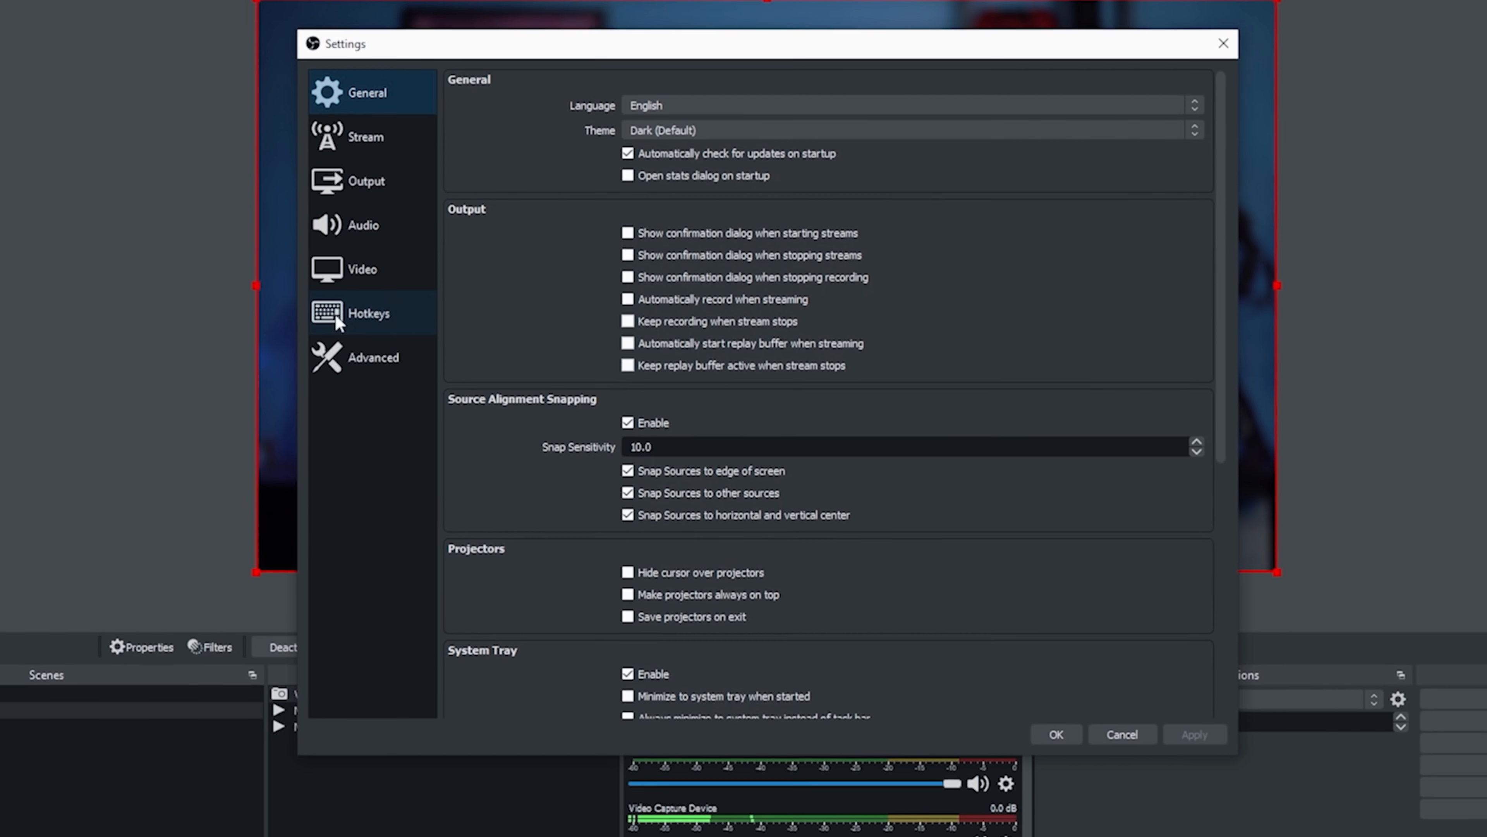
{"action": "left_click", "coordinate": [367, 312]}
{"action": "type", "text": "girl"}
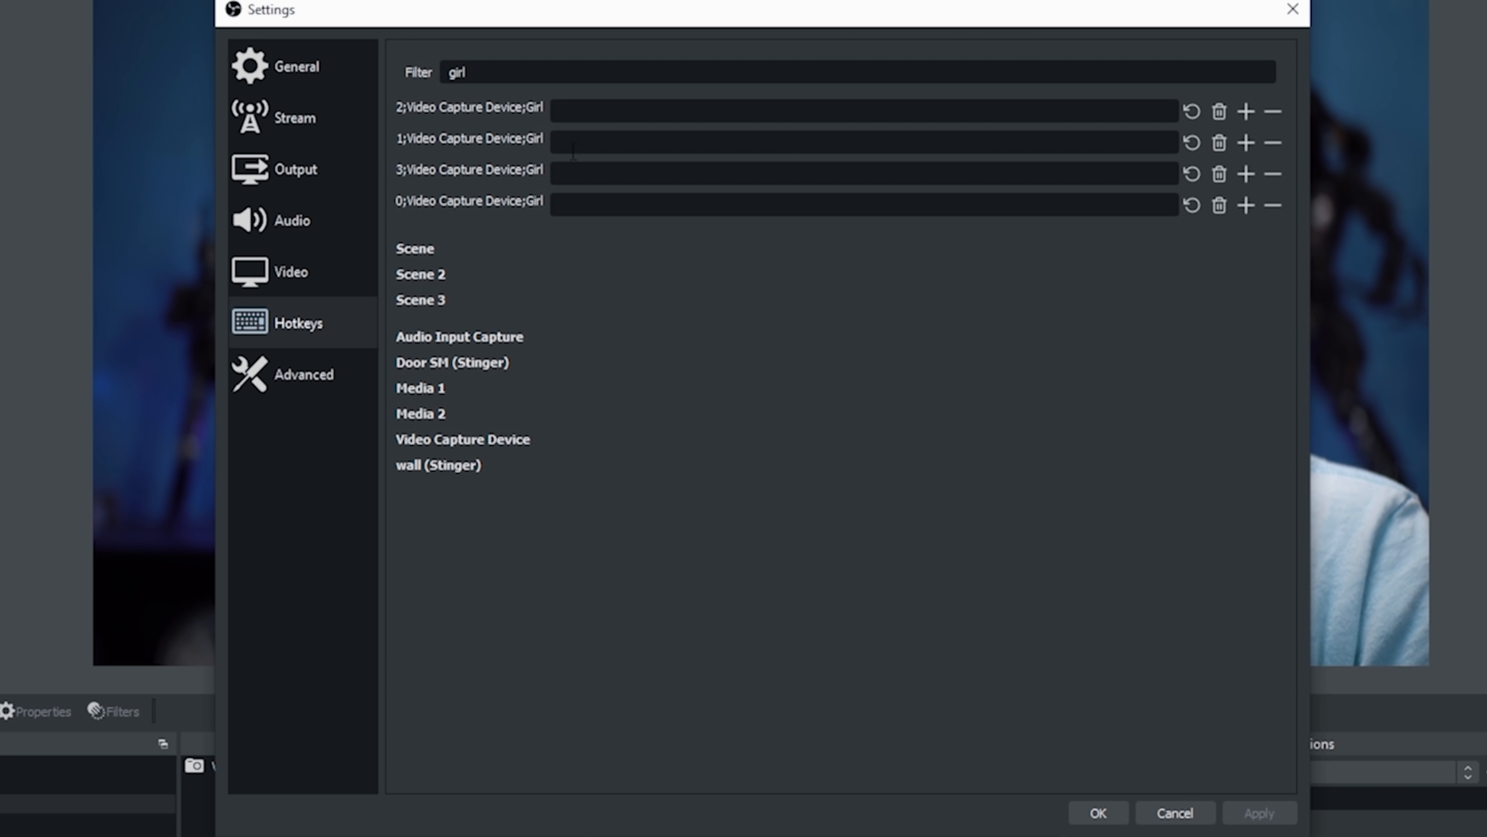
{"action": "left_click", "coordinate": [854, 172]}
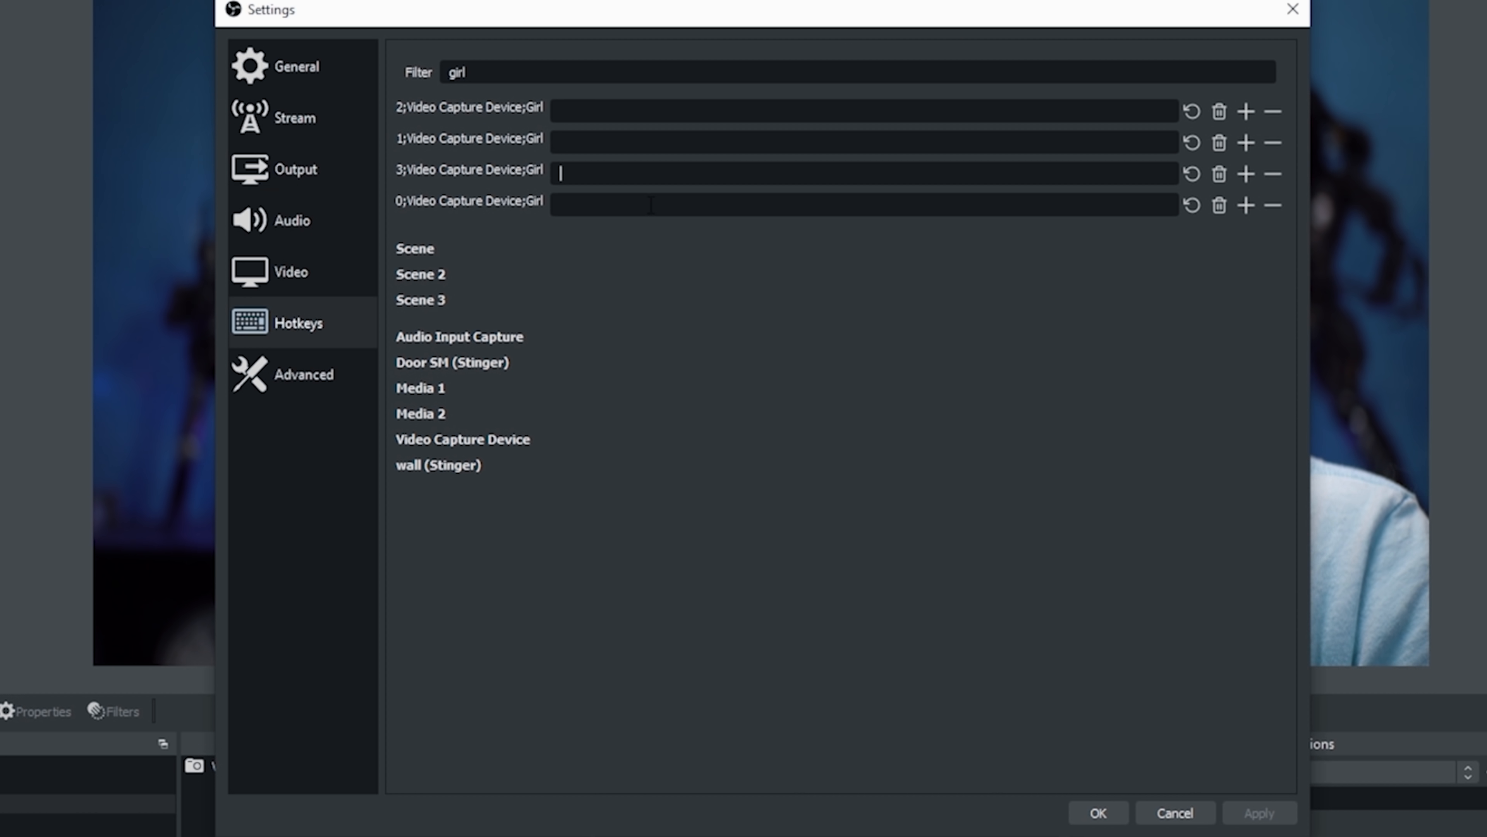
{"action": "key", "text": "num1"}
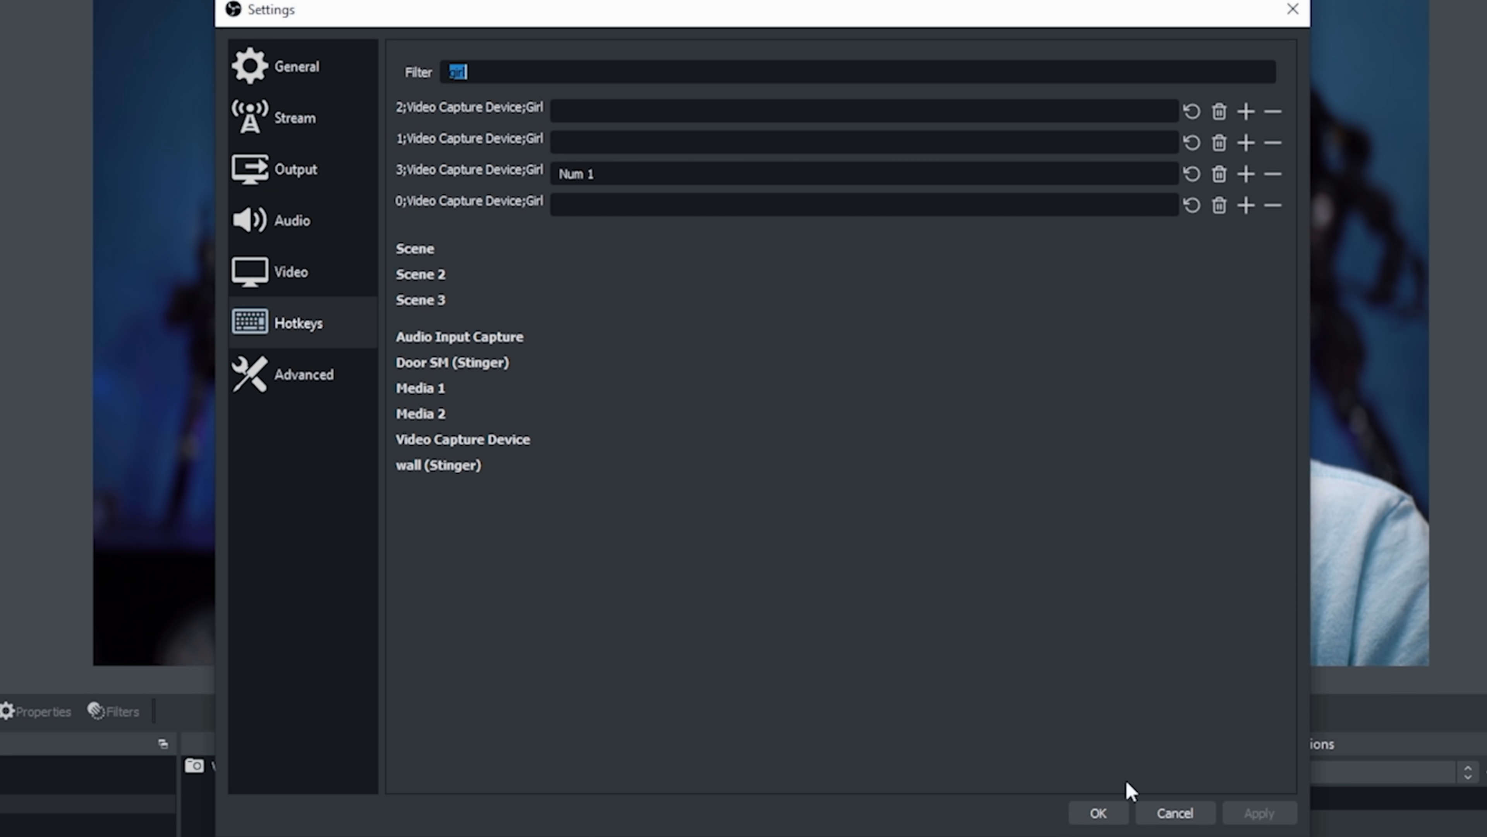
{"action": "mouse_move", "coordinate": [405, 97]}
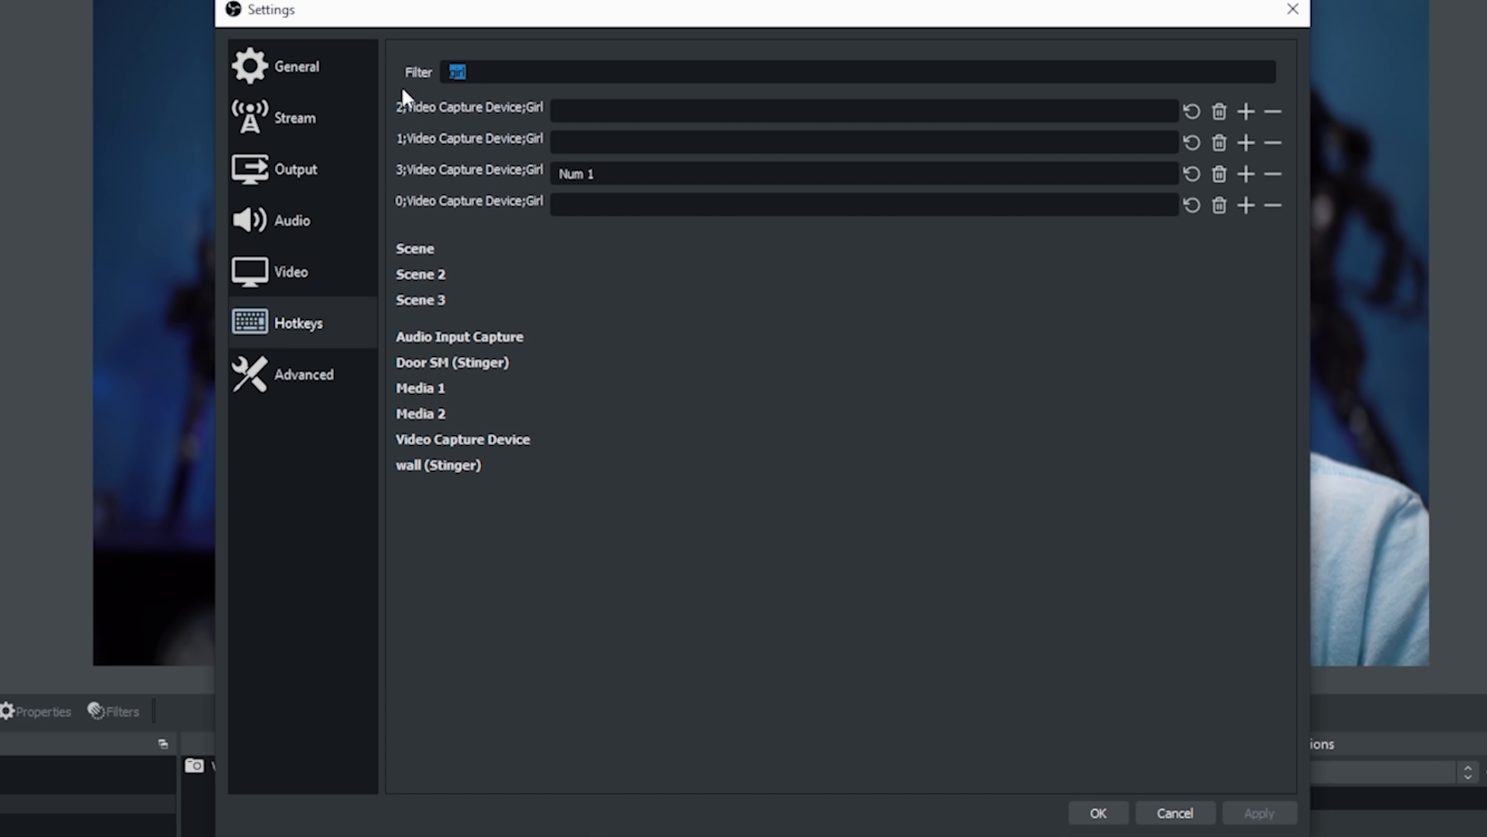
{"action": "type", "text": "low"}
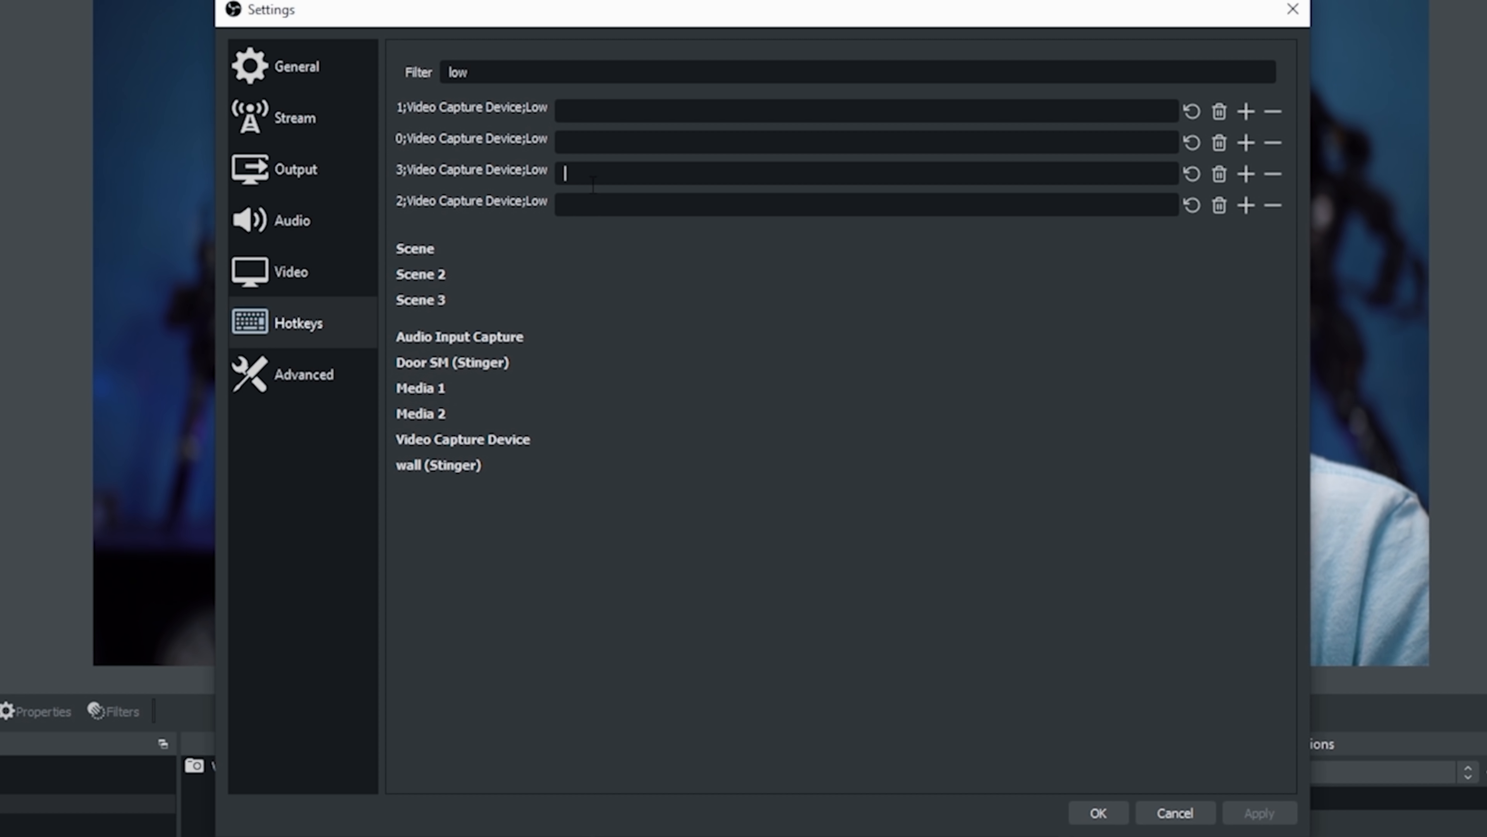
{"action": "key", "text": "Num2"}
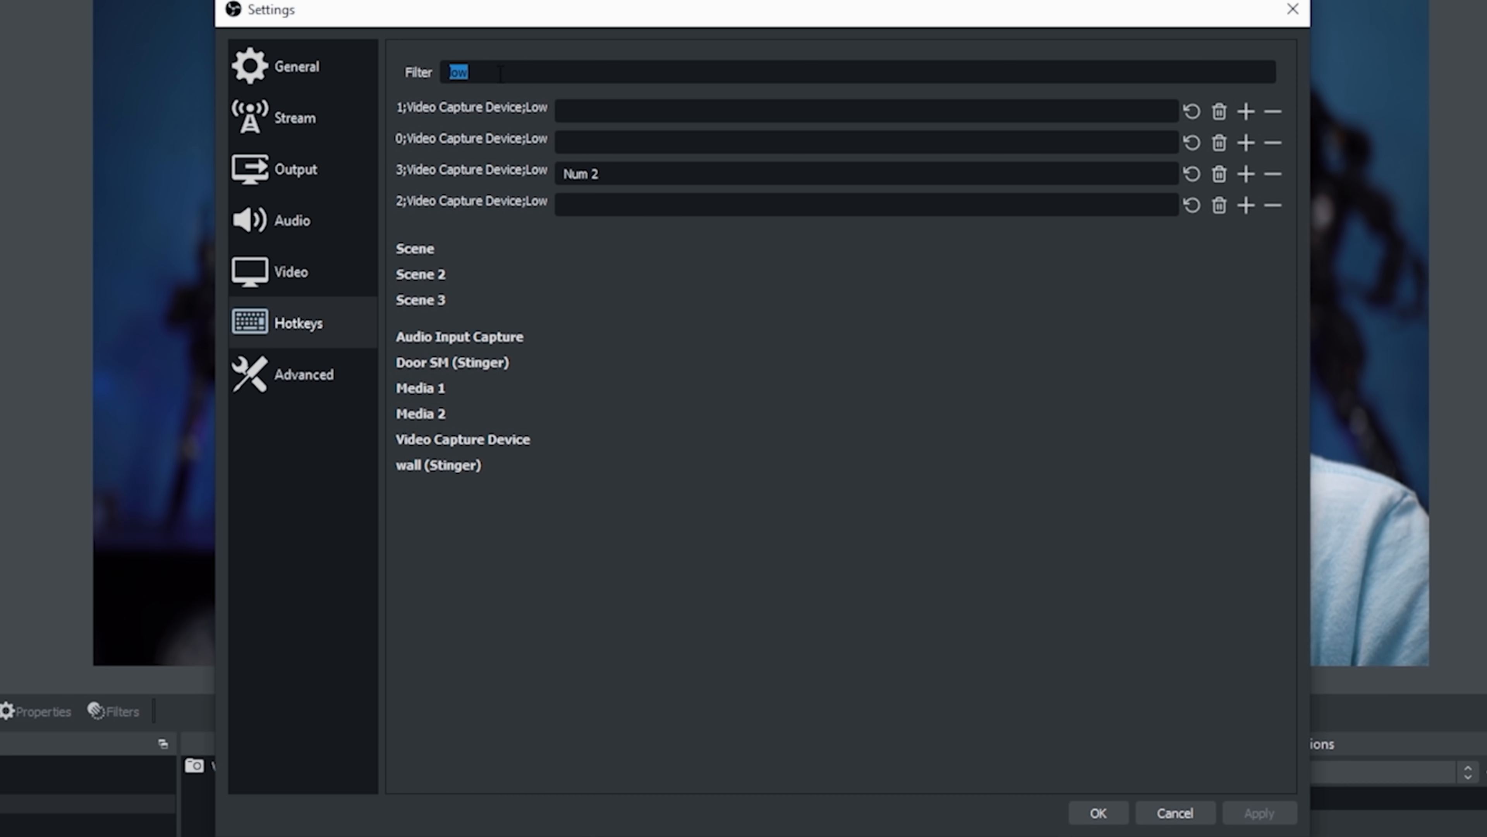
Step: Filter the hotkey list by 'sta', 'rob', 'lo' and 'gl' to reach the Stadium and Robot bindings
{"action": "type", "text": "sta"}
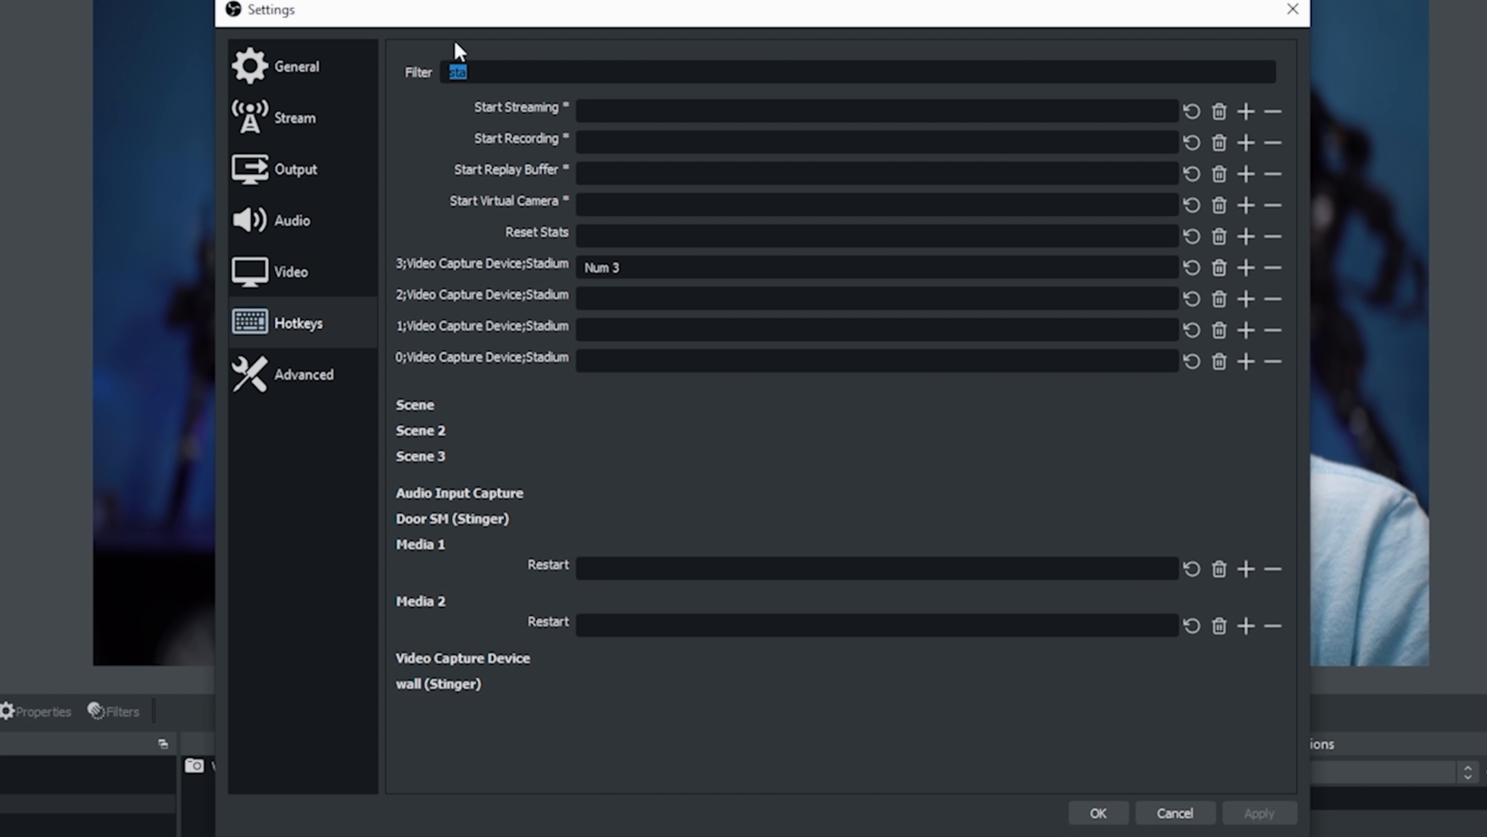
{"action": "type", "text": "rob"}
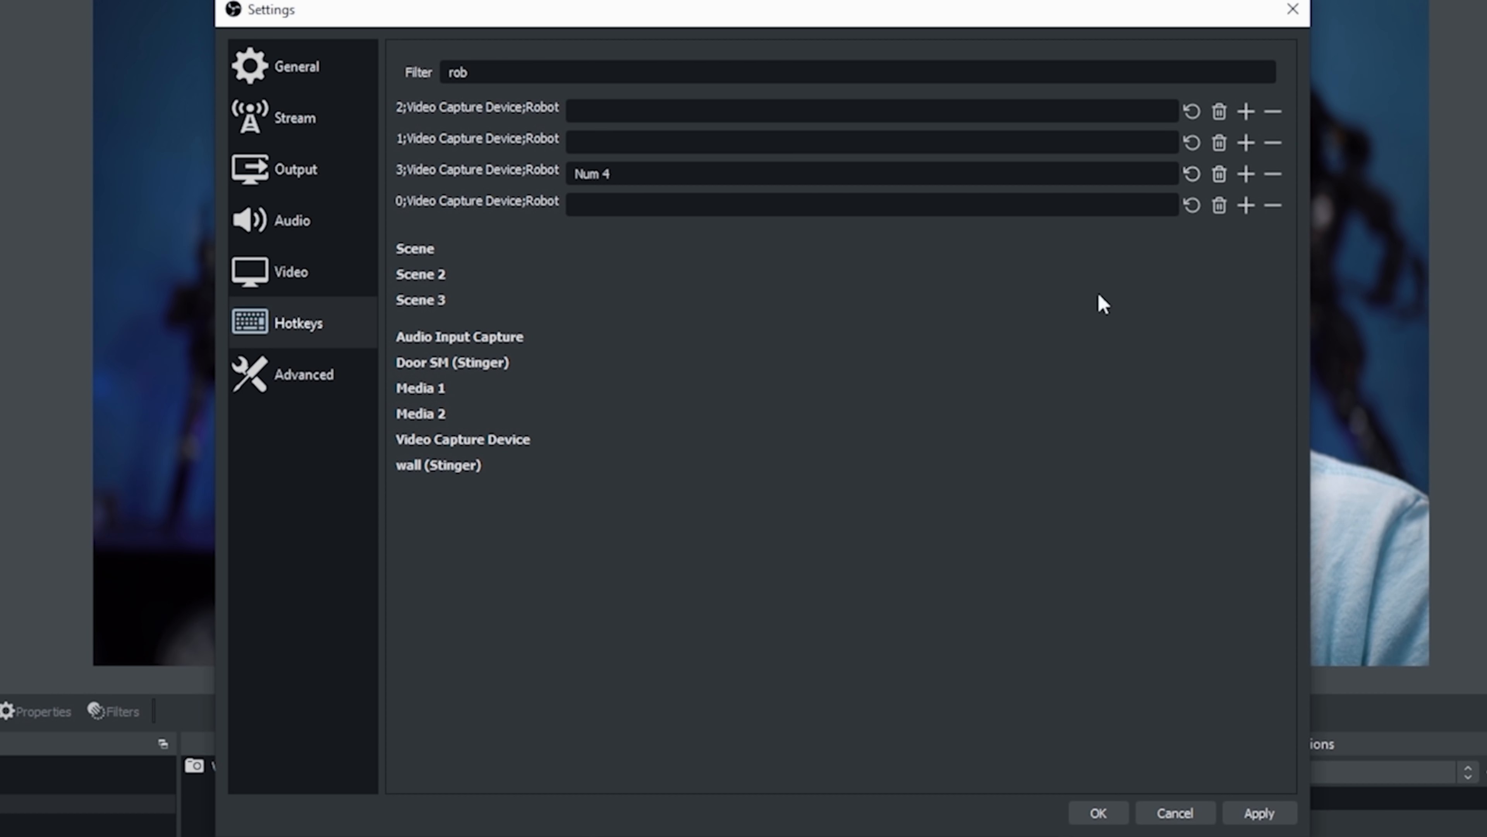
{"action": "type", "text": "lo"}
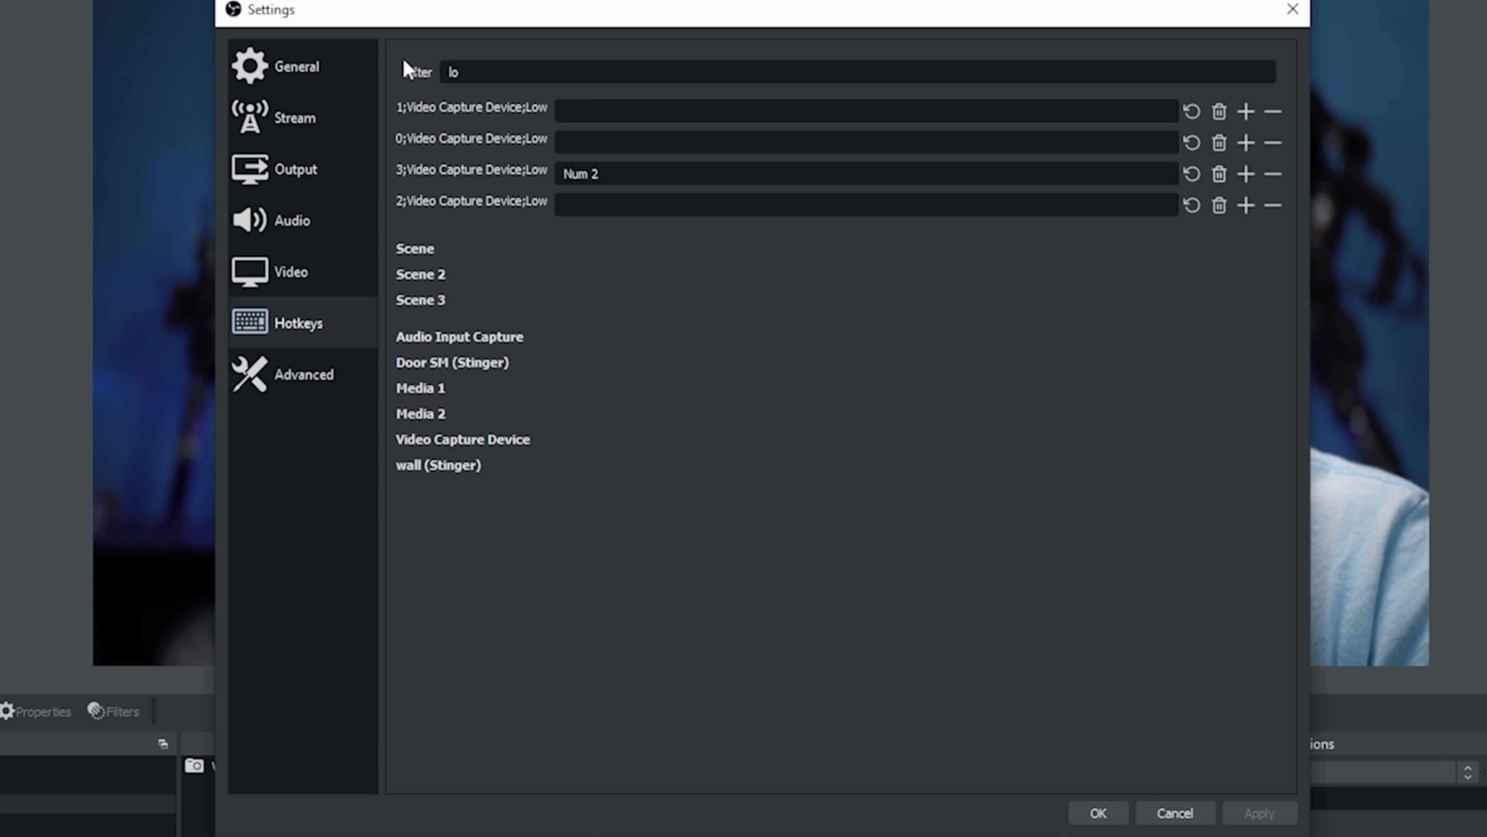
{"action": "type", "text": "gl"}
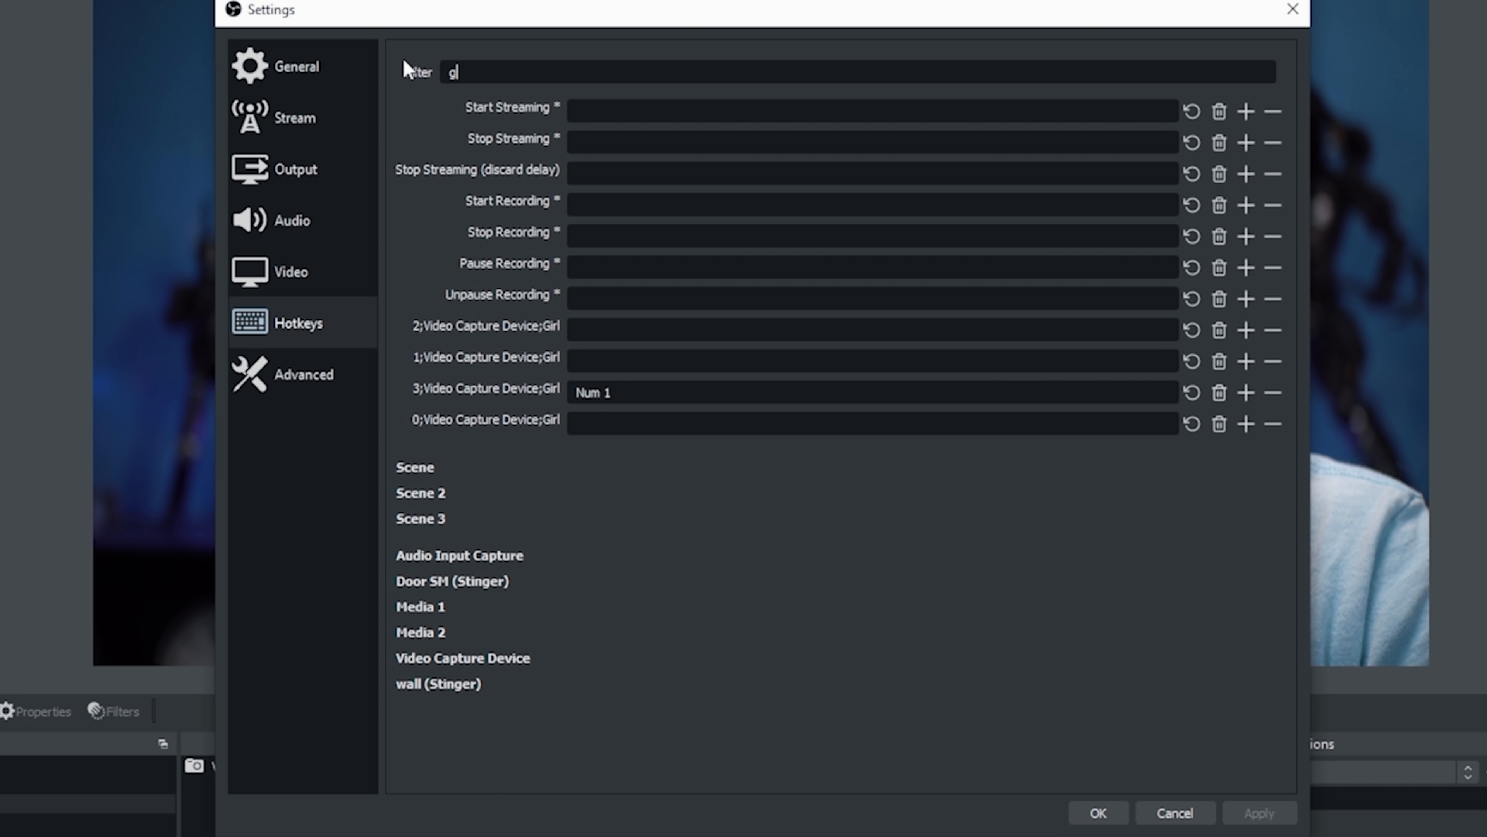
{"action": "type", "text": "s"}
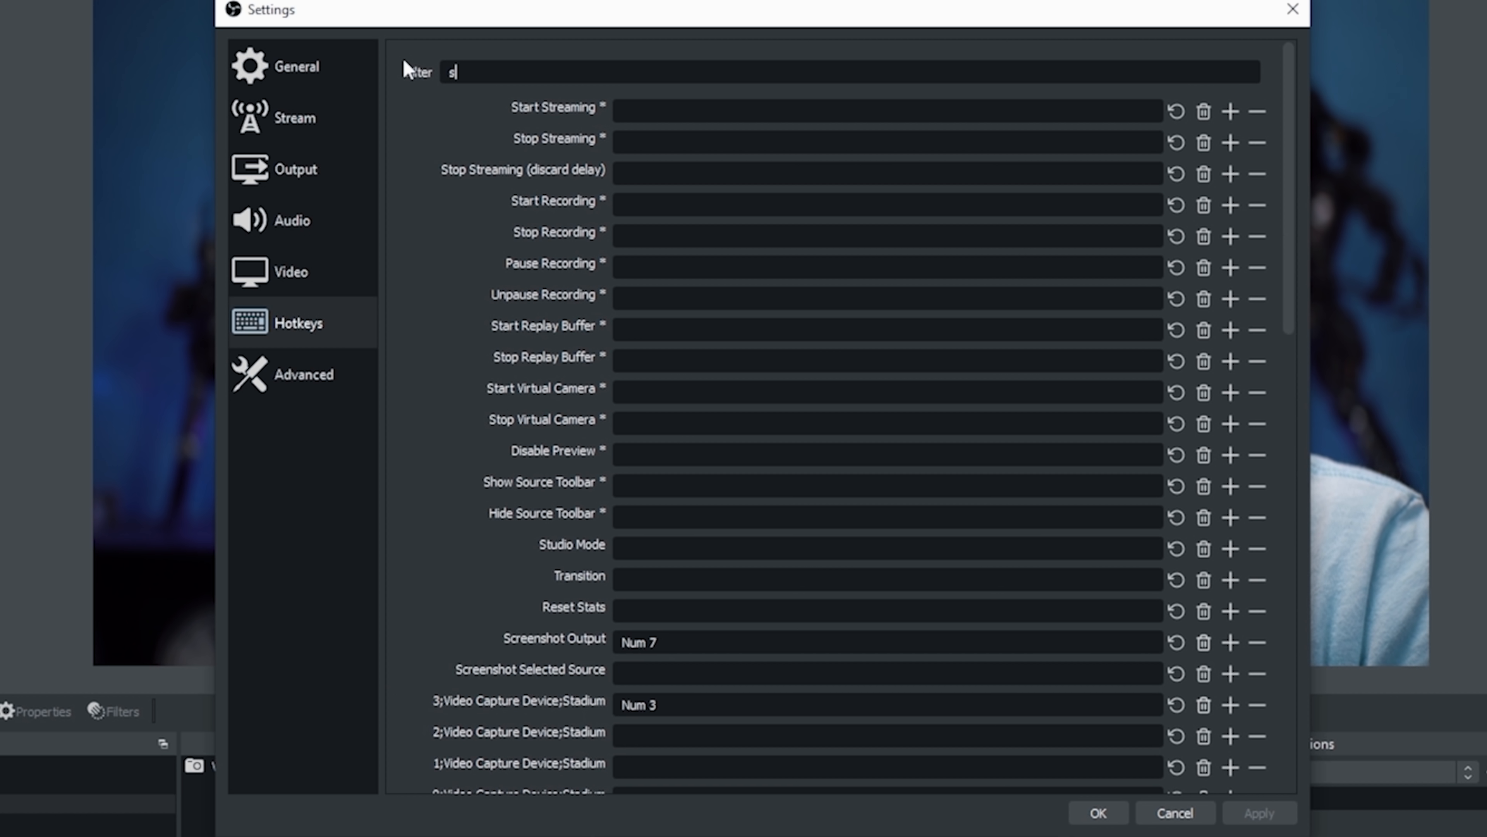
{"action": "key", "text": "backspace"}
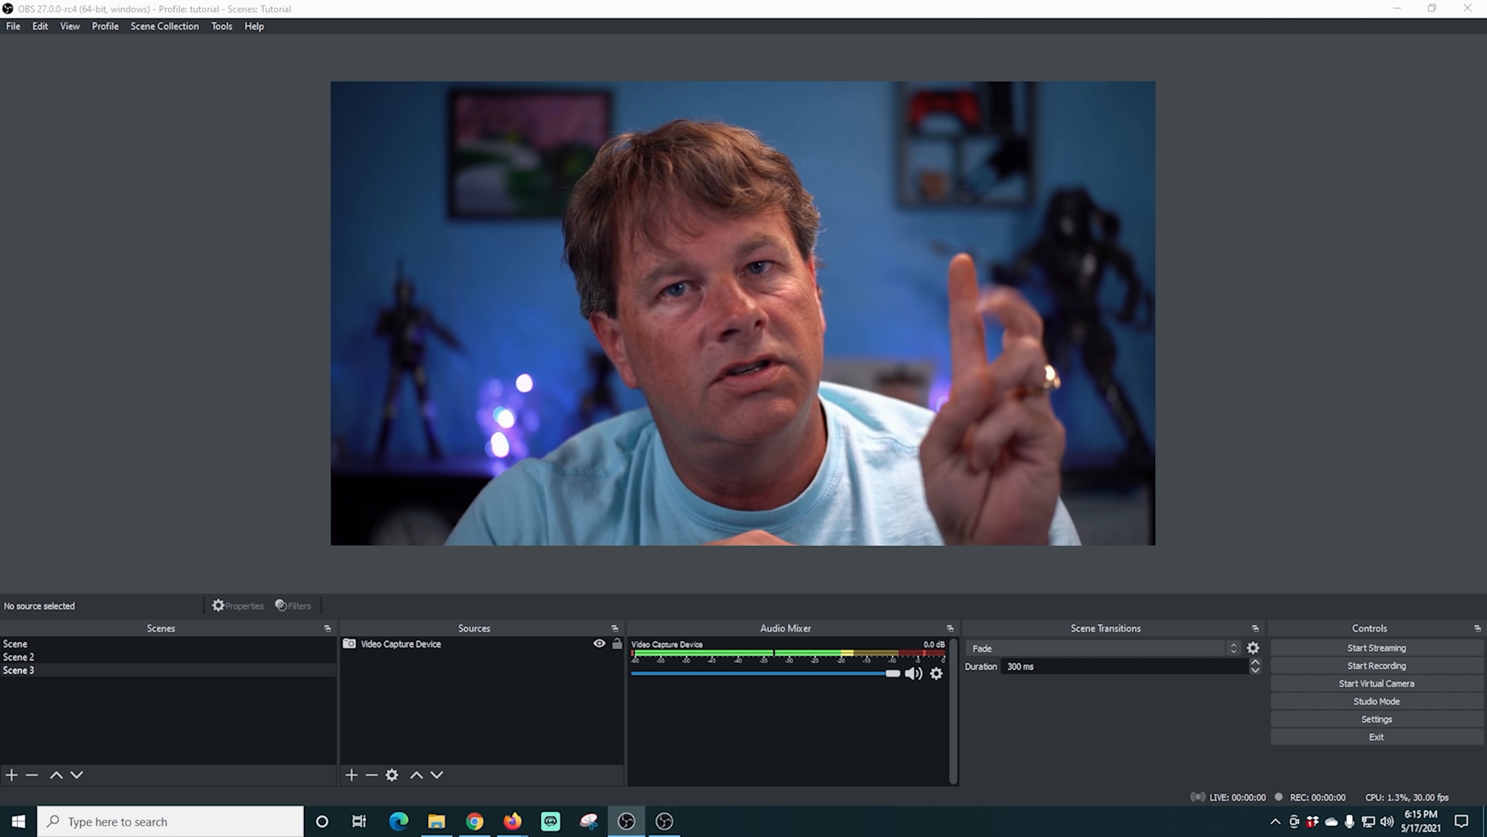
{"action": "mouse_move", "coordinate": [1376, 719]}
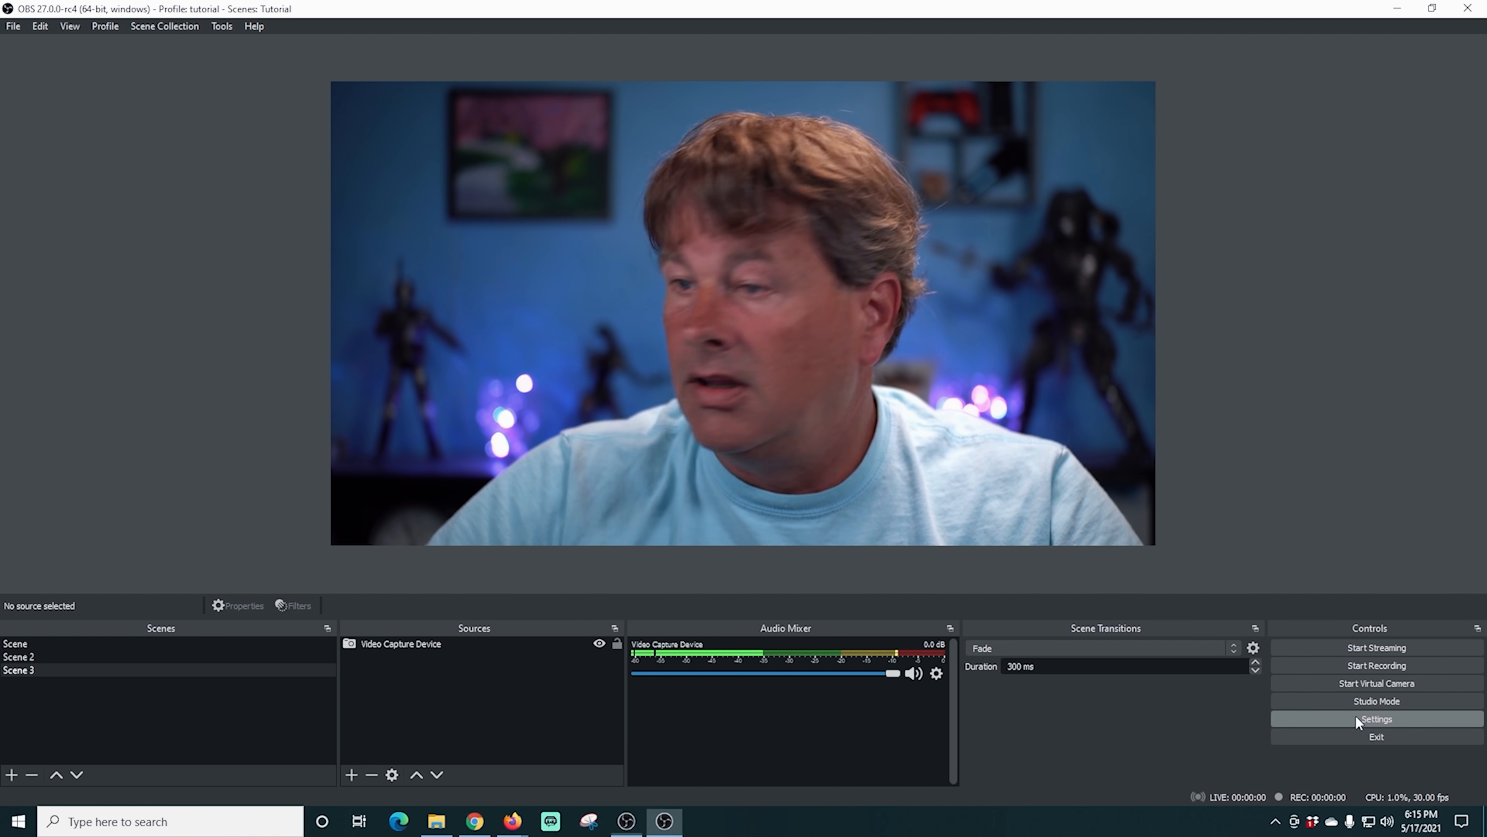
Step: Reopen Settings and filter the Hotkeys list by 'girl'
{"action": "left_click", "coordinate": [1374, 718]}
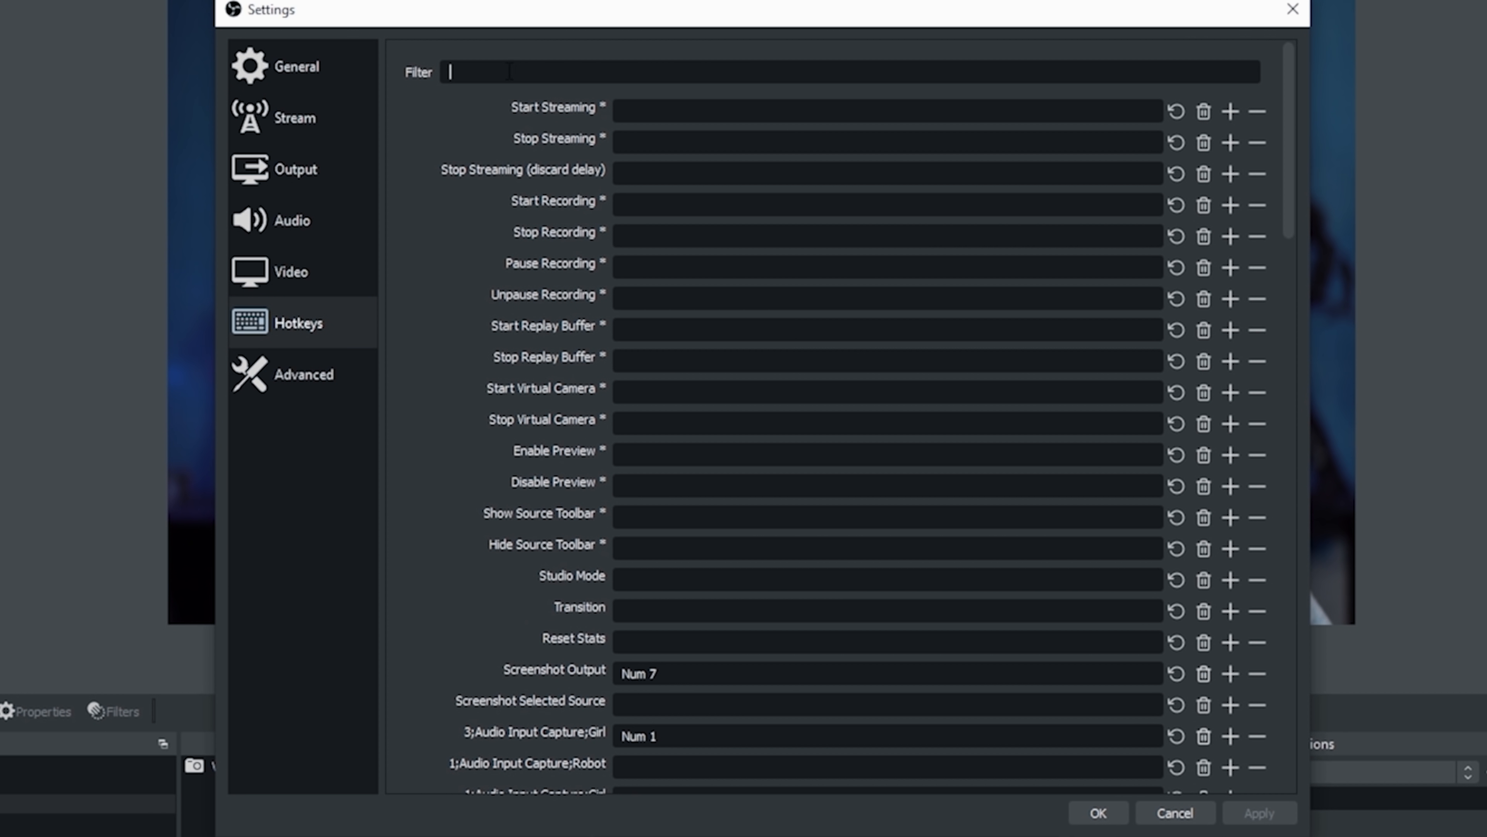
{"action": "type", "text": "girl"}
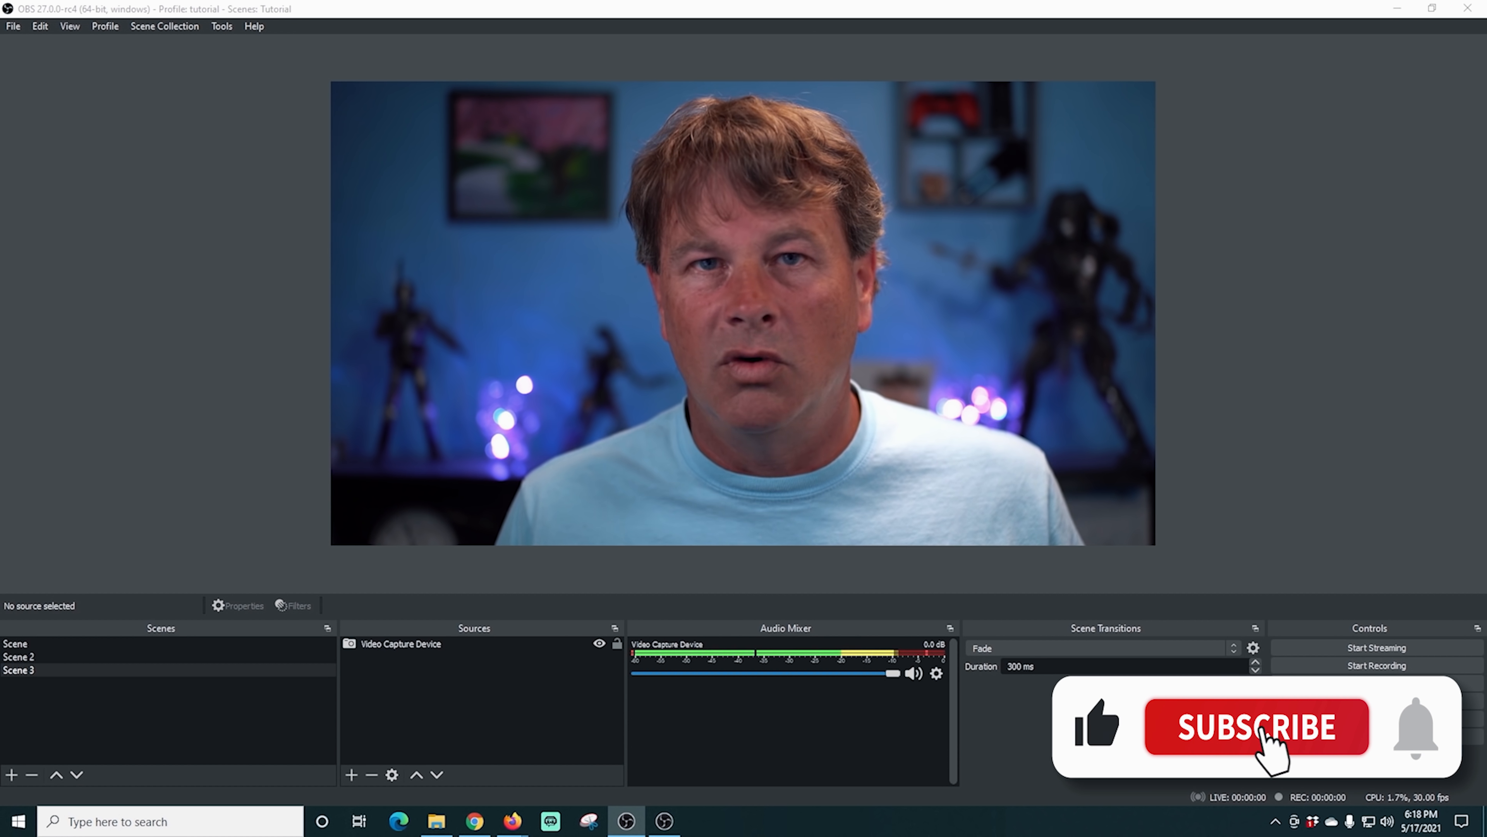
Step: Confirm with OK to close Settings and return to the main OBS window
{"action": "left_click", "coordinate": [1255, 728]}
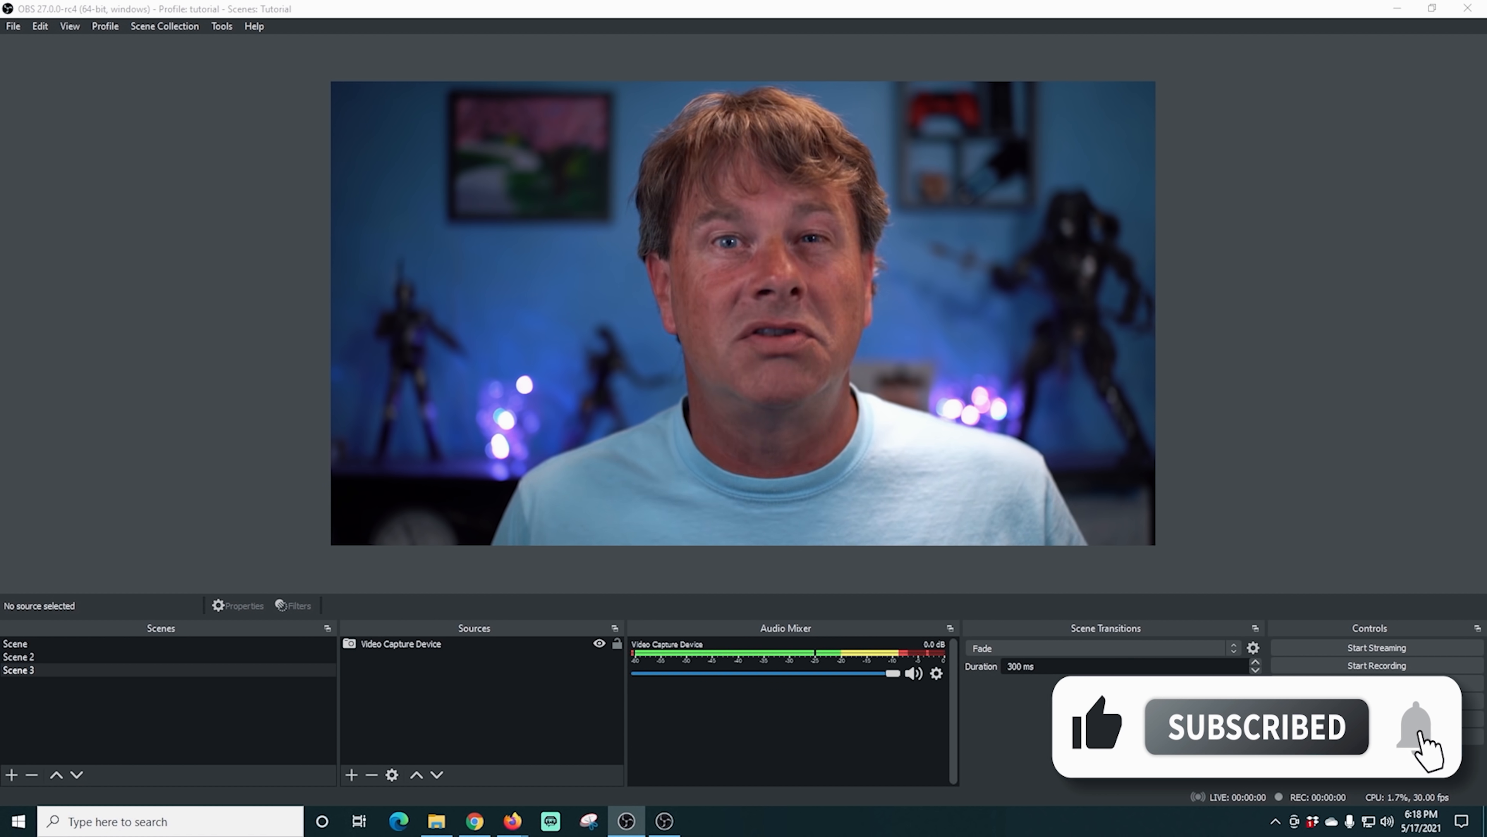